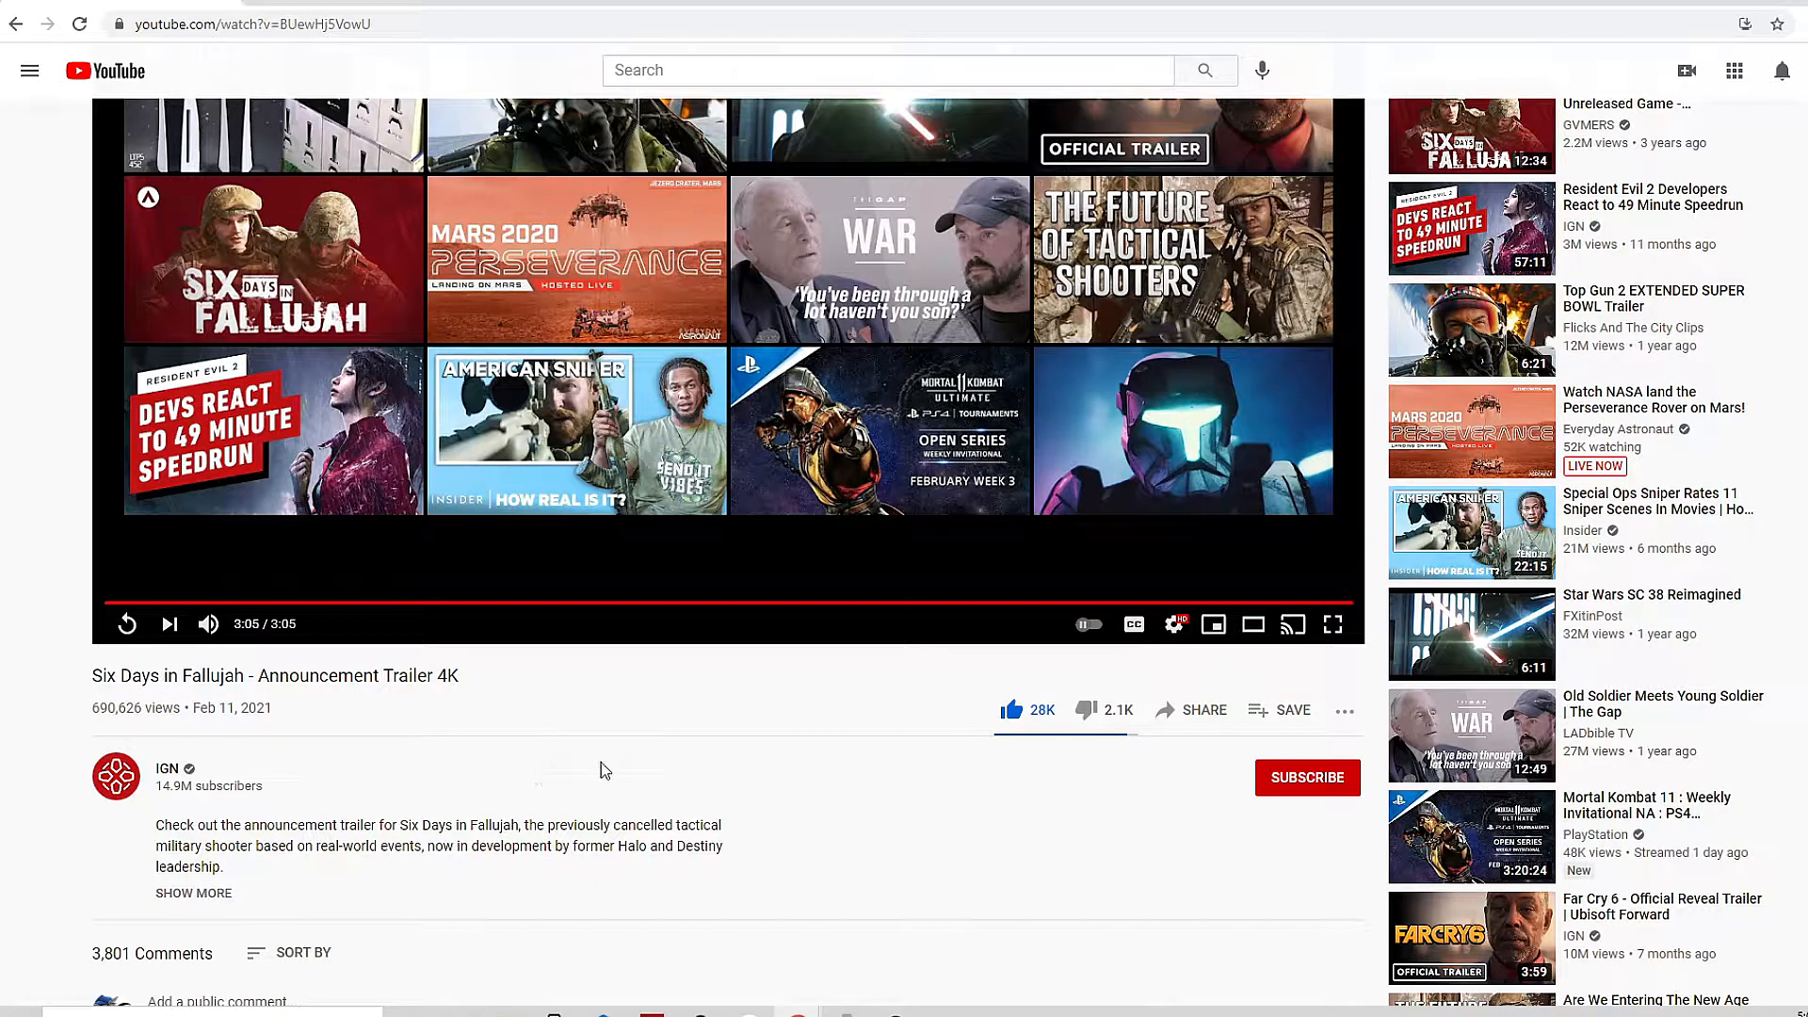
mouse_move(706, 790)
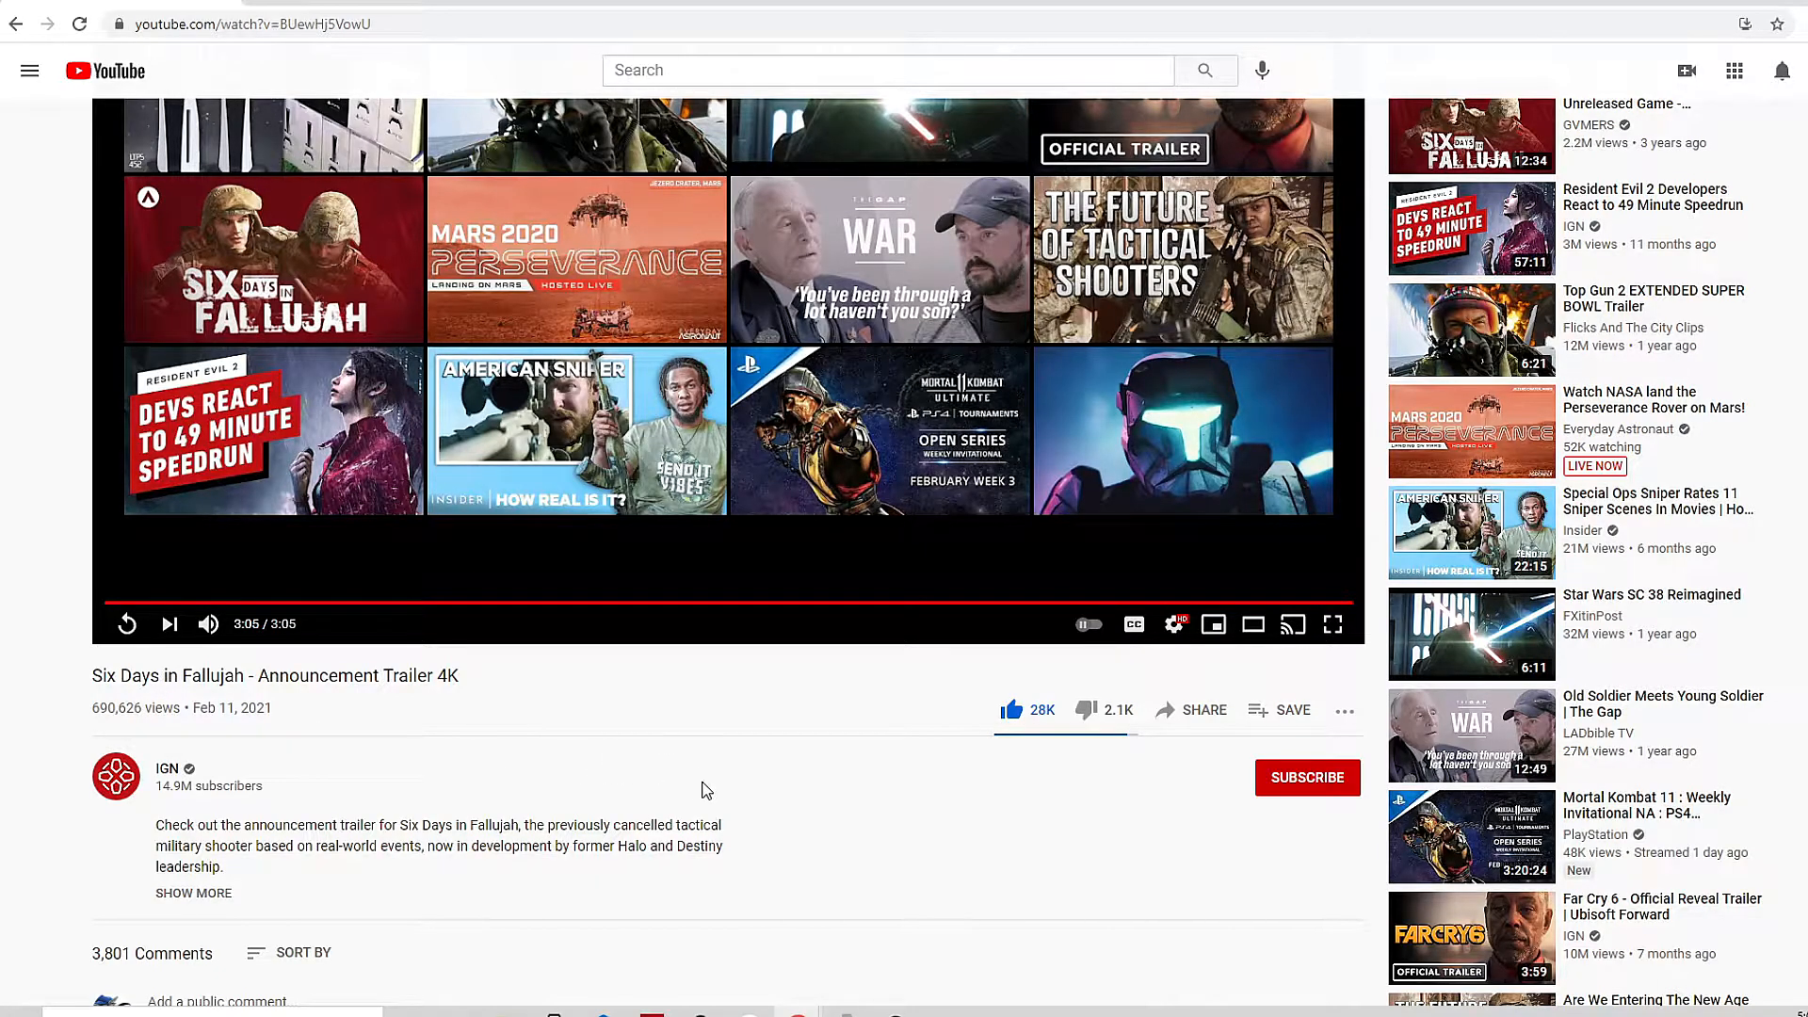
mouse_move(739, 774)
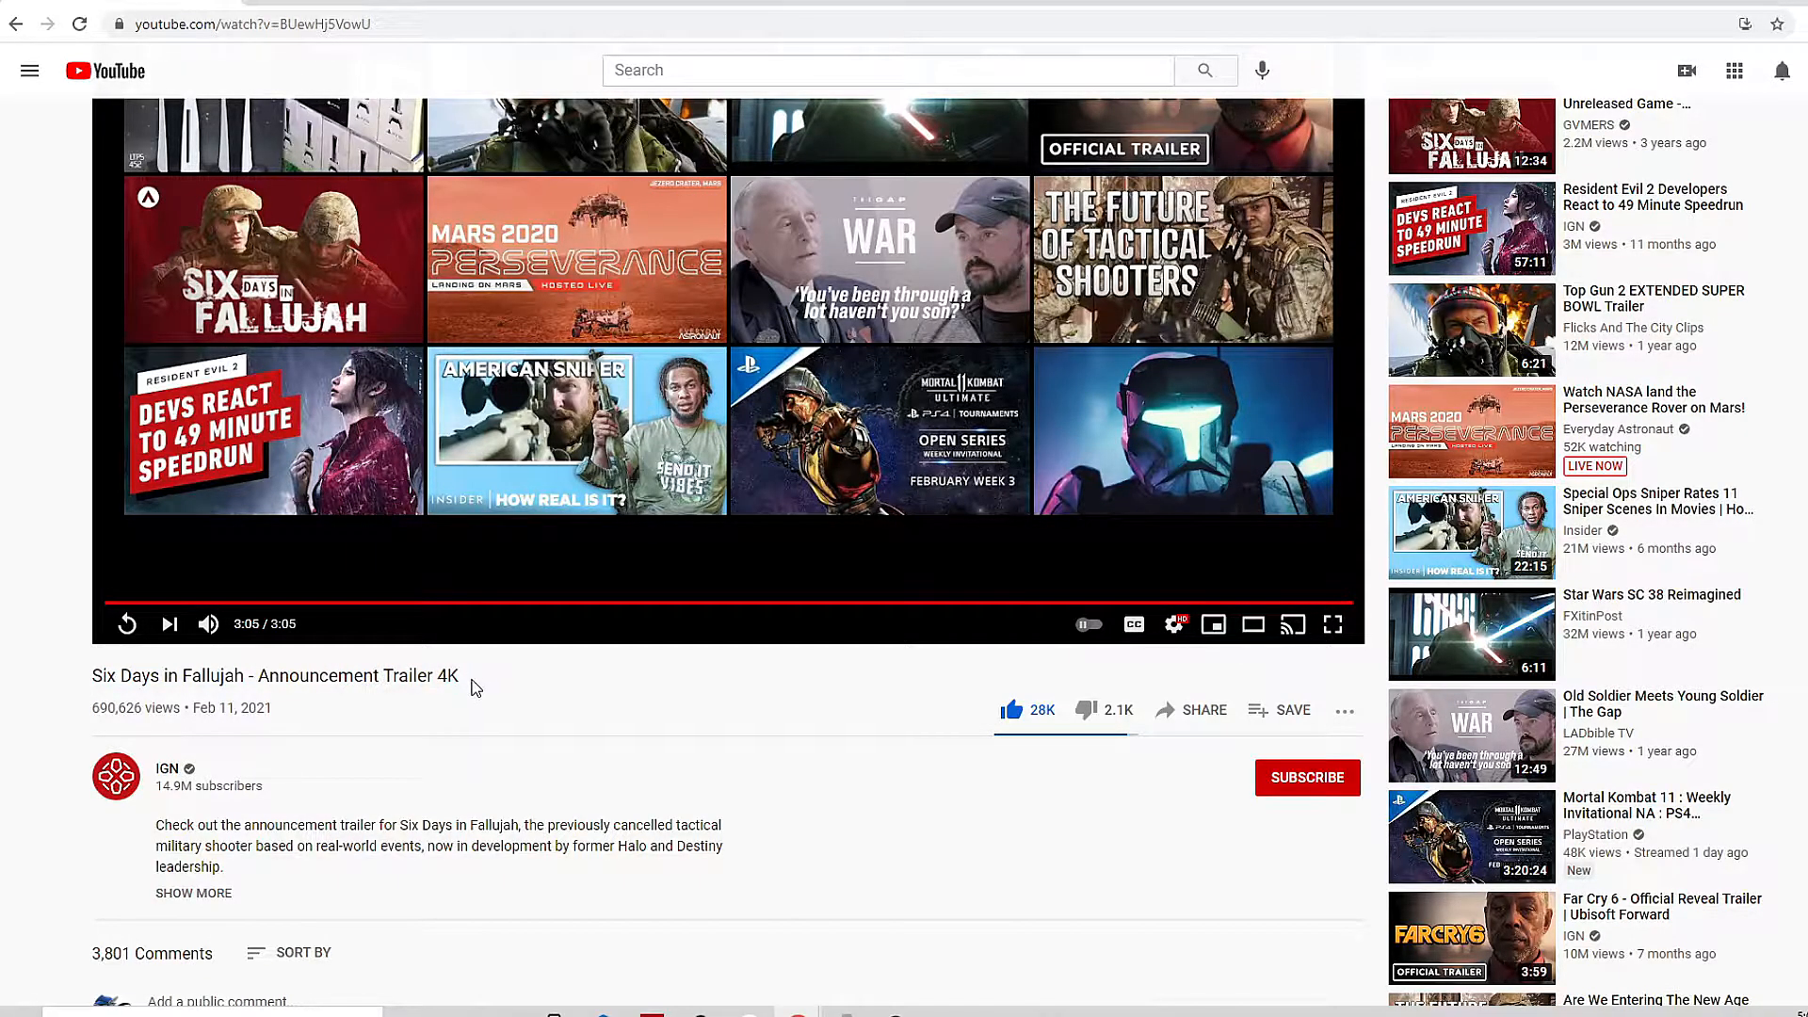
- Highlight parts of the trailer title, ending on the '4K' tag
triple_click(273, 676)
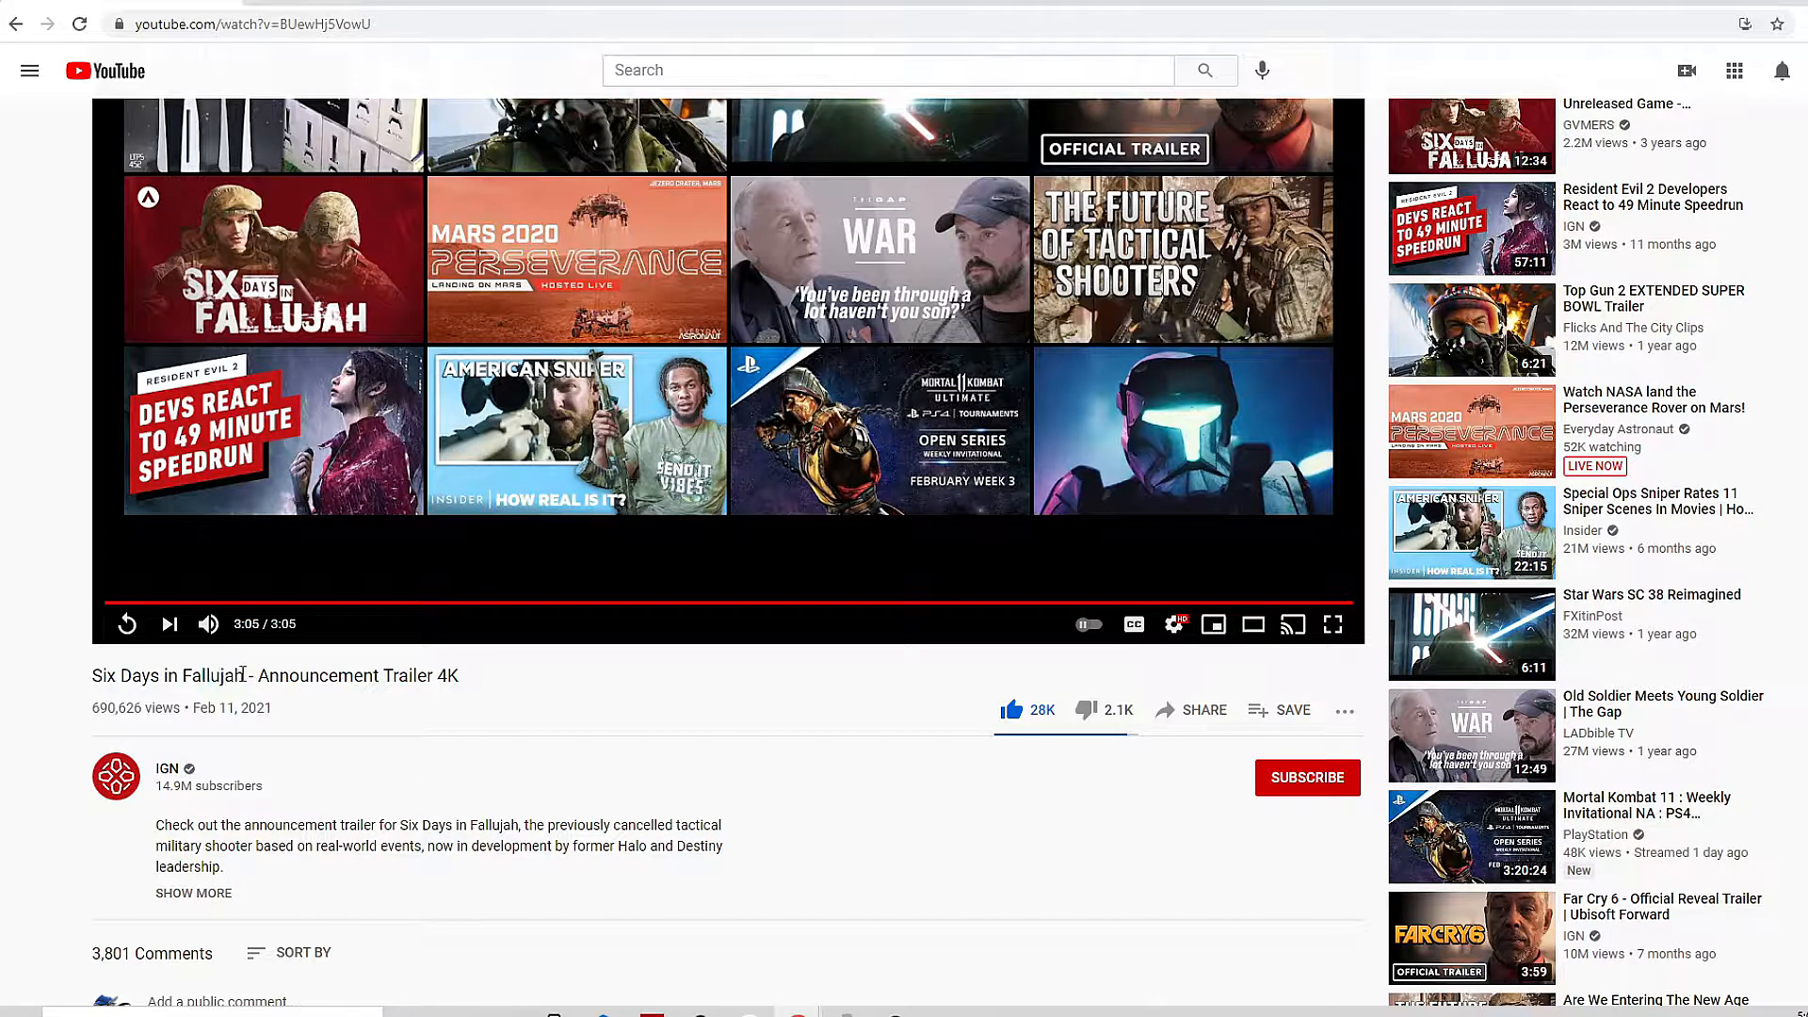
mouse_move(314, 675)
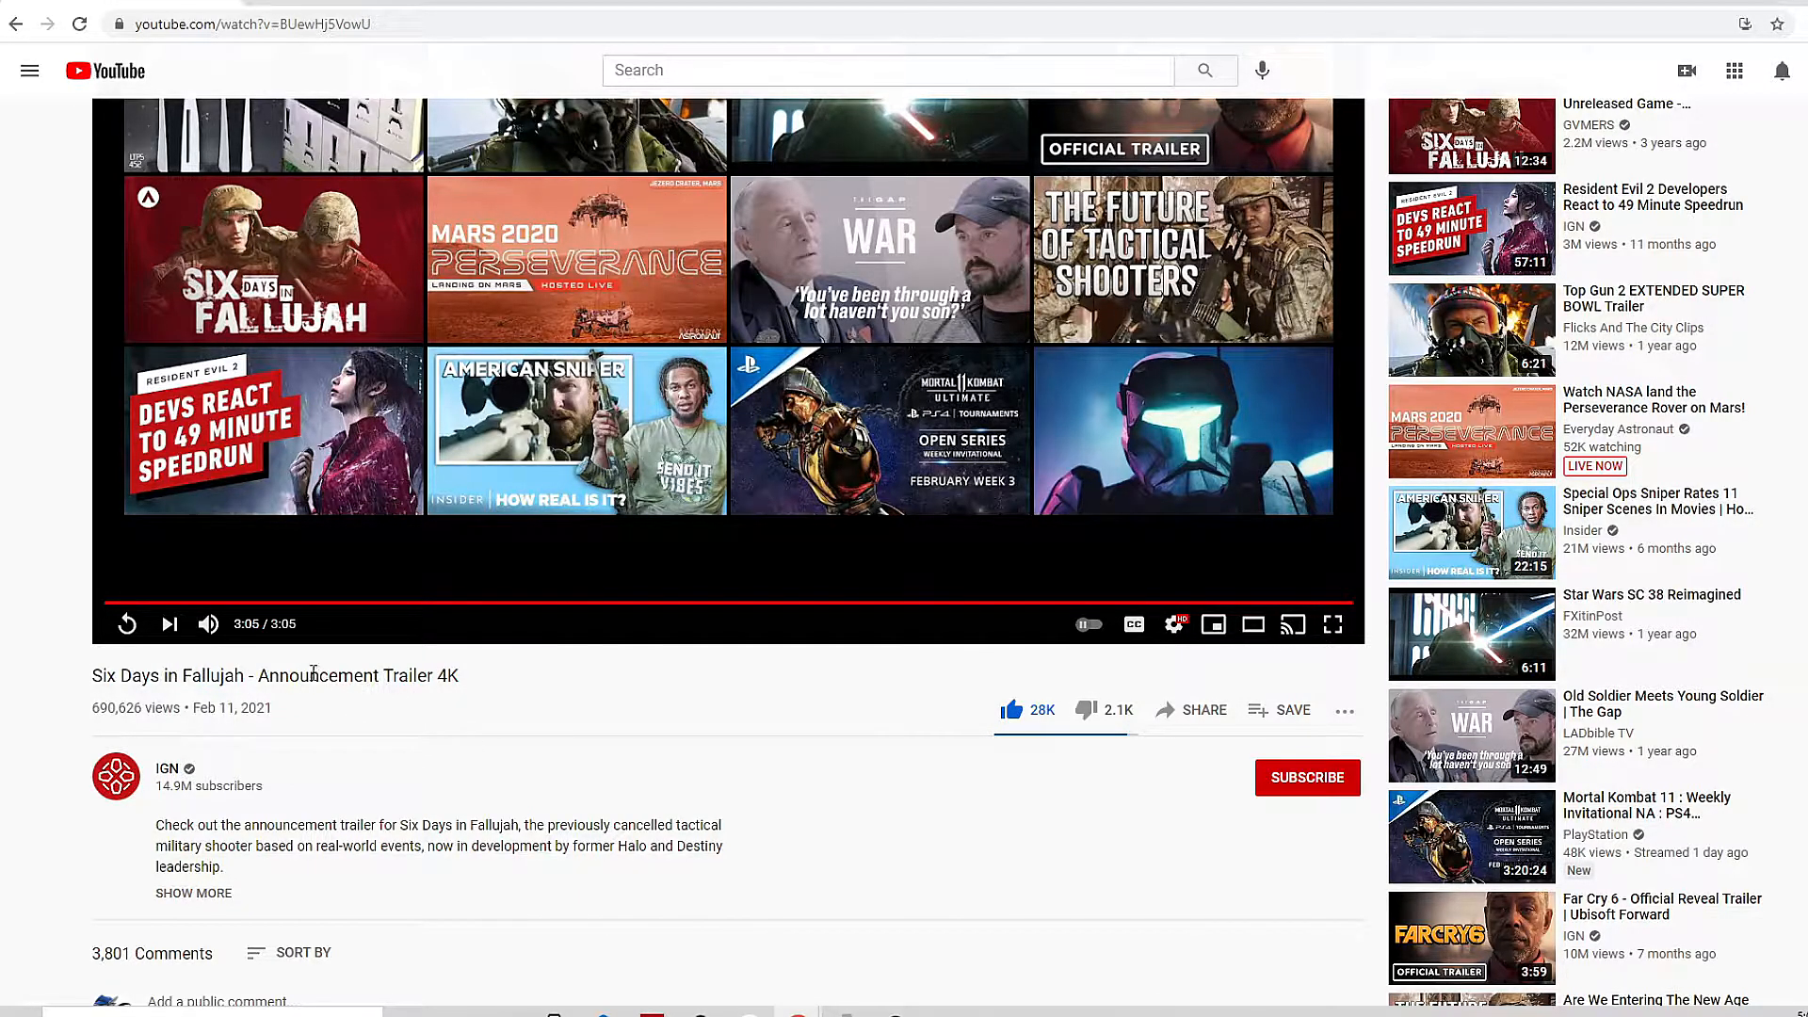
mouse_move(290, 700)
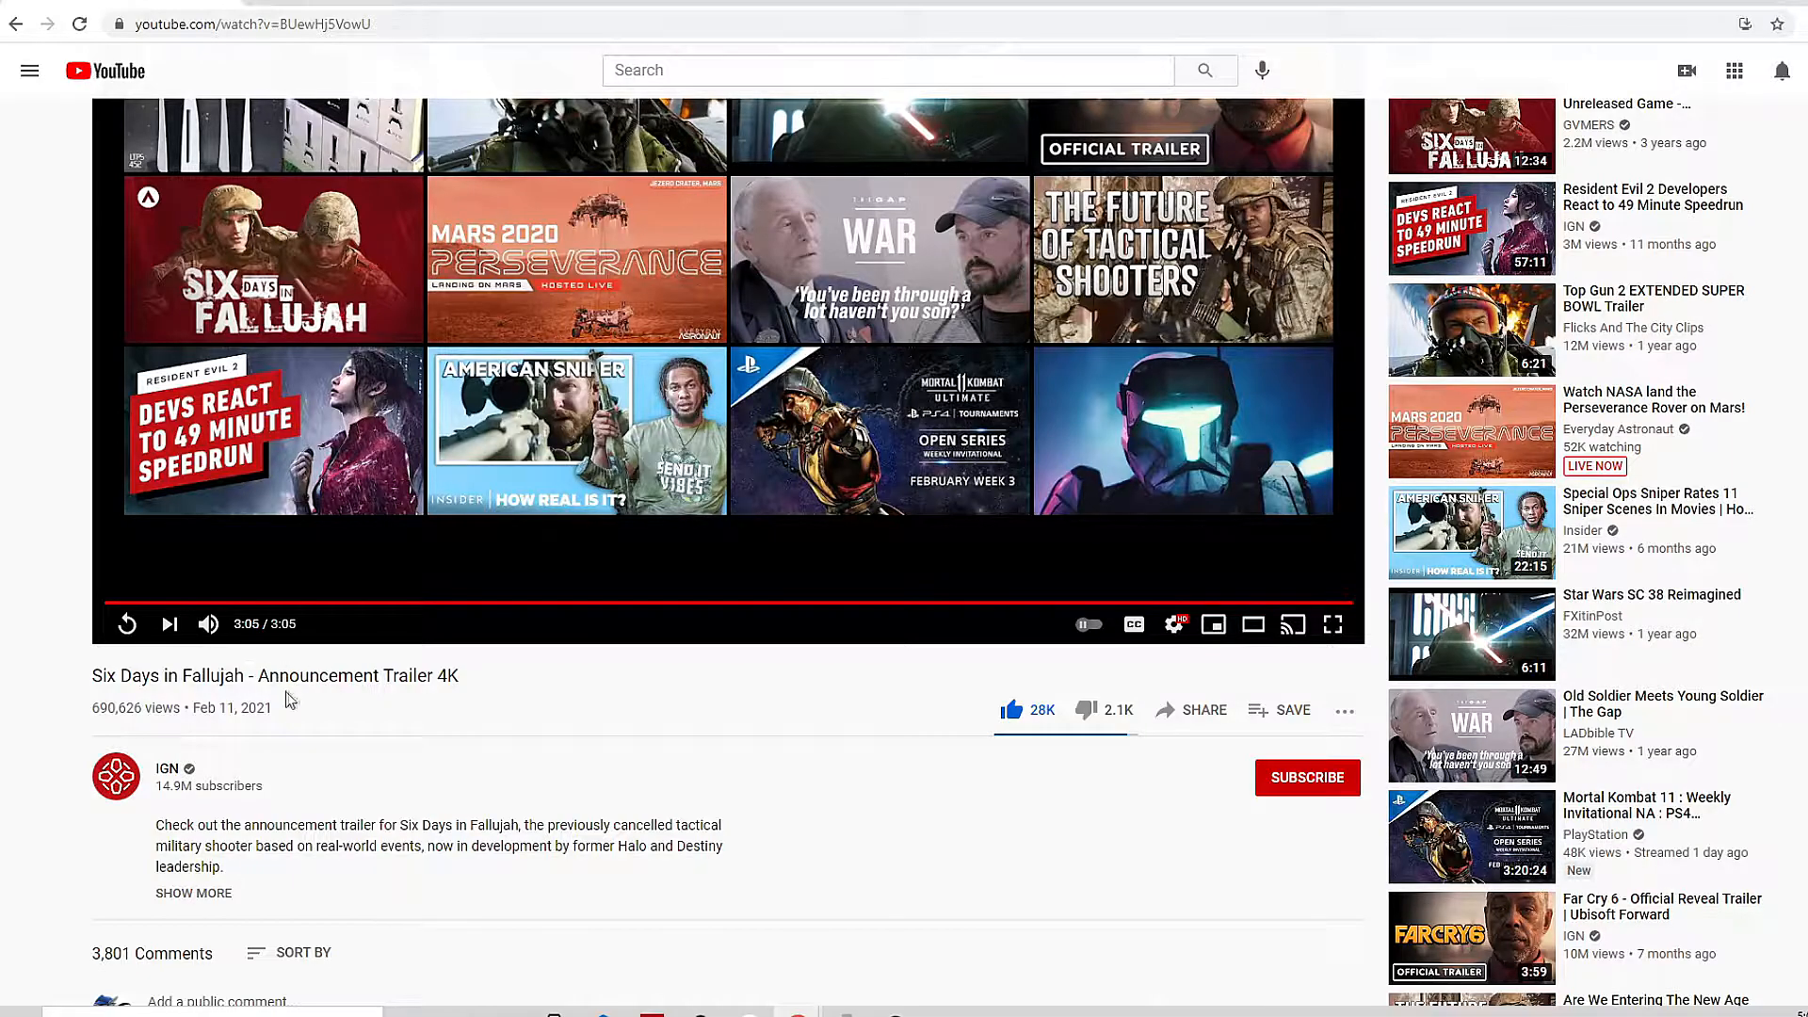
mouse_move(324, 705)
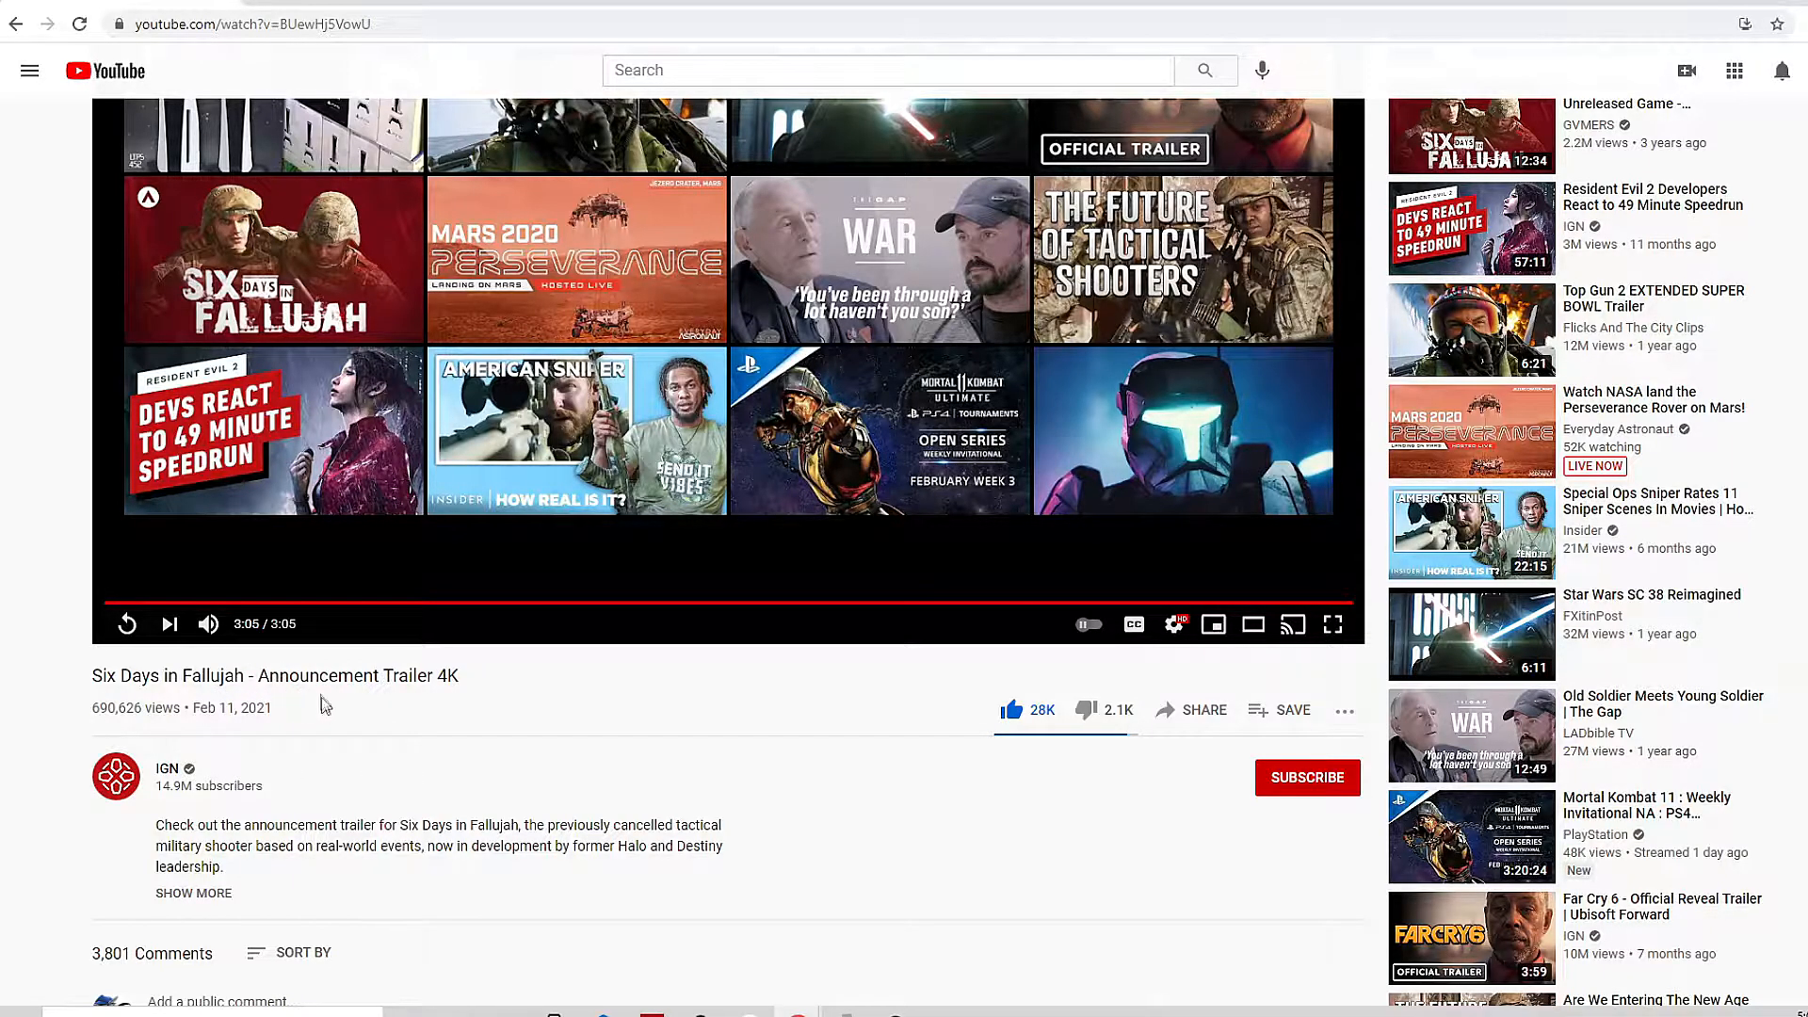
mouse_move(418, 731)
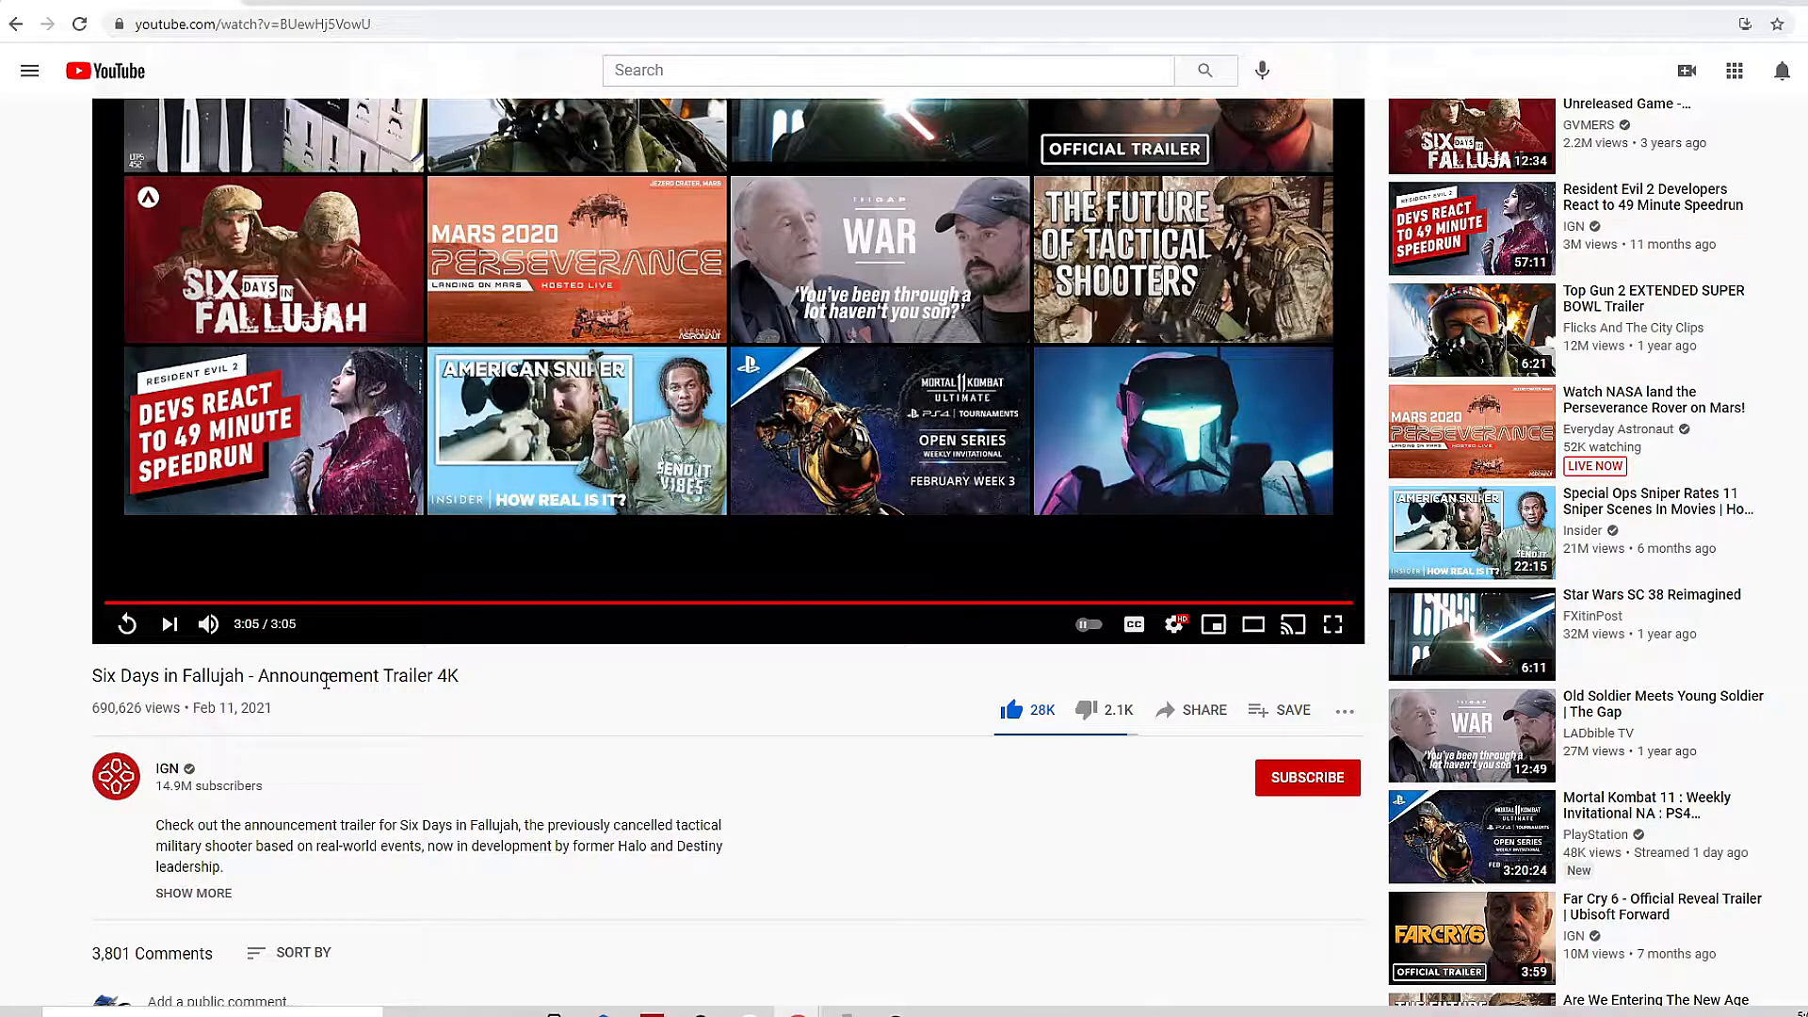
double_click(335, 676)
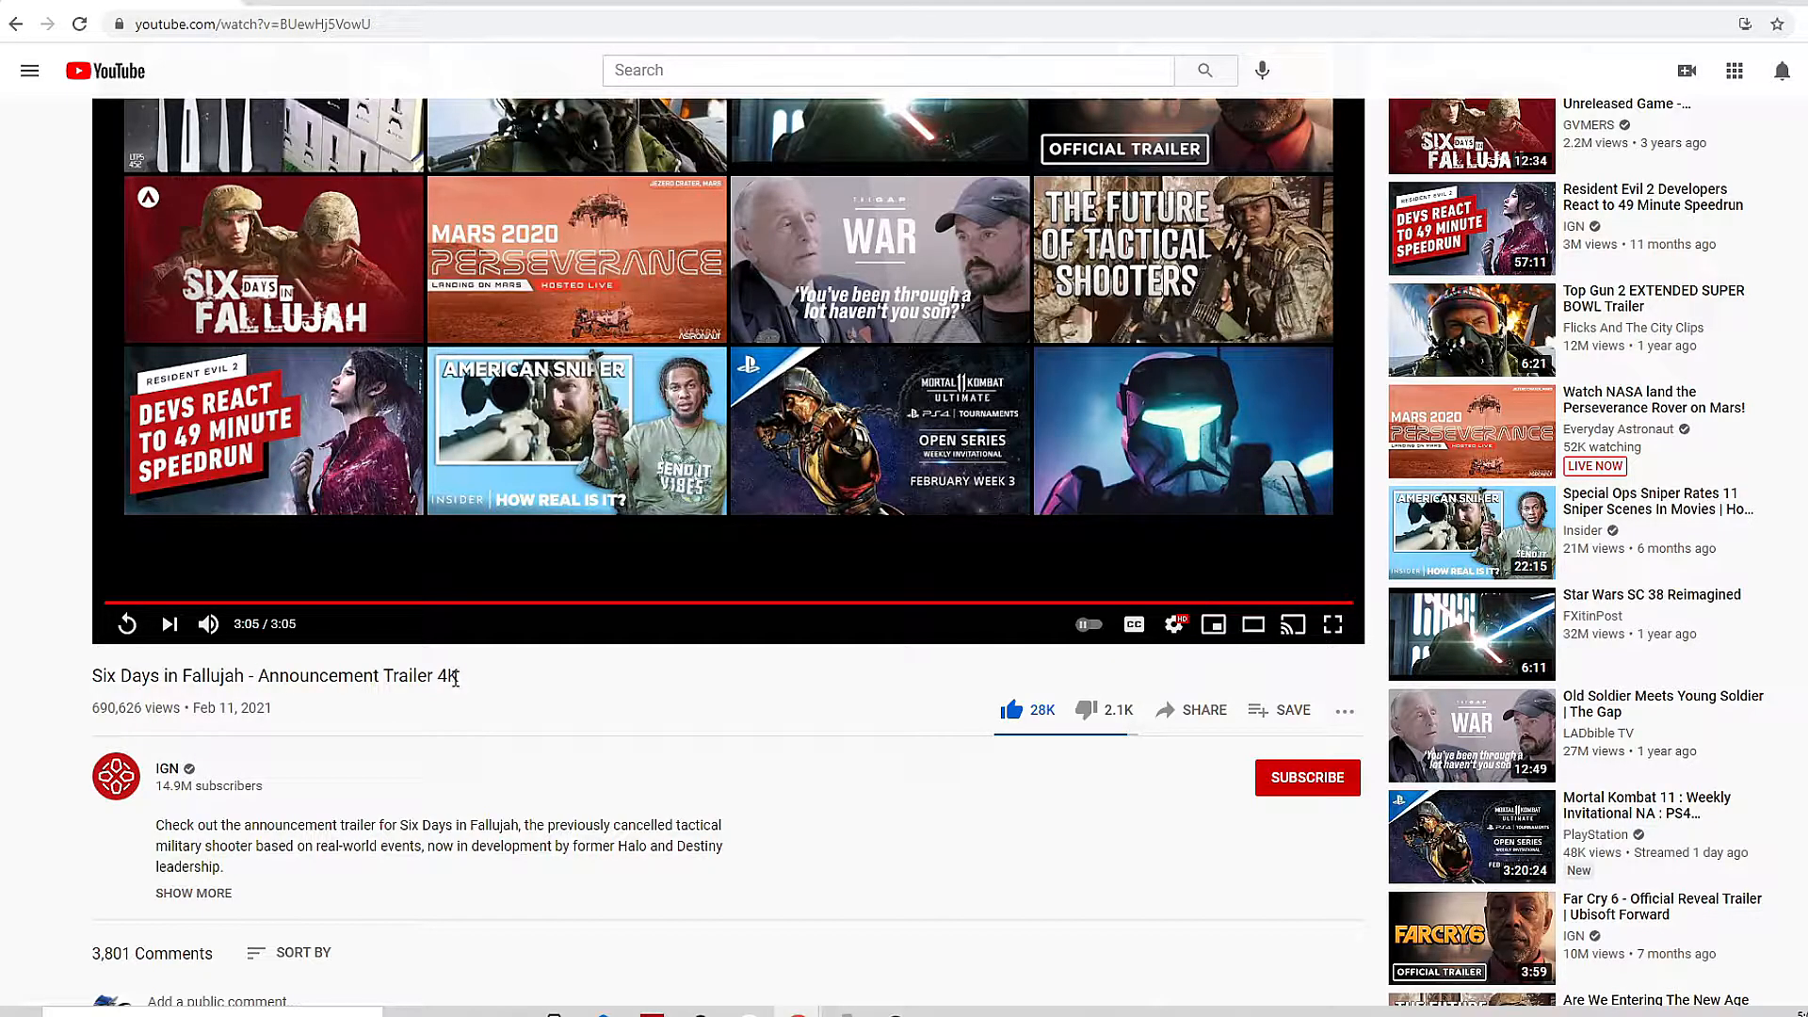
double_click(447, 676)
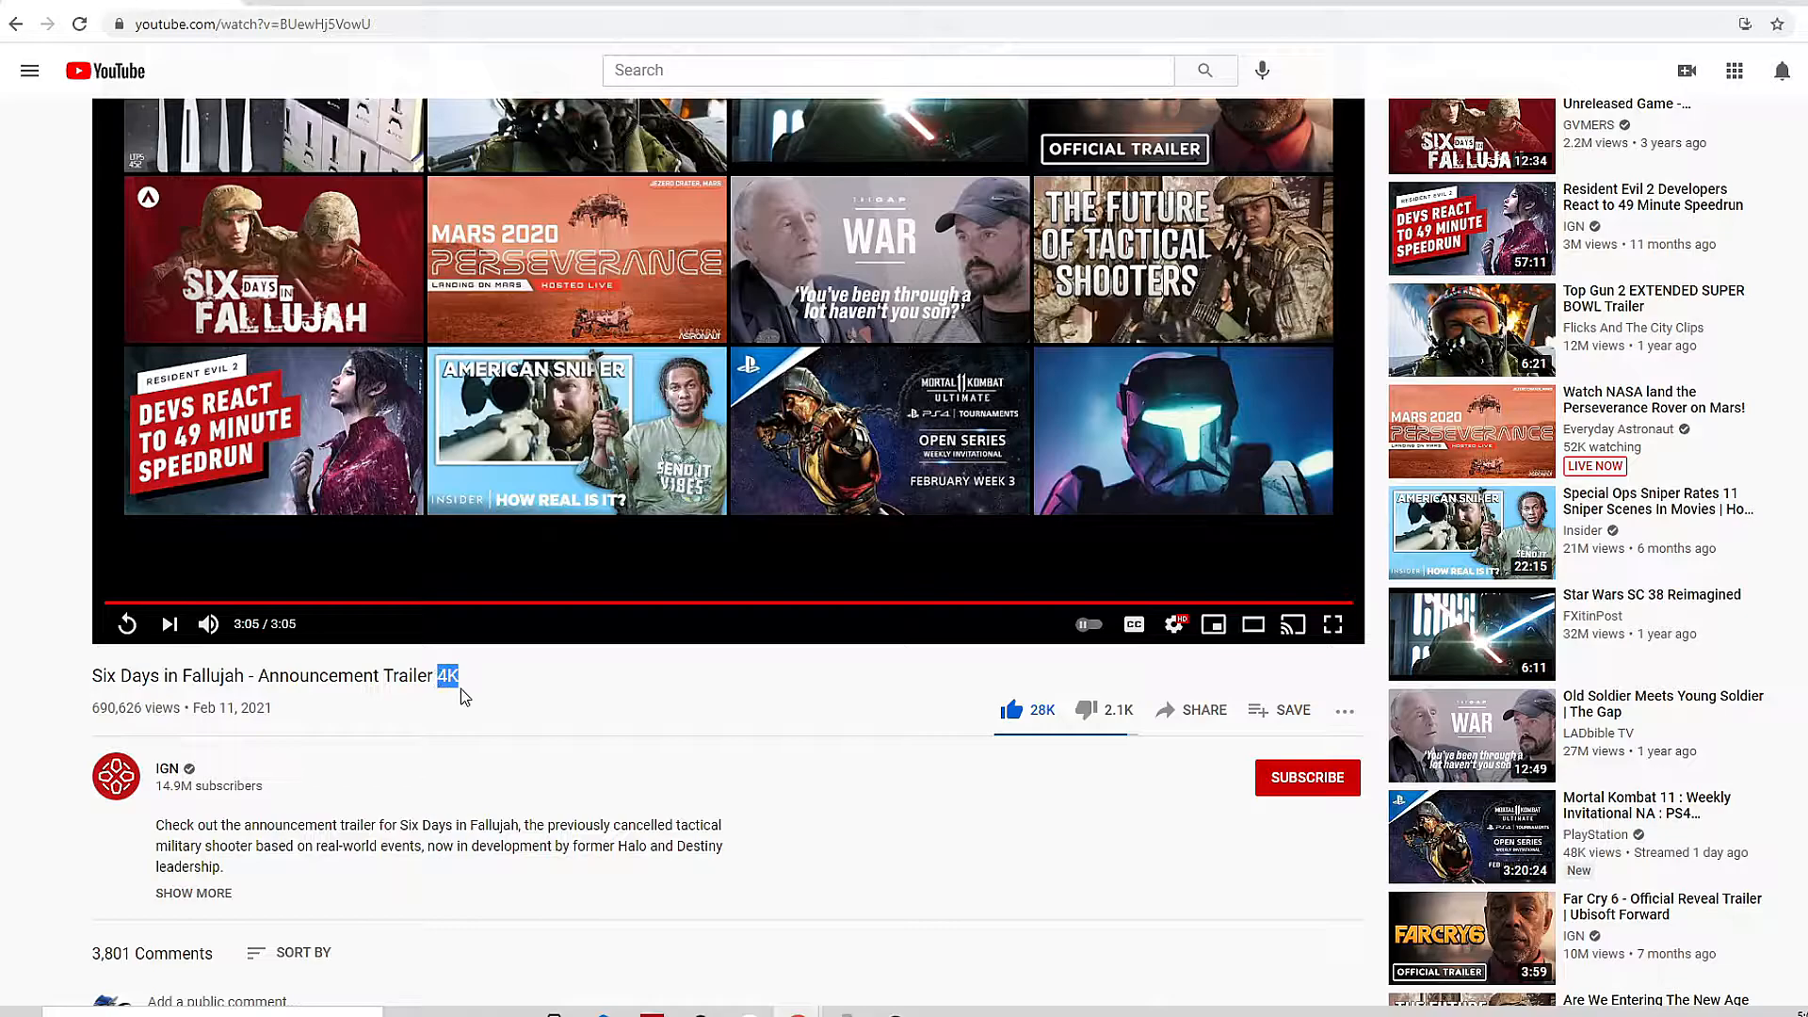
mouse_move(473, 710)
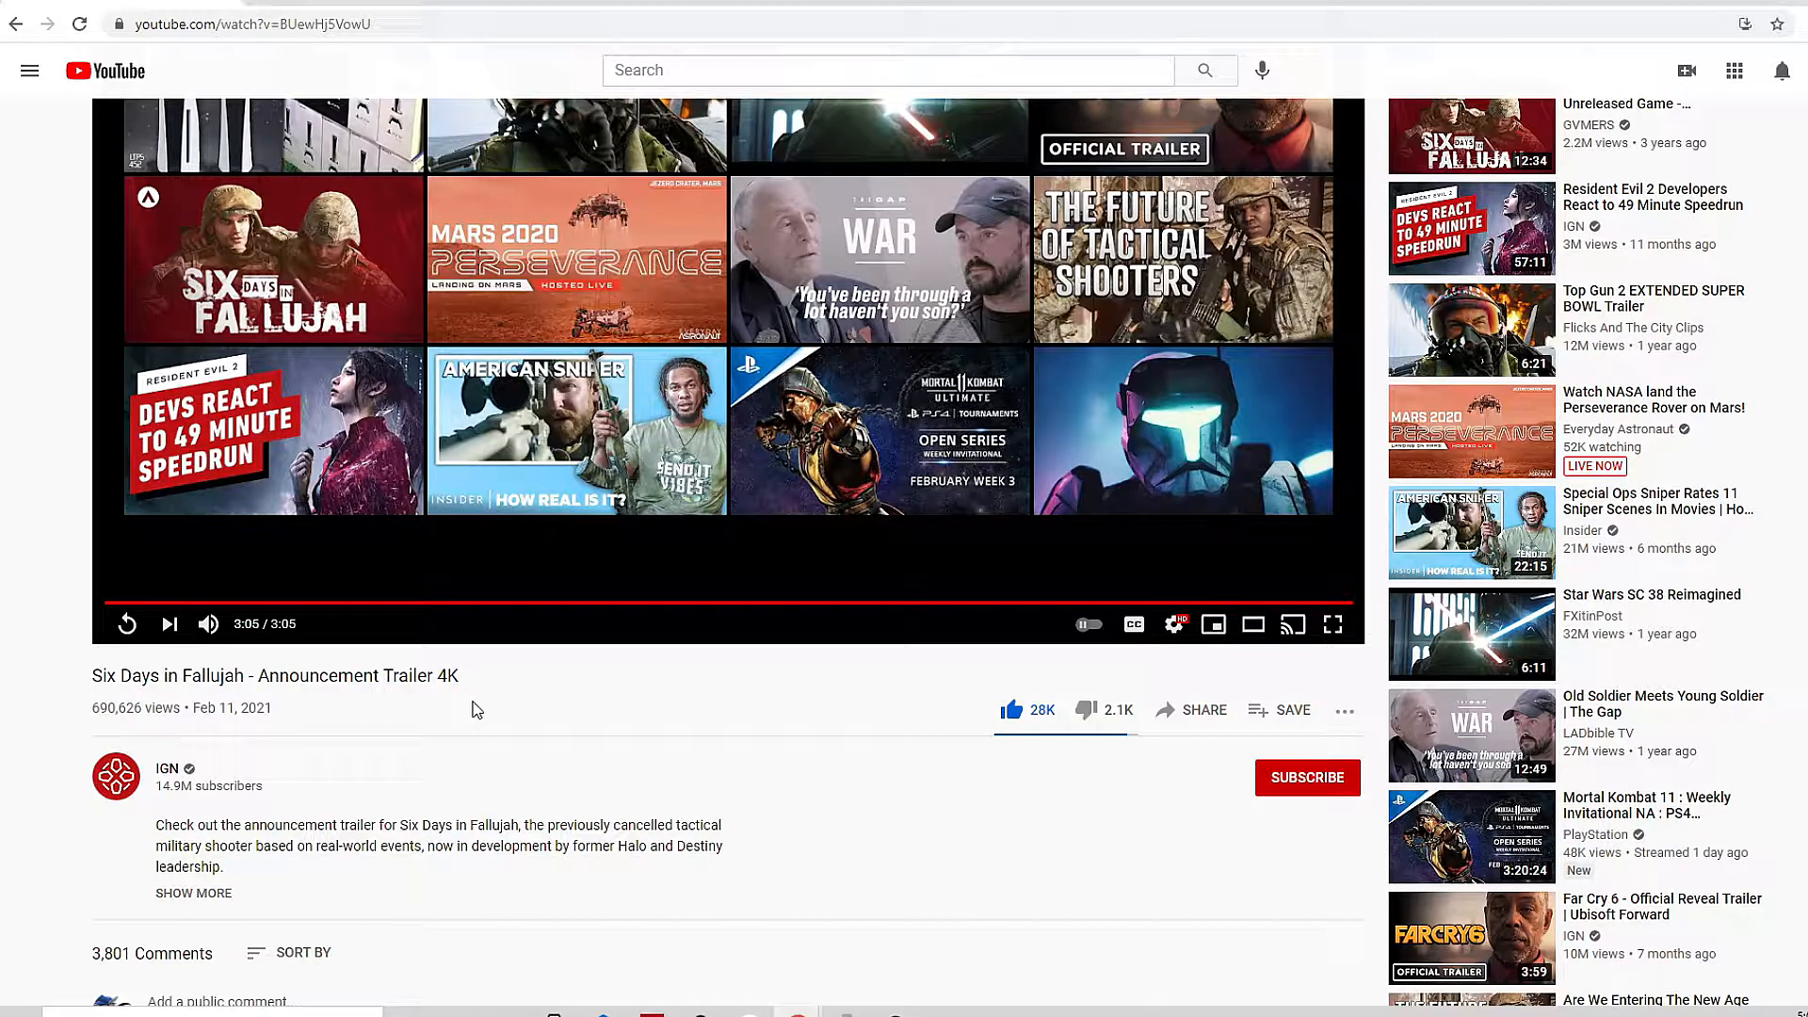
mouse_move(244, 669)
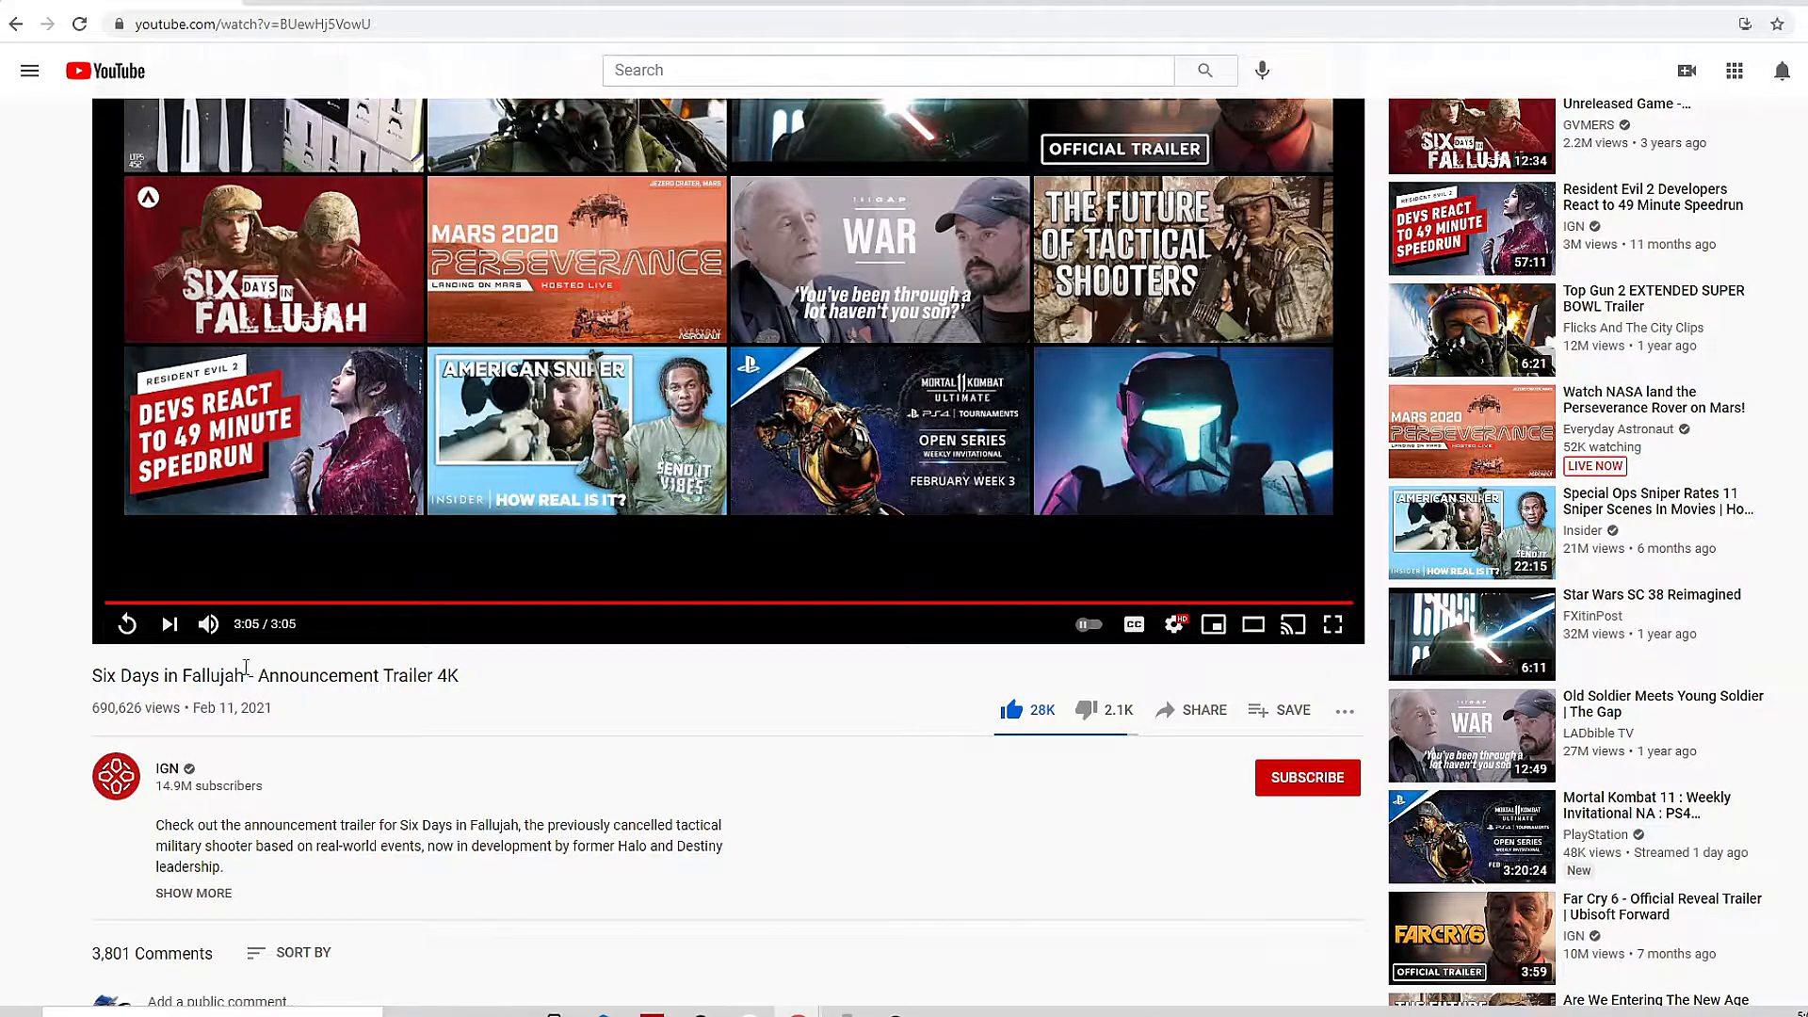
mouse_move(424, 710)
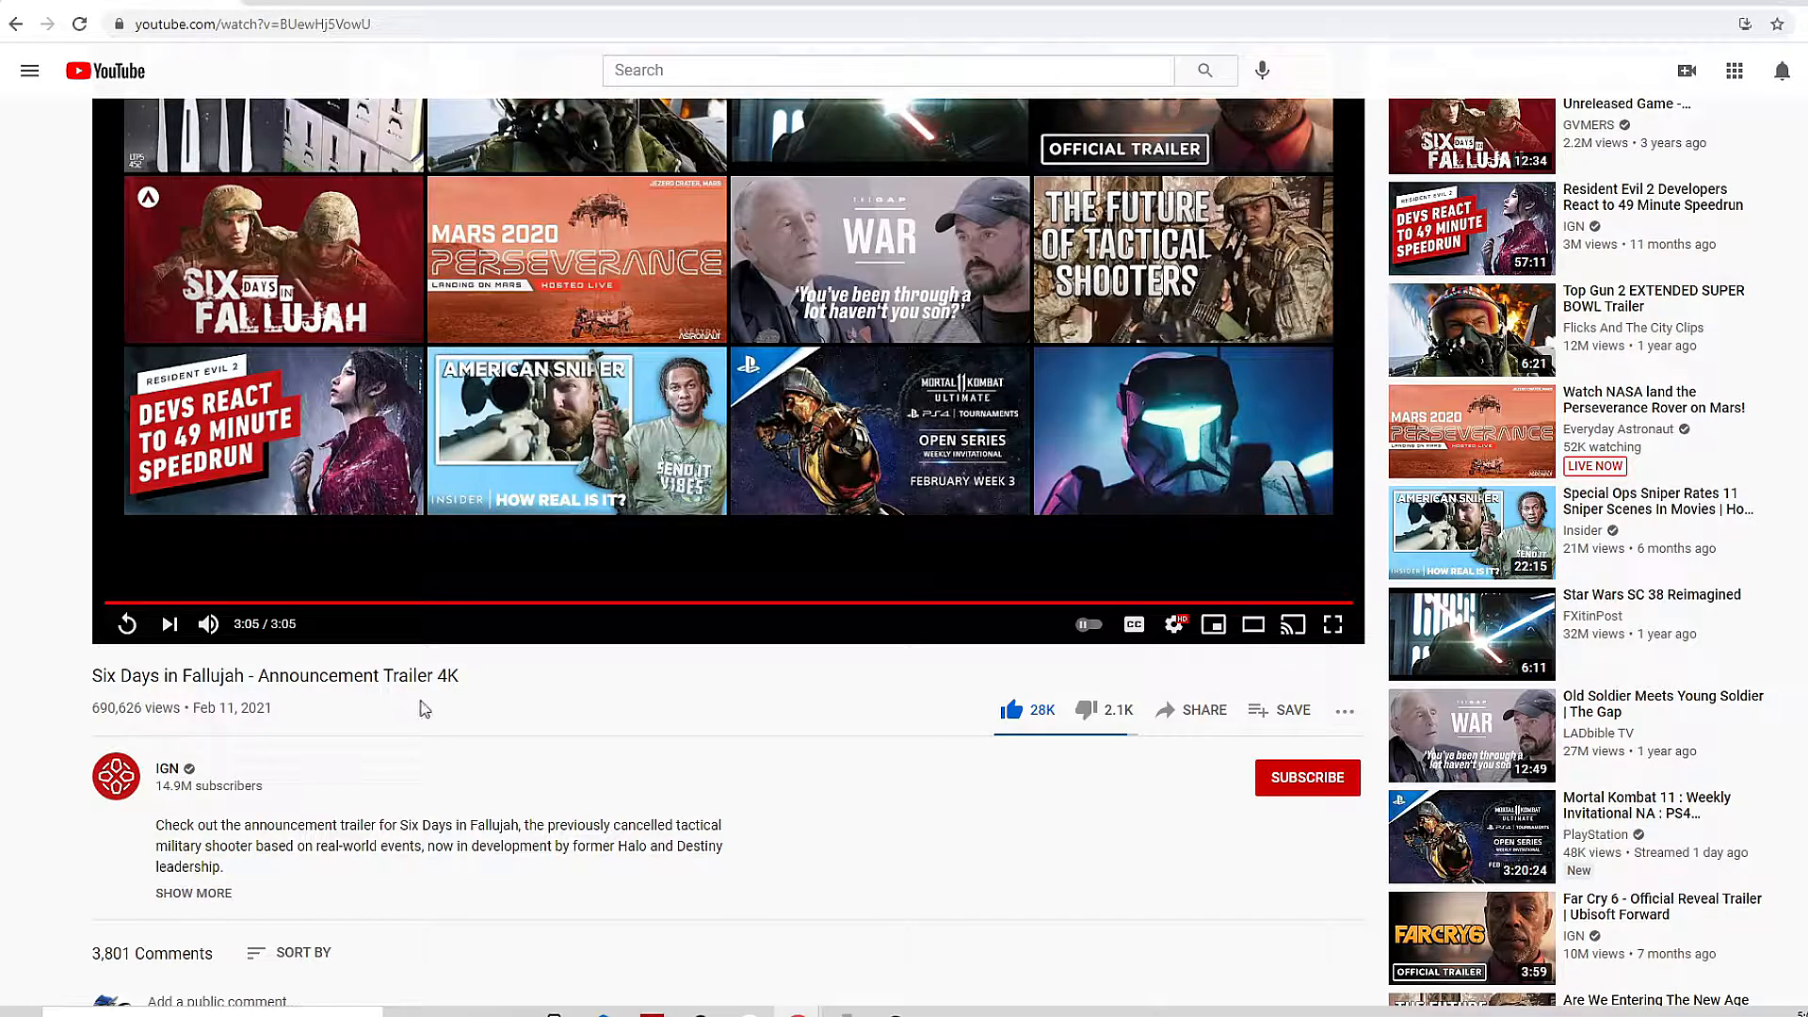
mouse_move(435, 723)
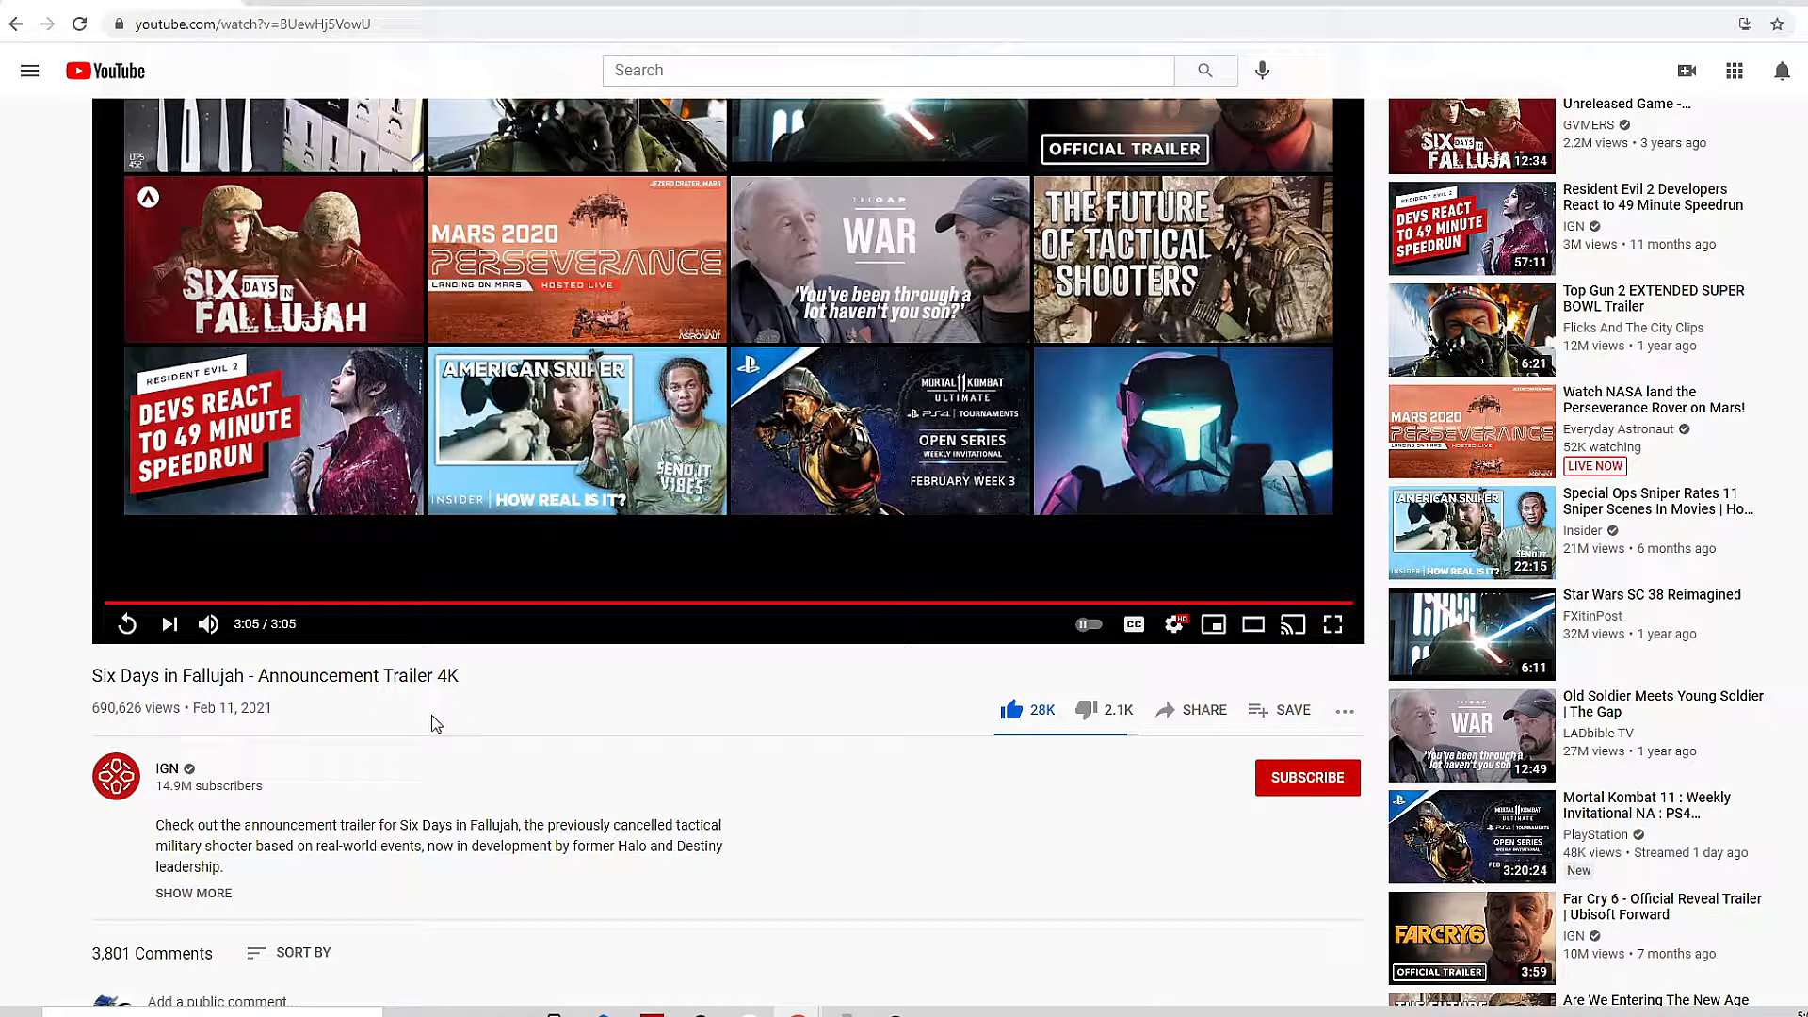
- Expand the video description to show the game's developer and late-2021 launch details
scroll(down, 3)
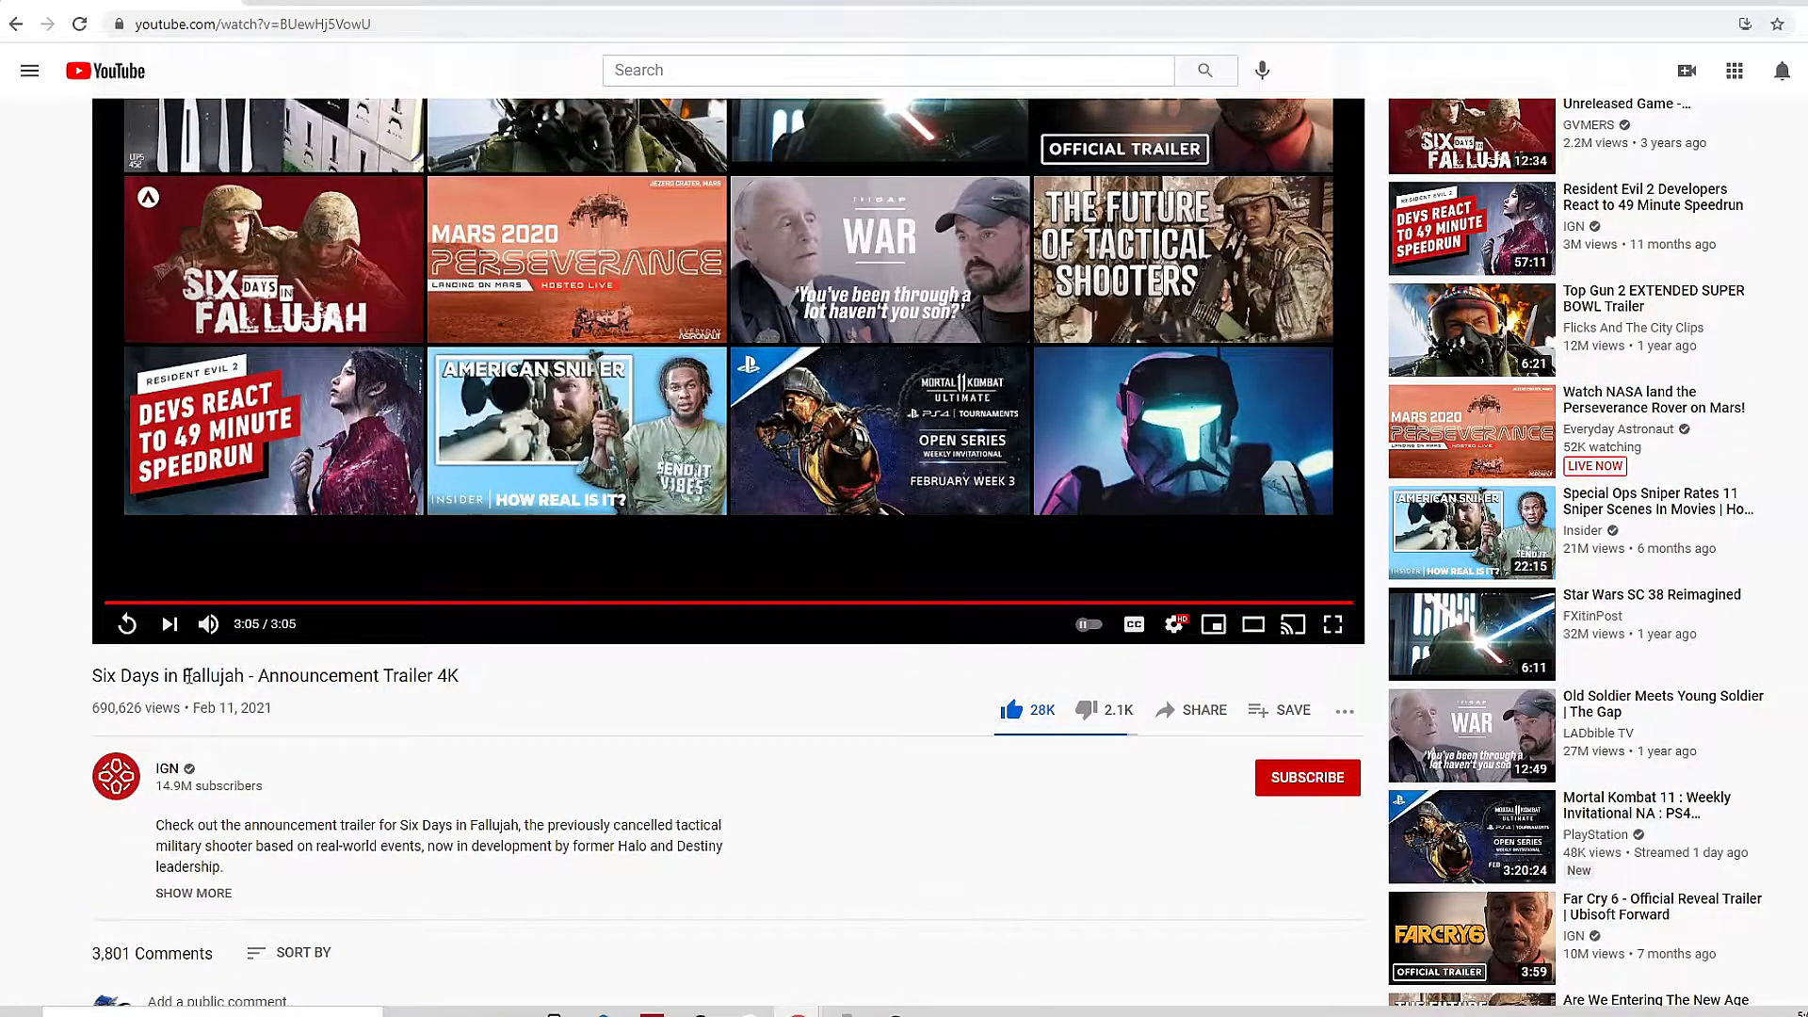
mouse_move(469, 695)
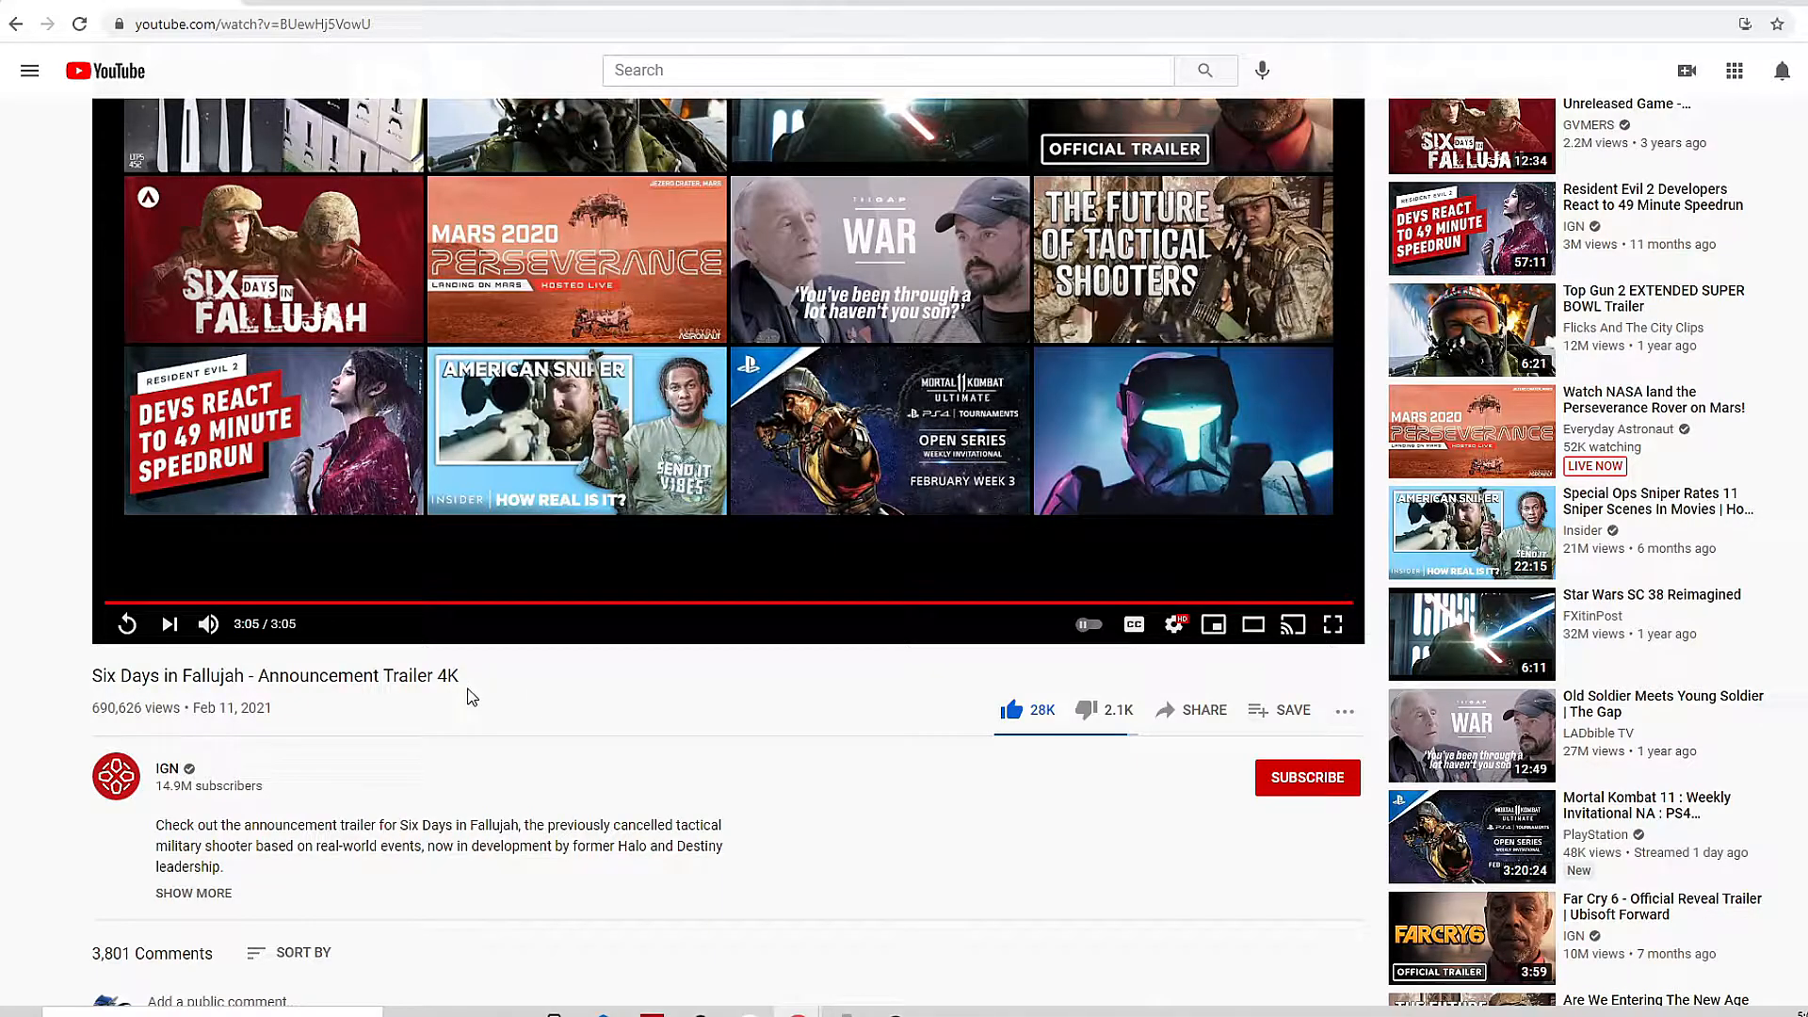
click(192, 893)
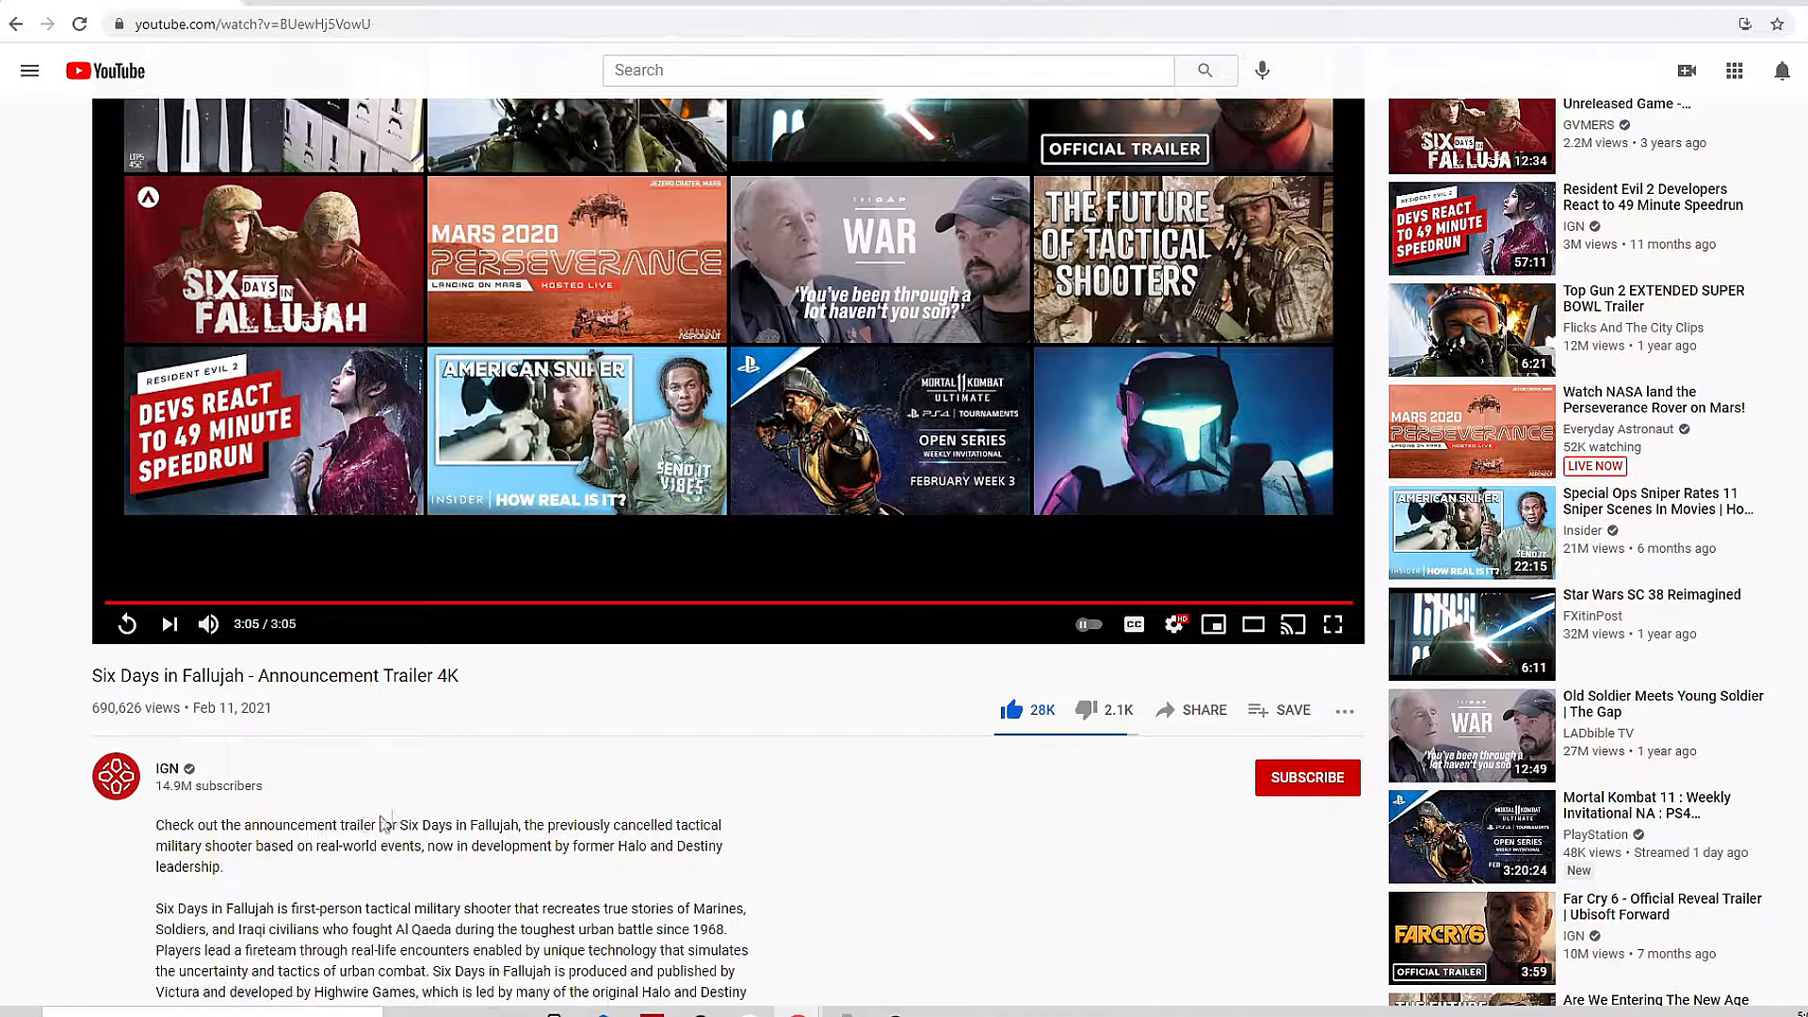
scroll(down, 3)
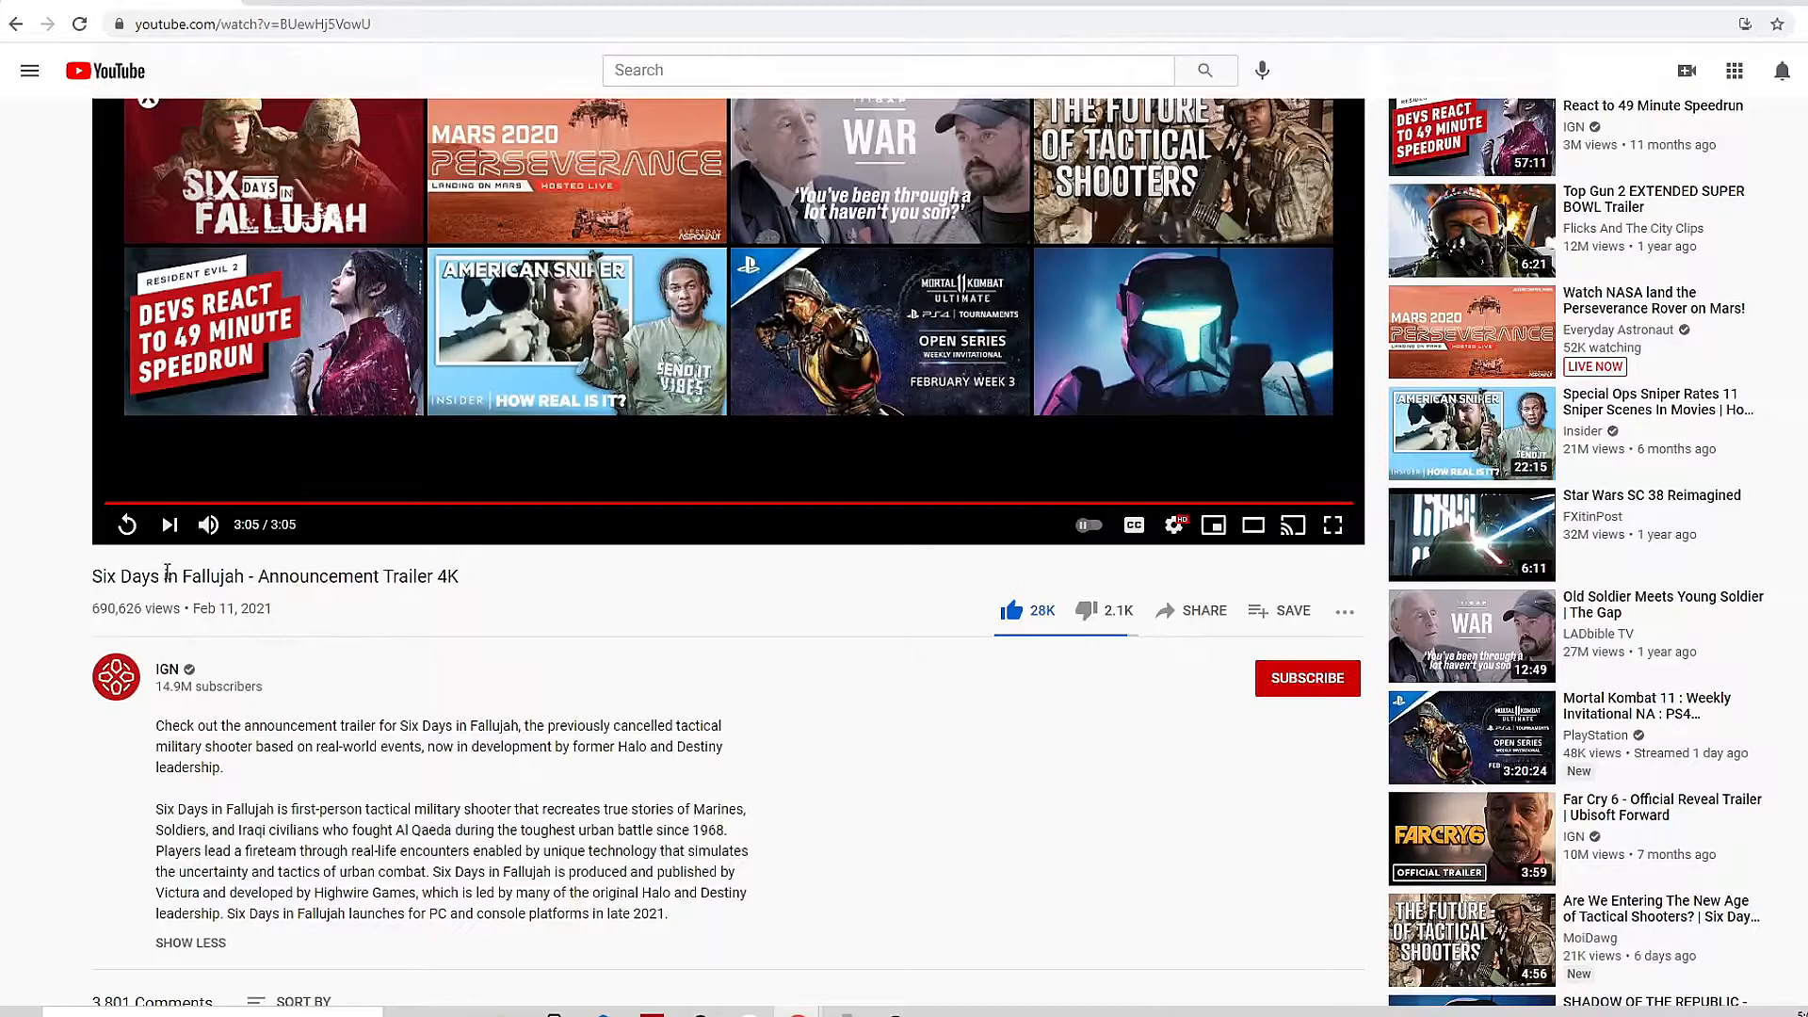
scroll(down, 3)
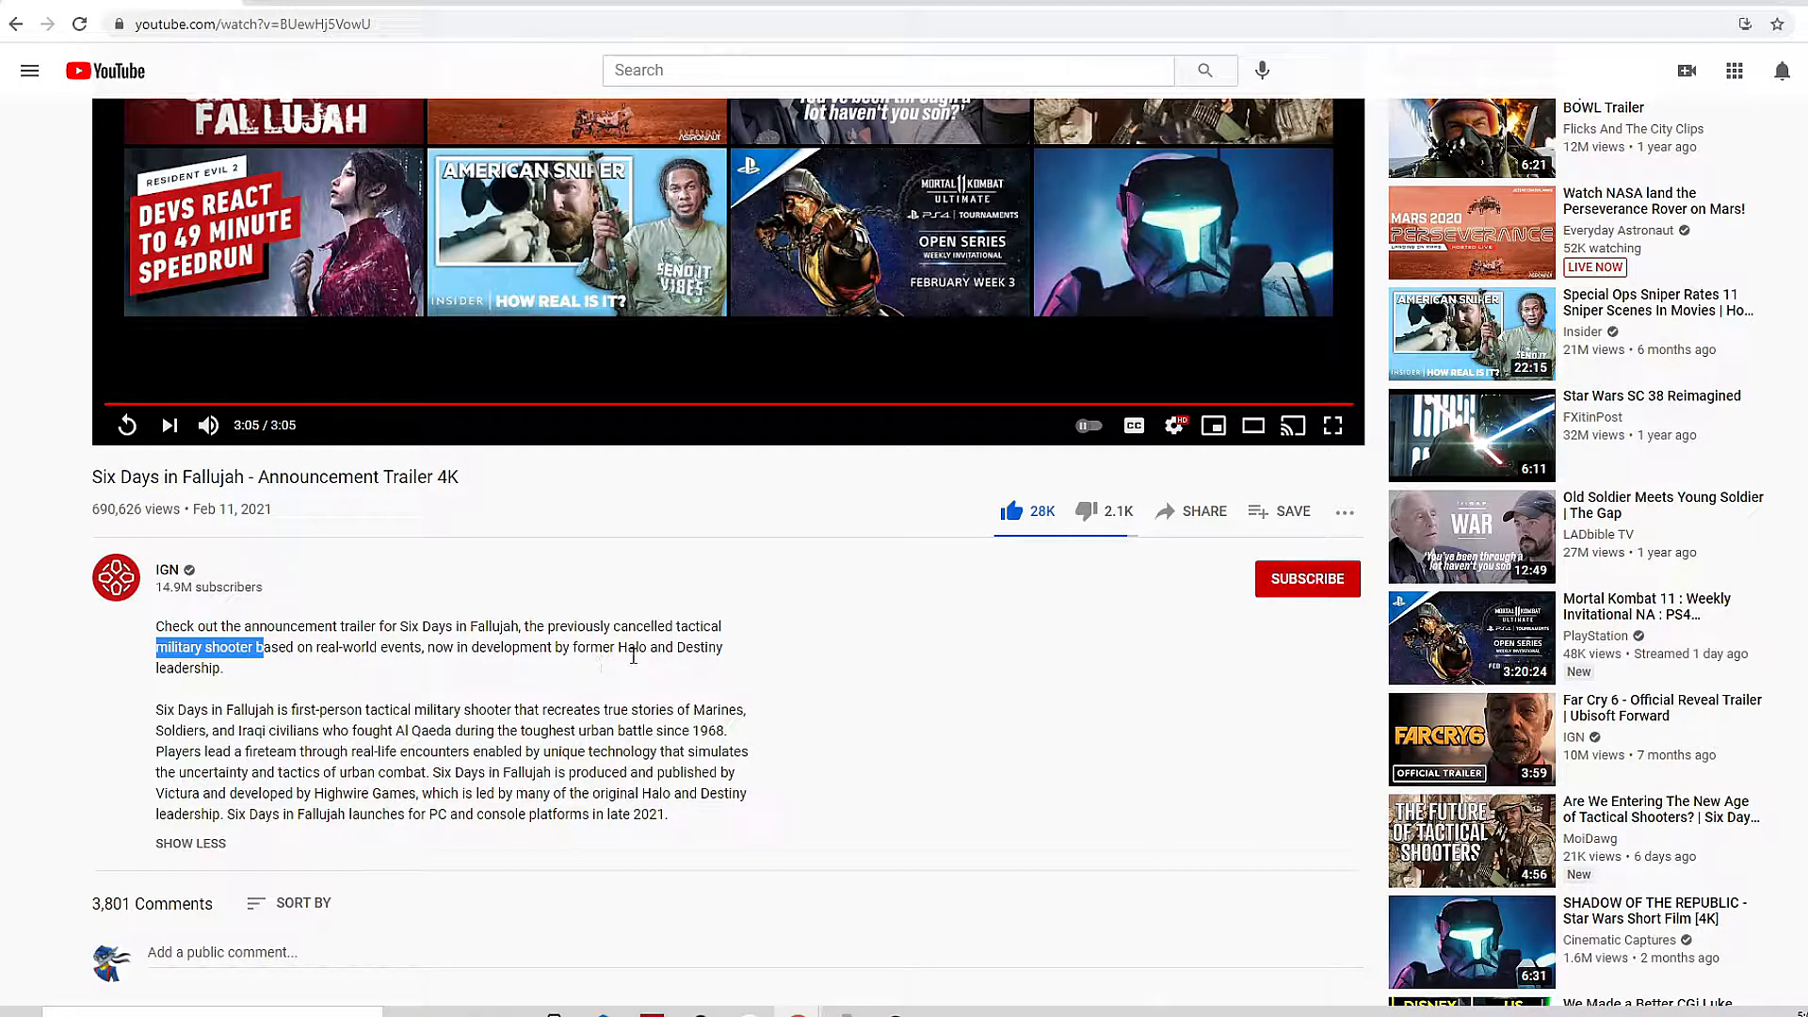
scroll(down, 3)
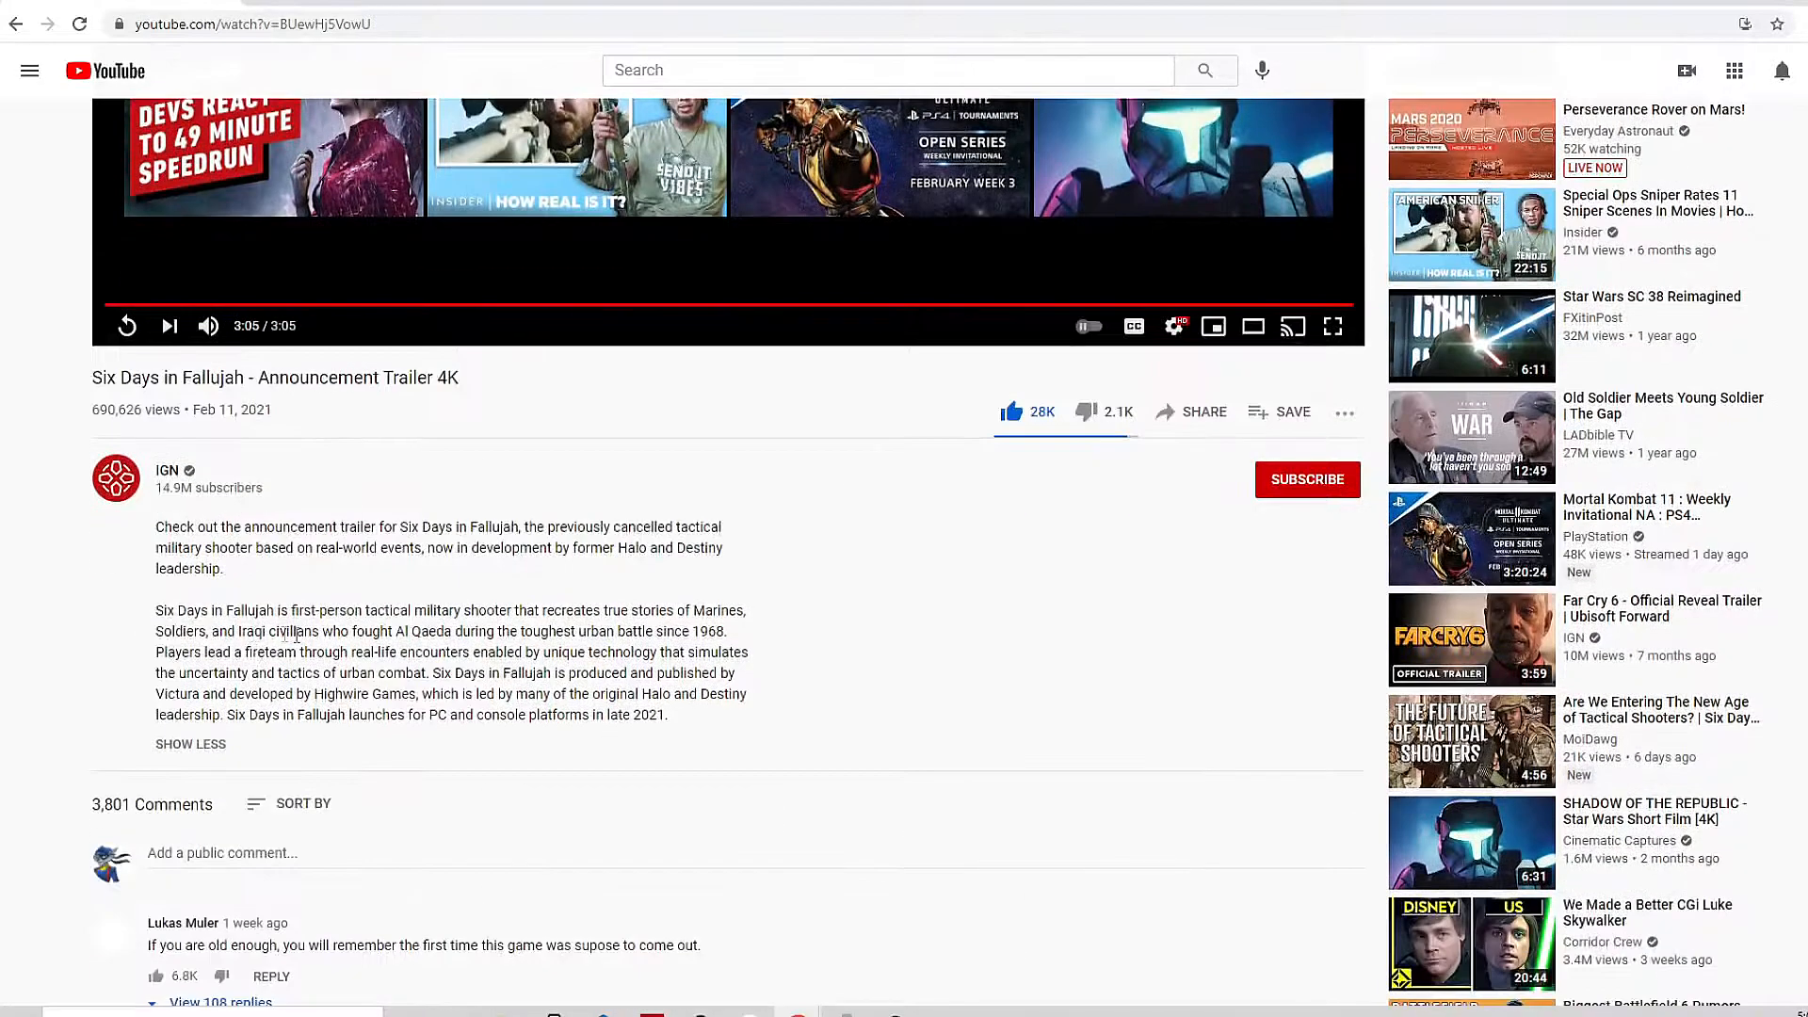
scroll(up, 3)
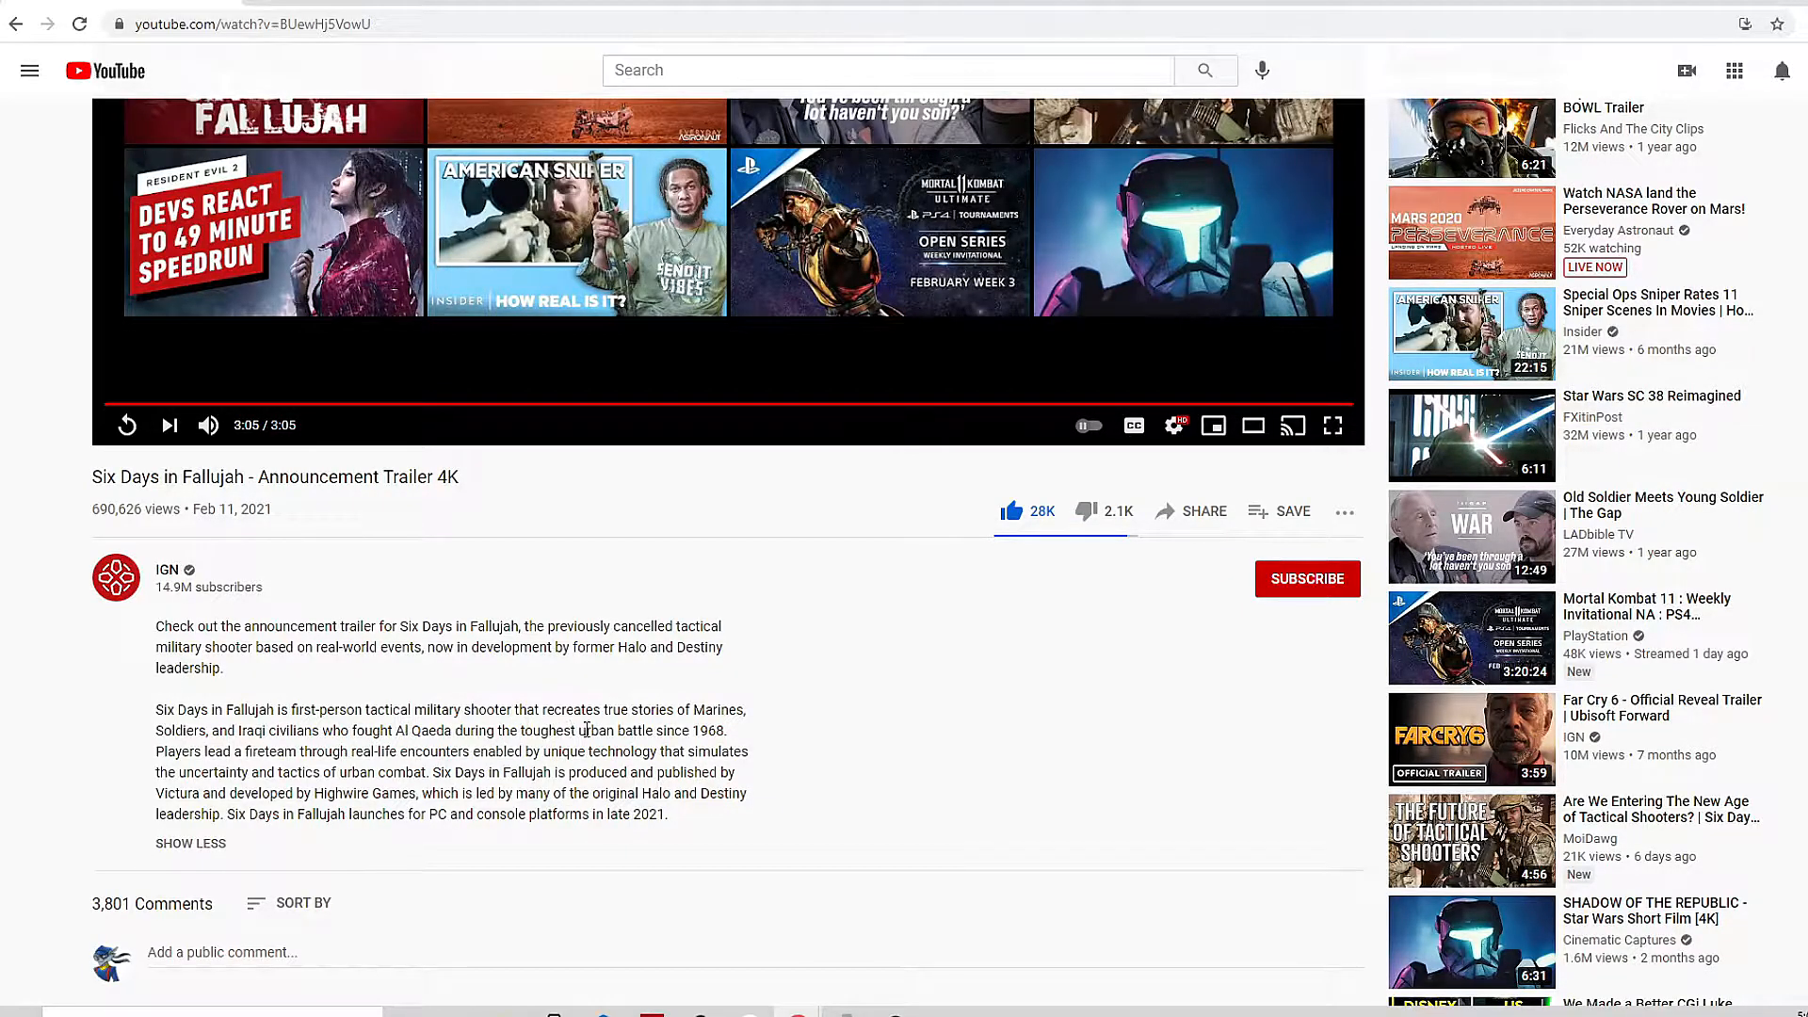
mouse_move(198, 748)
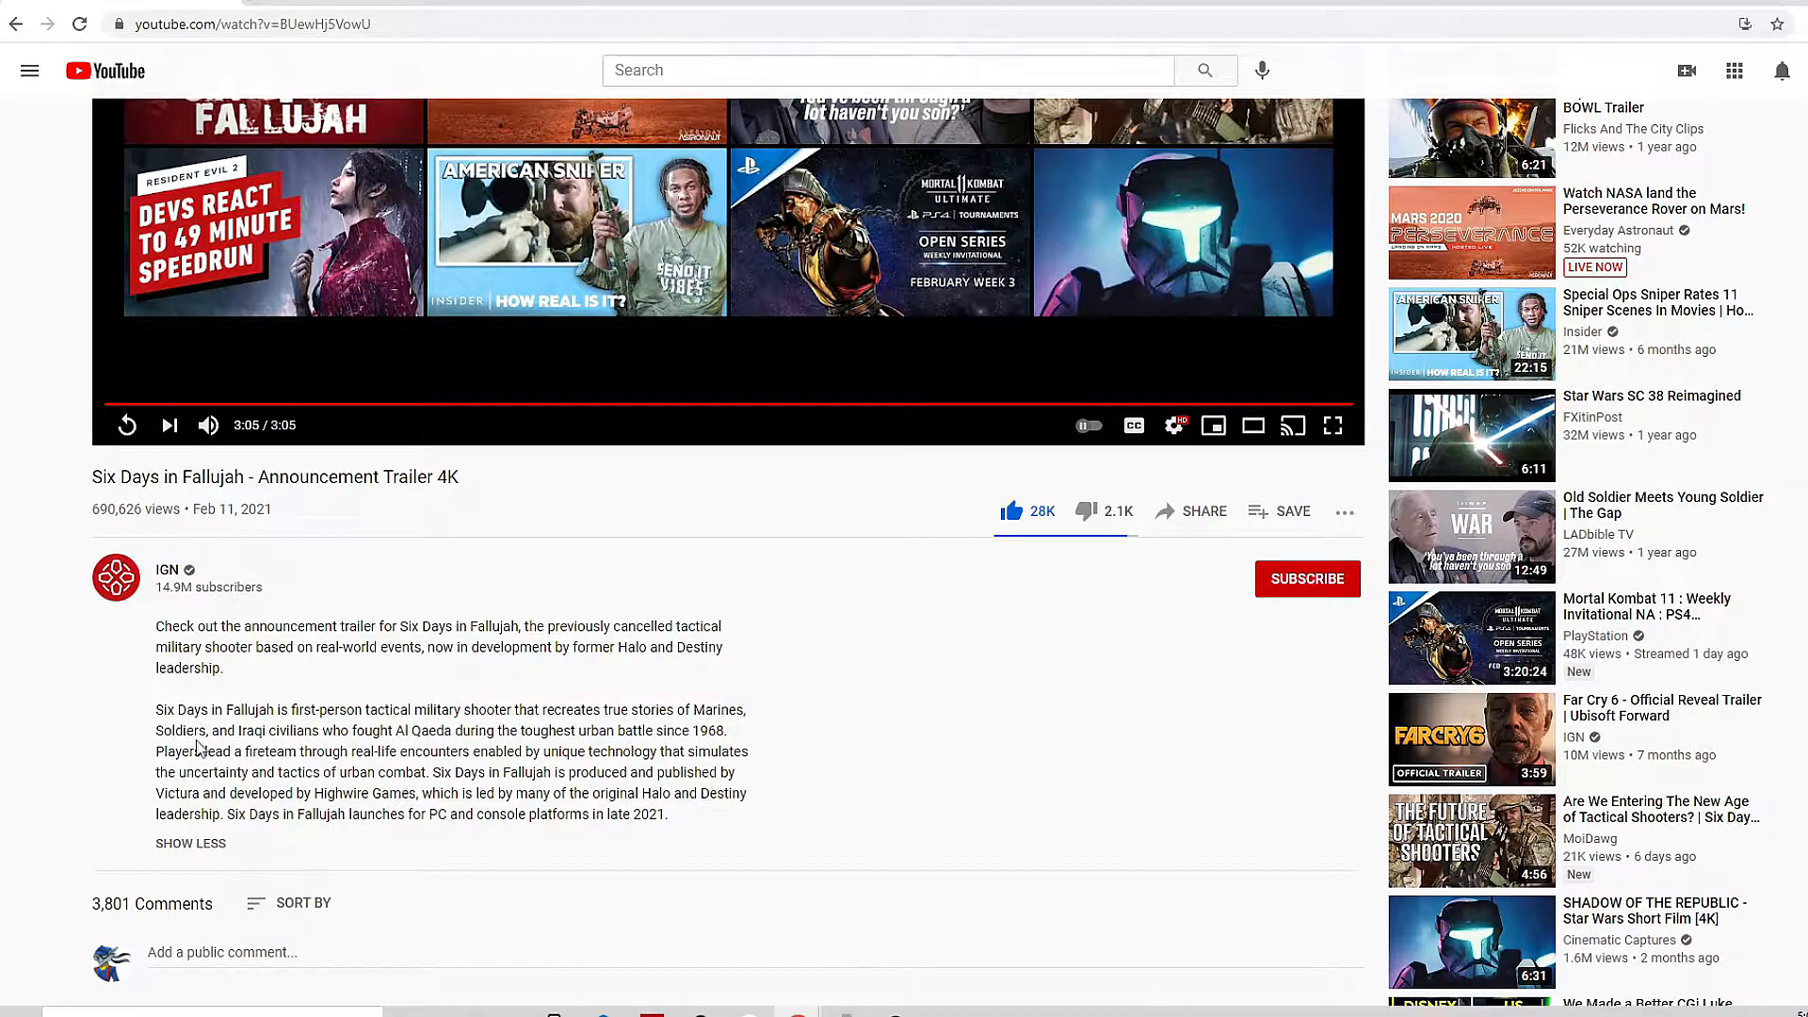
mouse_move(297, 746)
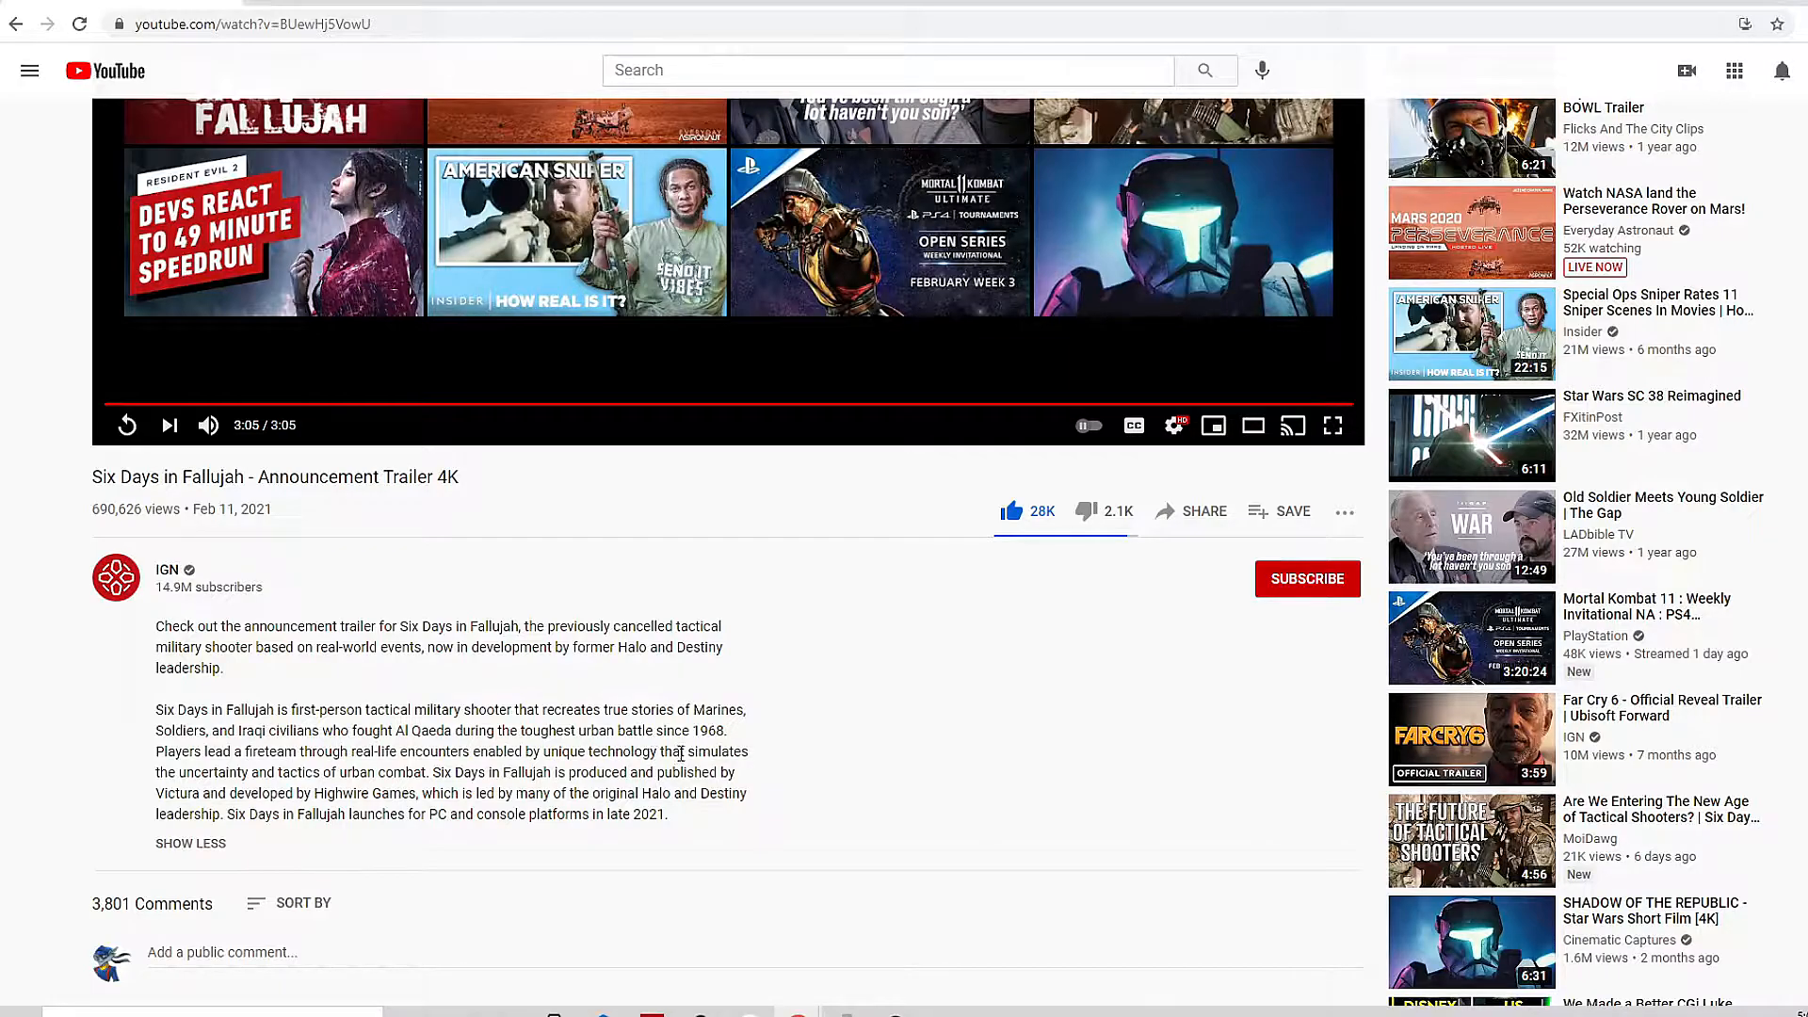
mouse_move(252, 770)
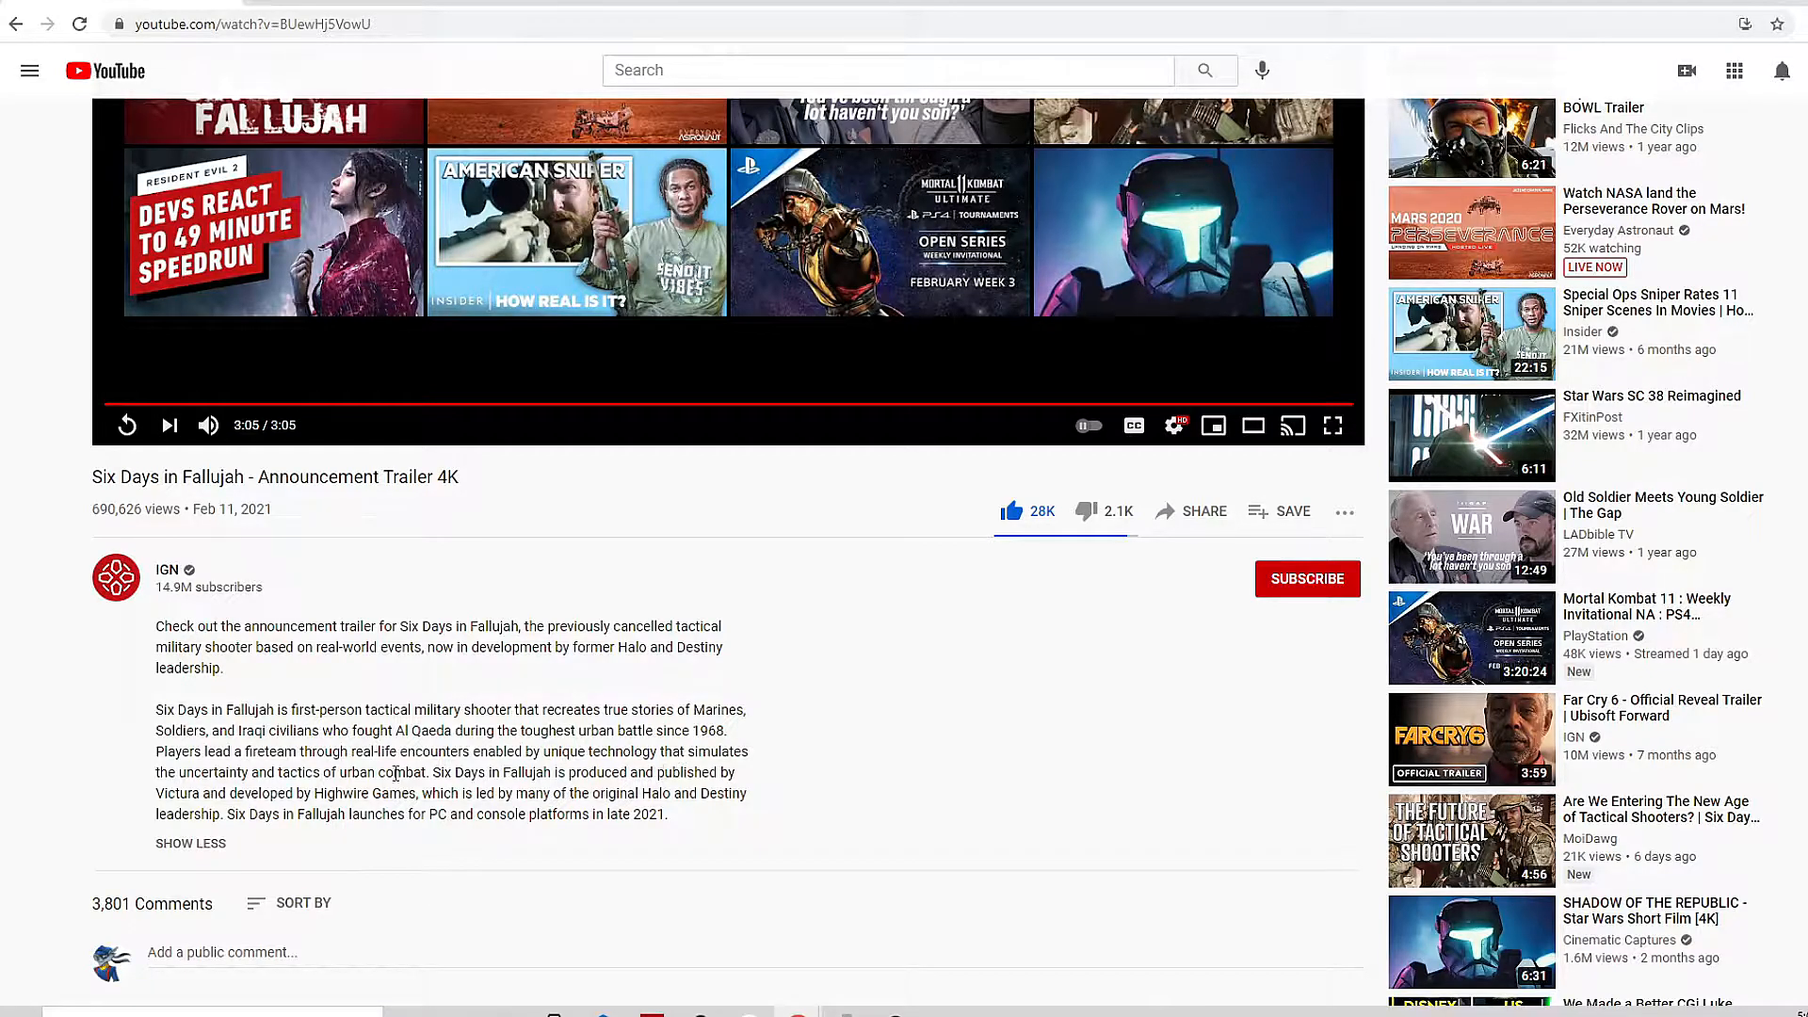
mouse_move(335, 793)
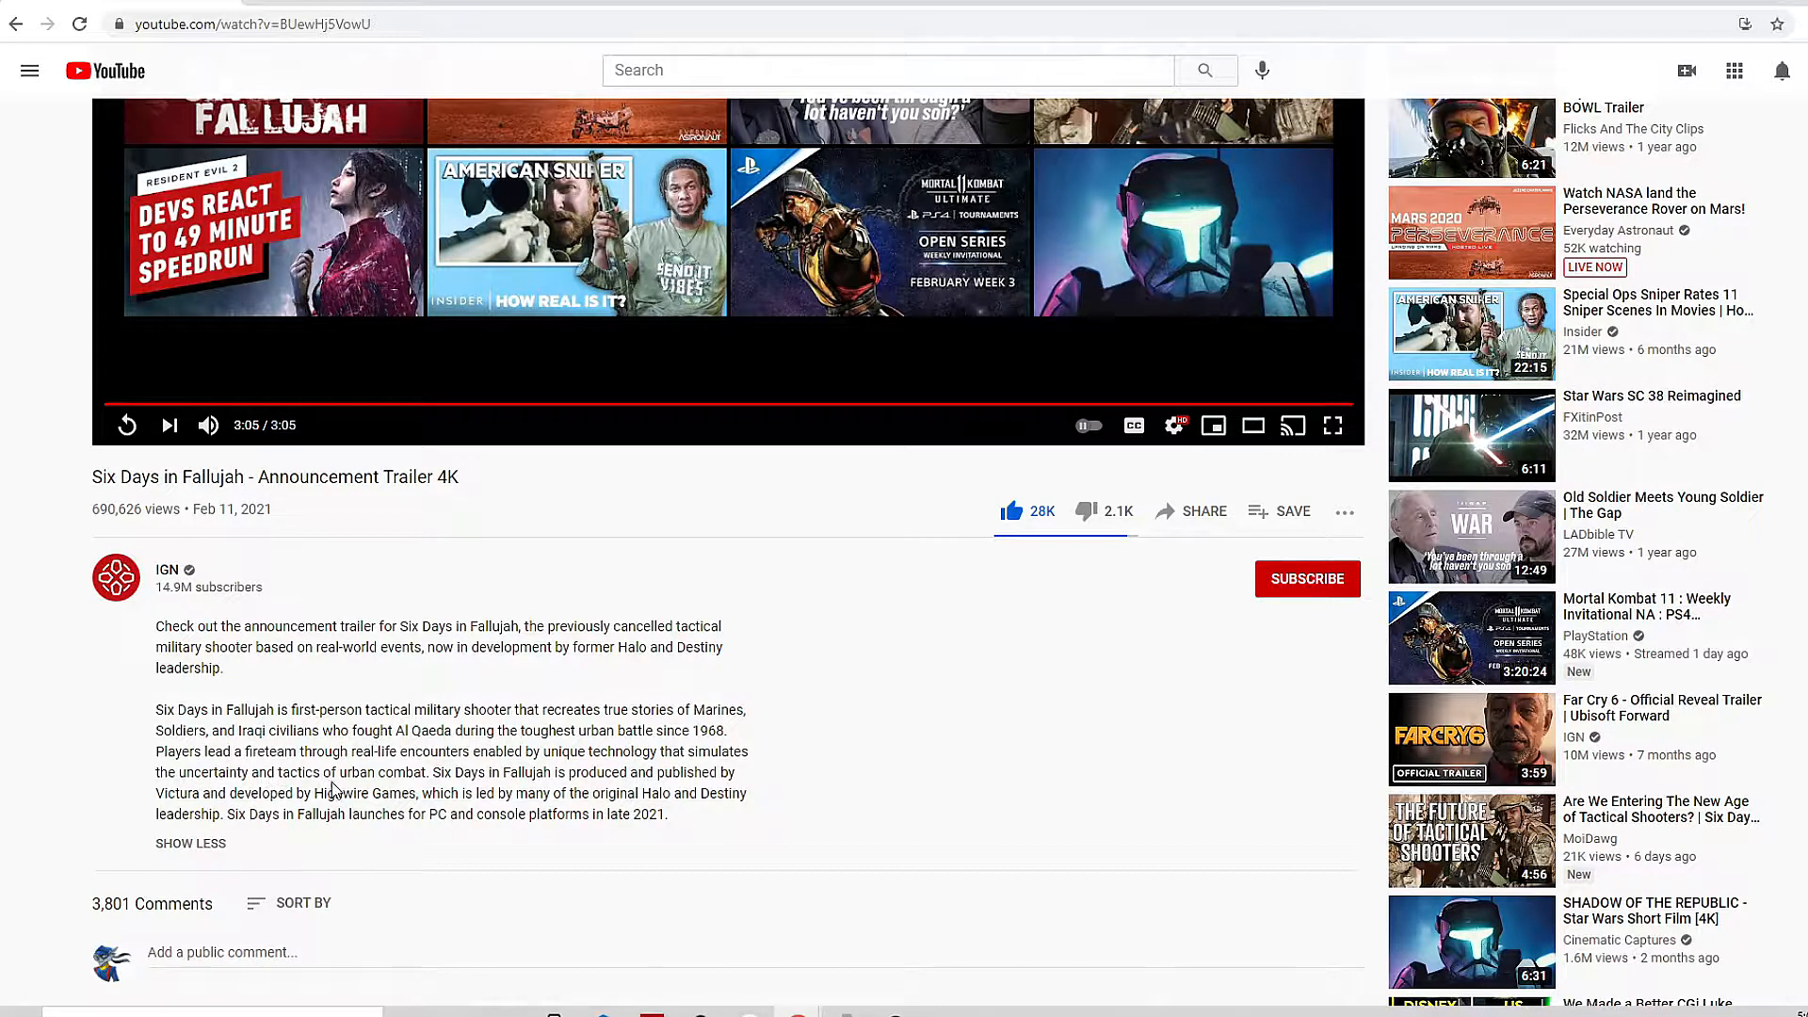
mouse_move(591, 789)
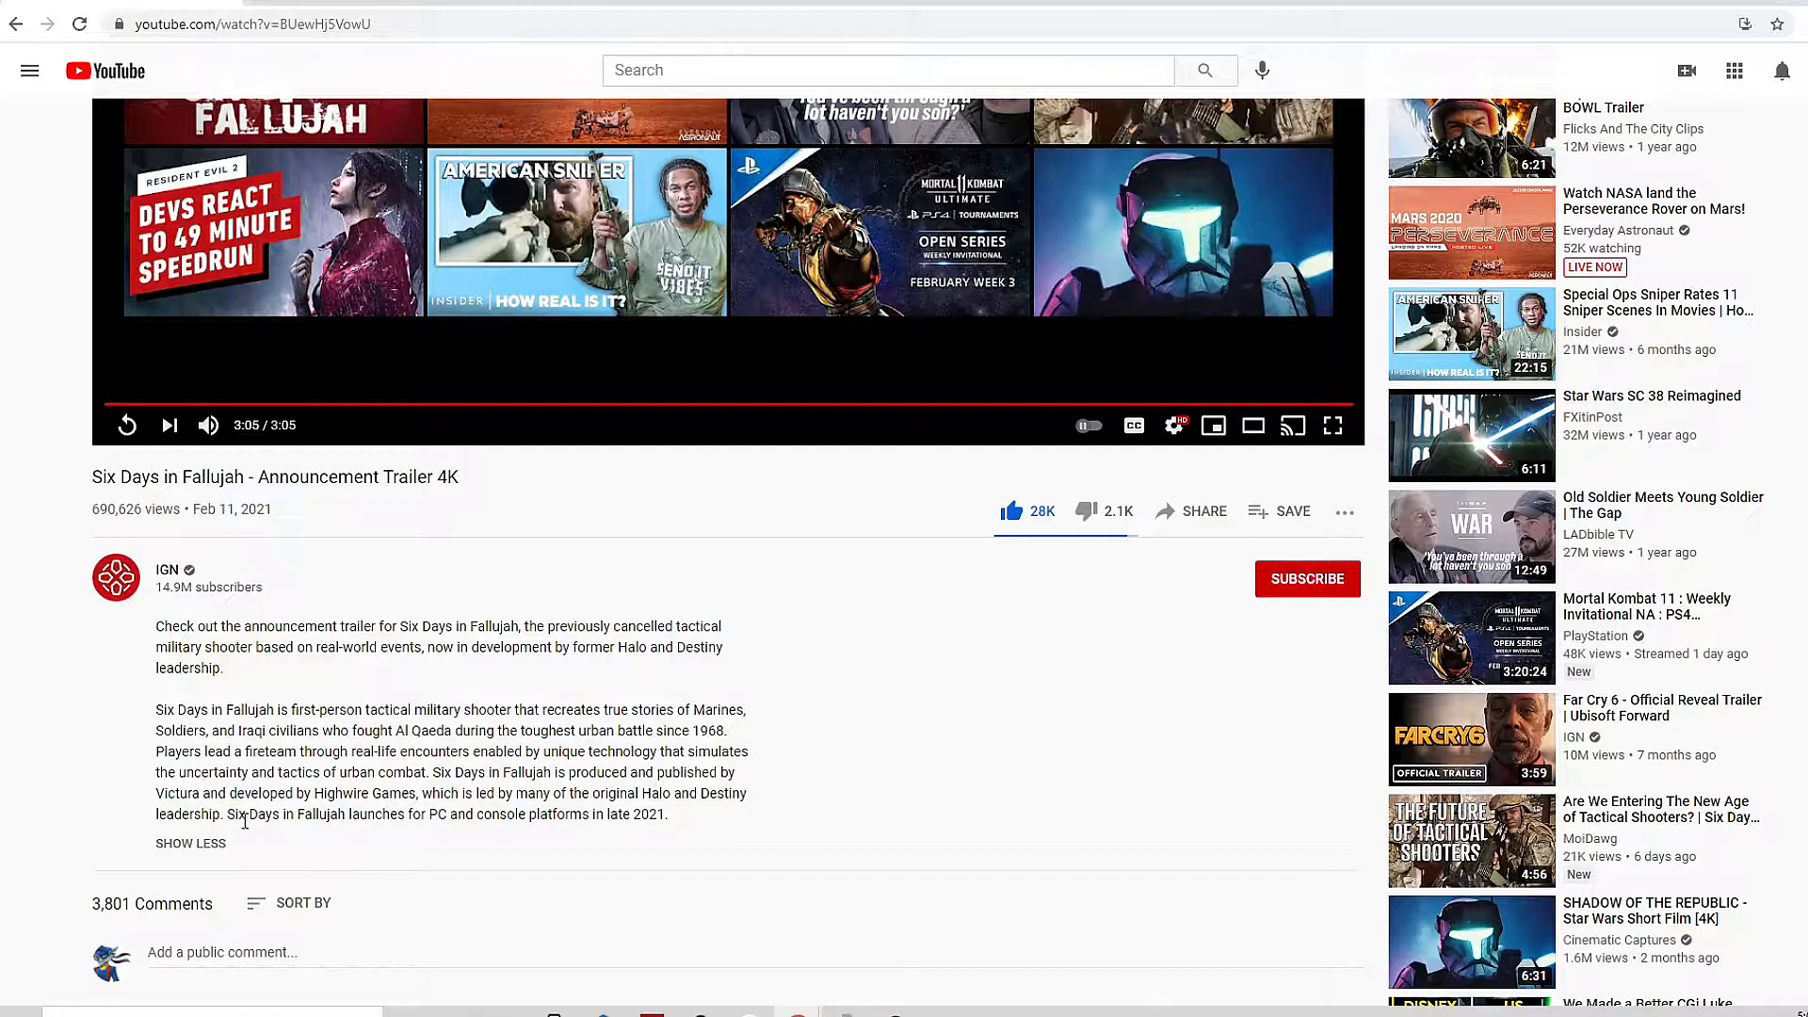
mouse_move(525, 825)
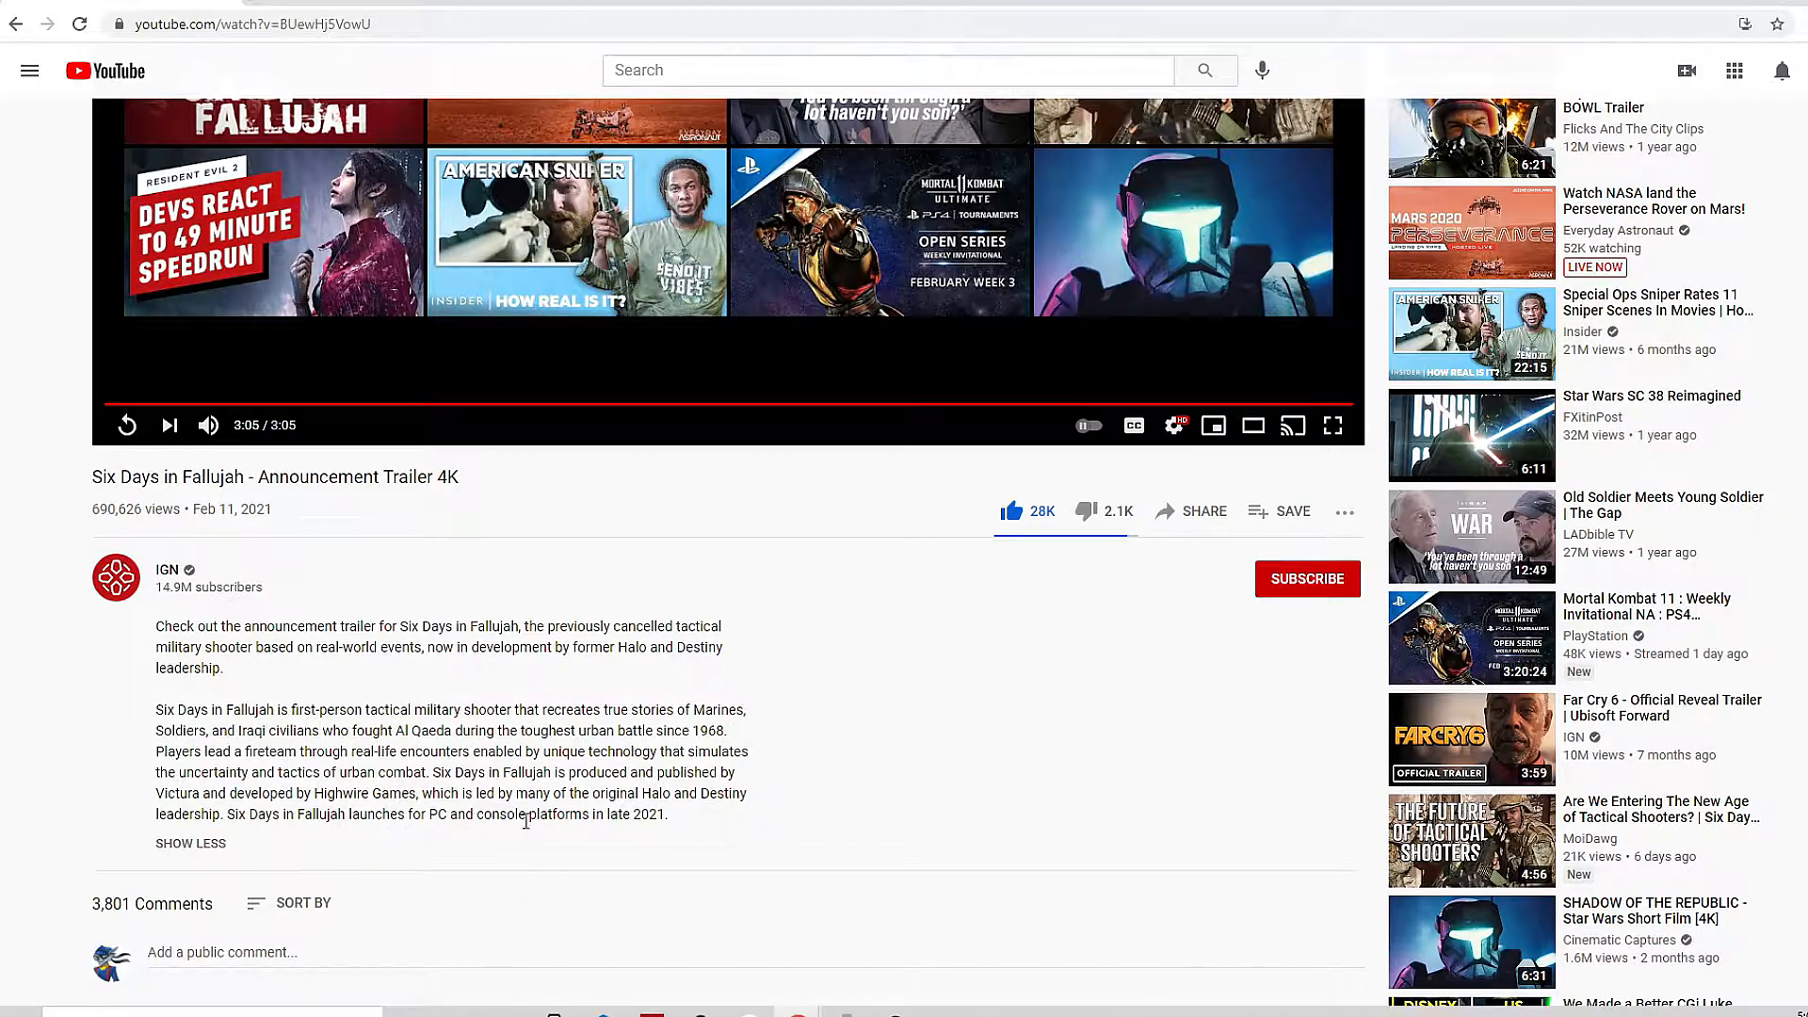
mouse_move(682, 822)
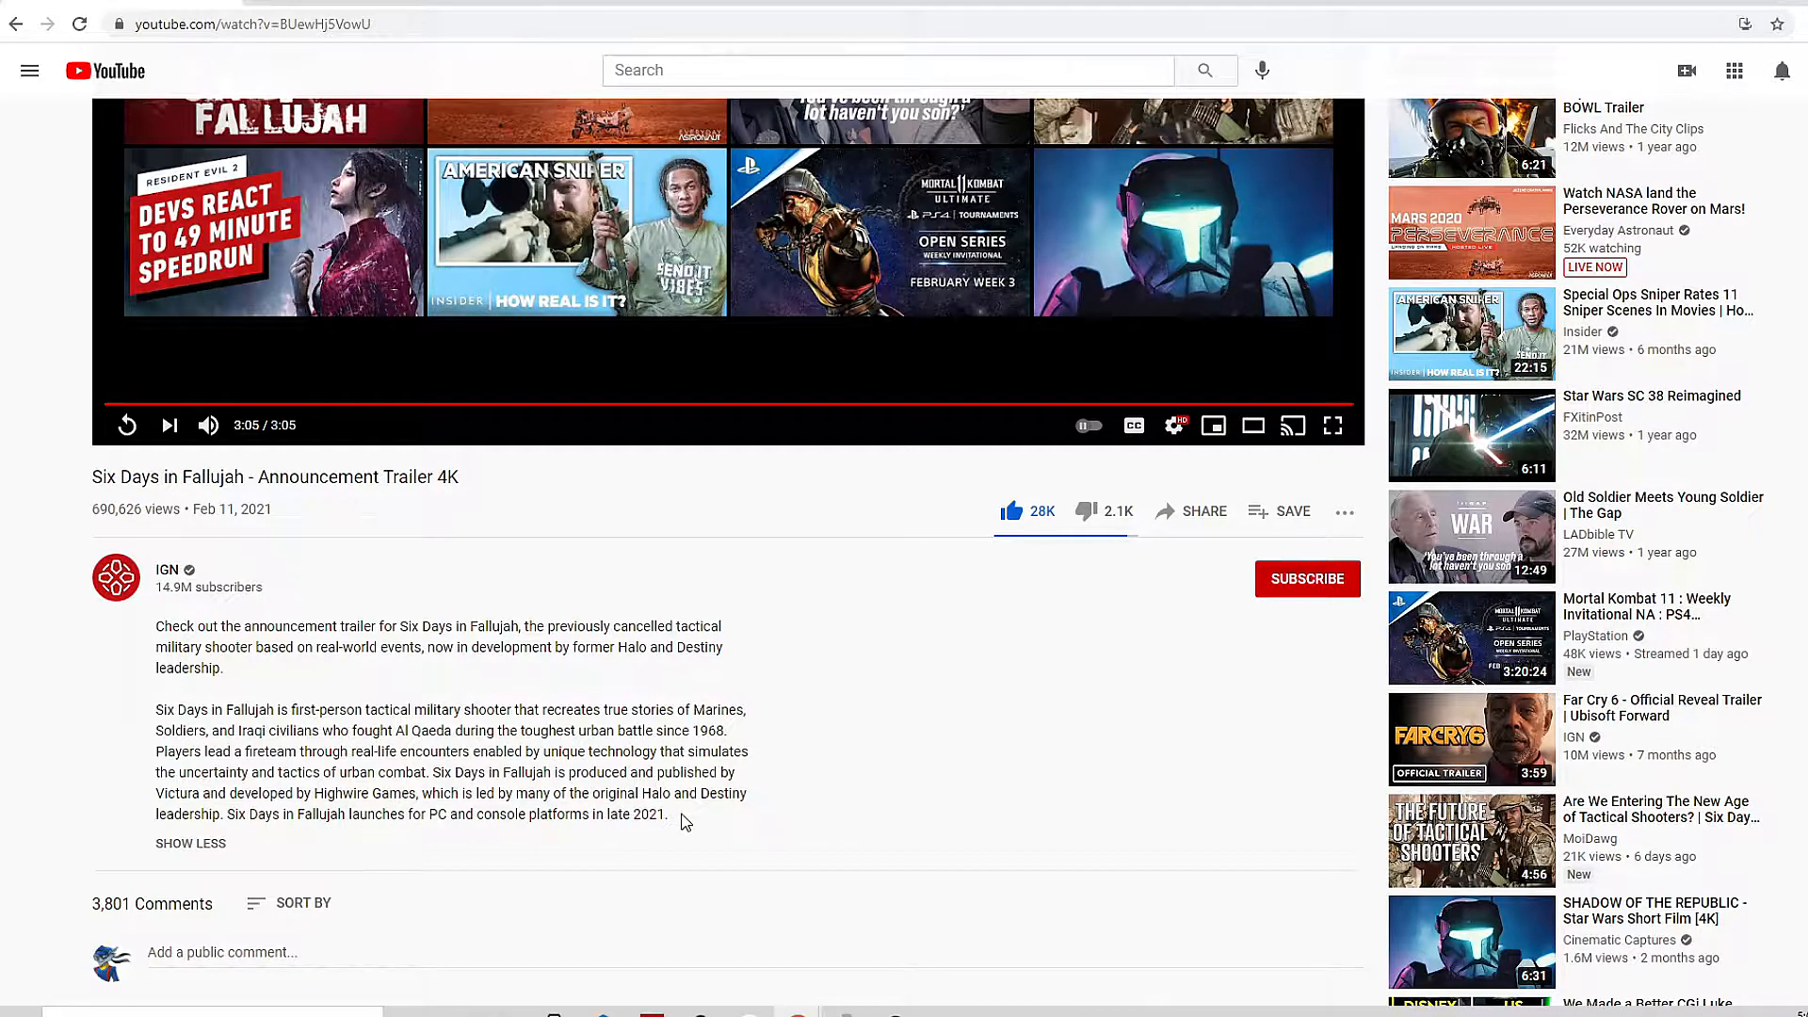
mouse_move(672, 815)
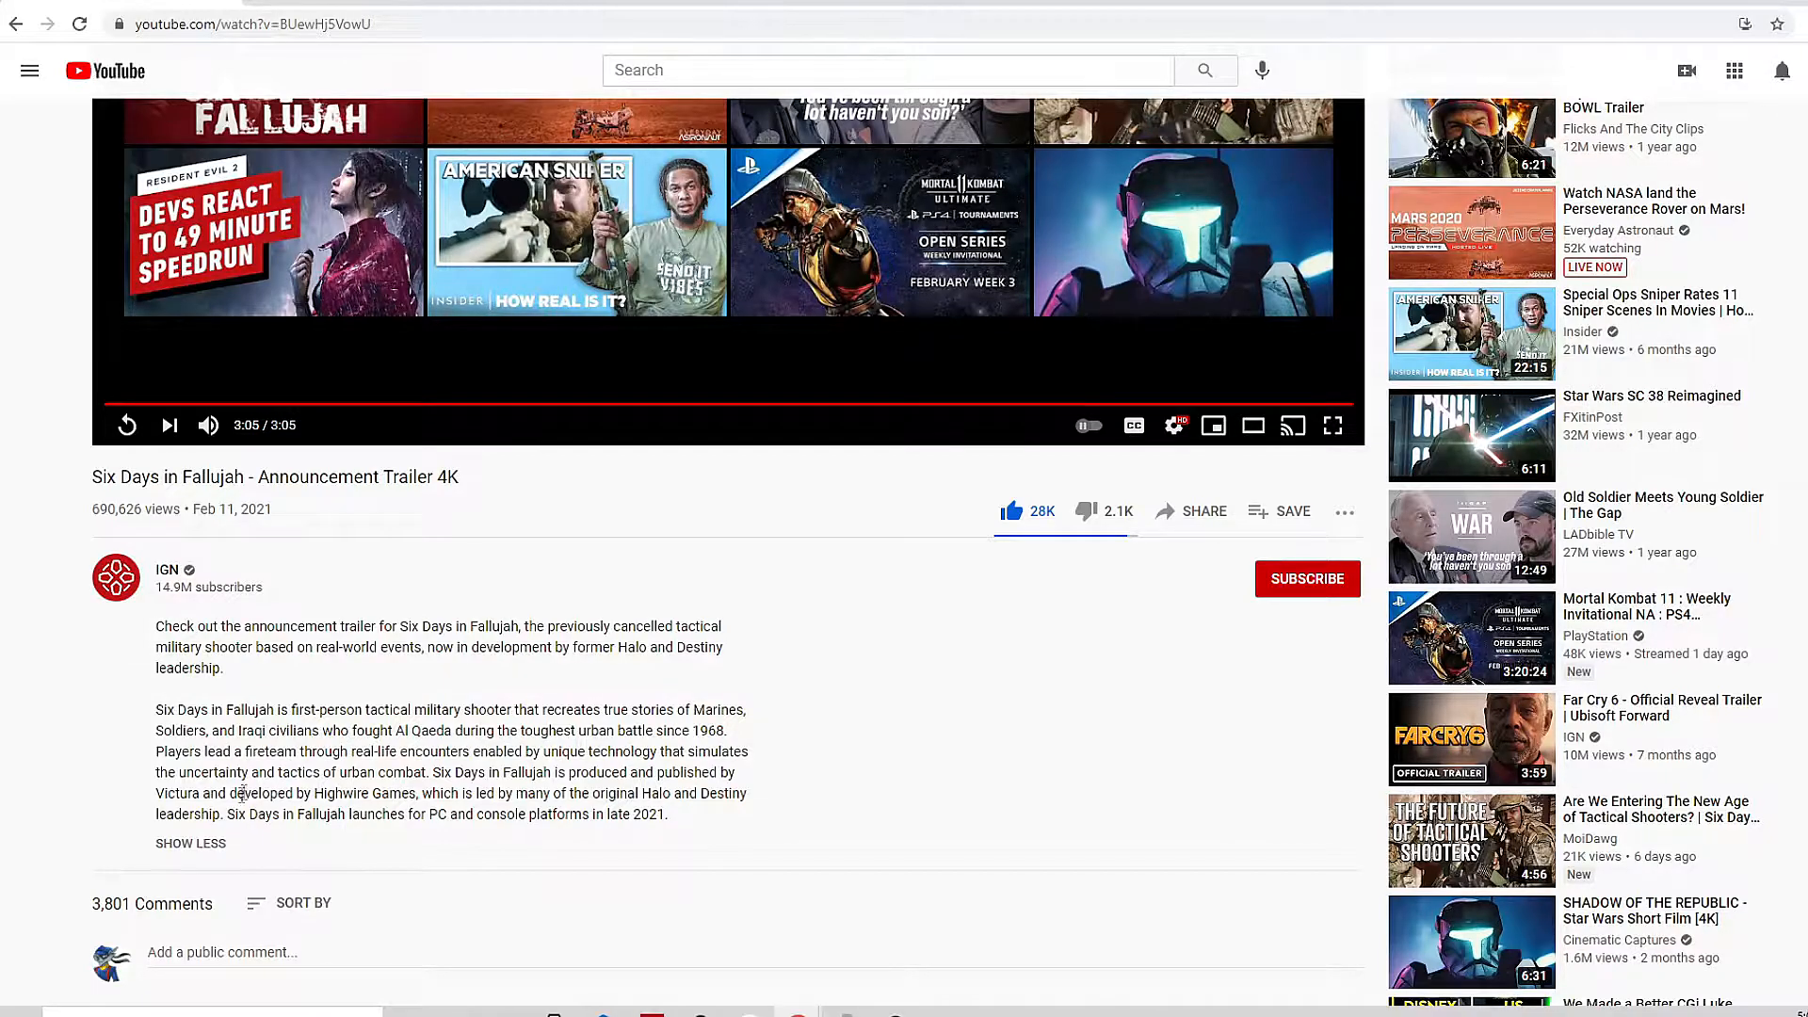
scroll(up, 3)
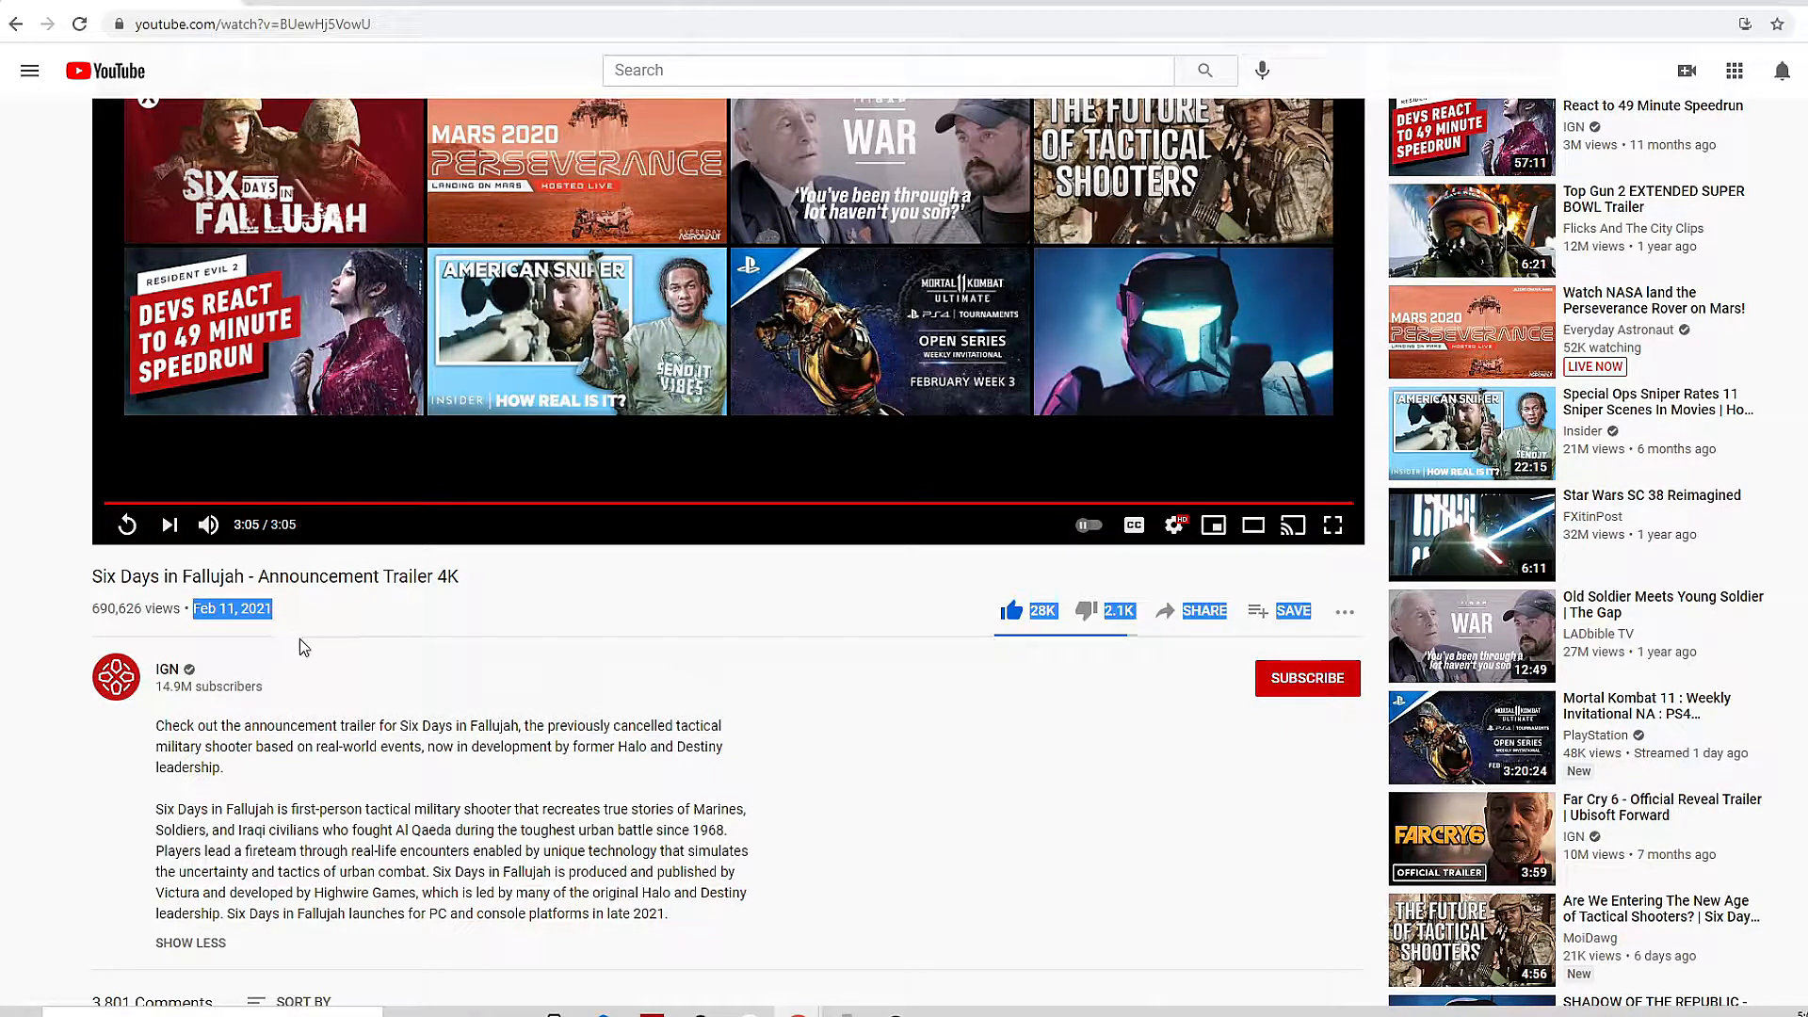
mouse_move(364, 652)
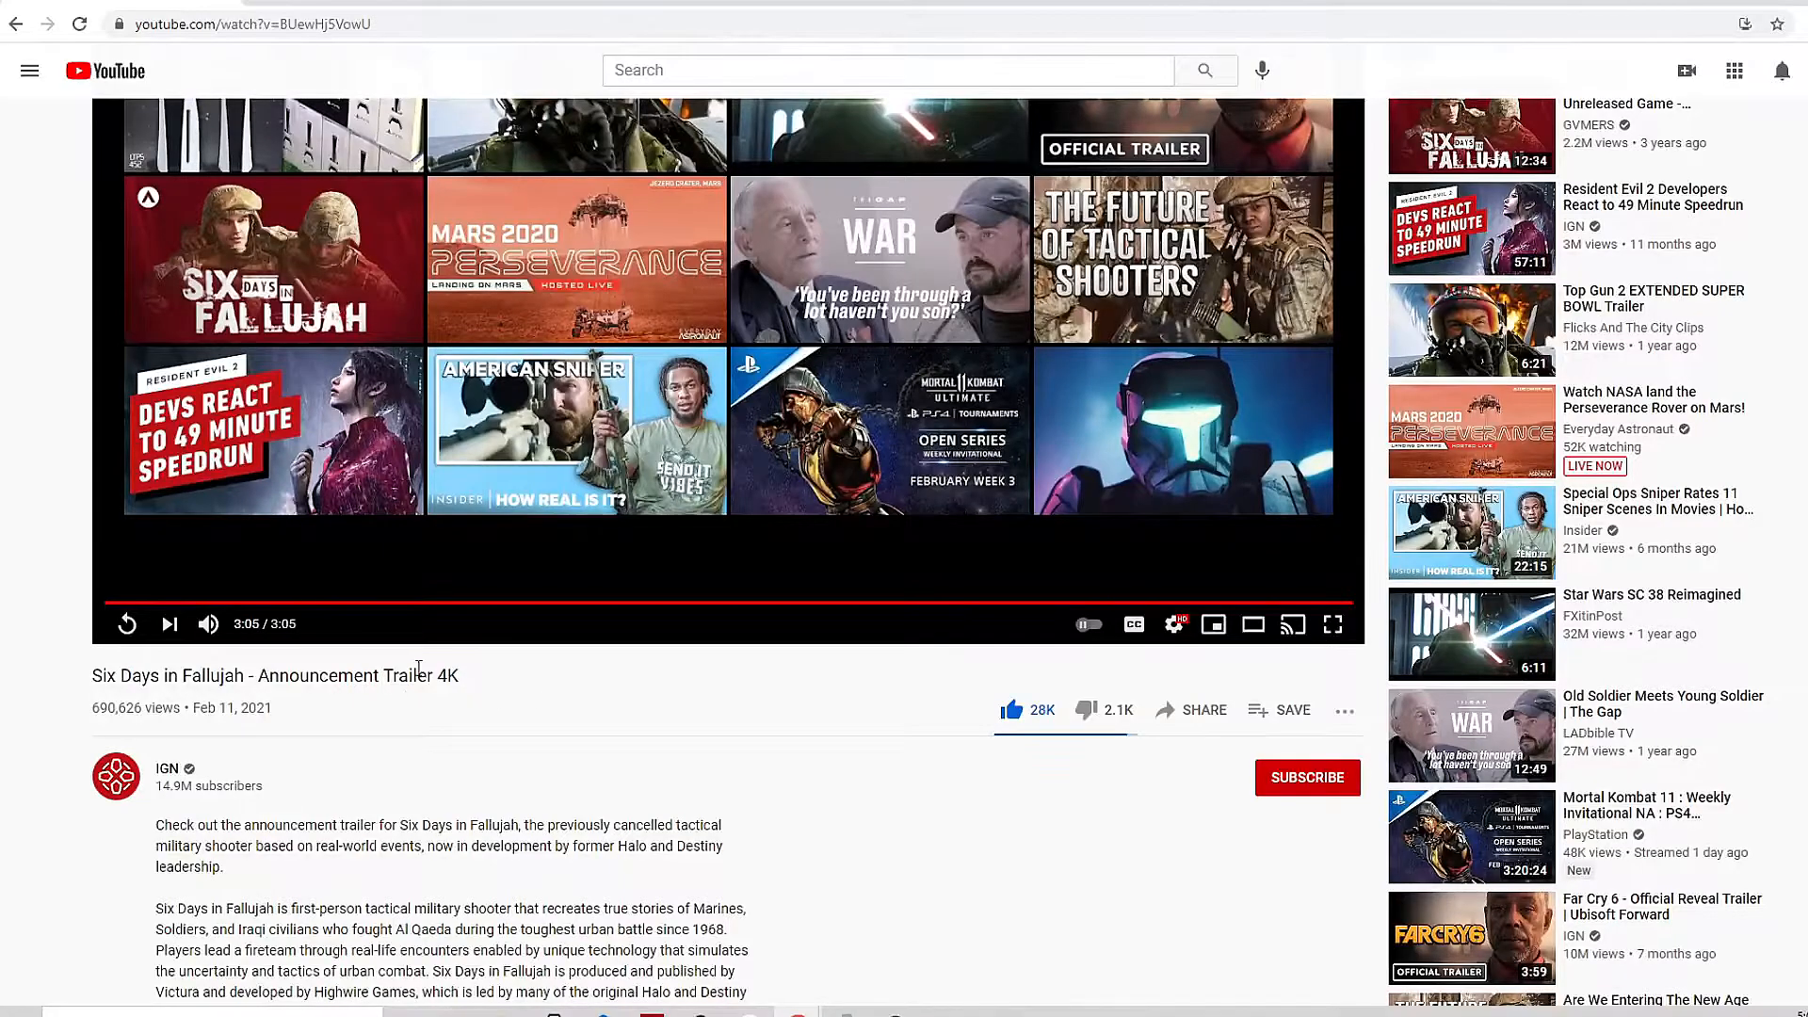
scroll(down, 3)
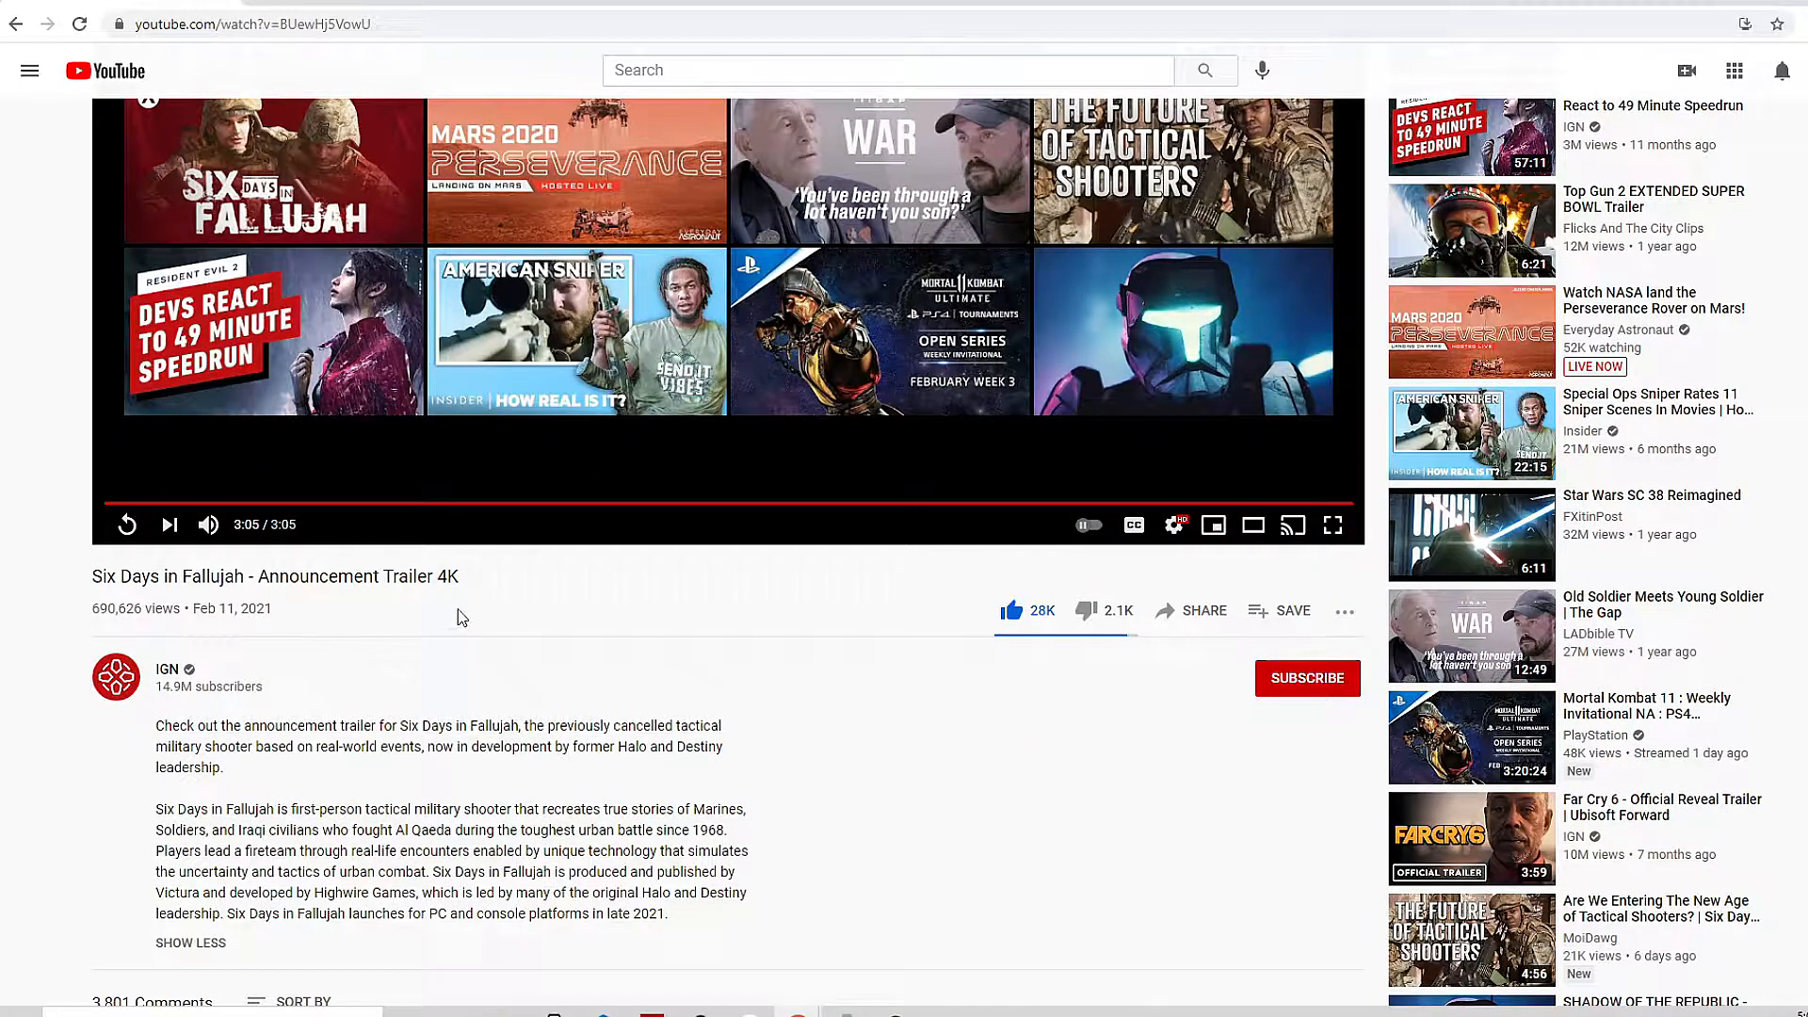
mouse_move(609, 727)
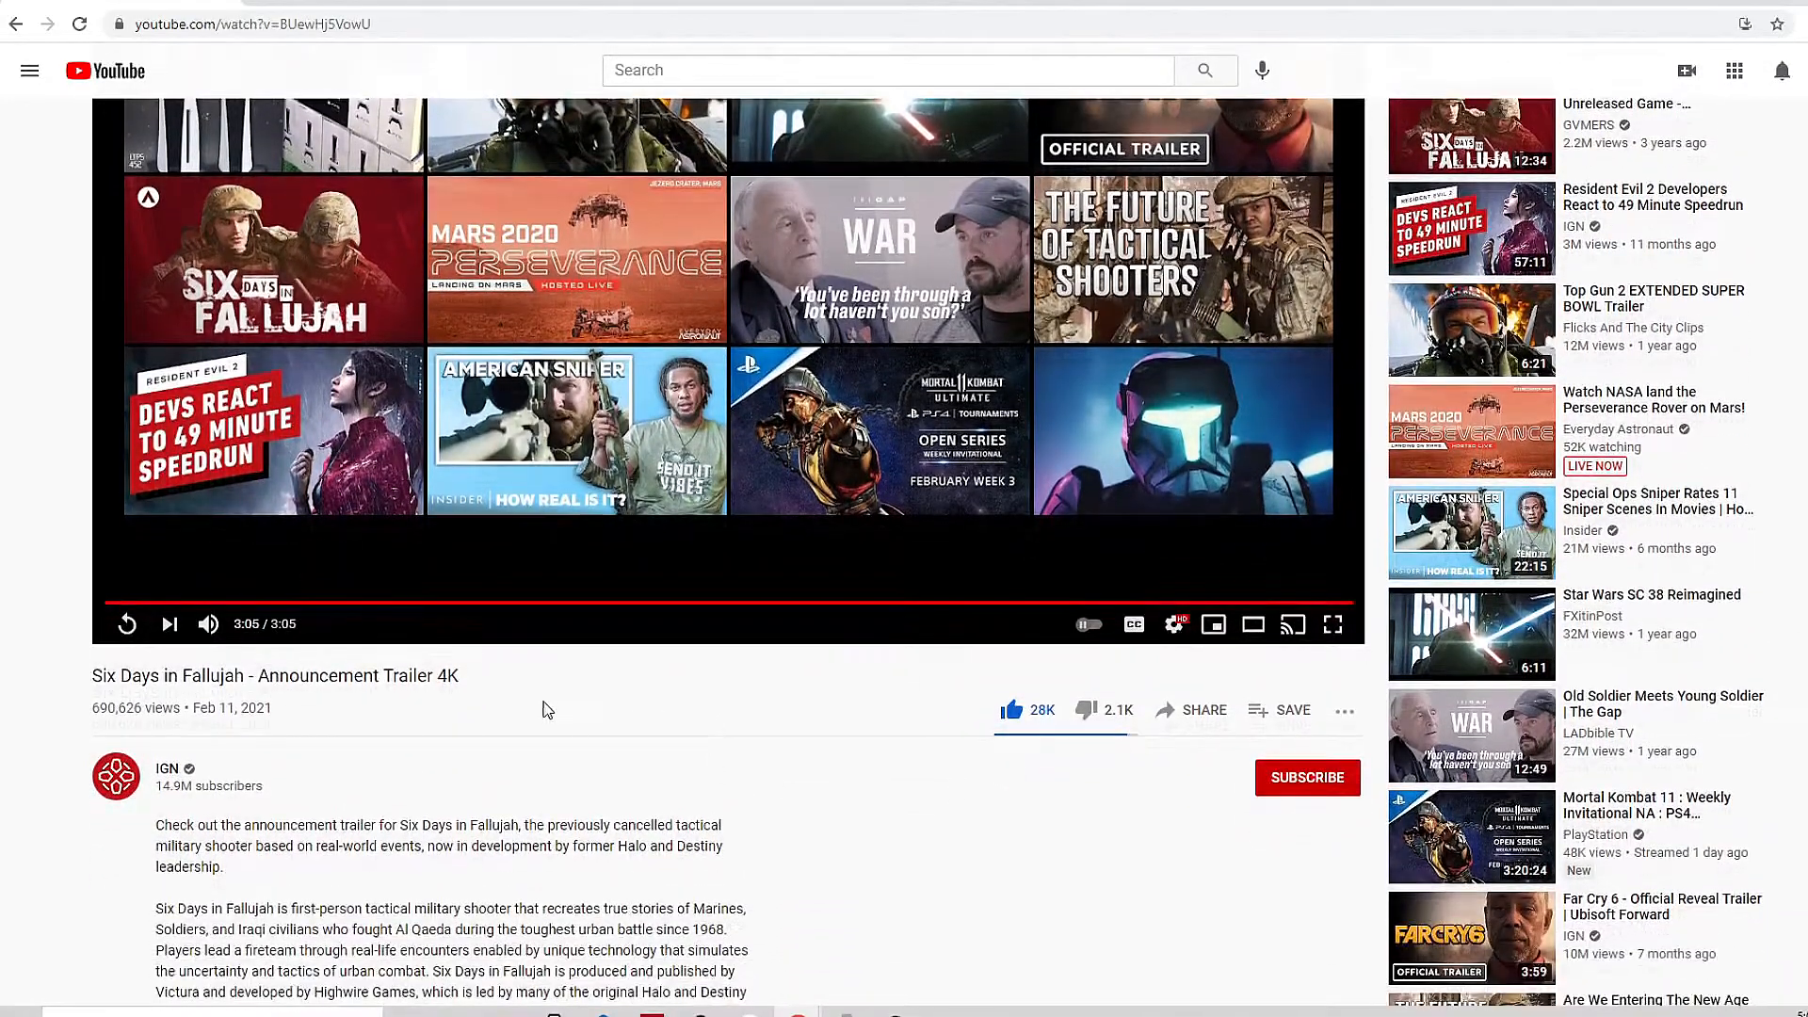
mouse_move(441, 704)
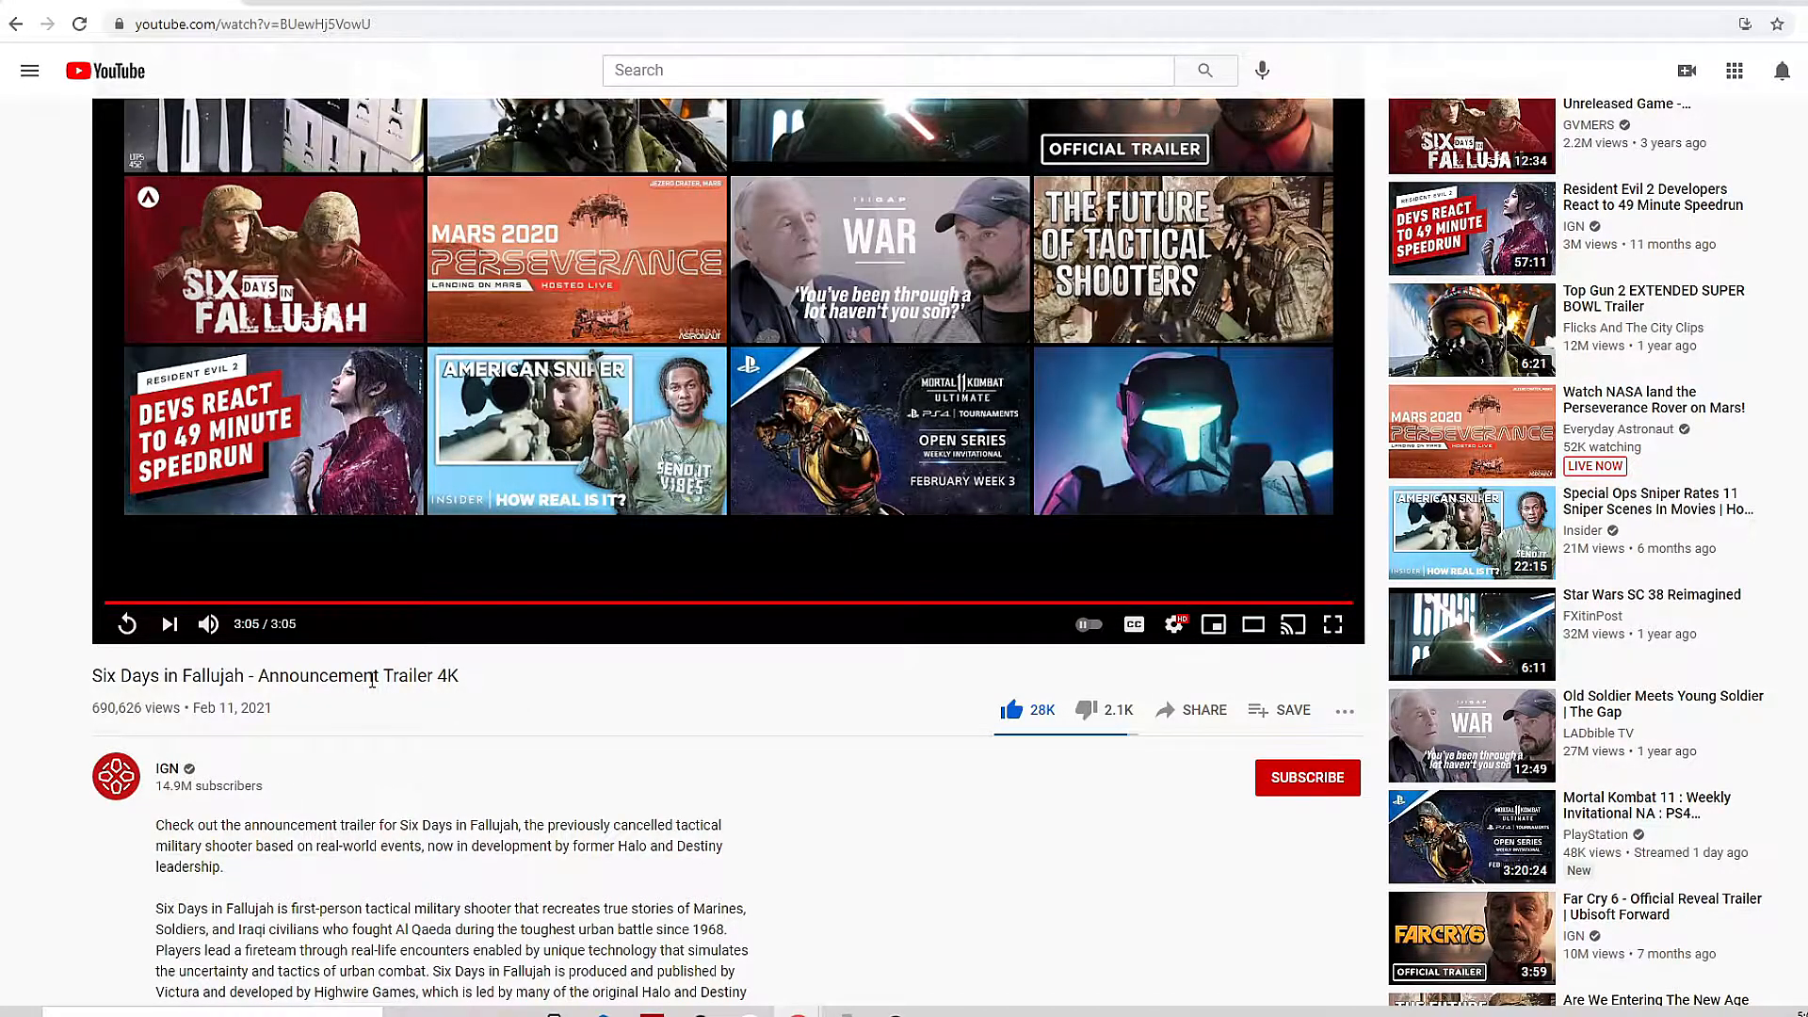
mouse_move(646, 727)
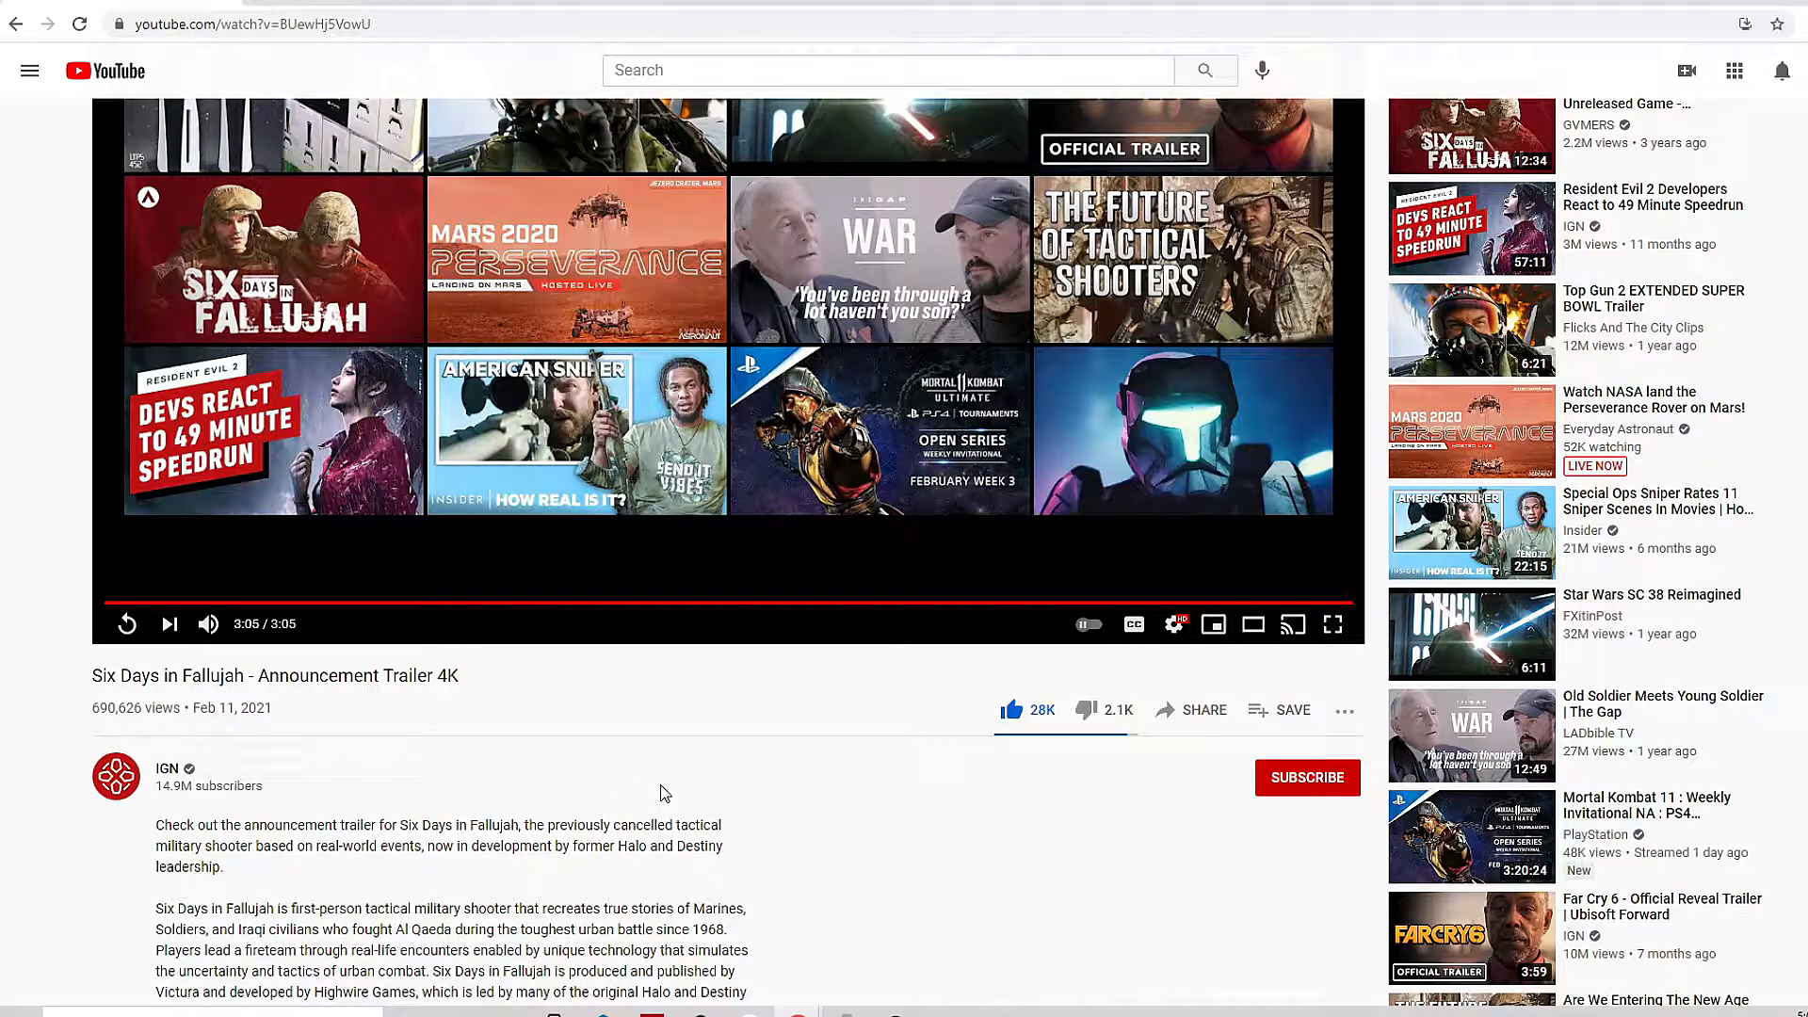
scroll(down, 3)
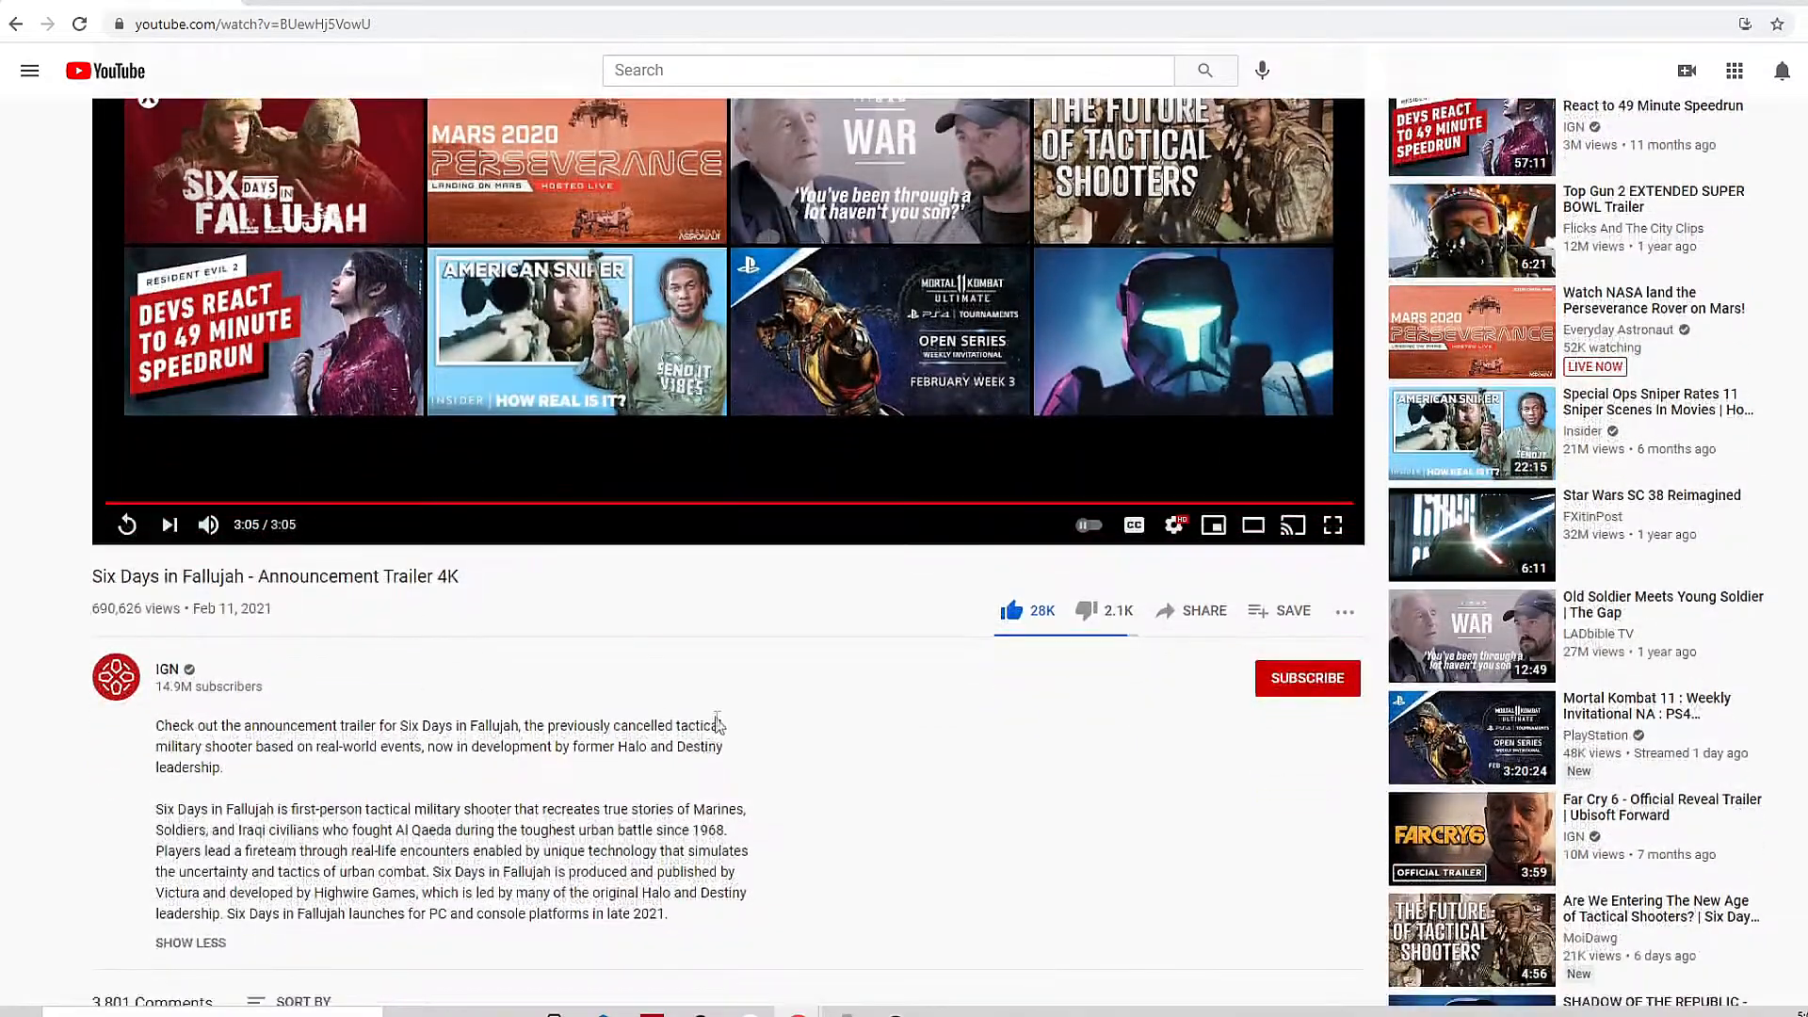
scroll(down, 3)
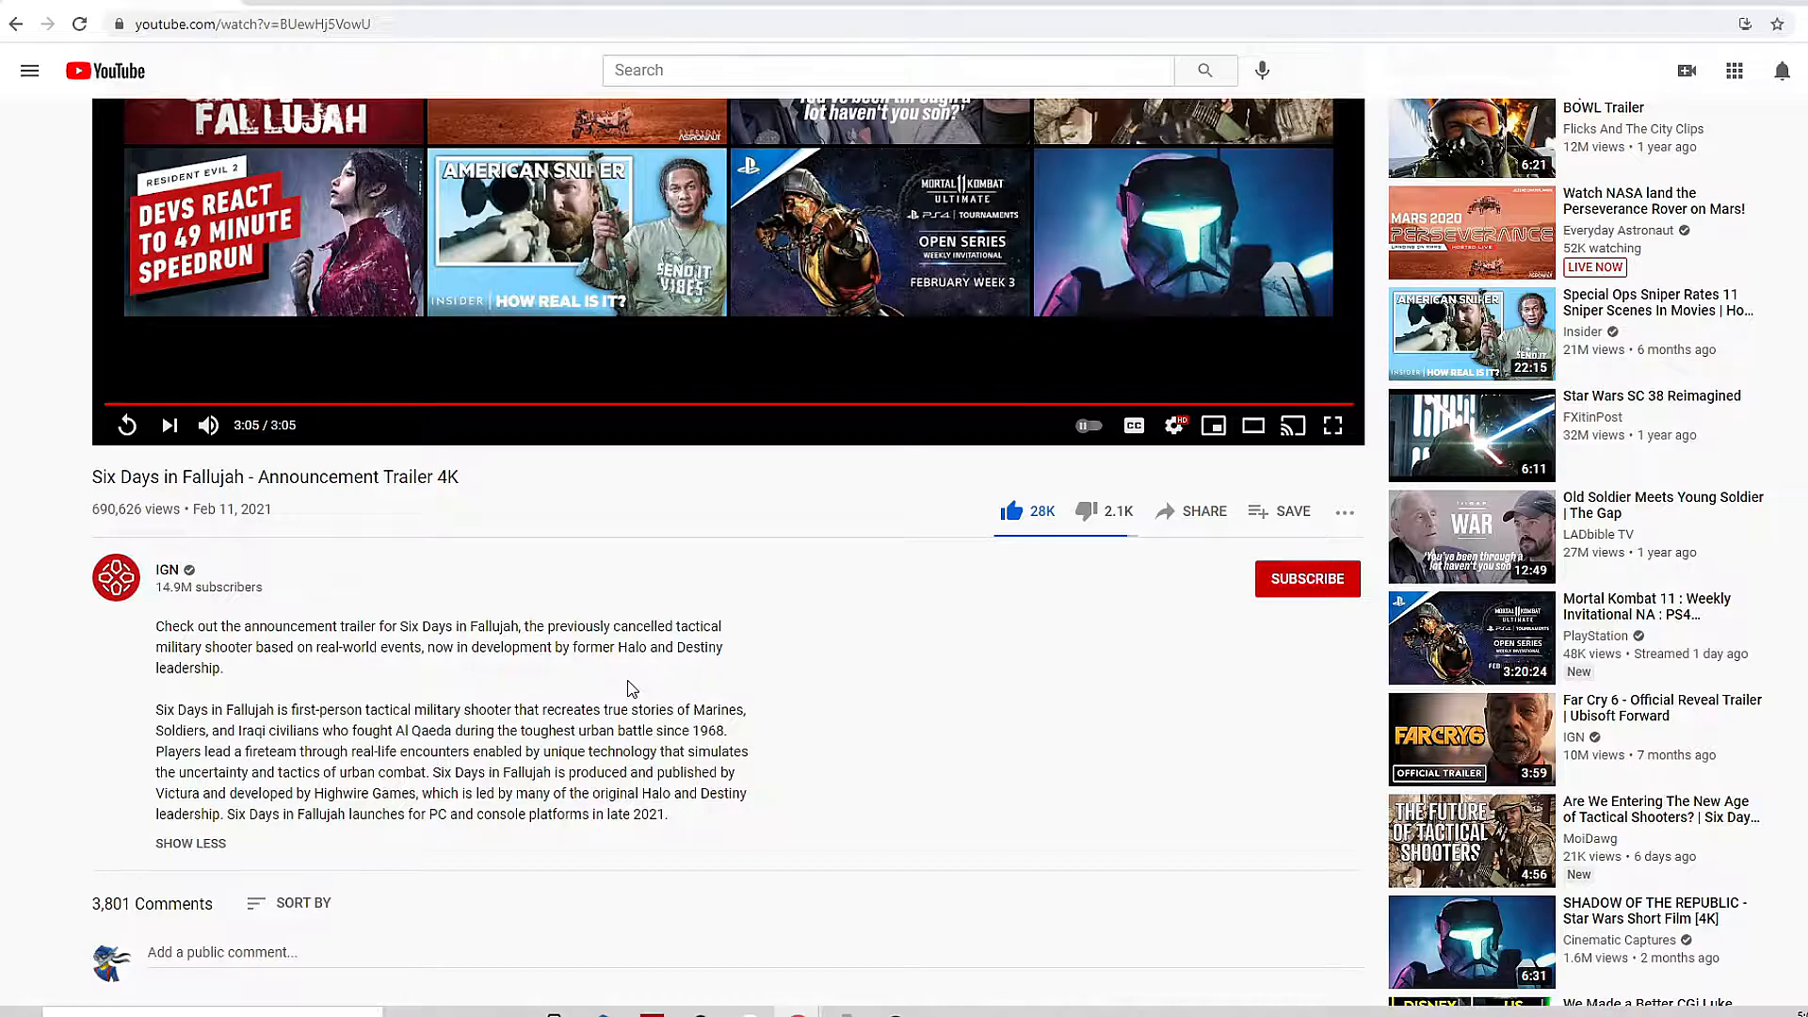
mouse_move(582, 644)
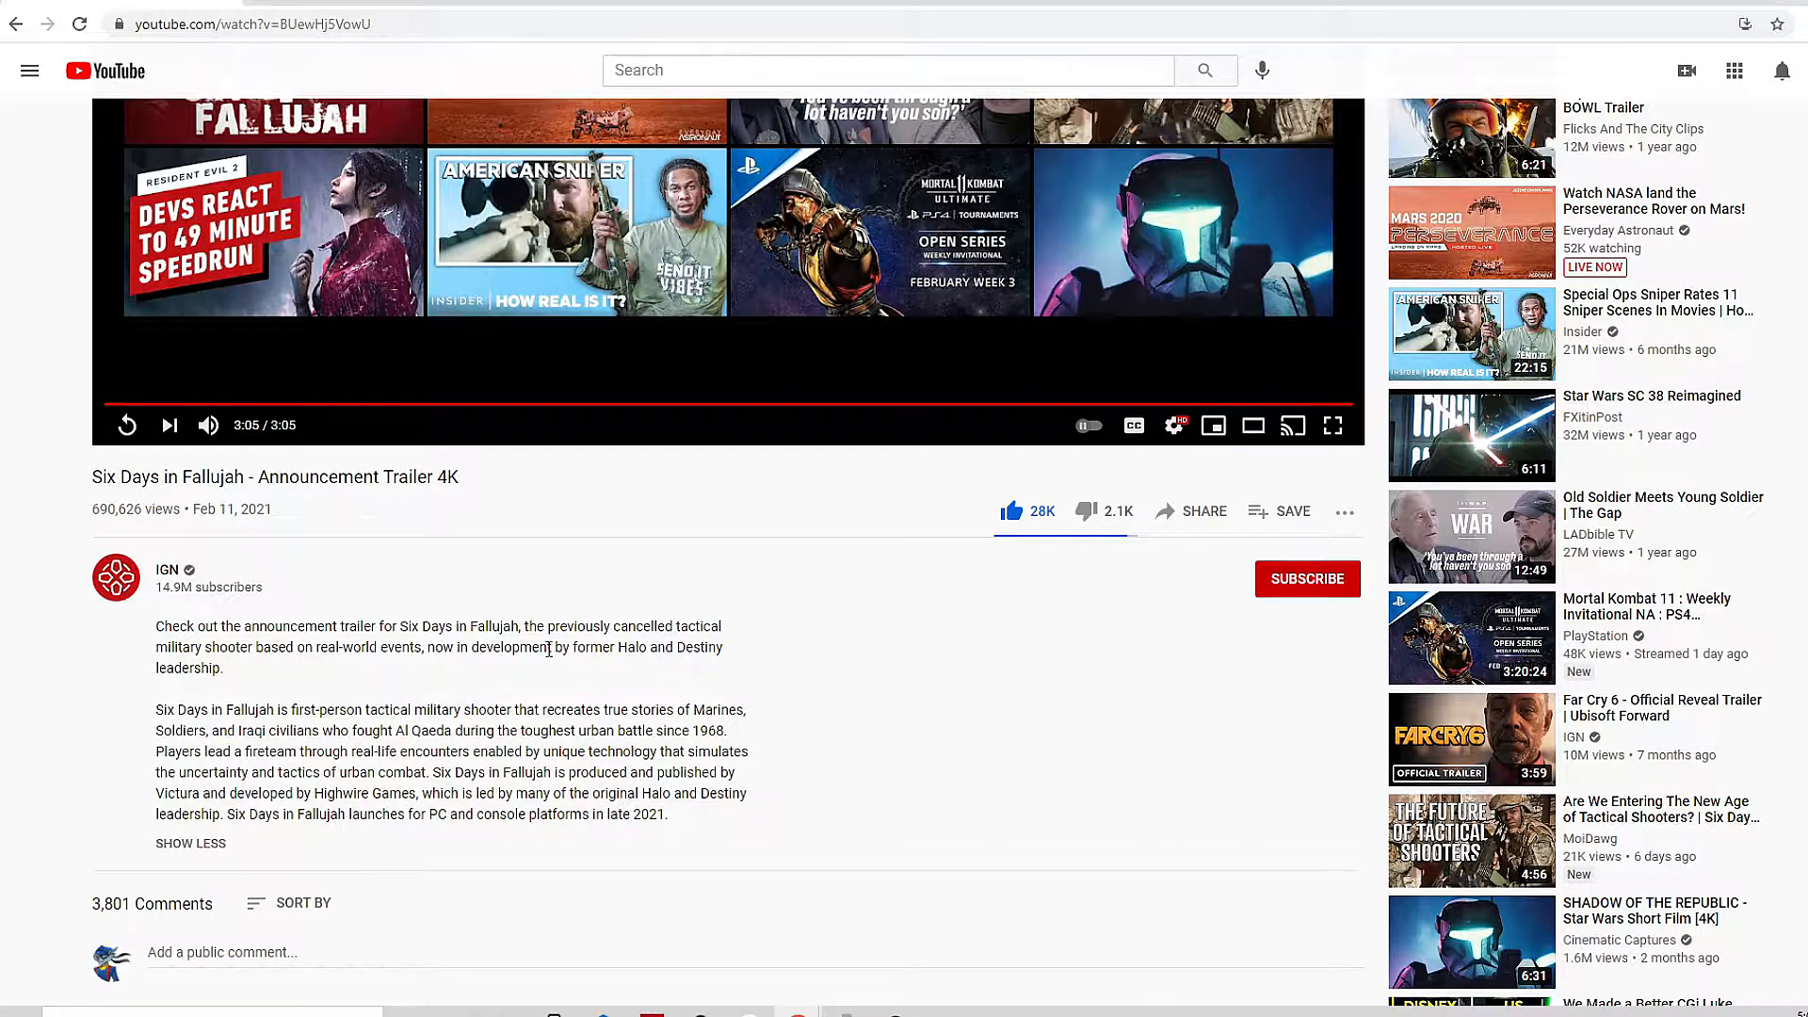
mouse_move(569, 670)
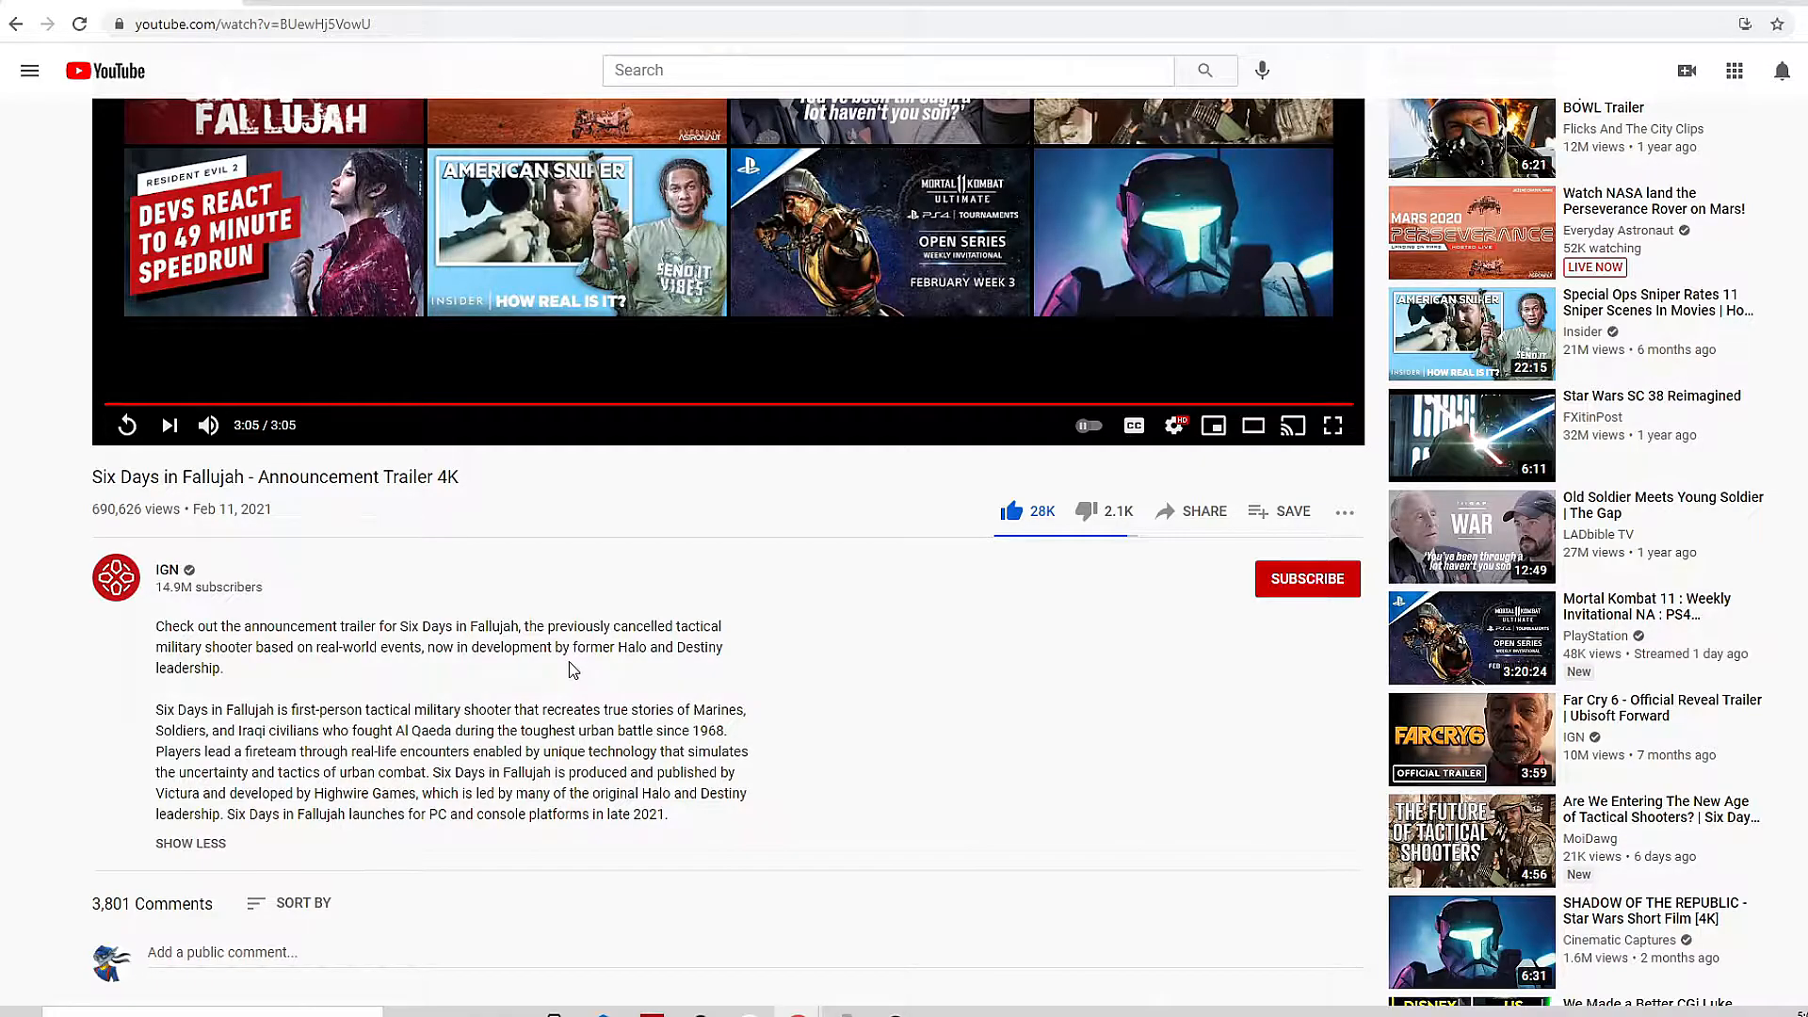
mouse_move(697, 671)
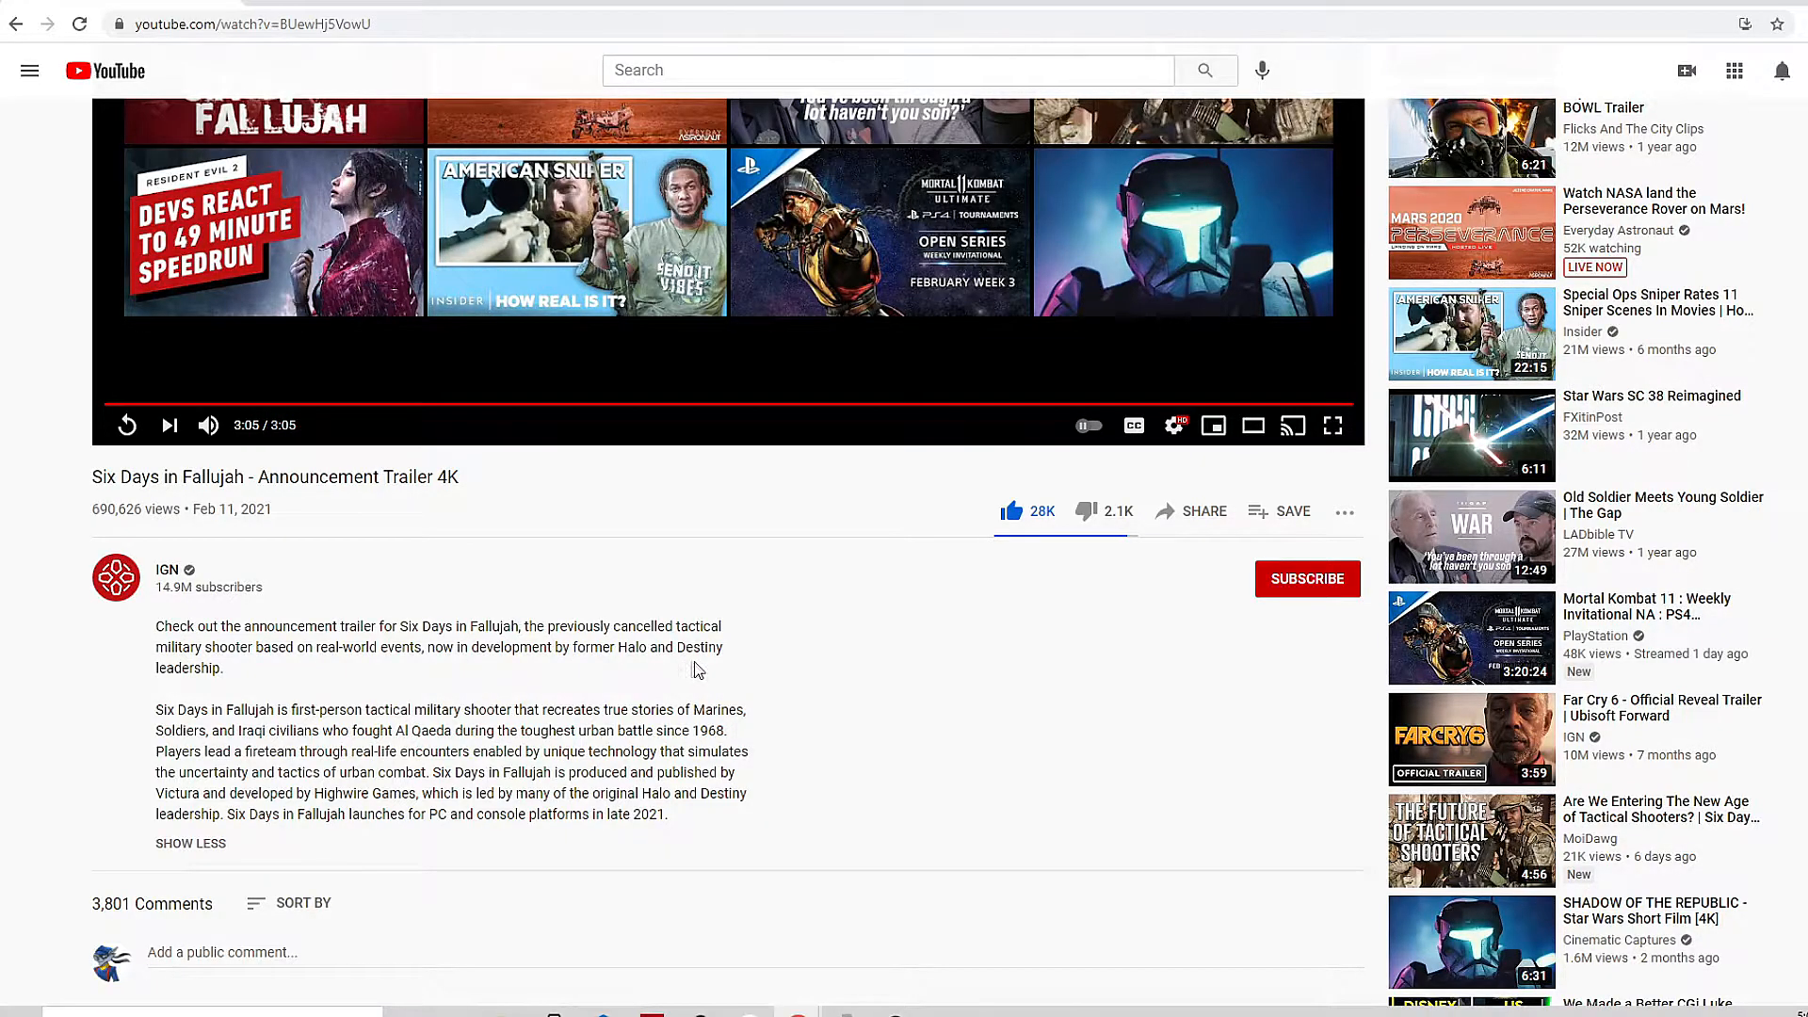
scroll(up, 3)
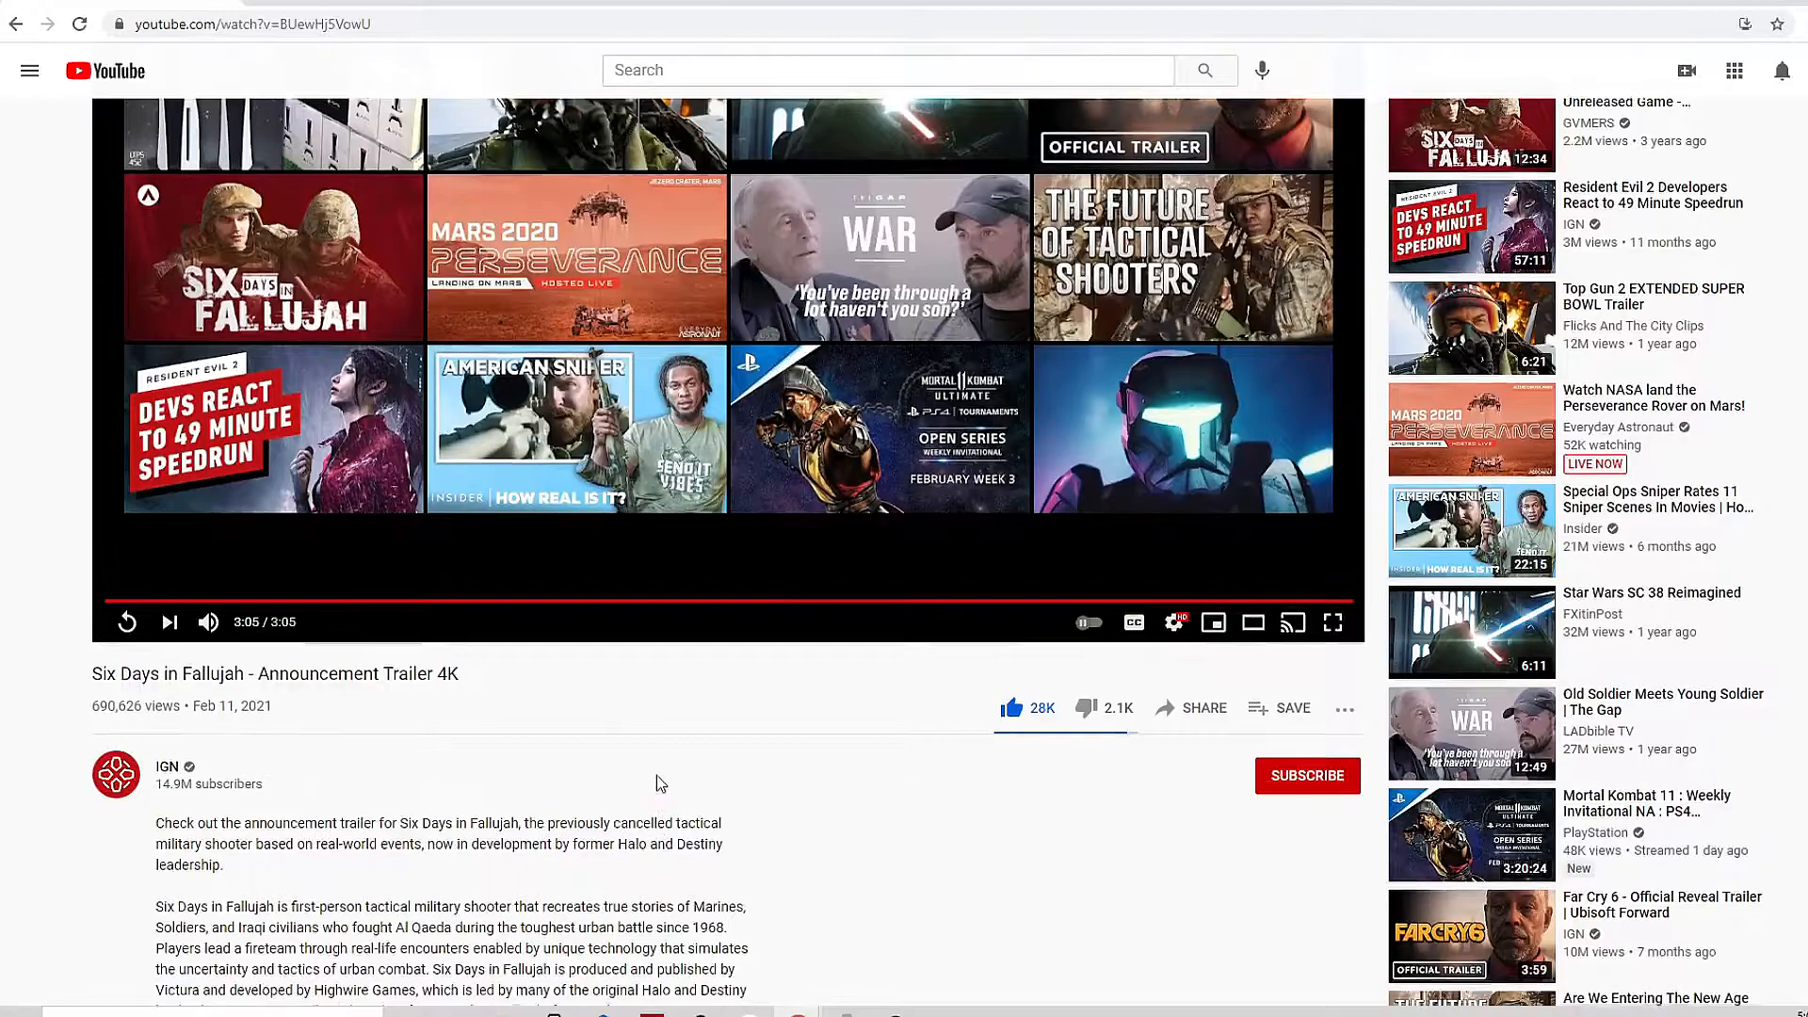
scroll(down, 3)
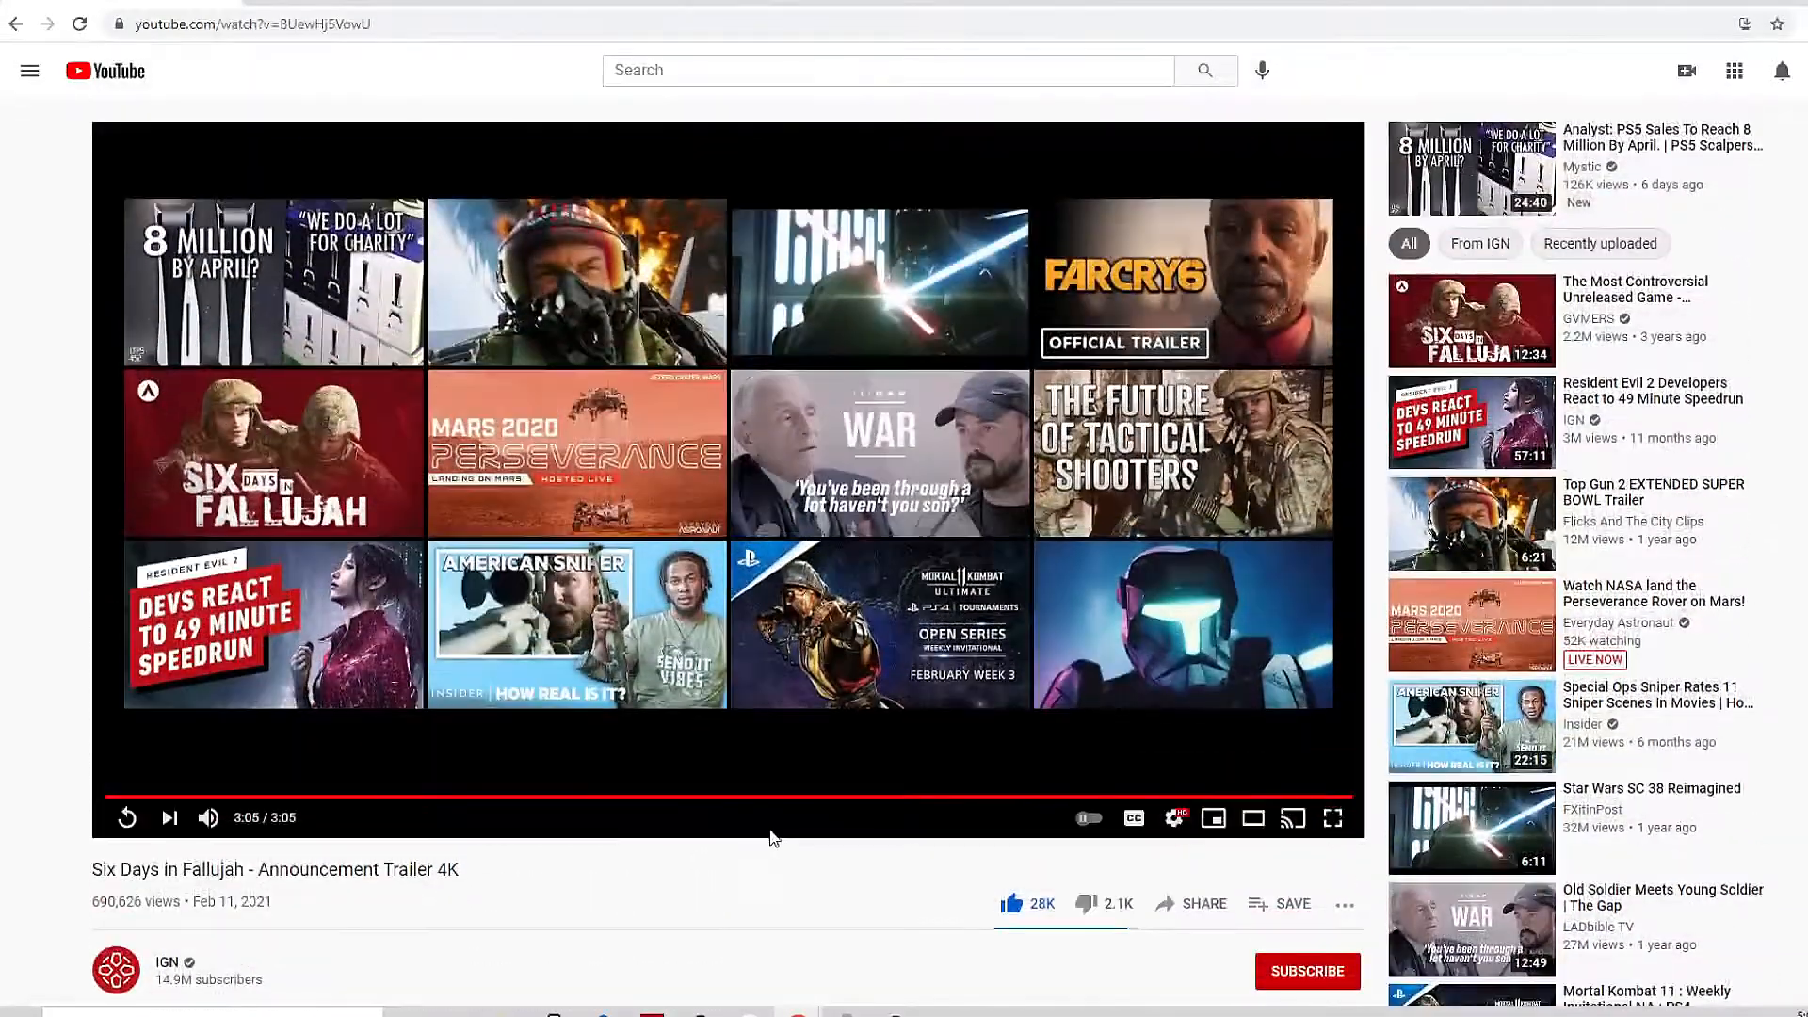
mouse_move(1183, 283)
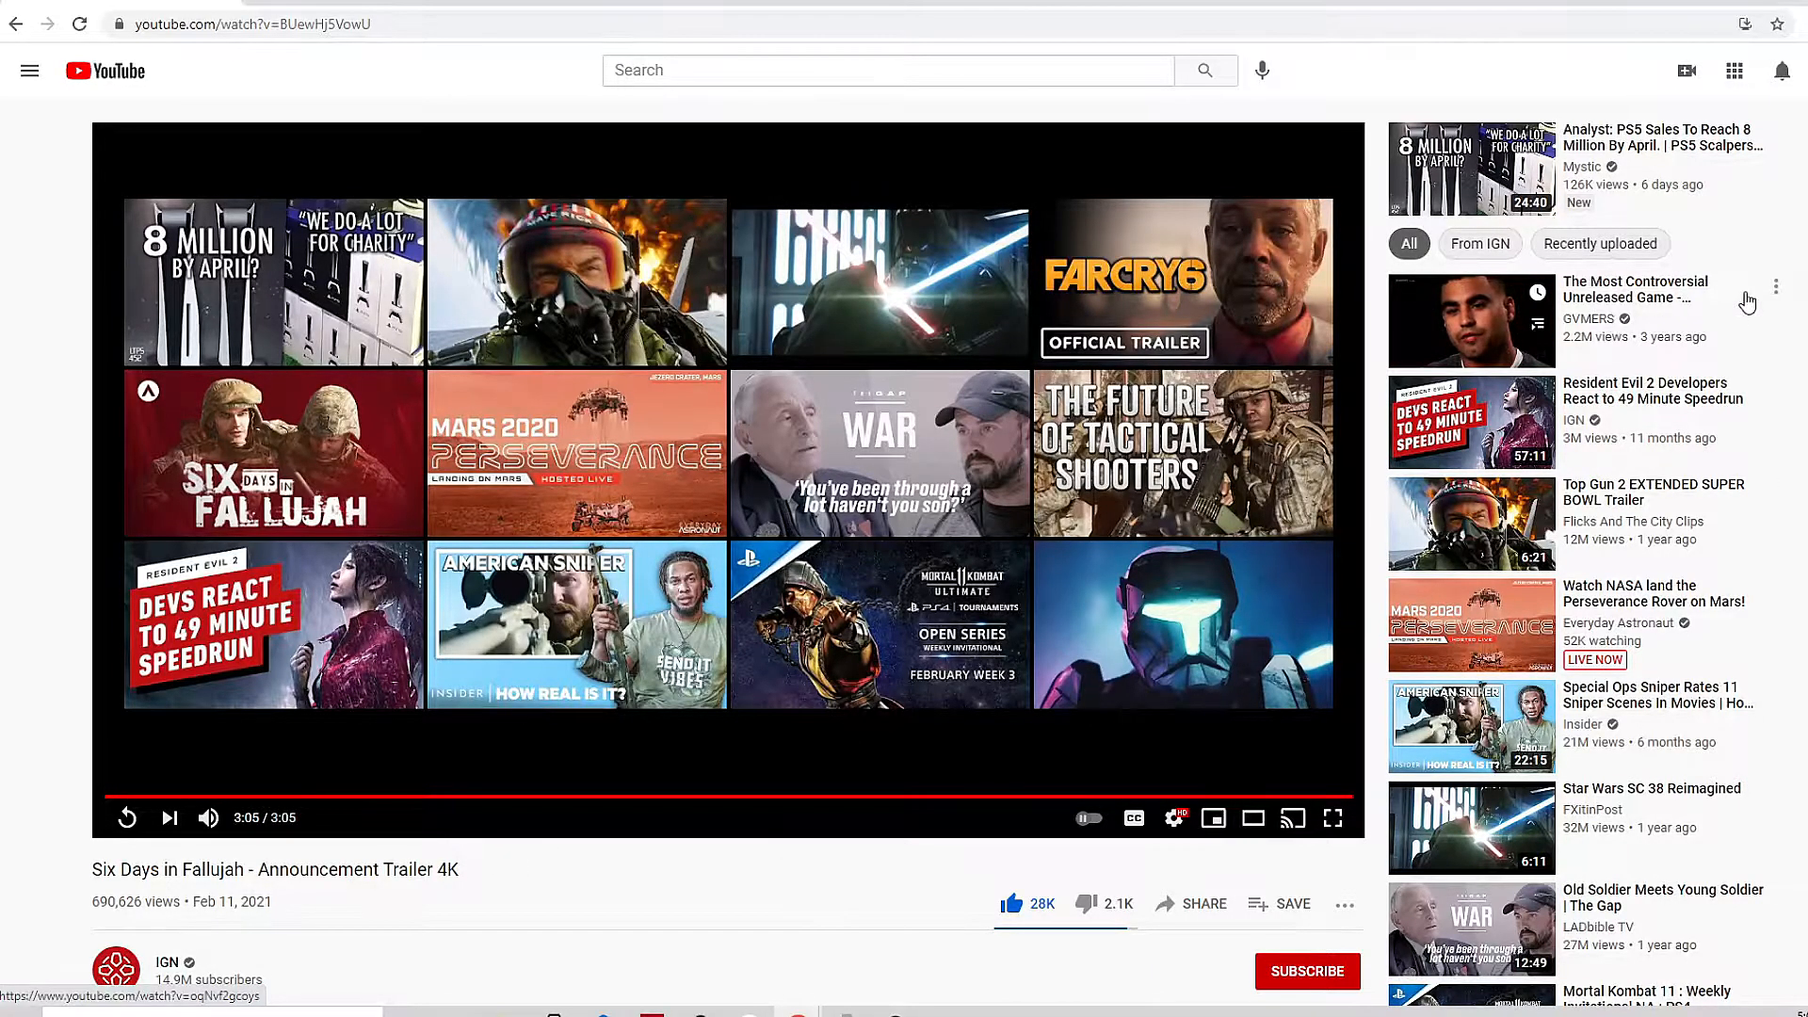
mouse_move(1584, 320)
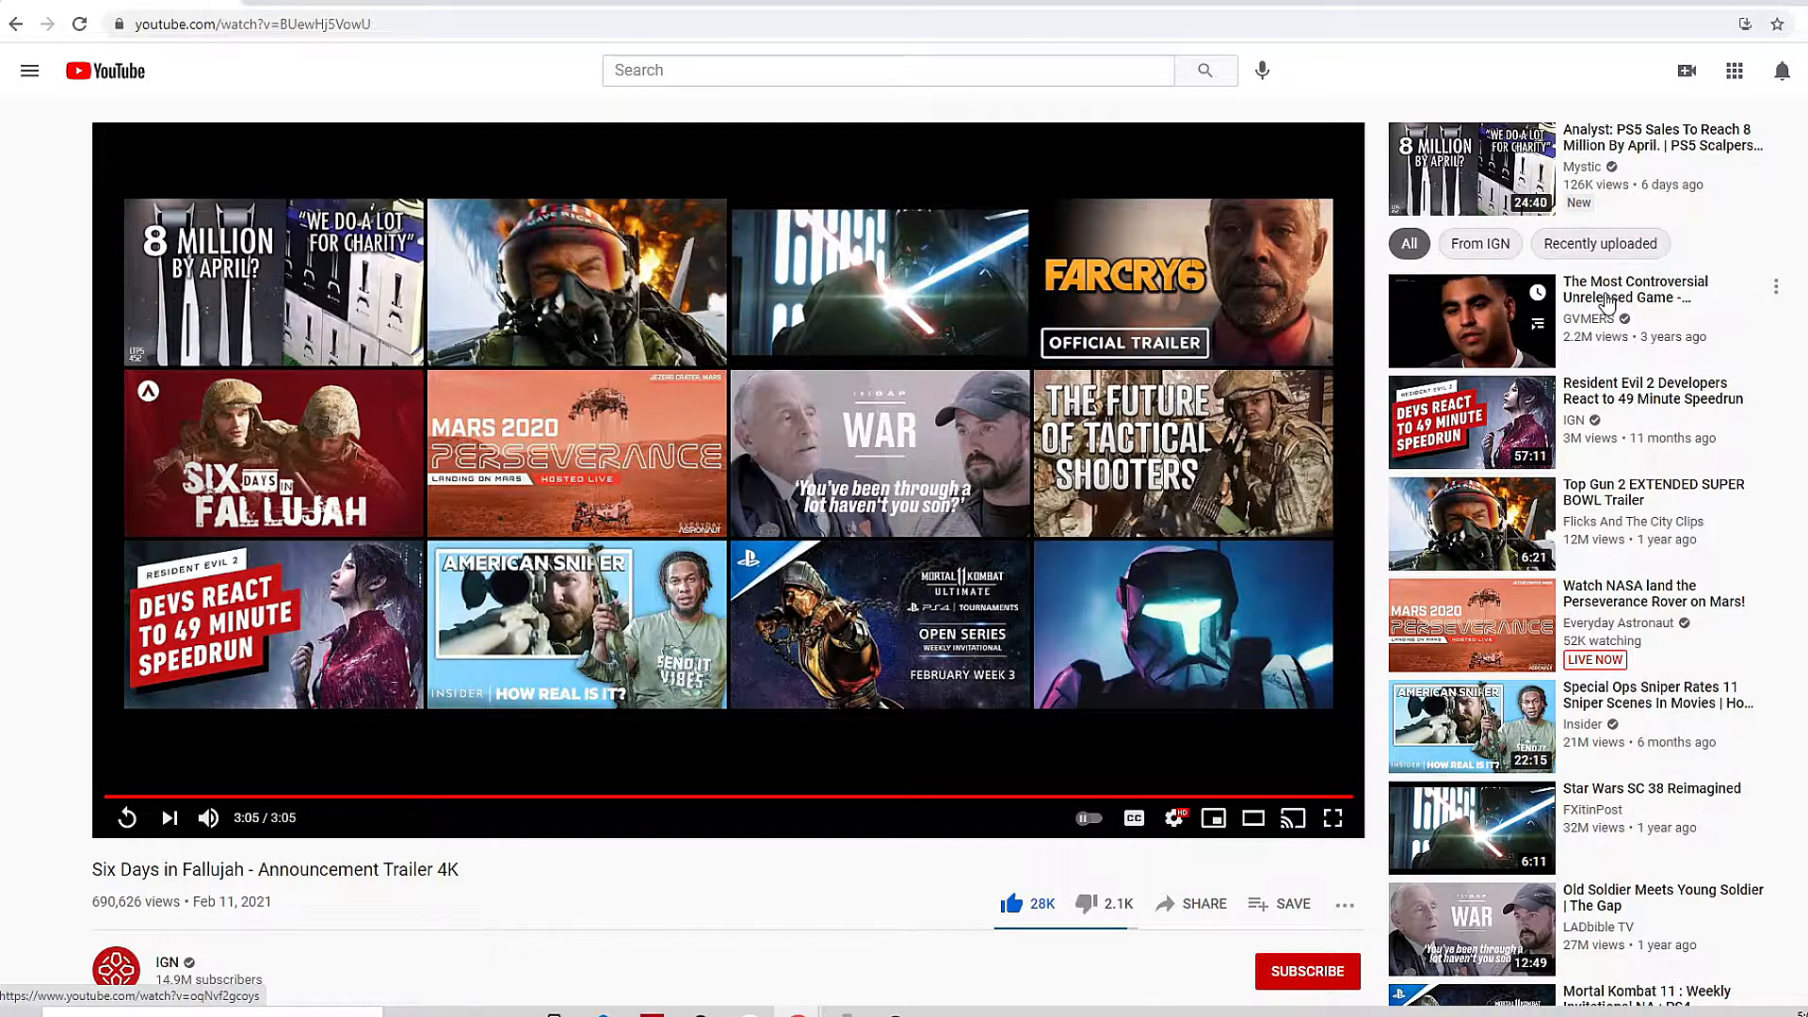
mouse_move(1637, 297)
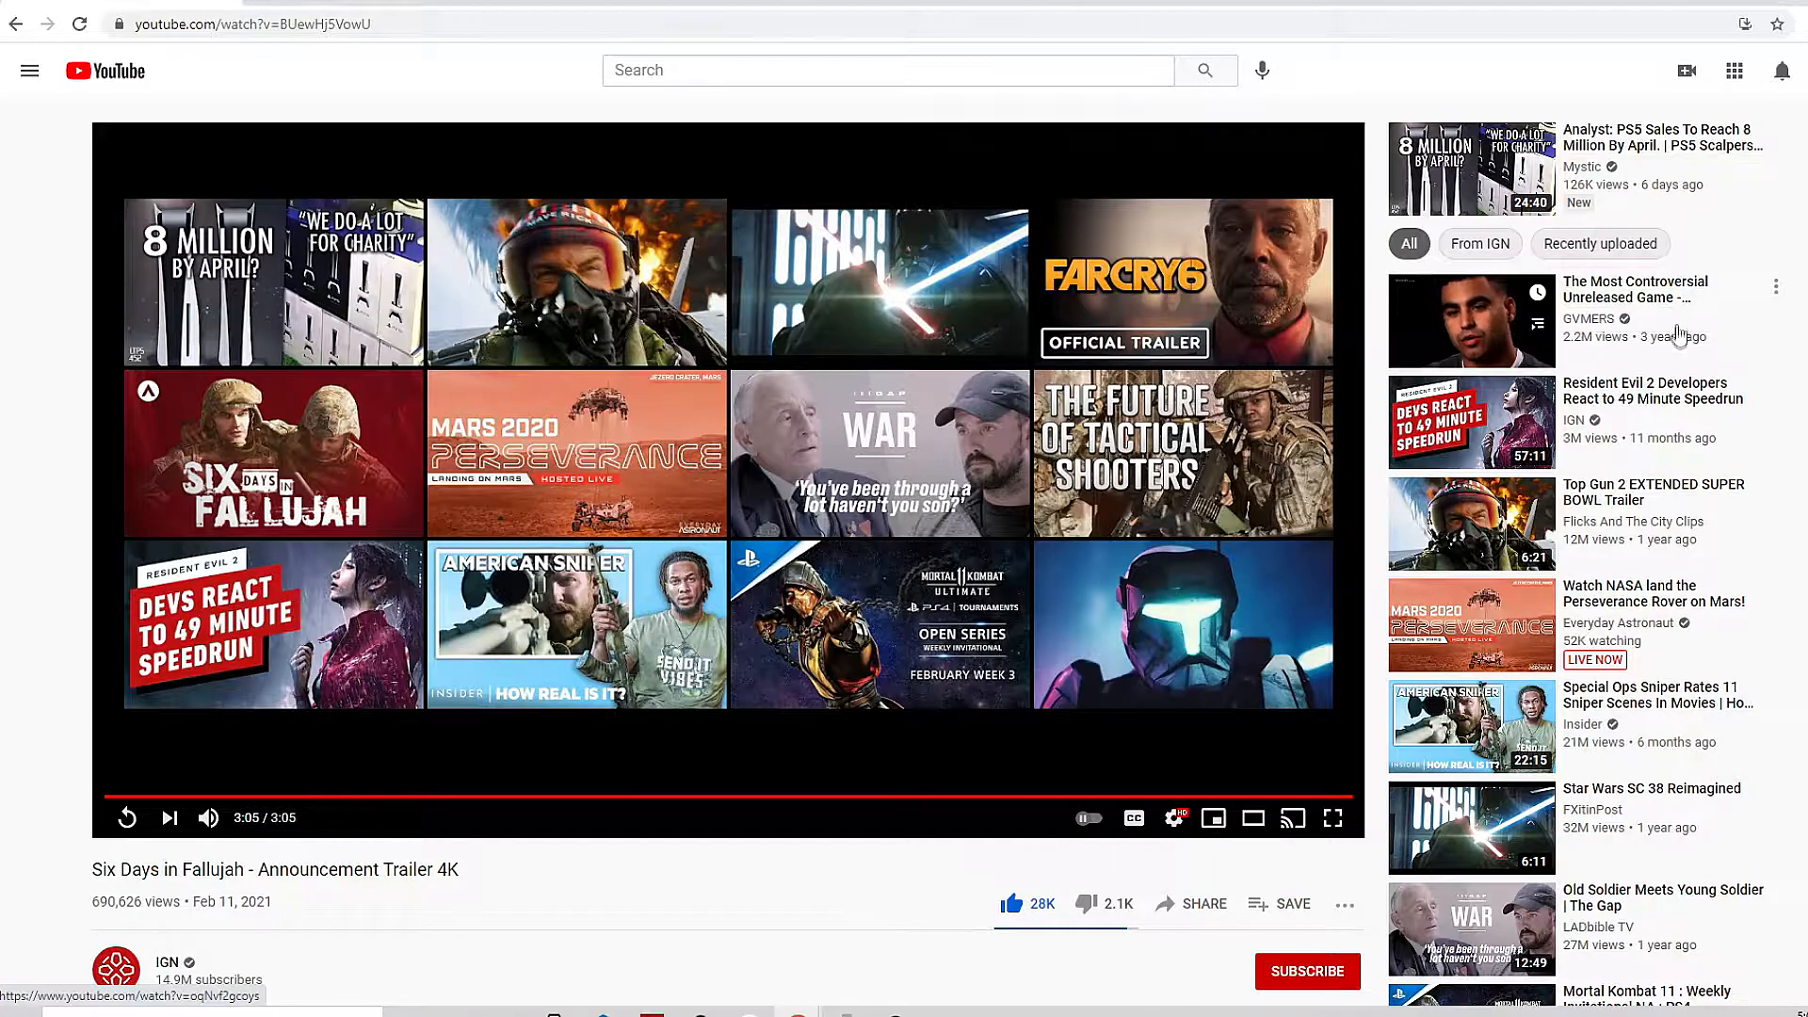
mouse_move(1488, 322)
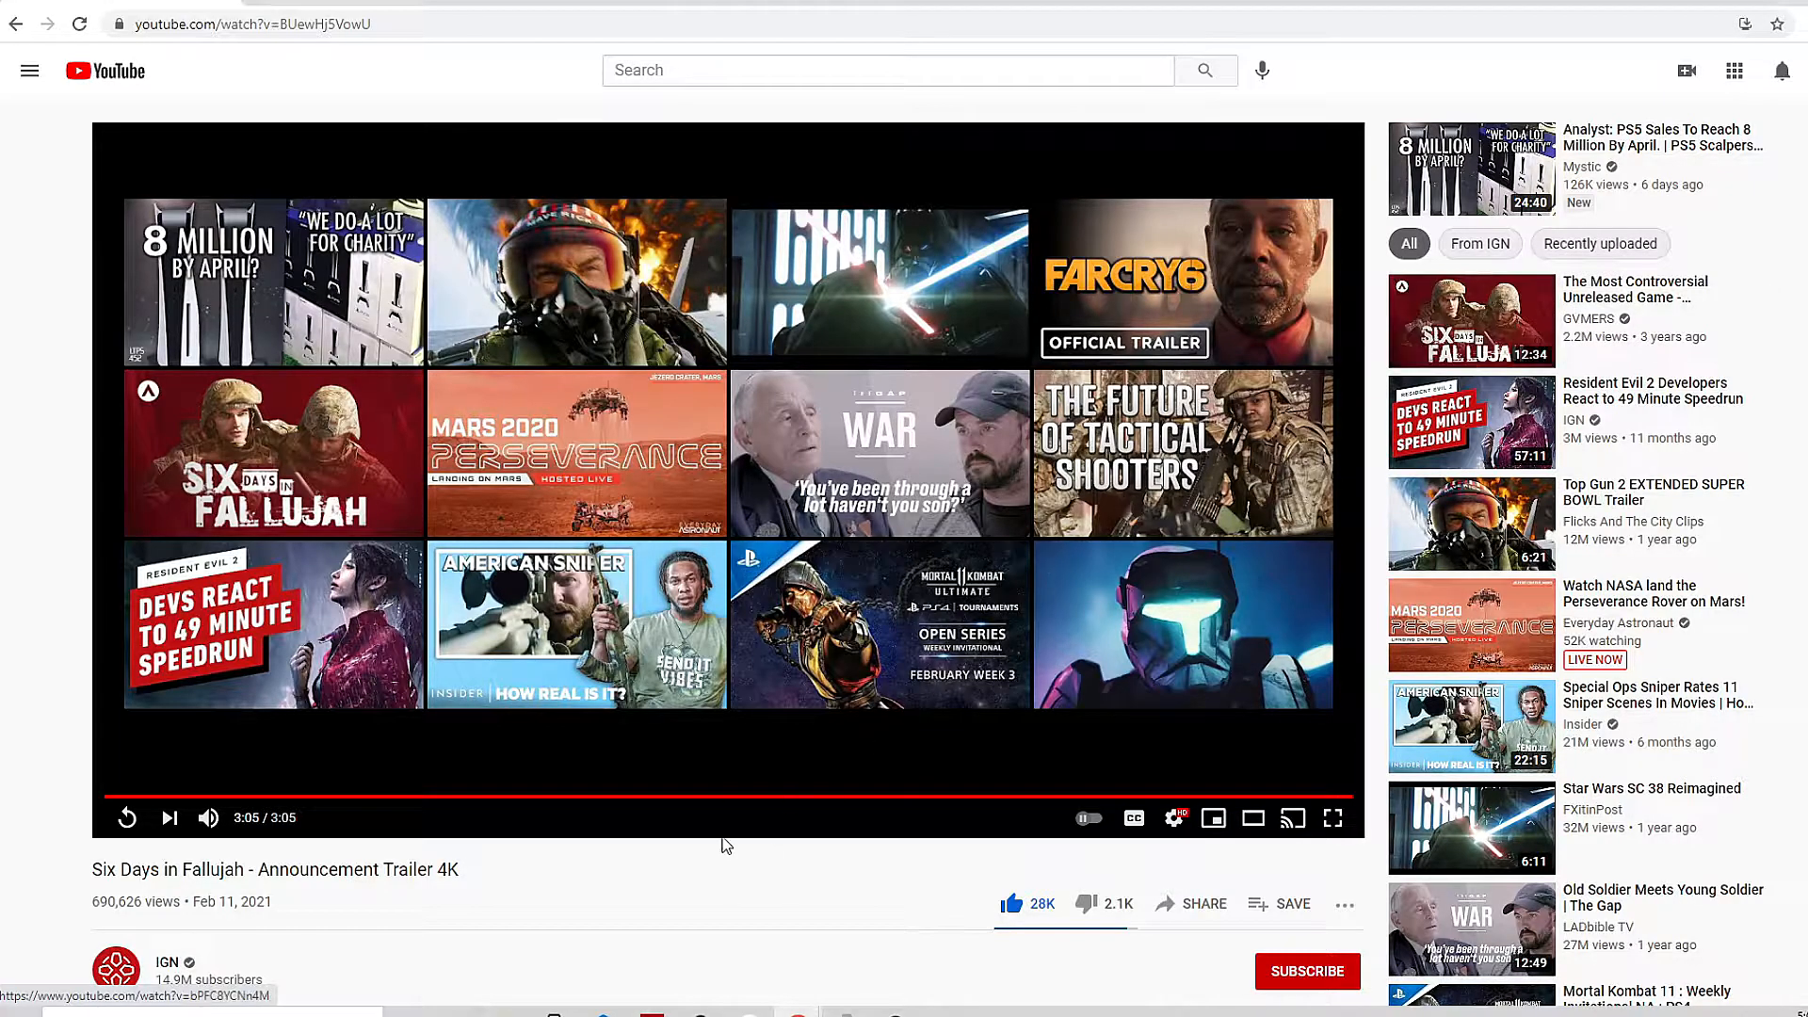
- Read through the expanded description down to the 3,801 comments count, clearing a stray text selection
scroll(down, 3)
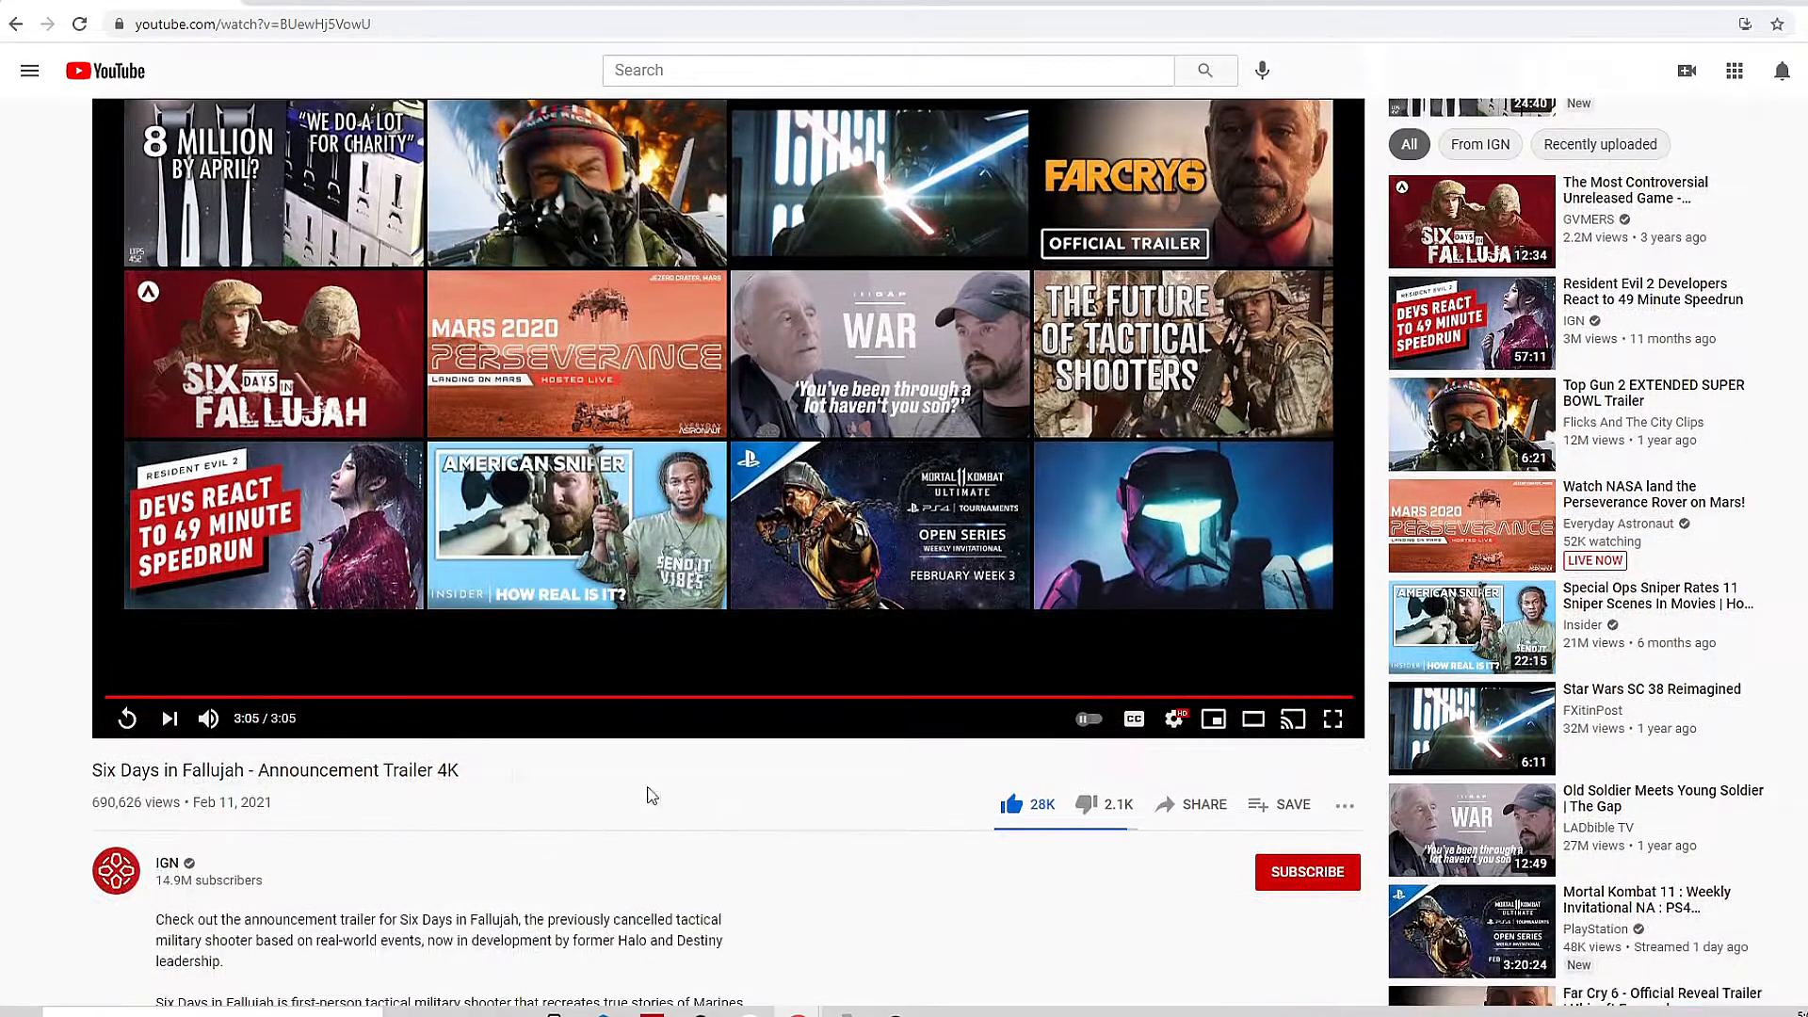
mouse_move(413, 798)
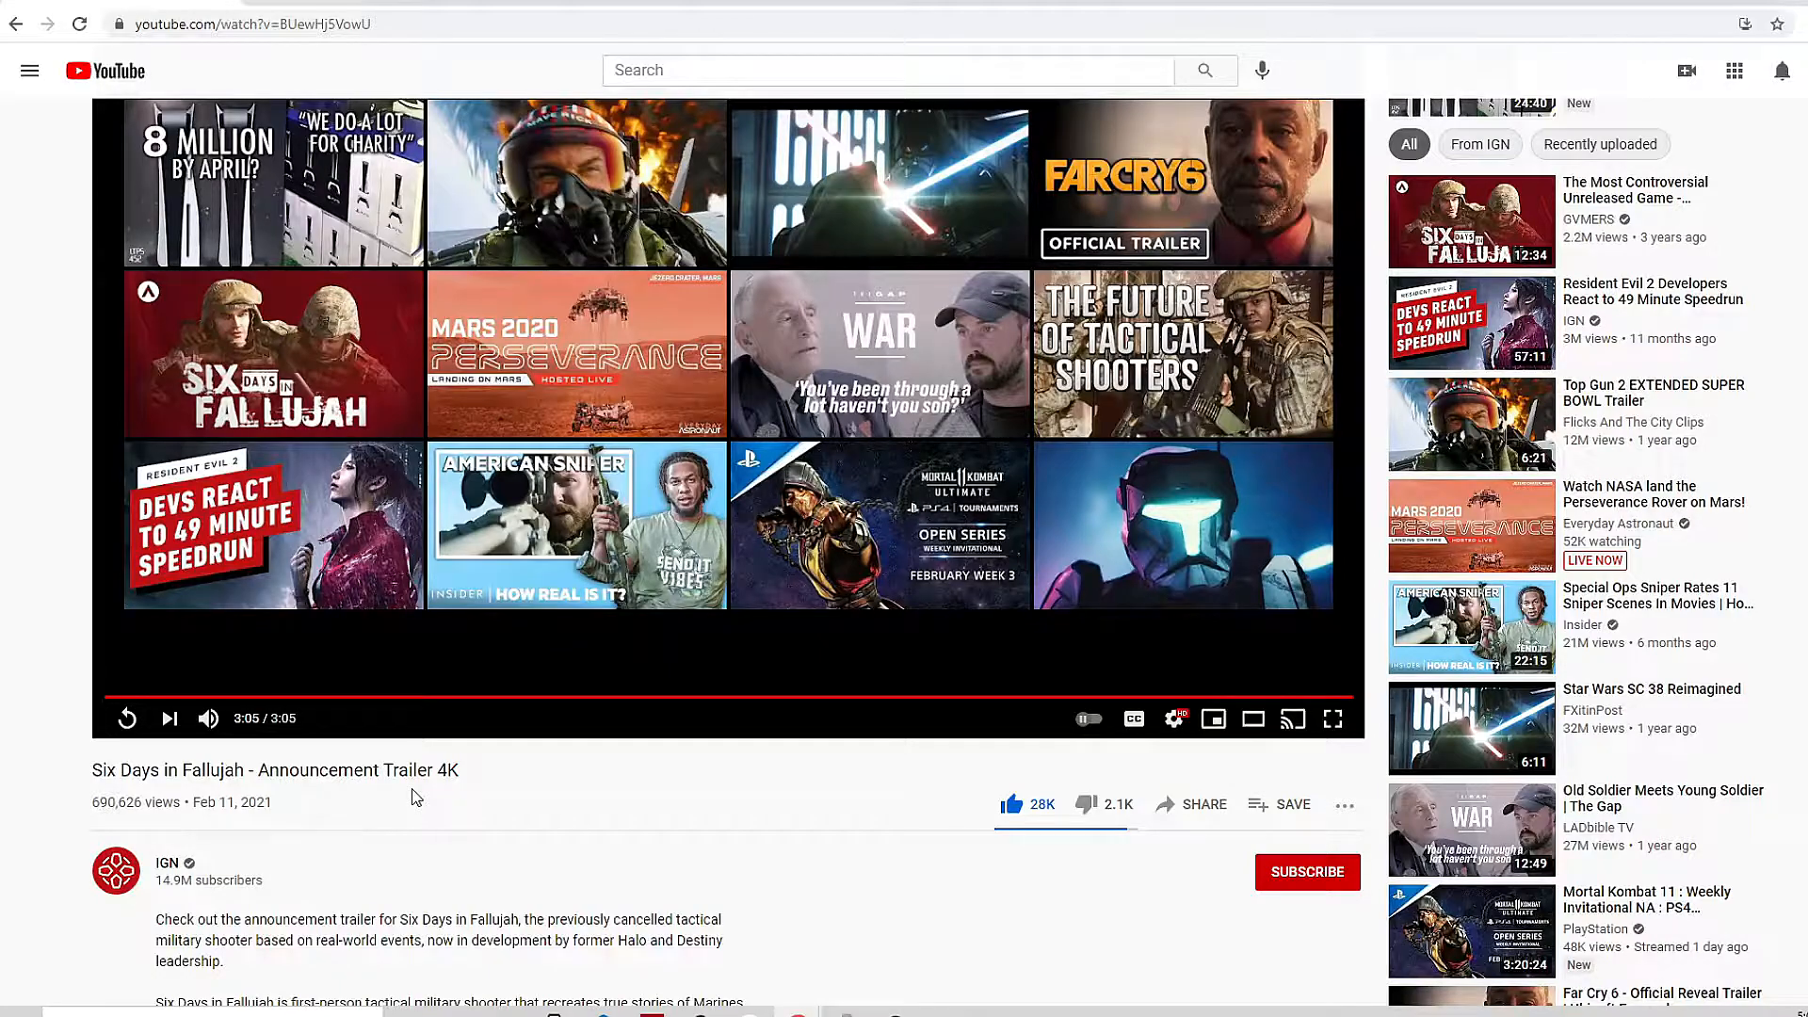
scroll(down, 3)
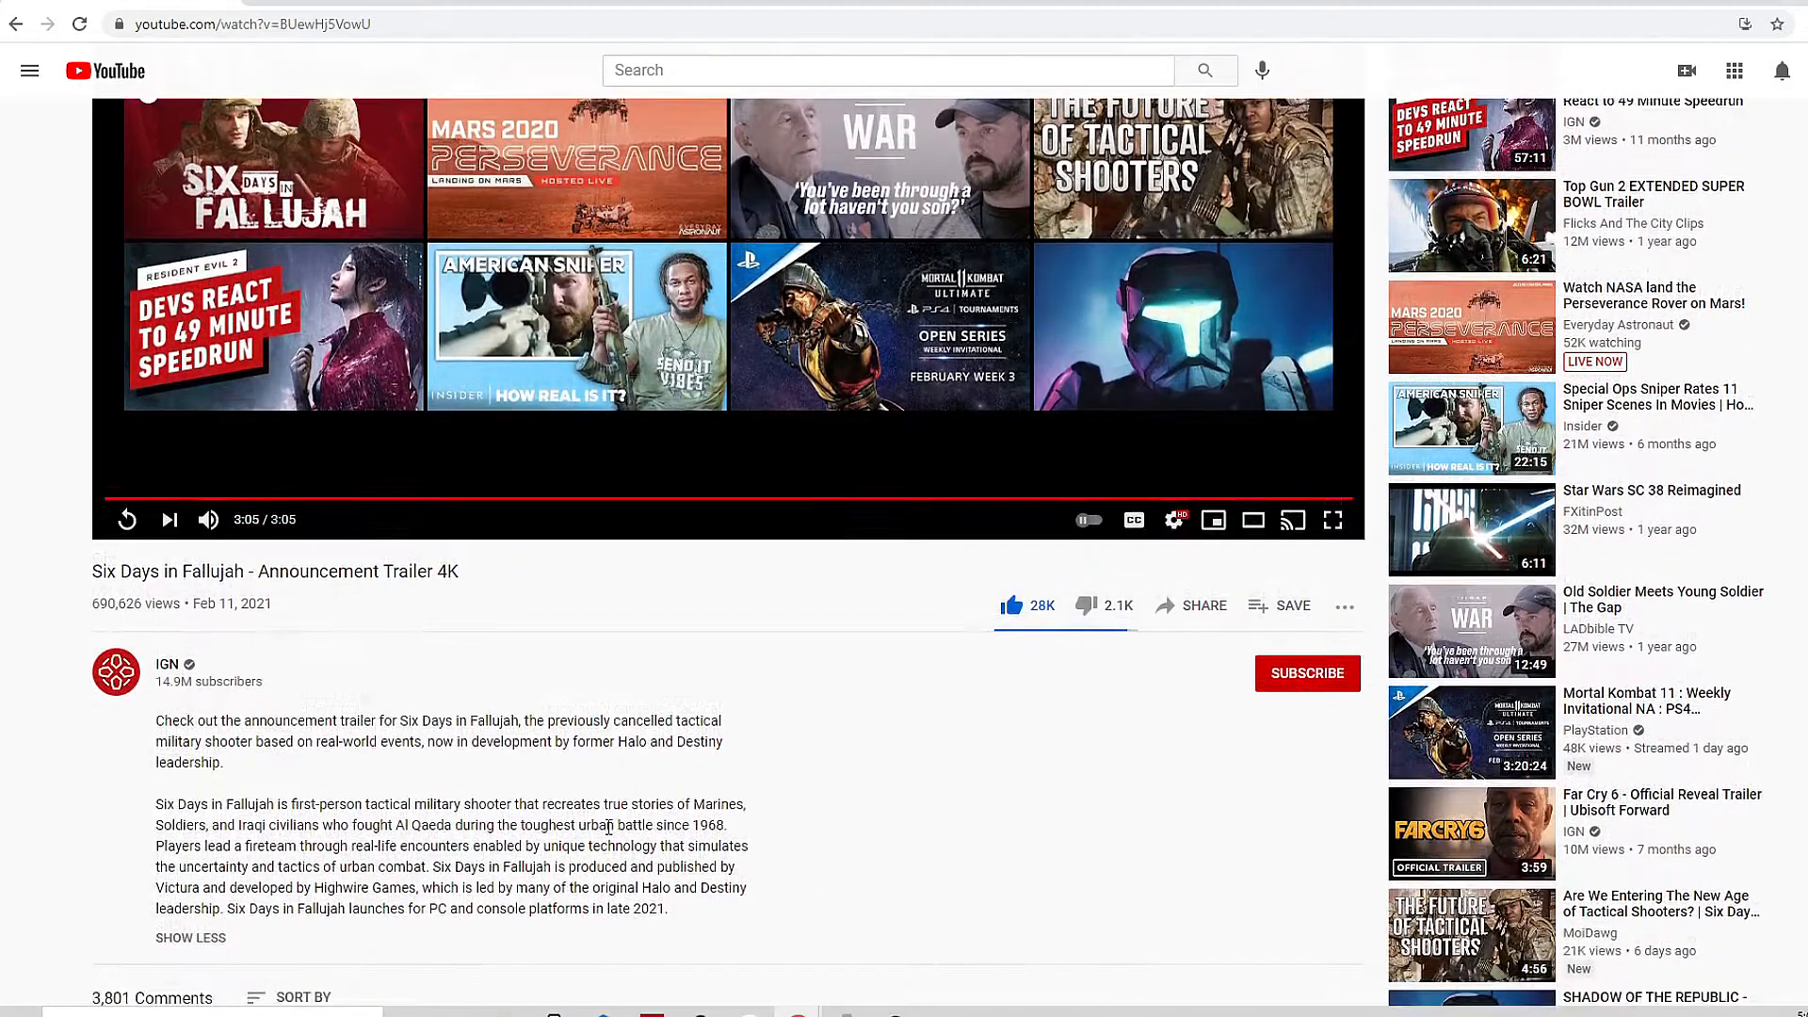
scroll(down, 3)
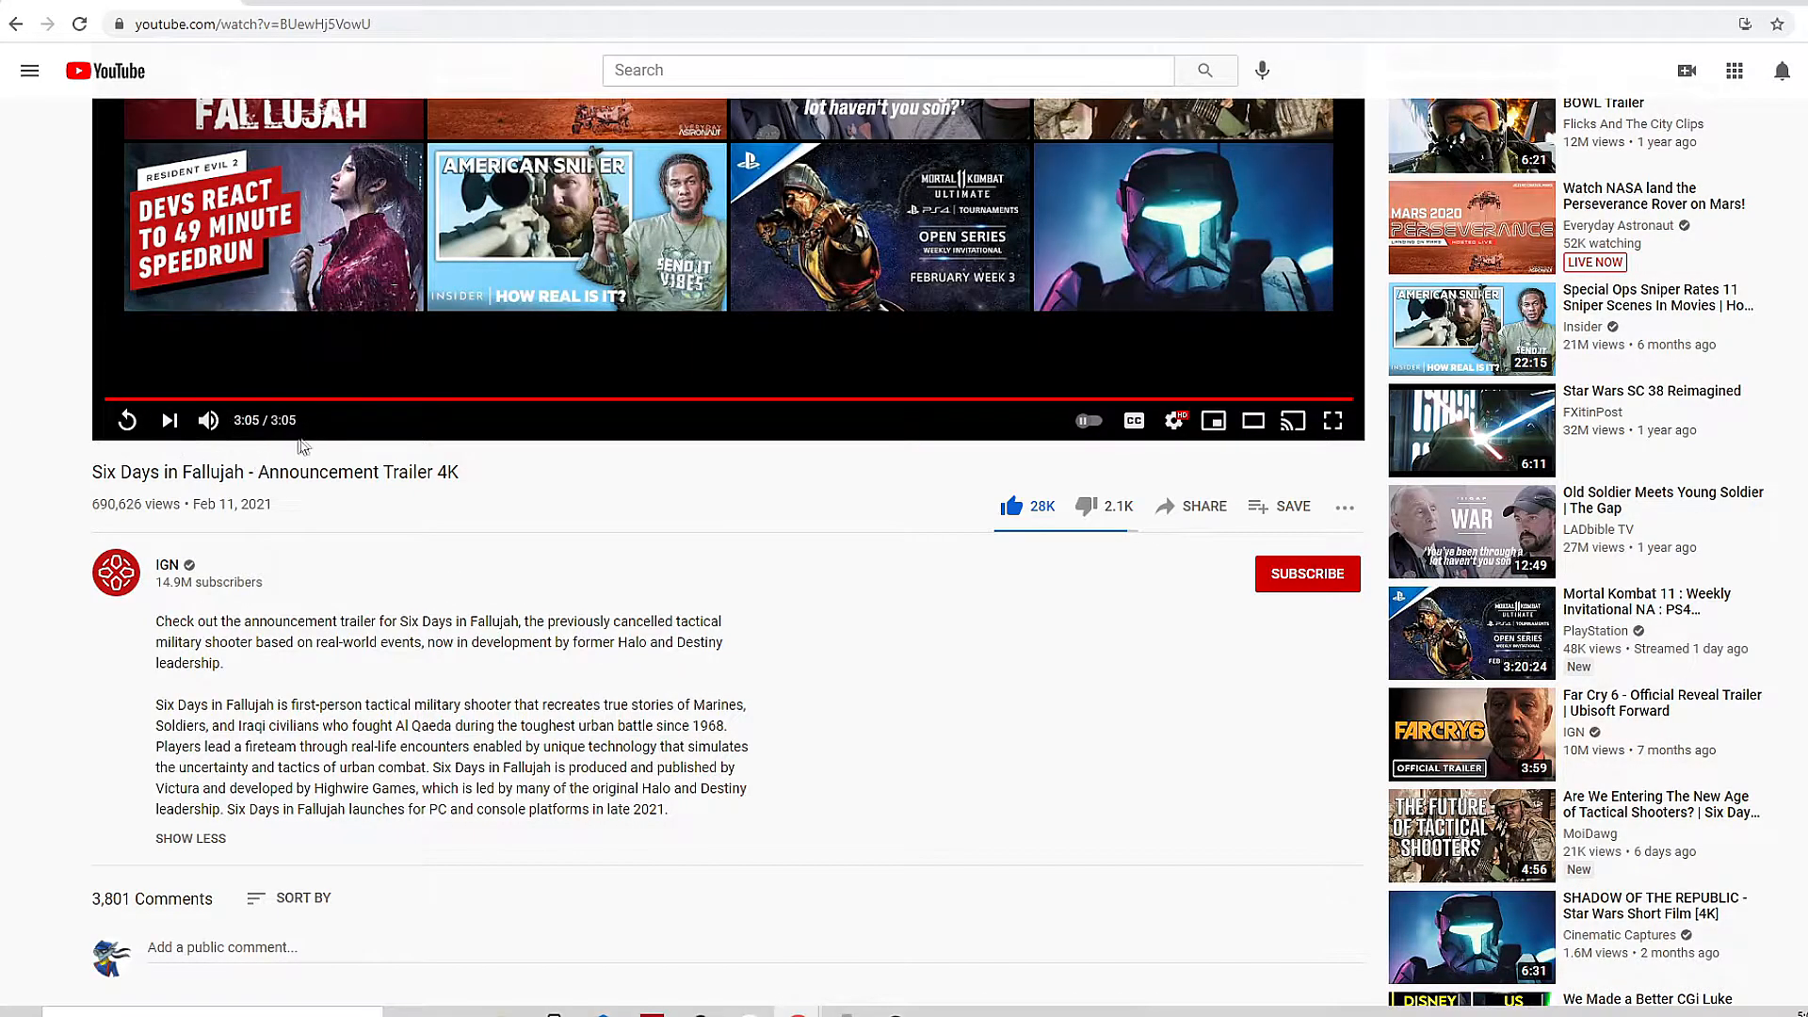
mouse_move(467, 691)
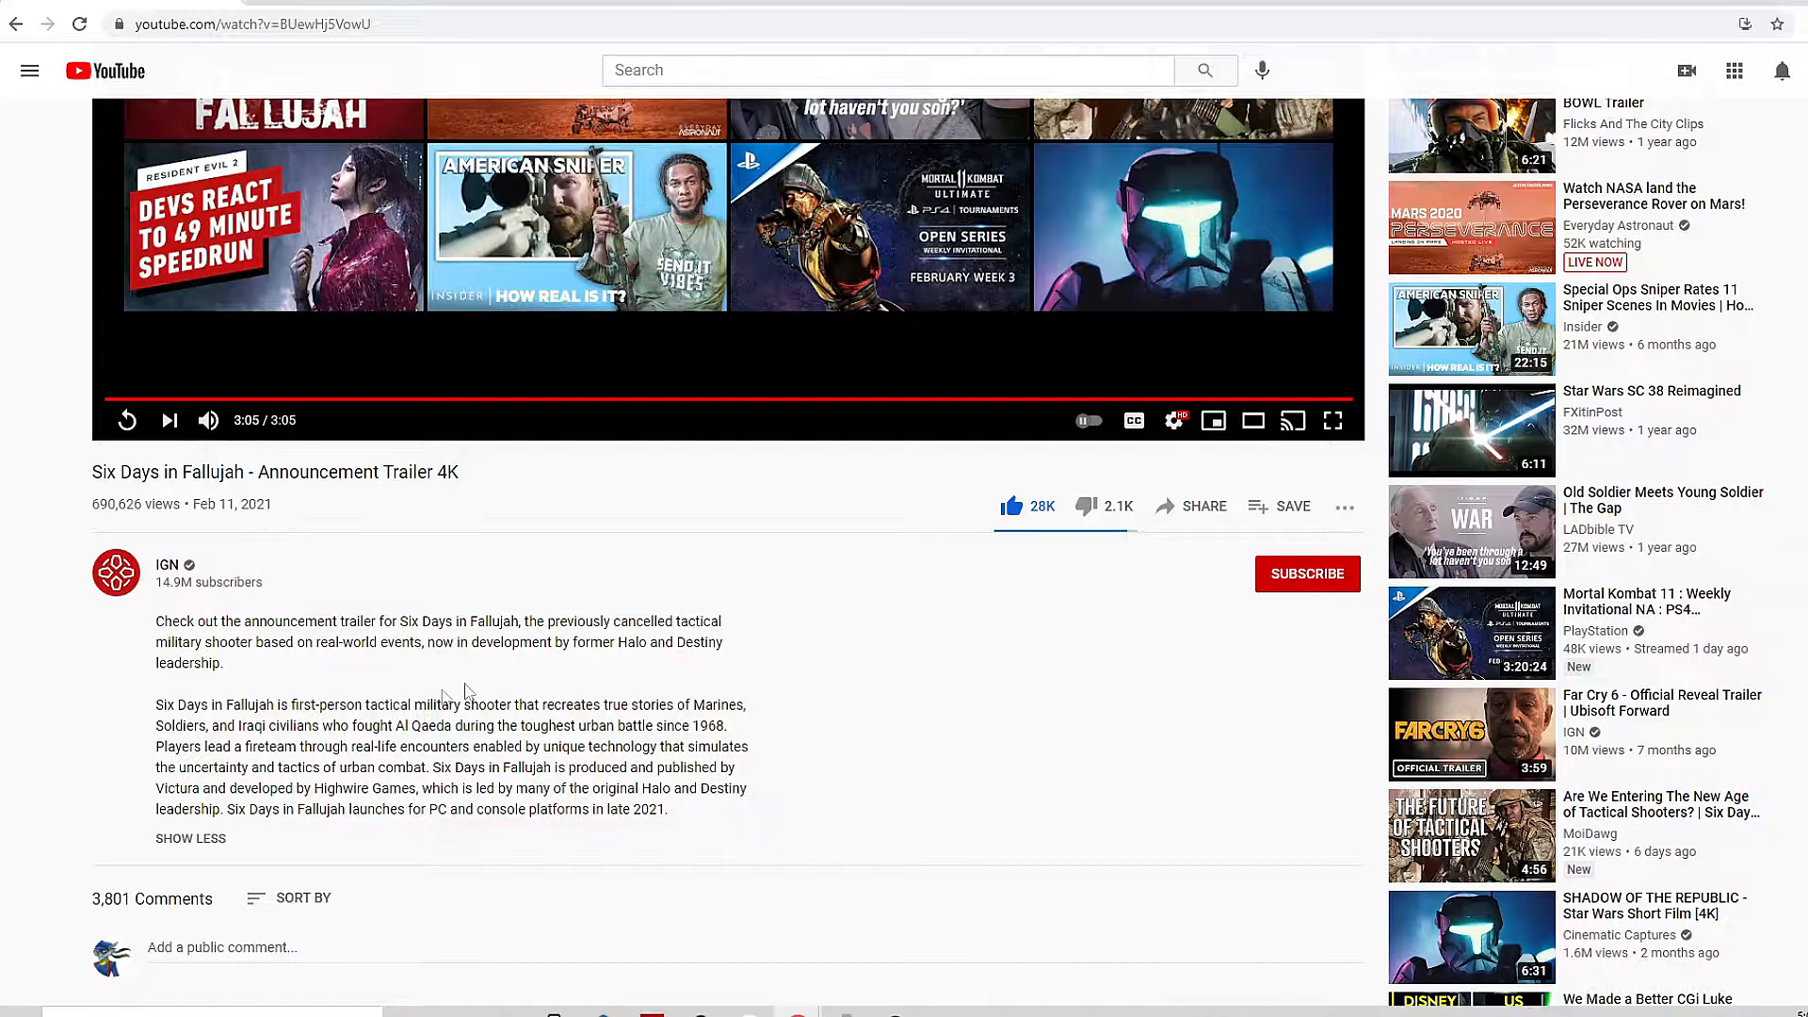
scroll(down, 3)
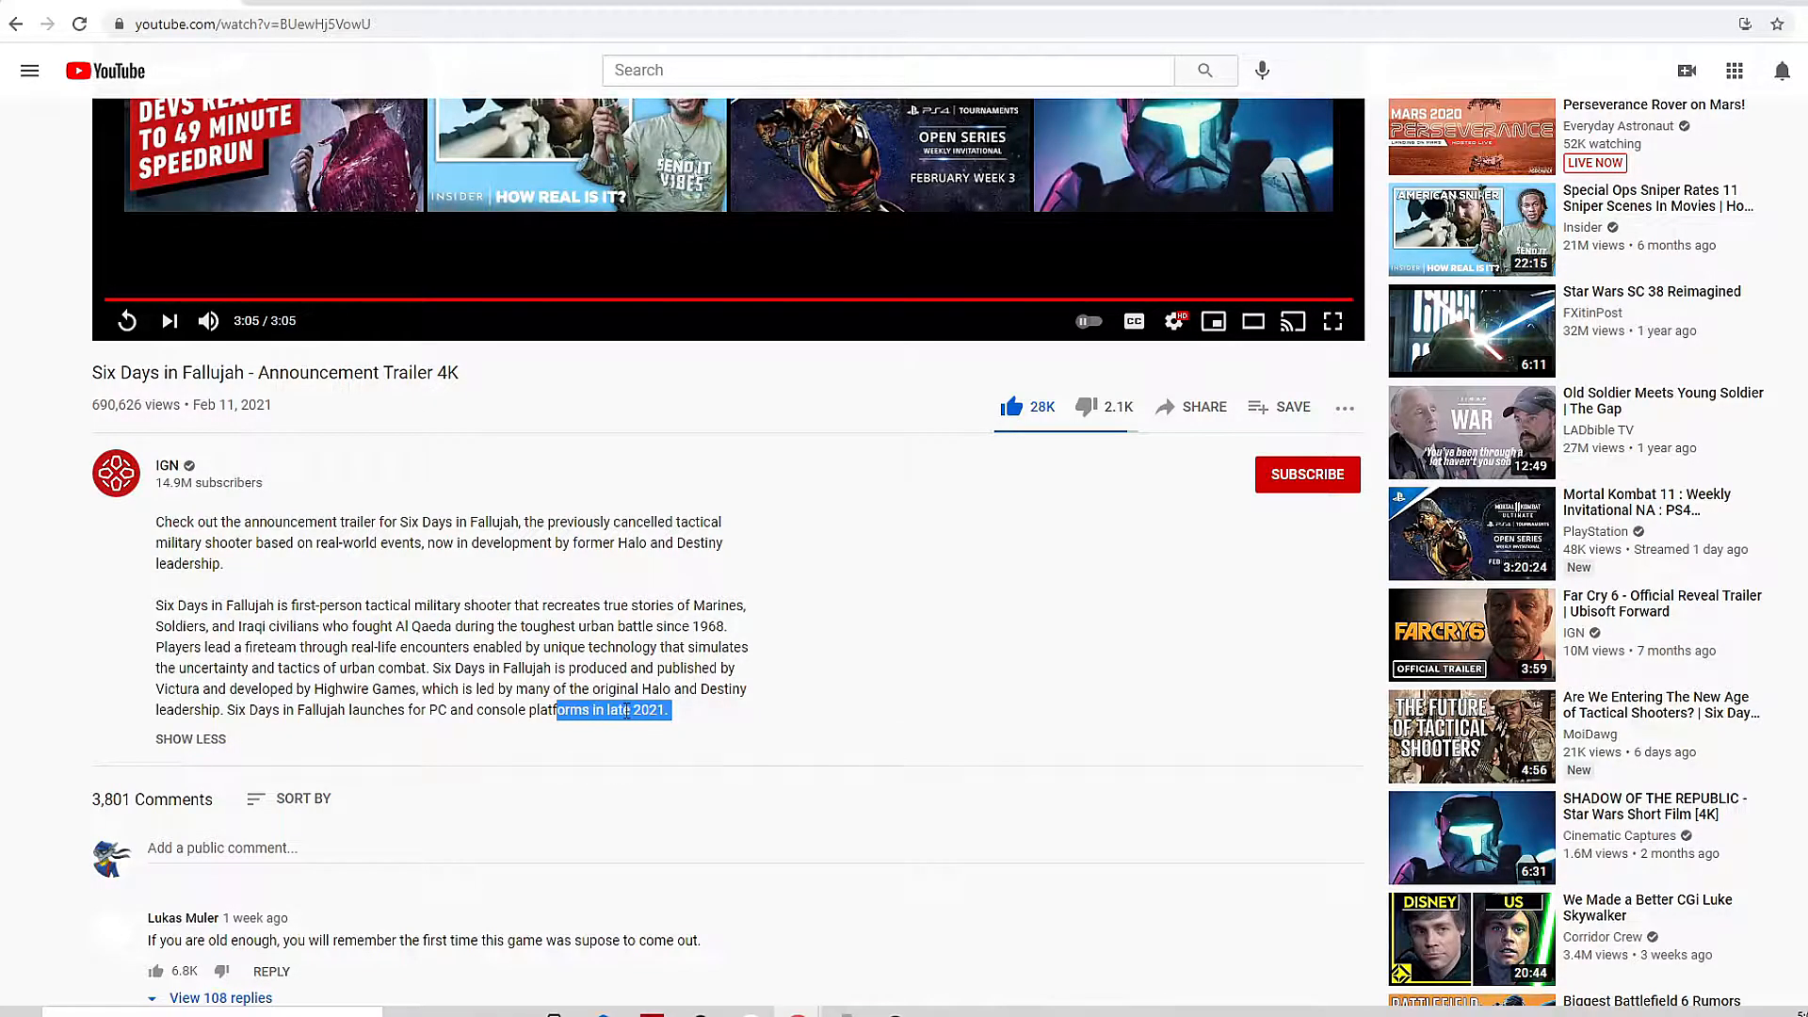
click(676, 727)
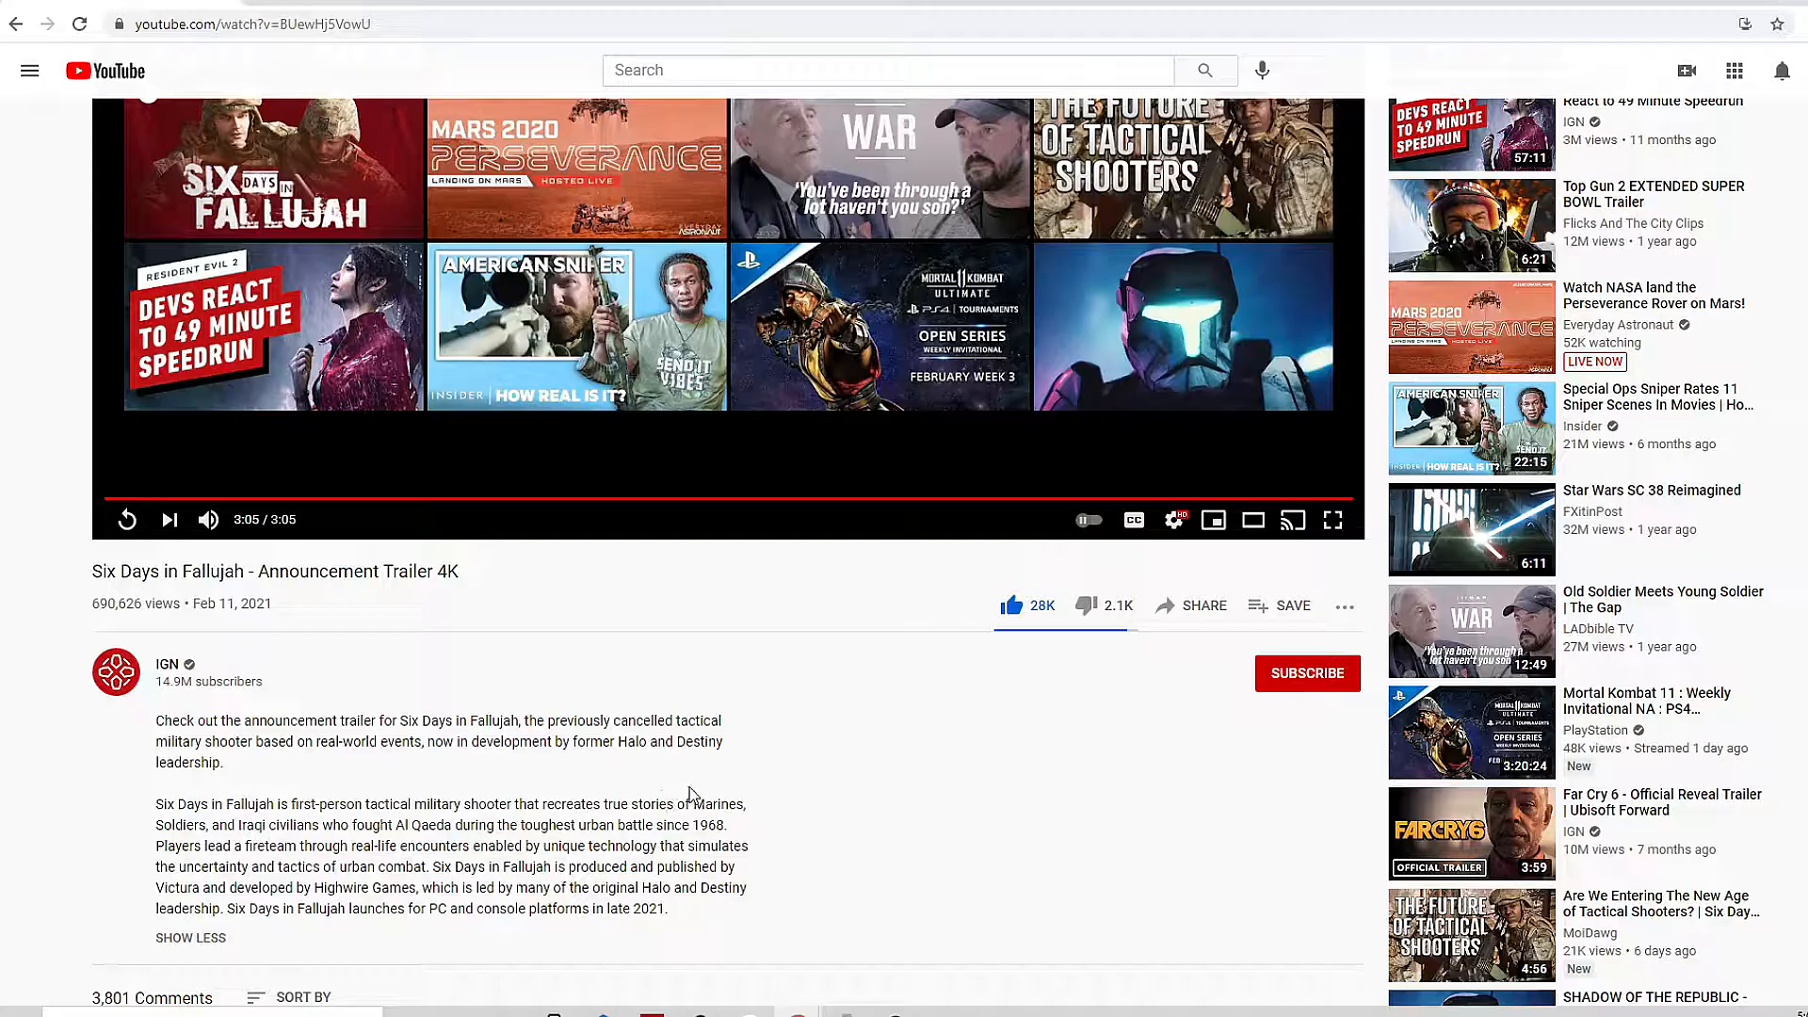
scroll(down, 3)
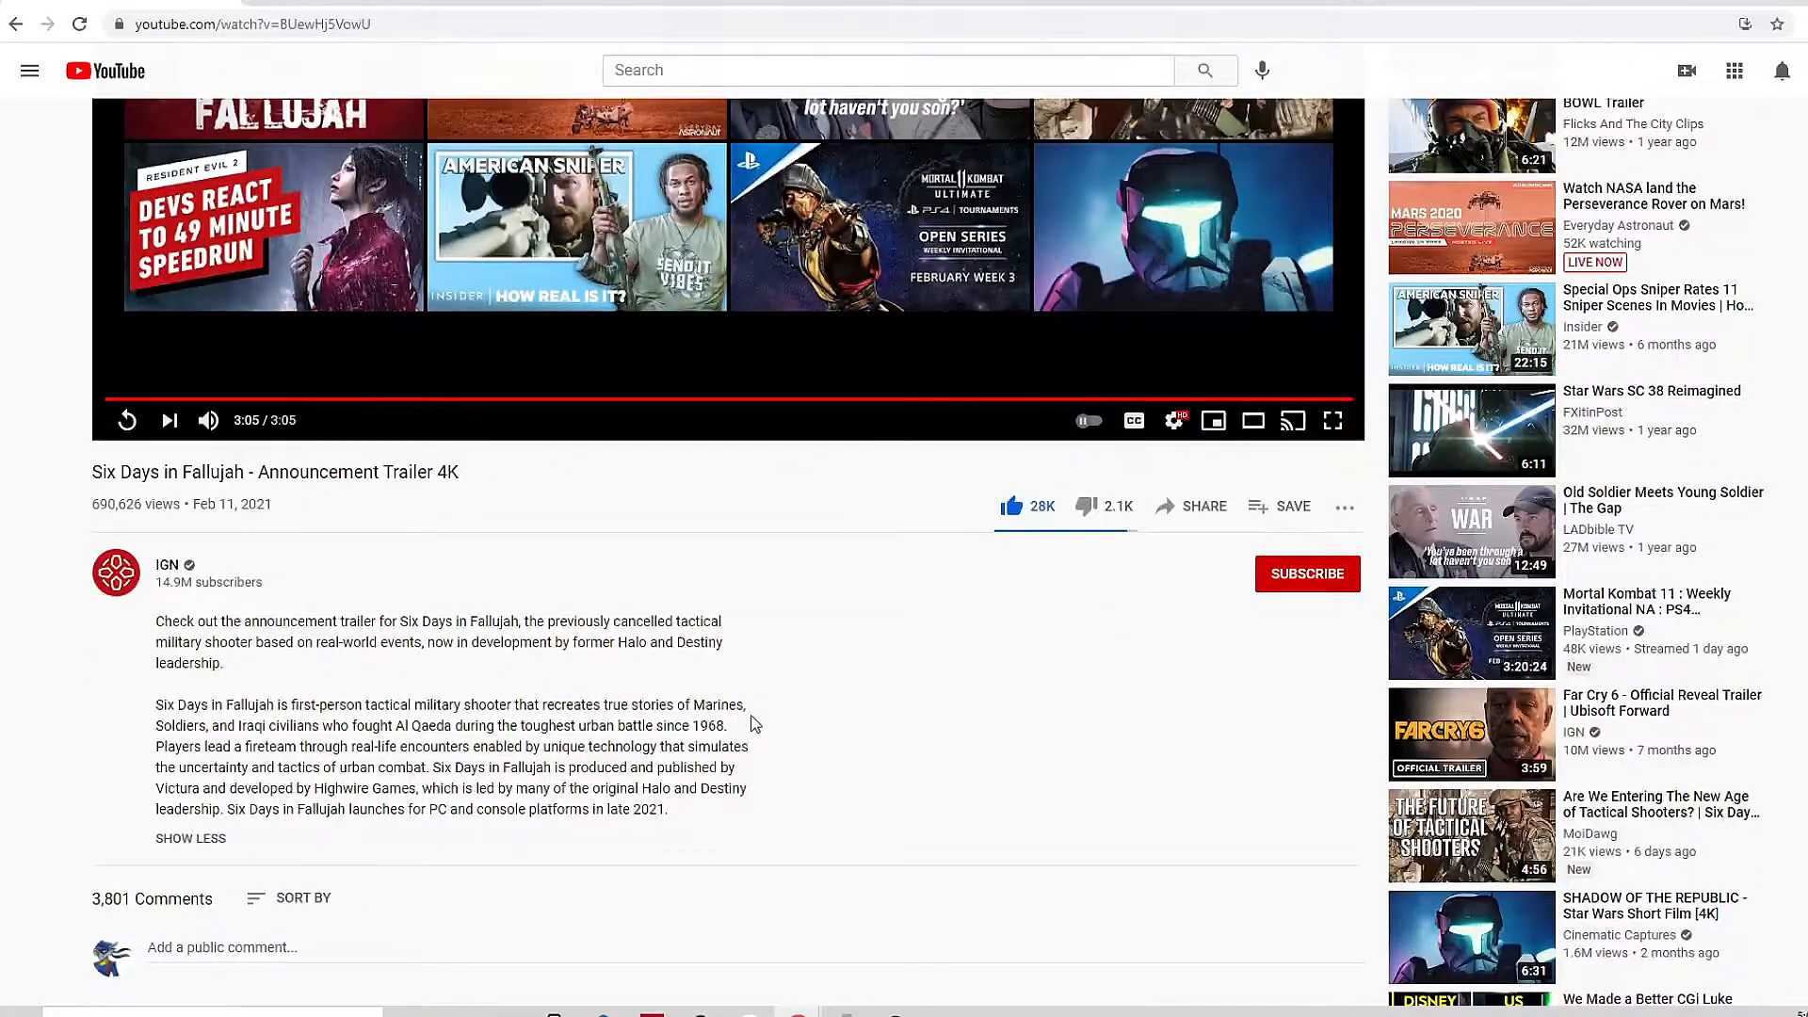
mouse_move(739, 670)
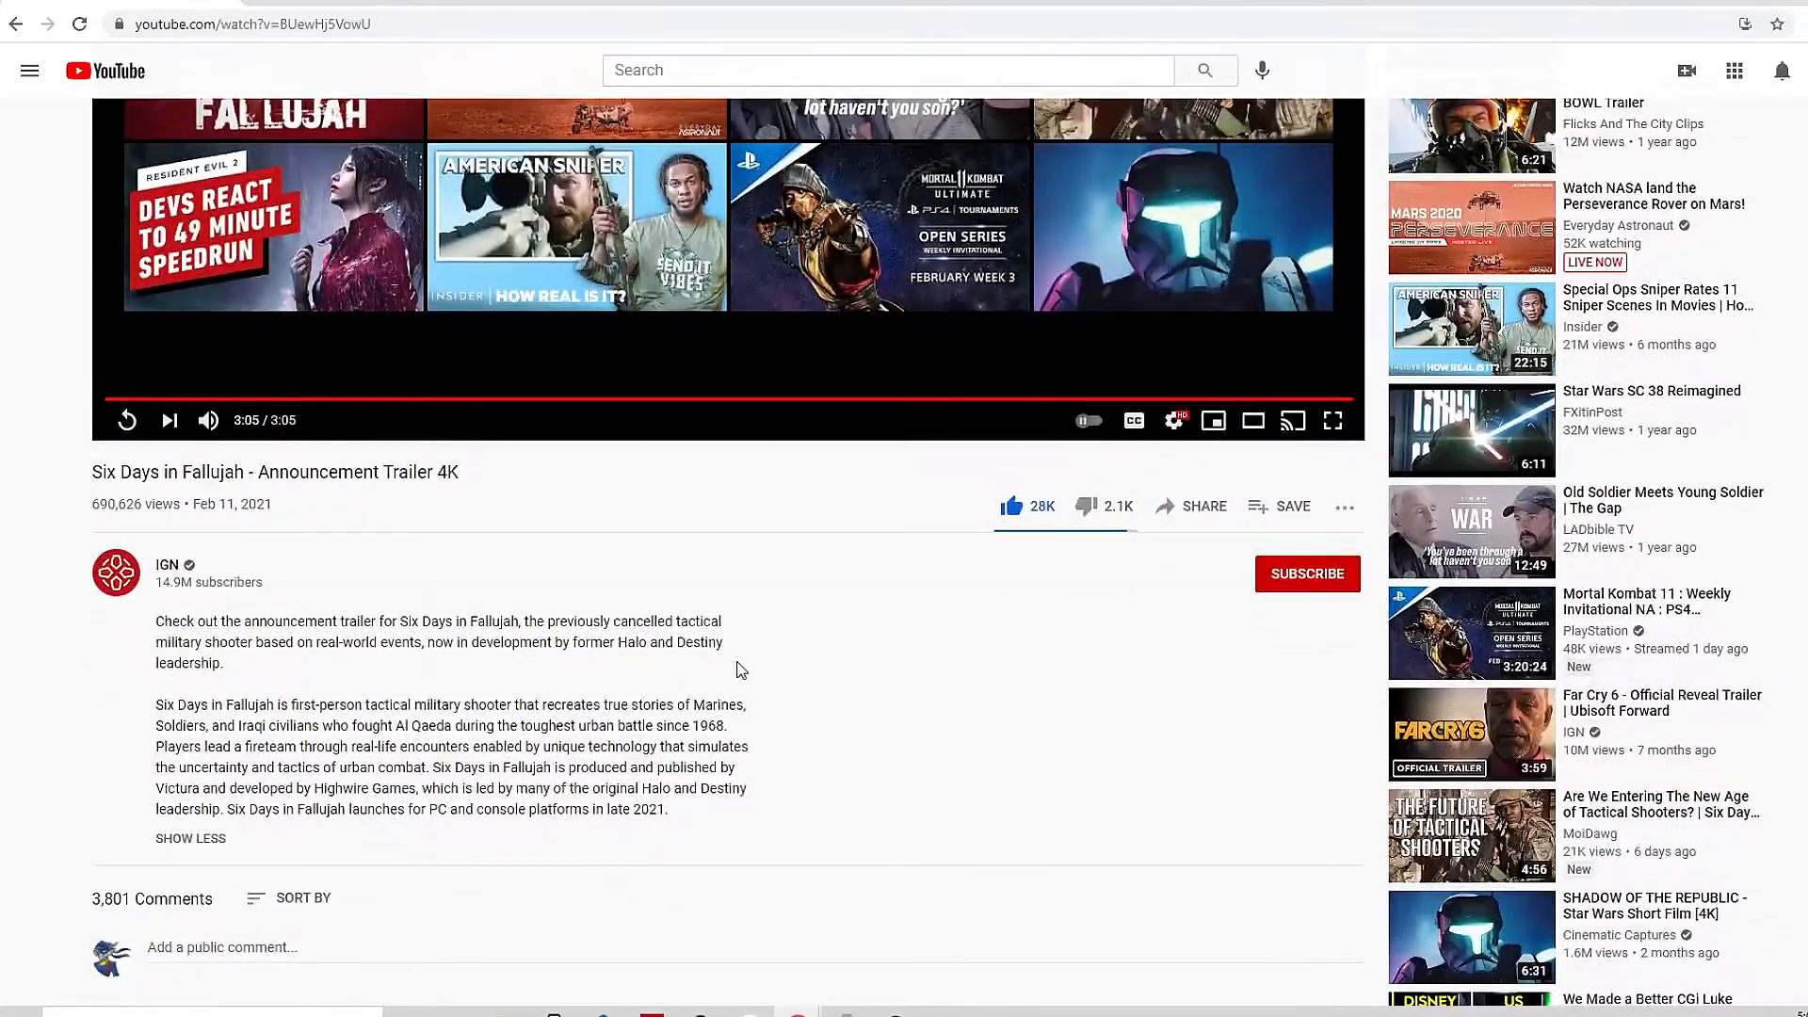
scroll(down, 3)
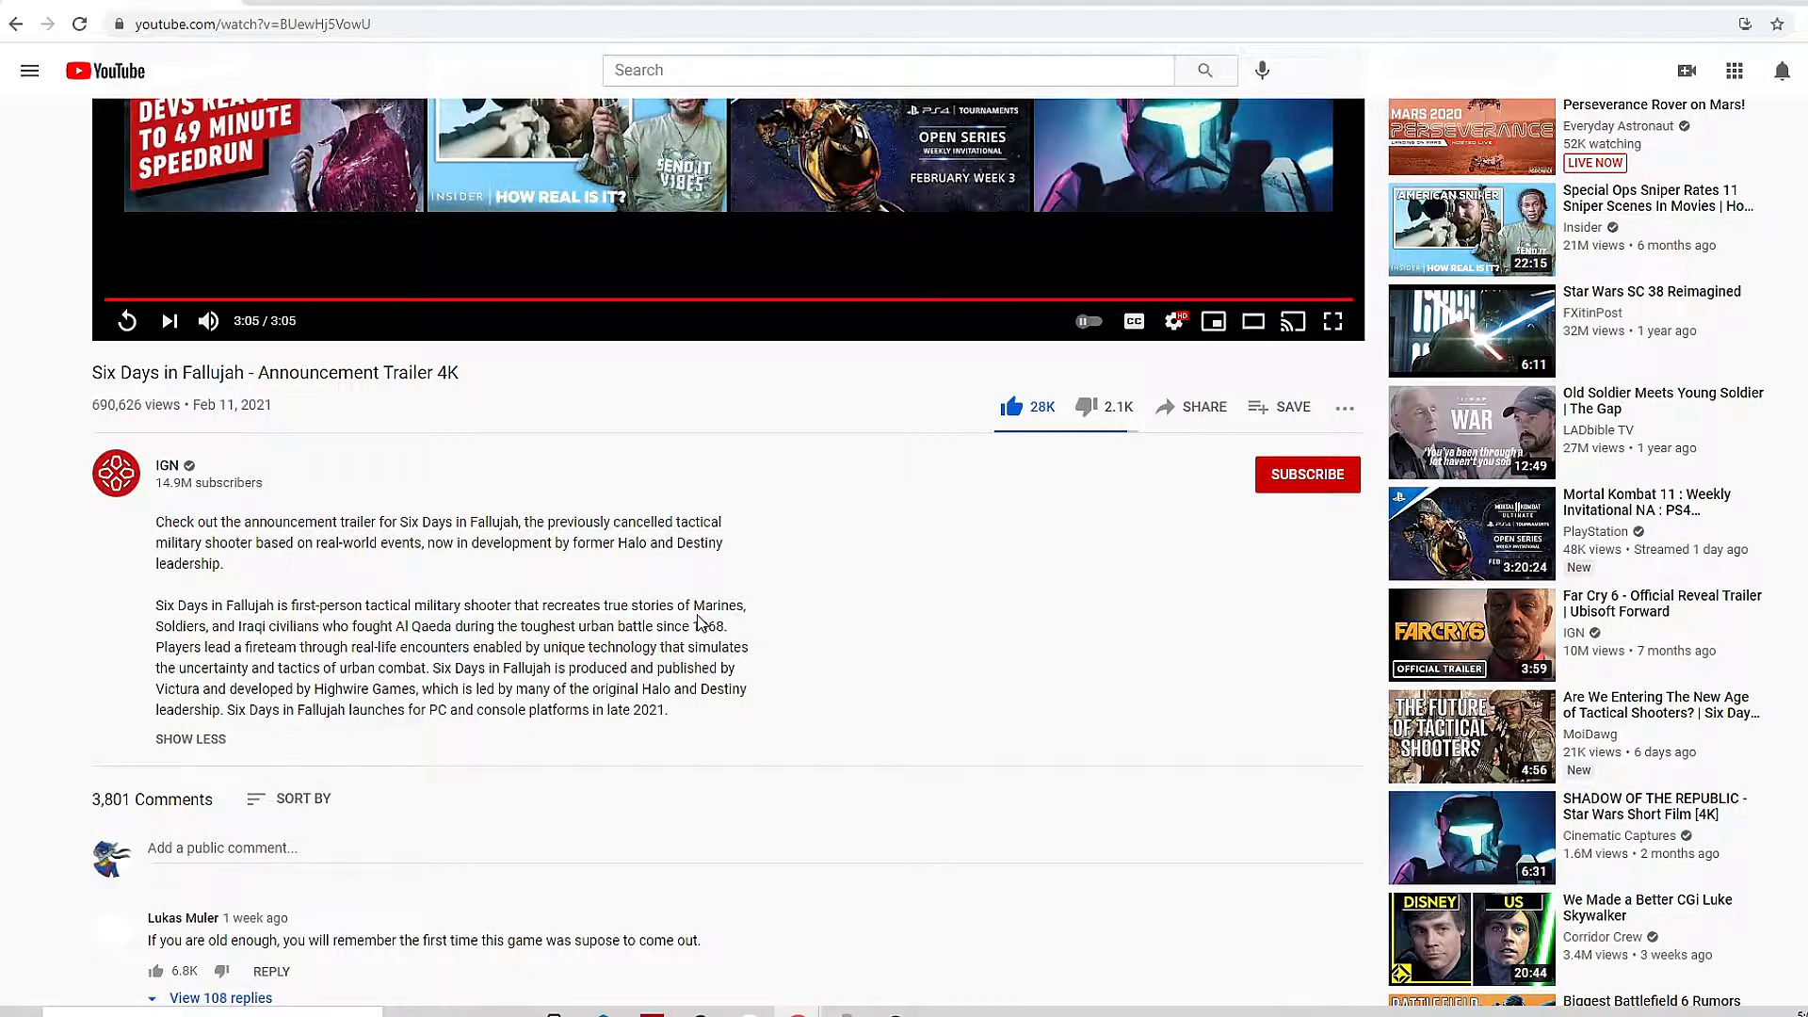
scroll(up, 3)
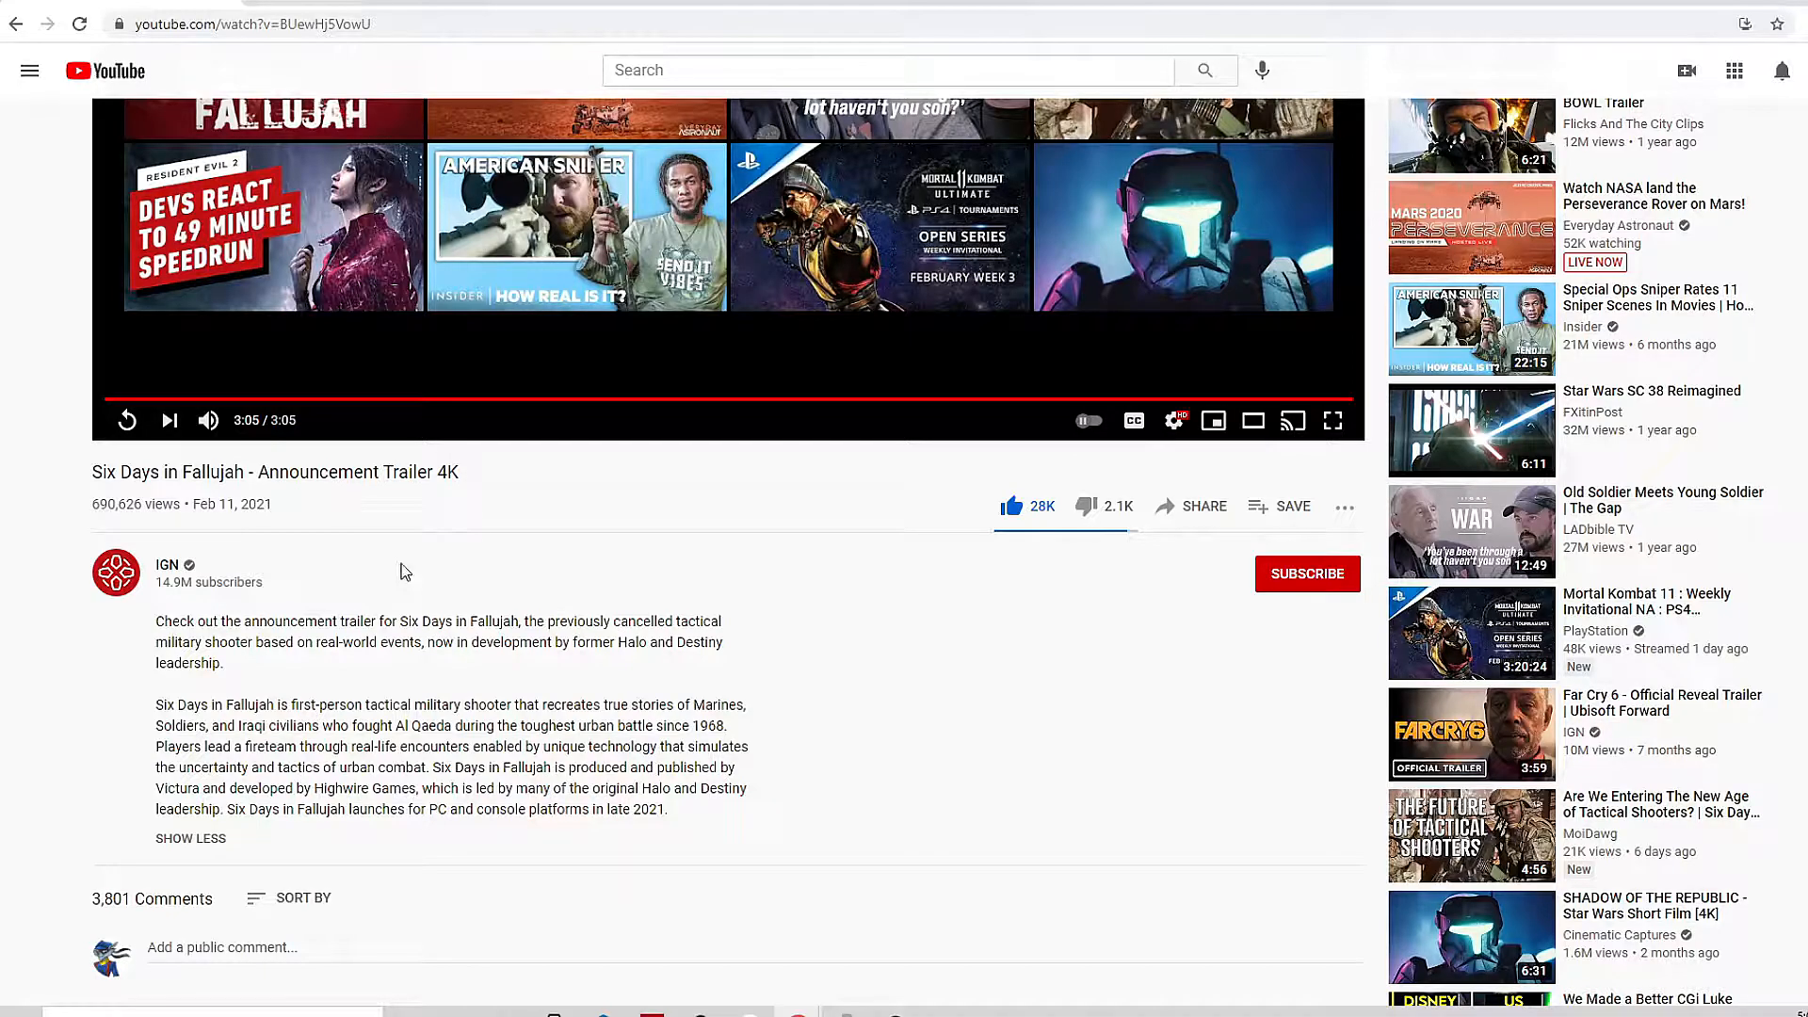
mouse_move(597, 615)
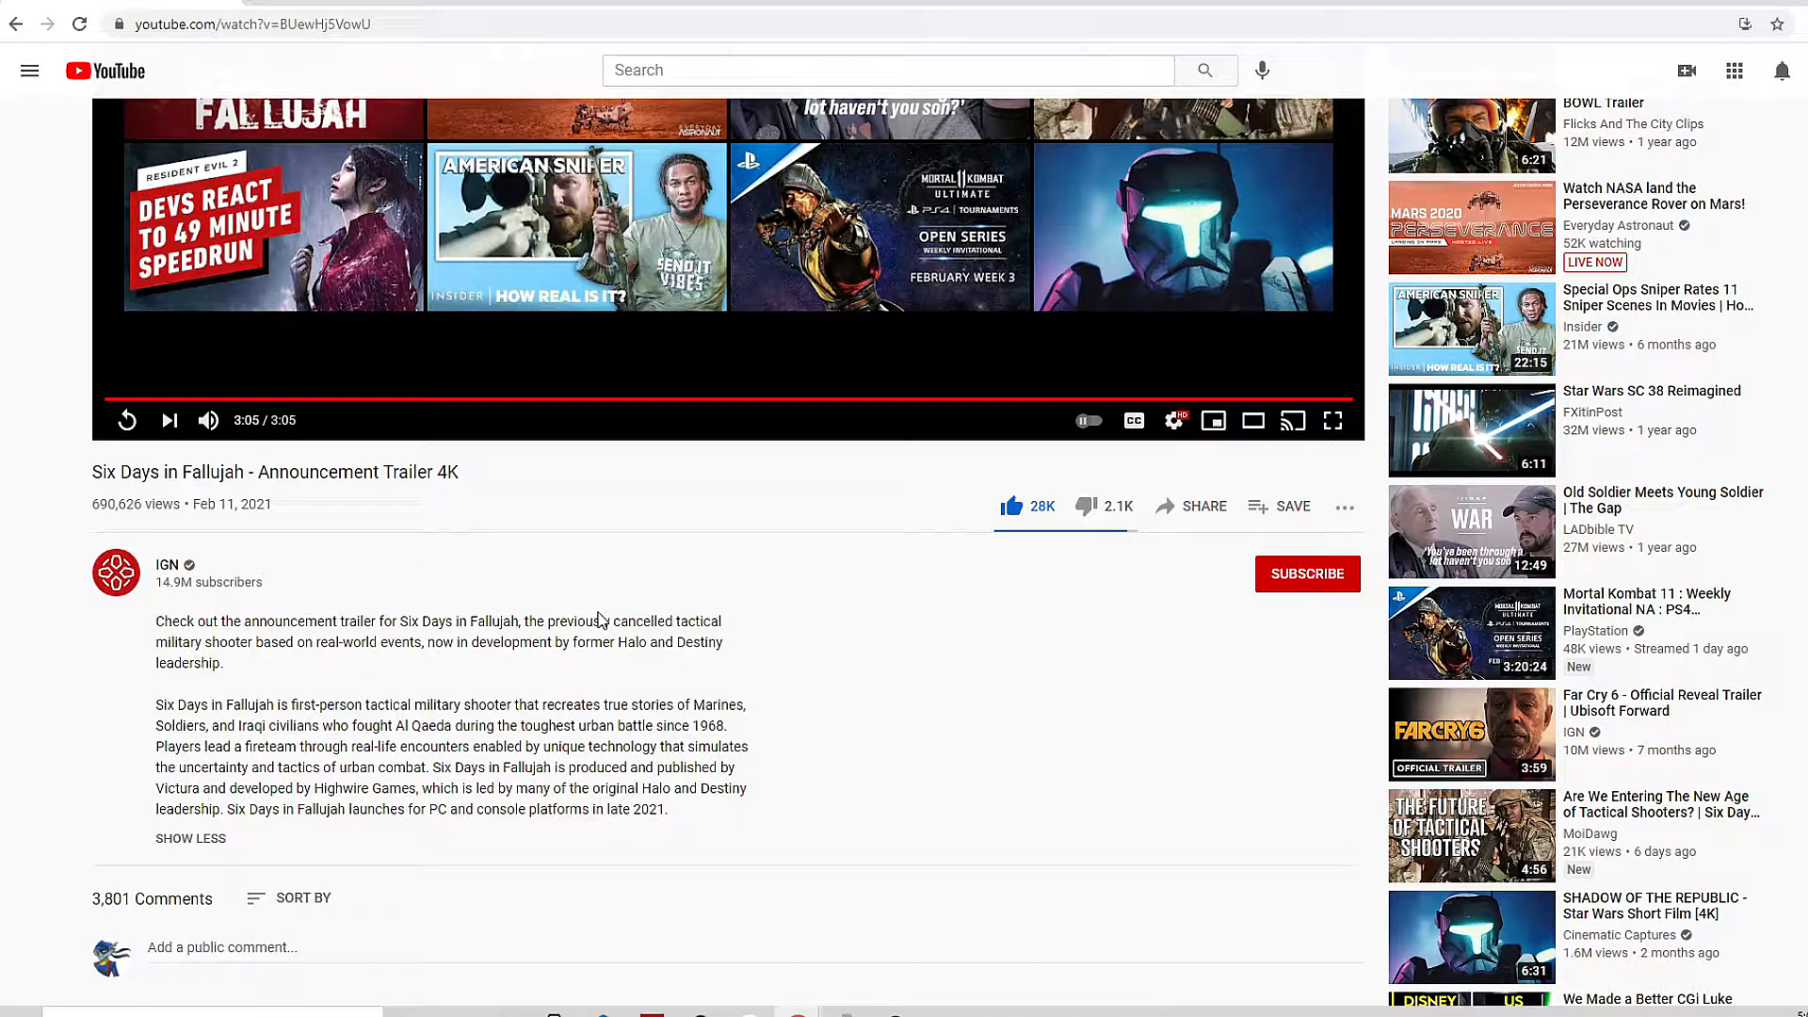
- Scroll through the top comments and the expanded 25-reply thread beneath one of them
scroll(down, 3)
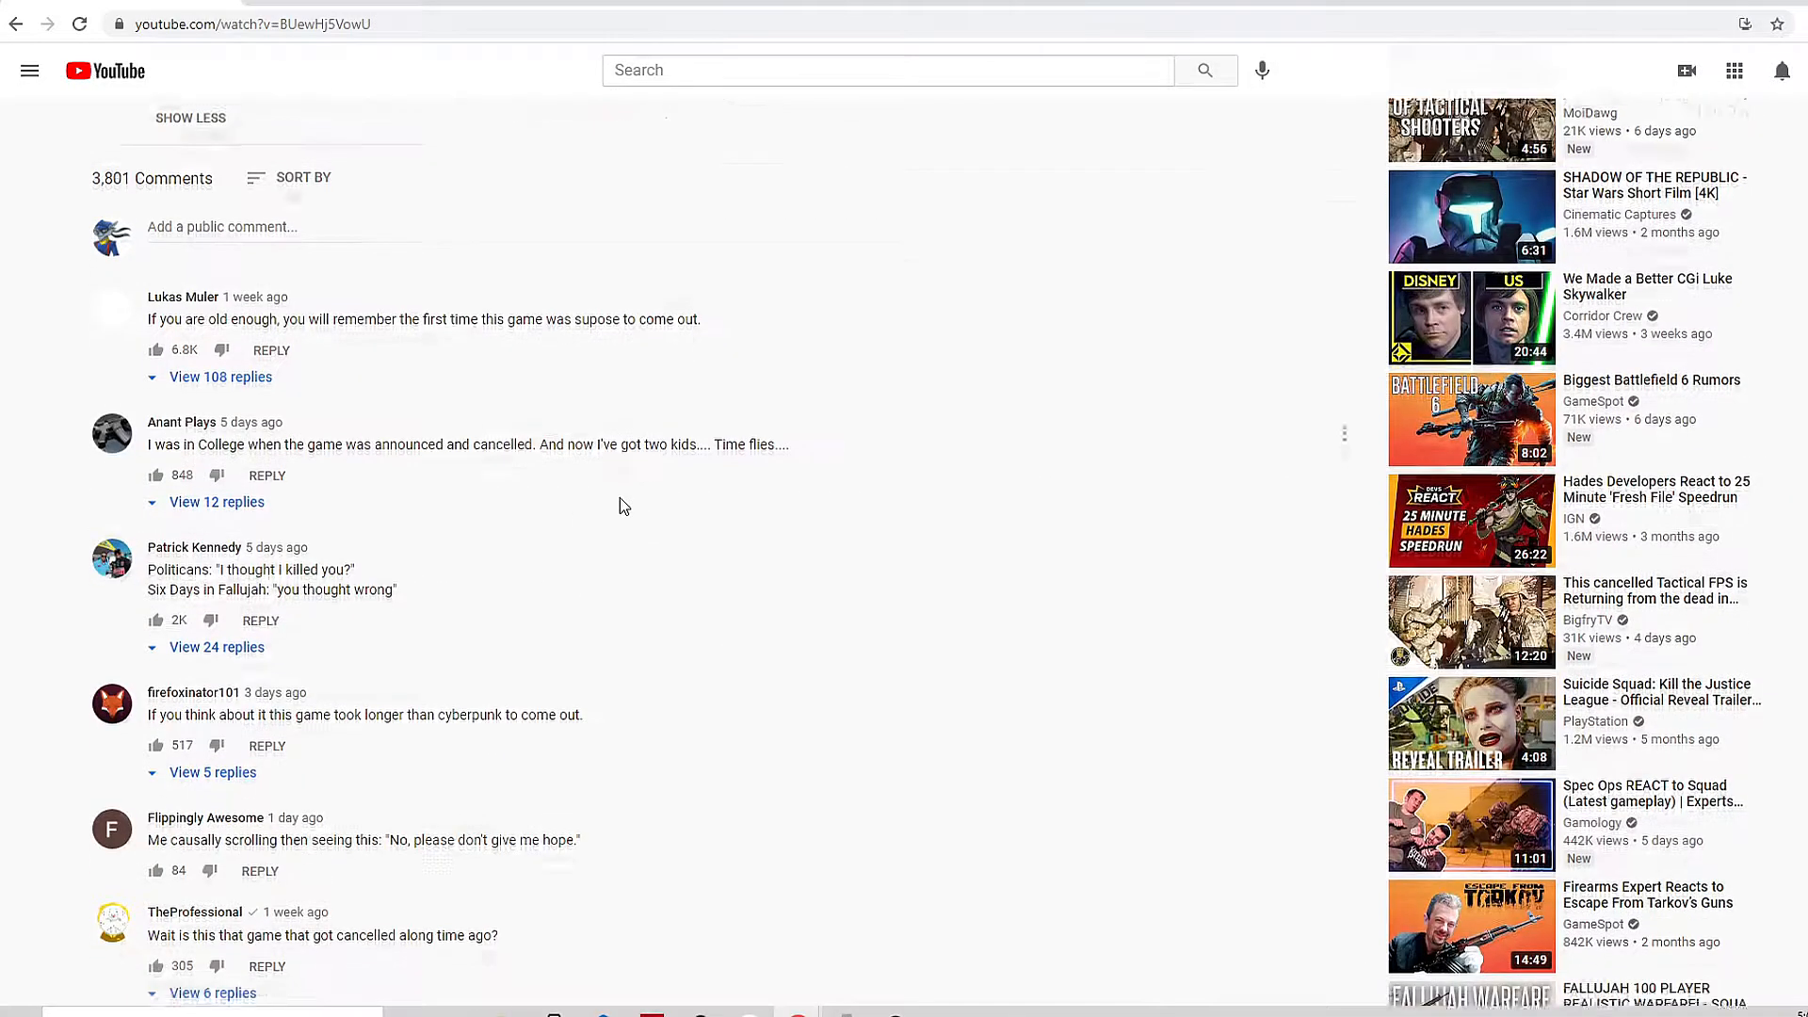
scroll(down, 3)
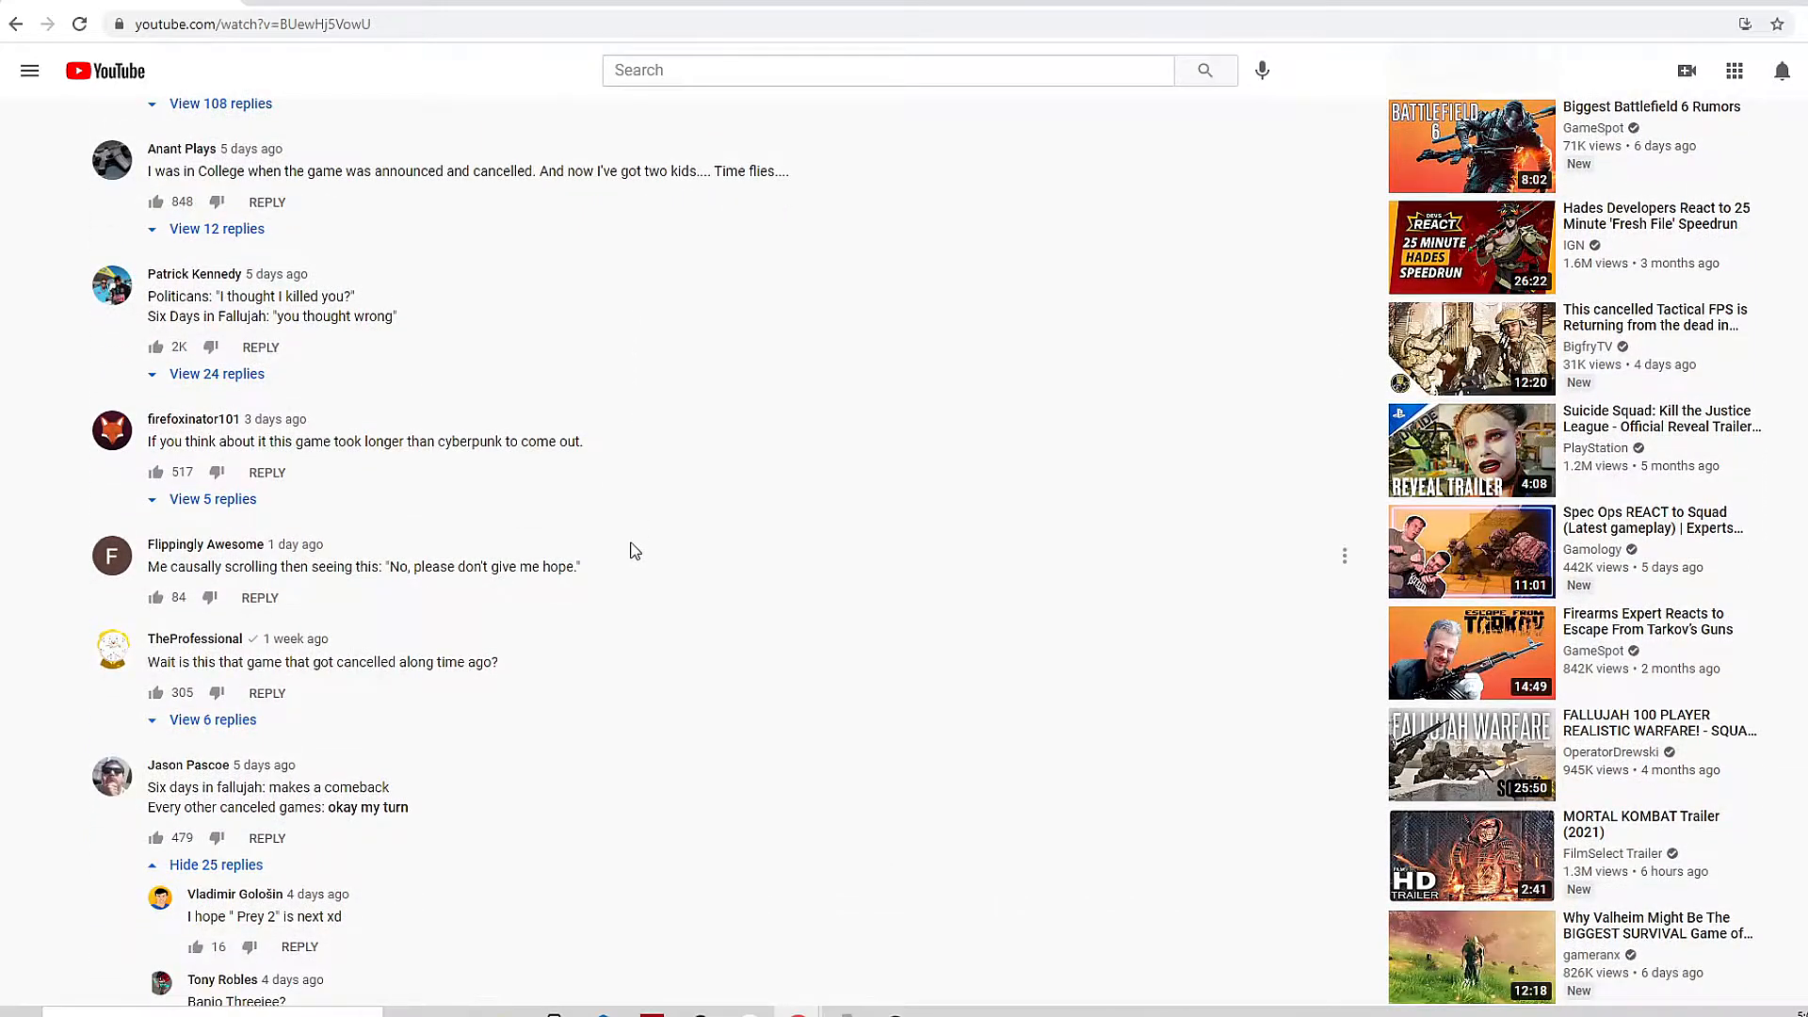
scroll(down, 3)
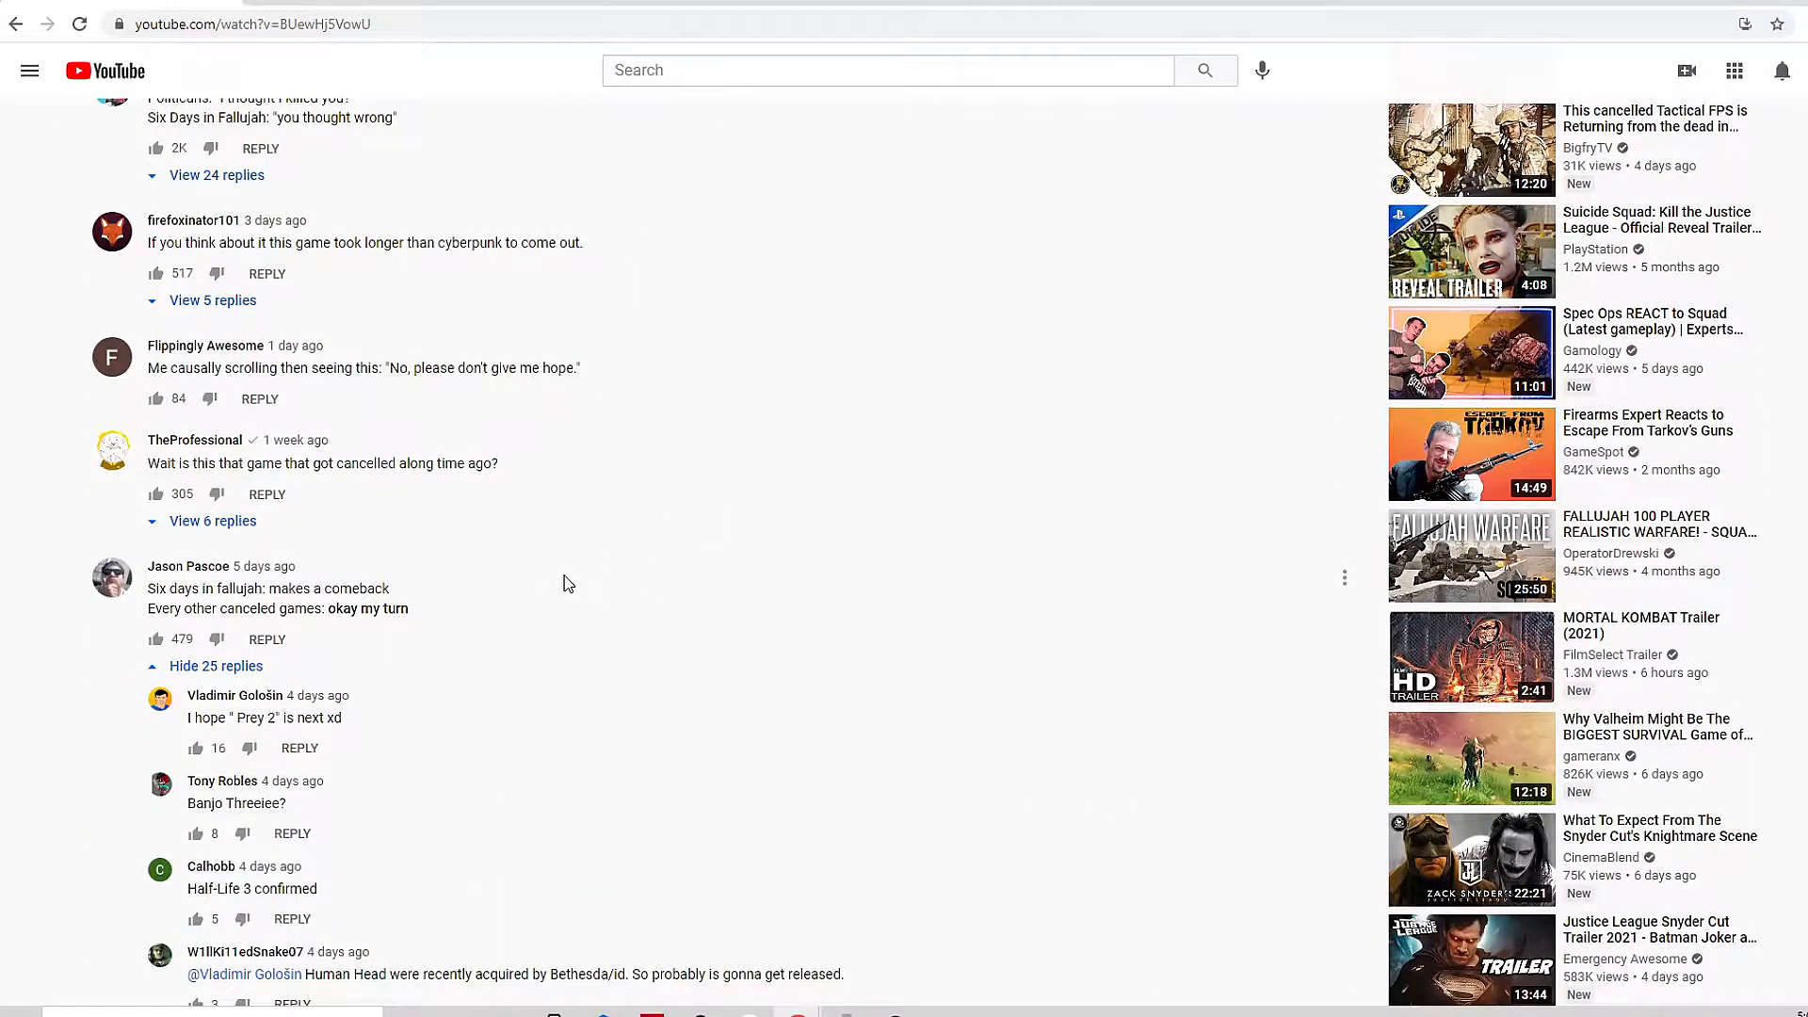
mouse_move(656, 610)
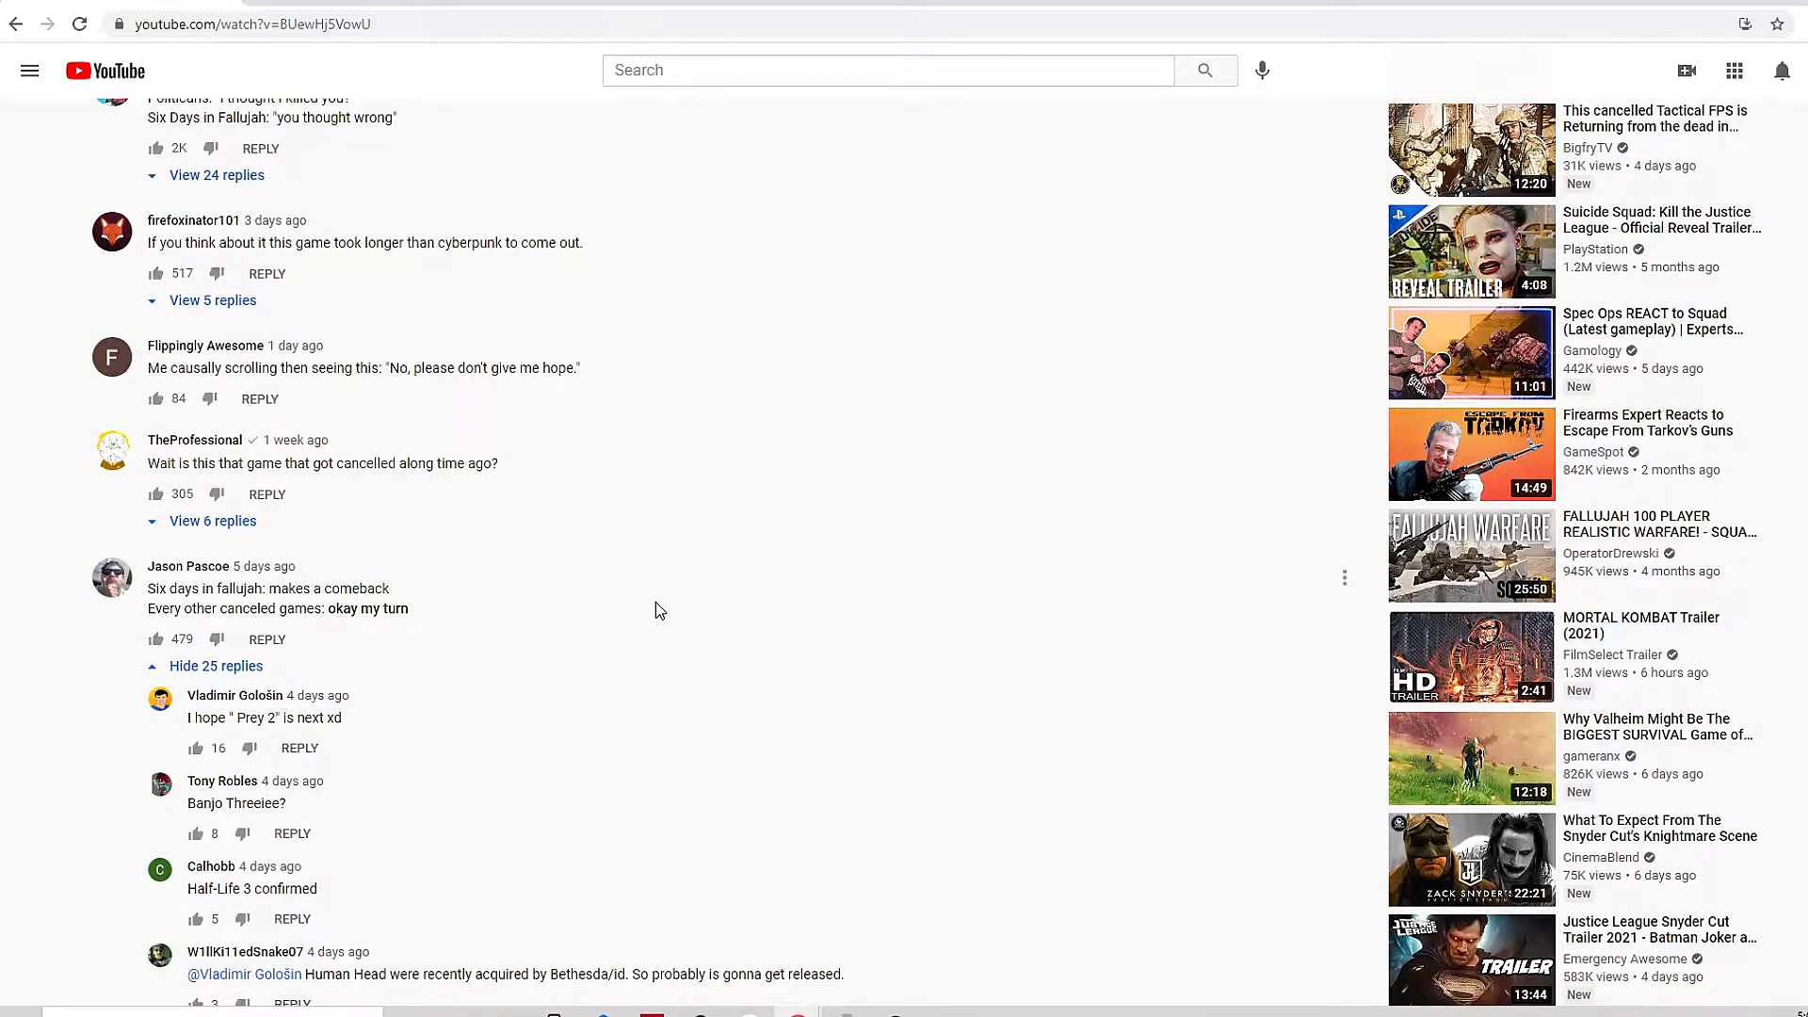
scroll(up, 3)
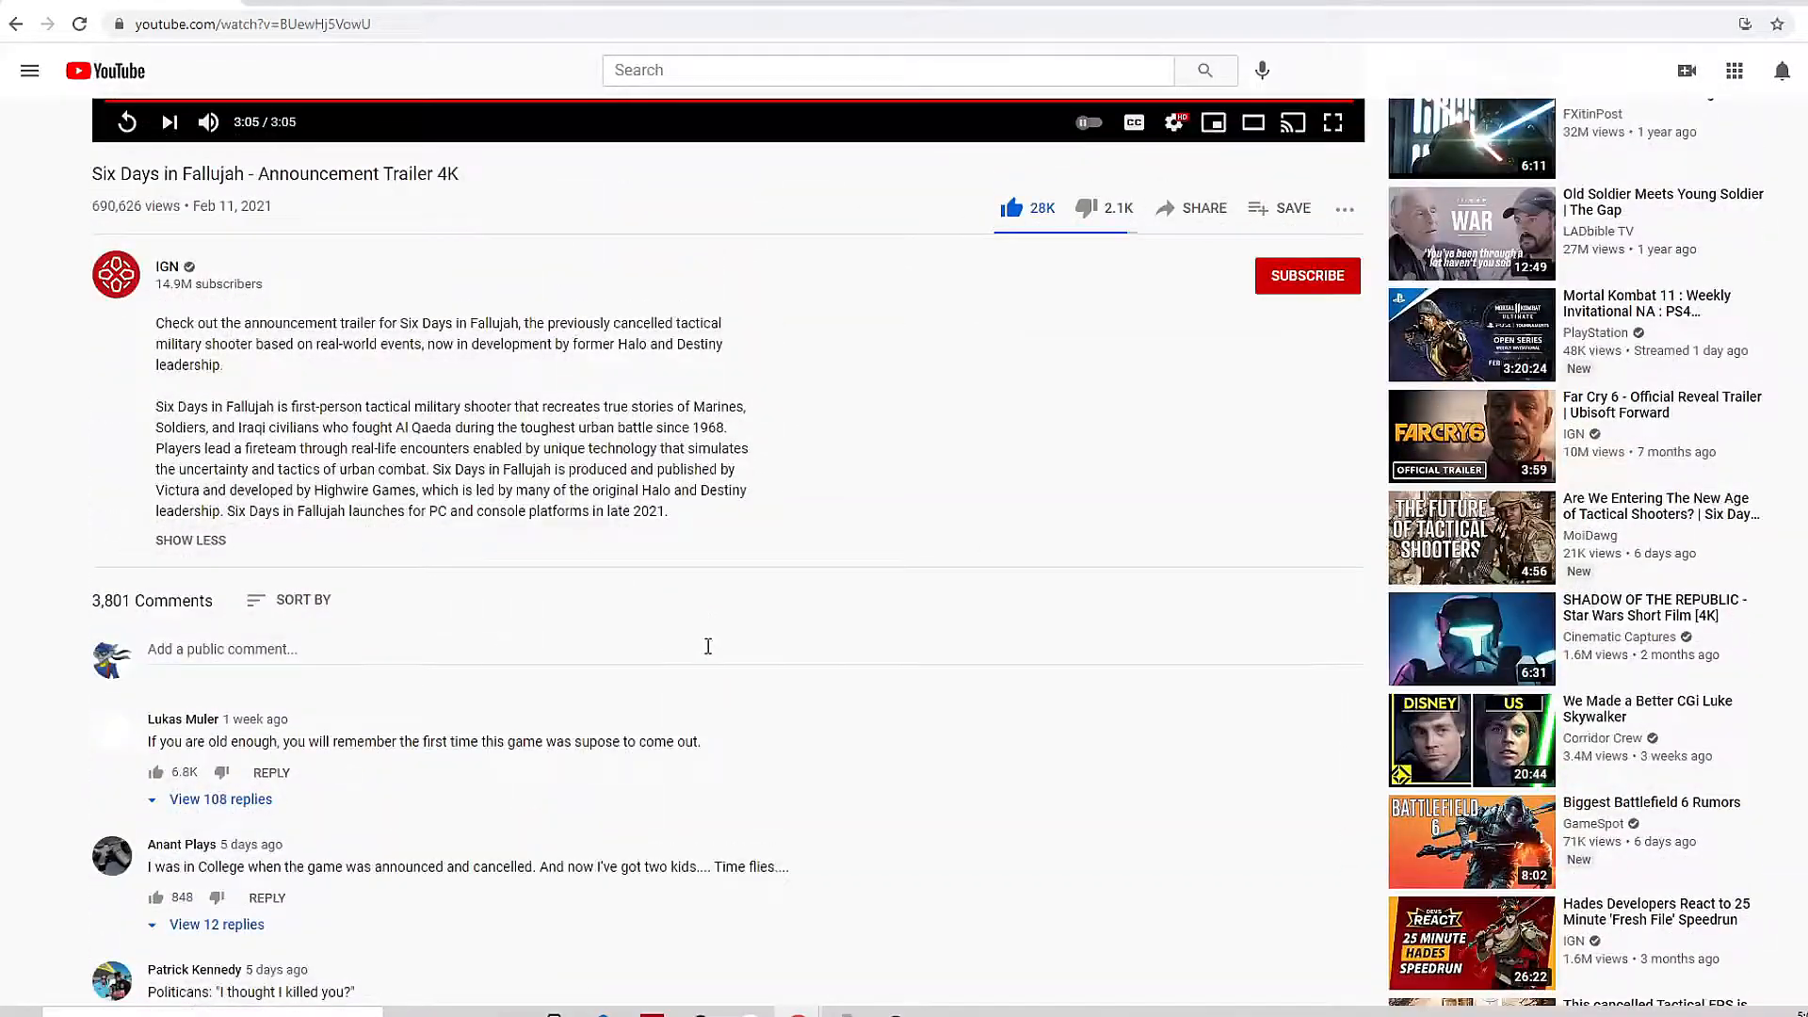
scroll(down, 3)
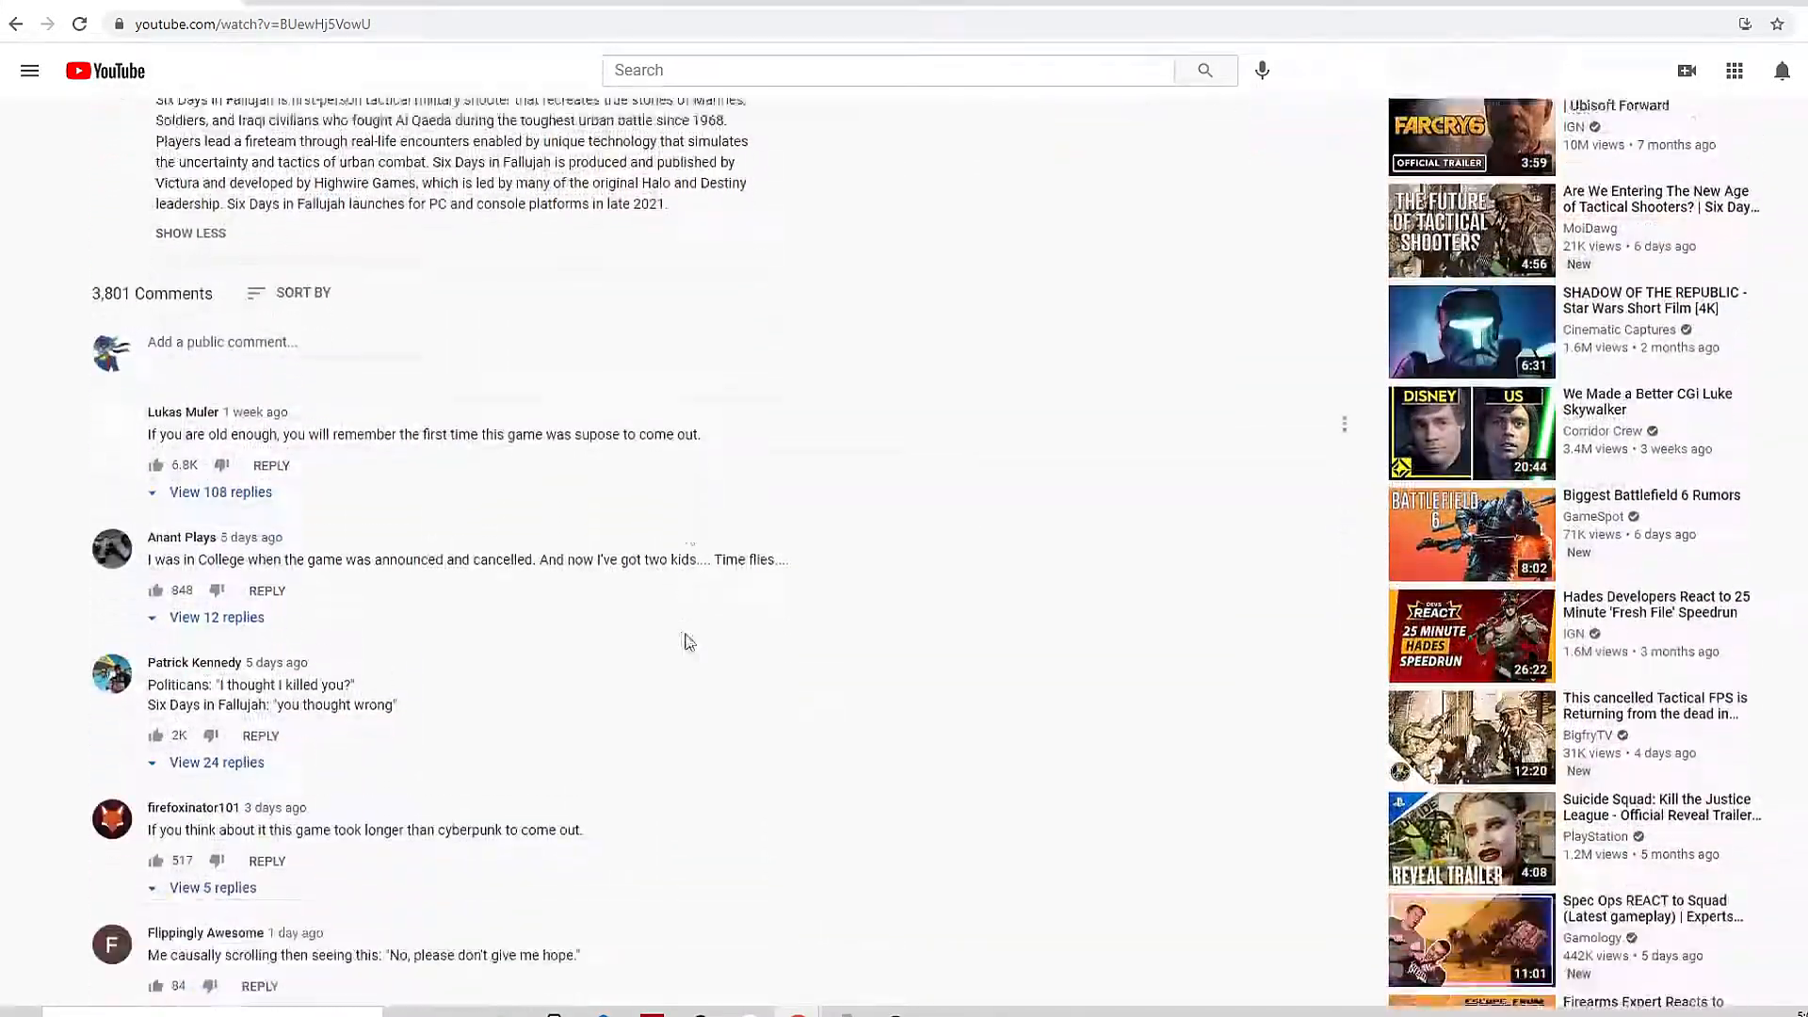
scroll(down, 3)
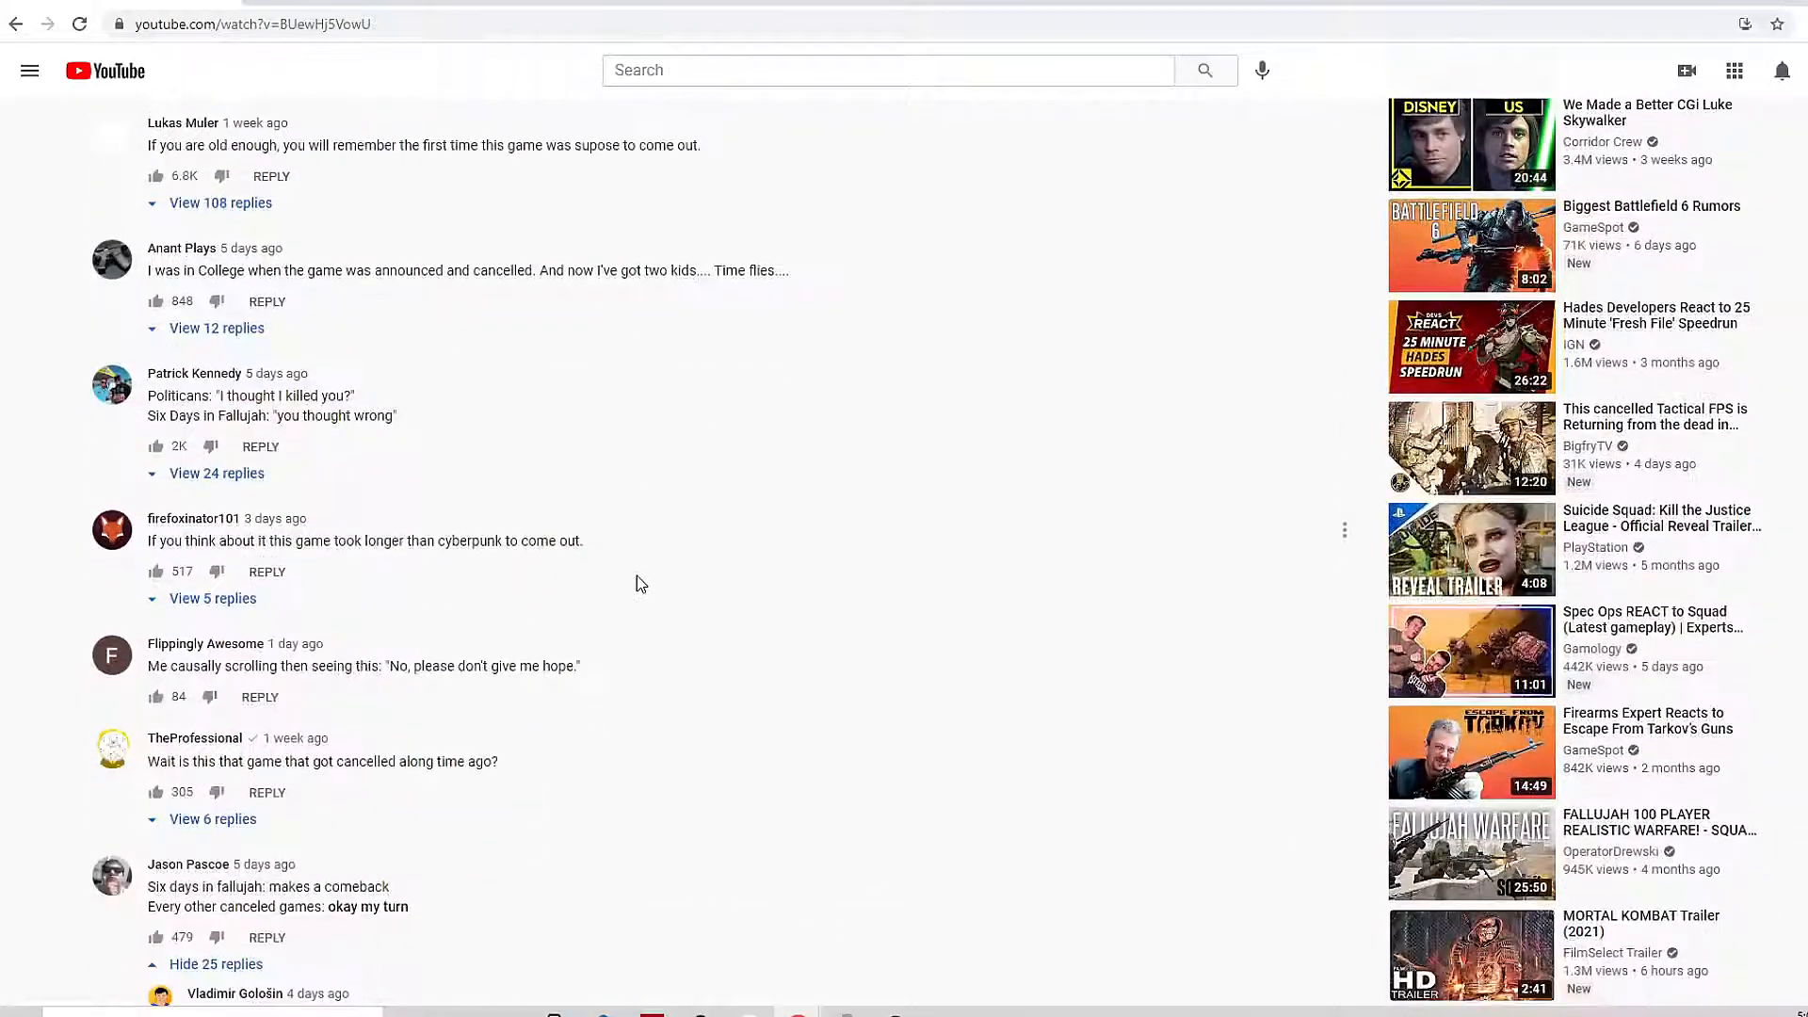
mouse_move(630, 598)
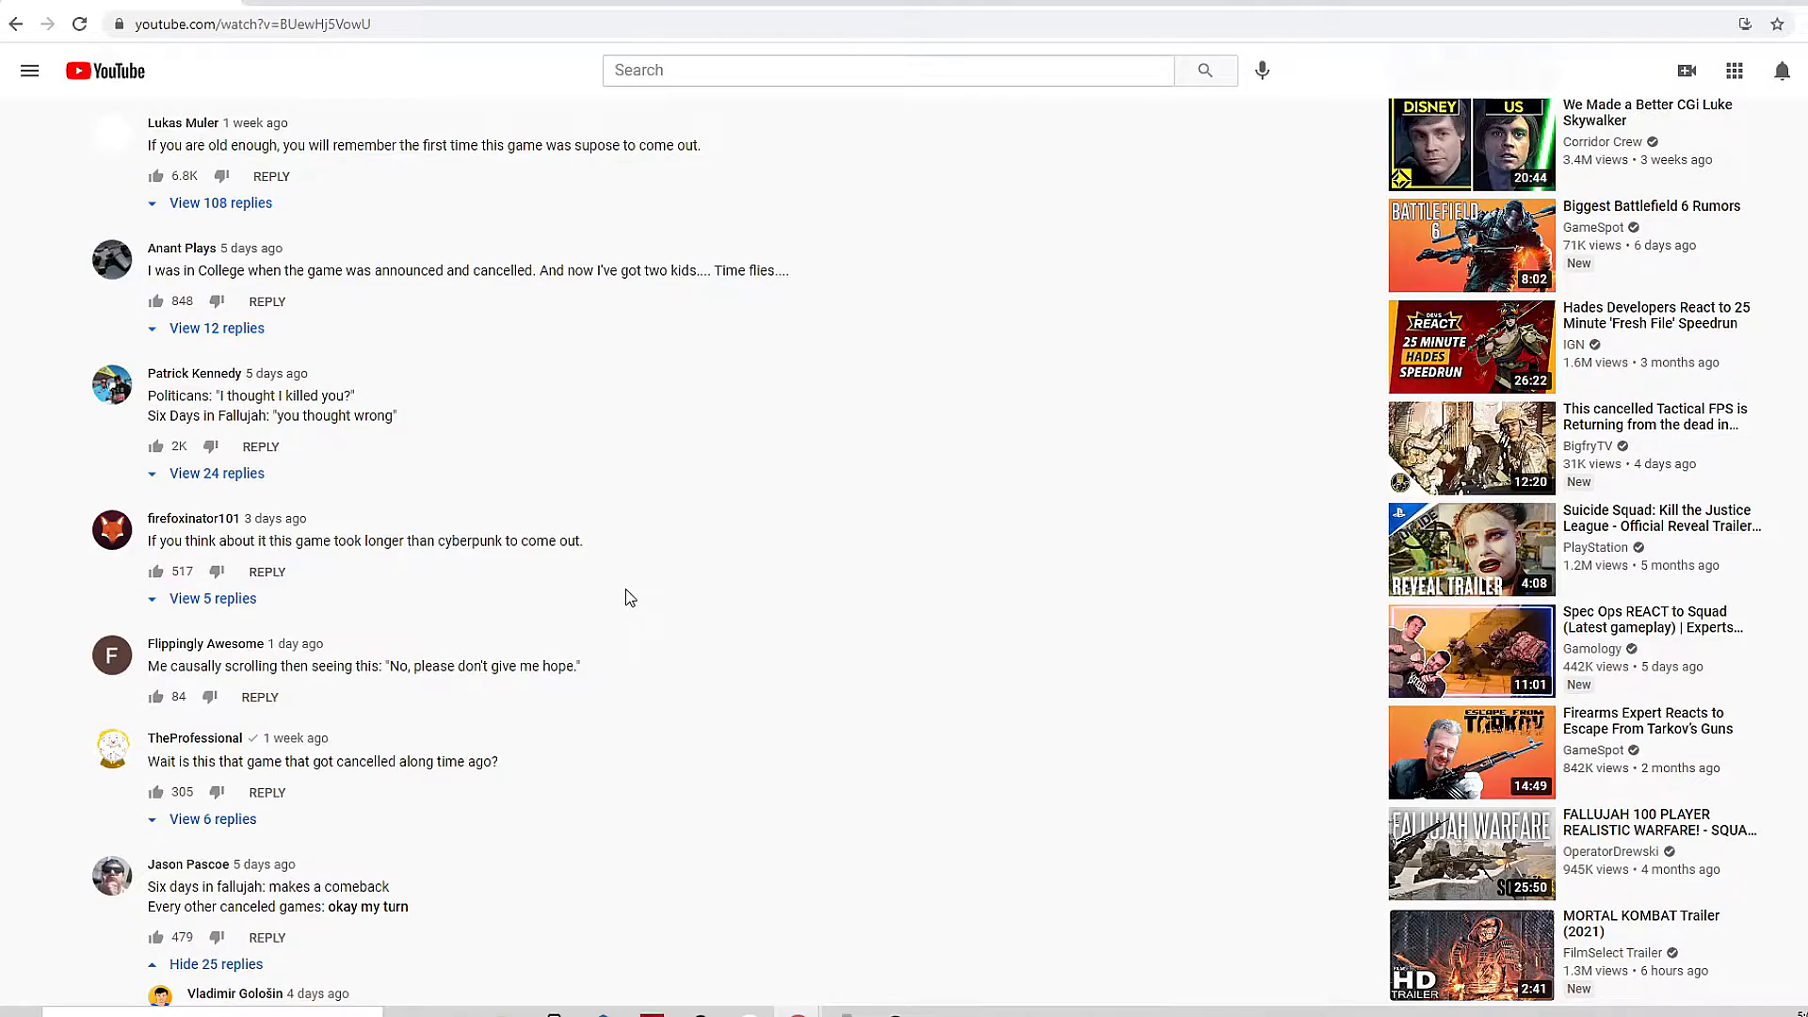
scroll(down, 3)
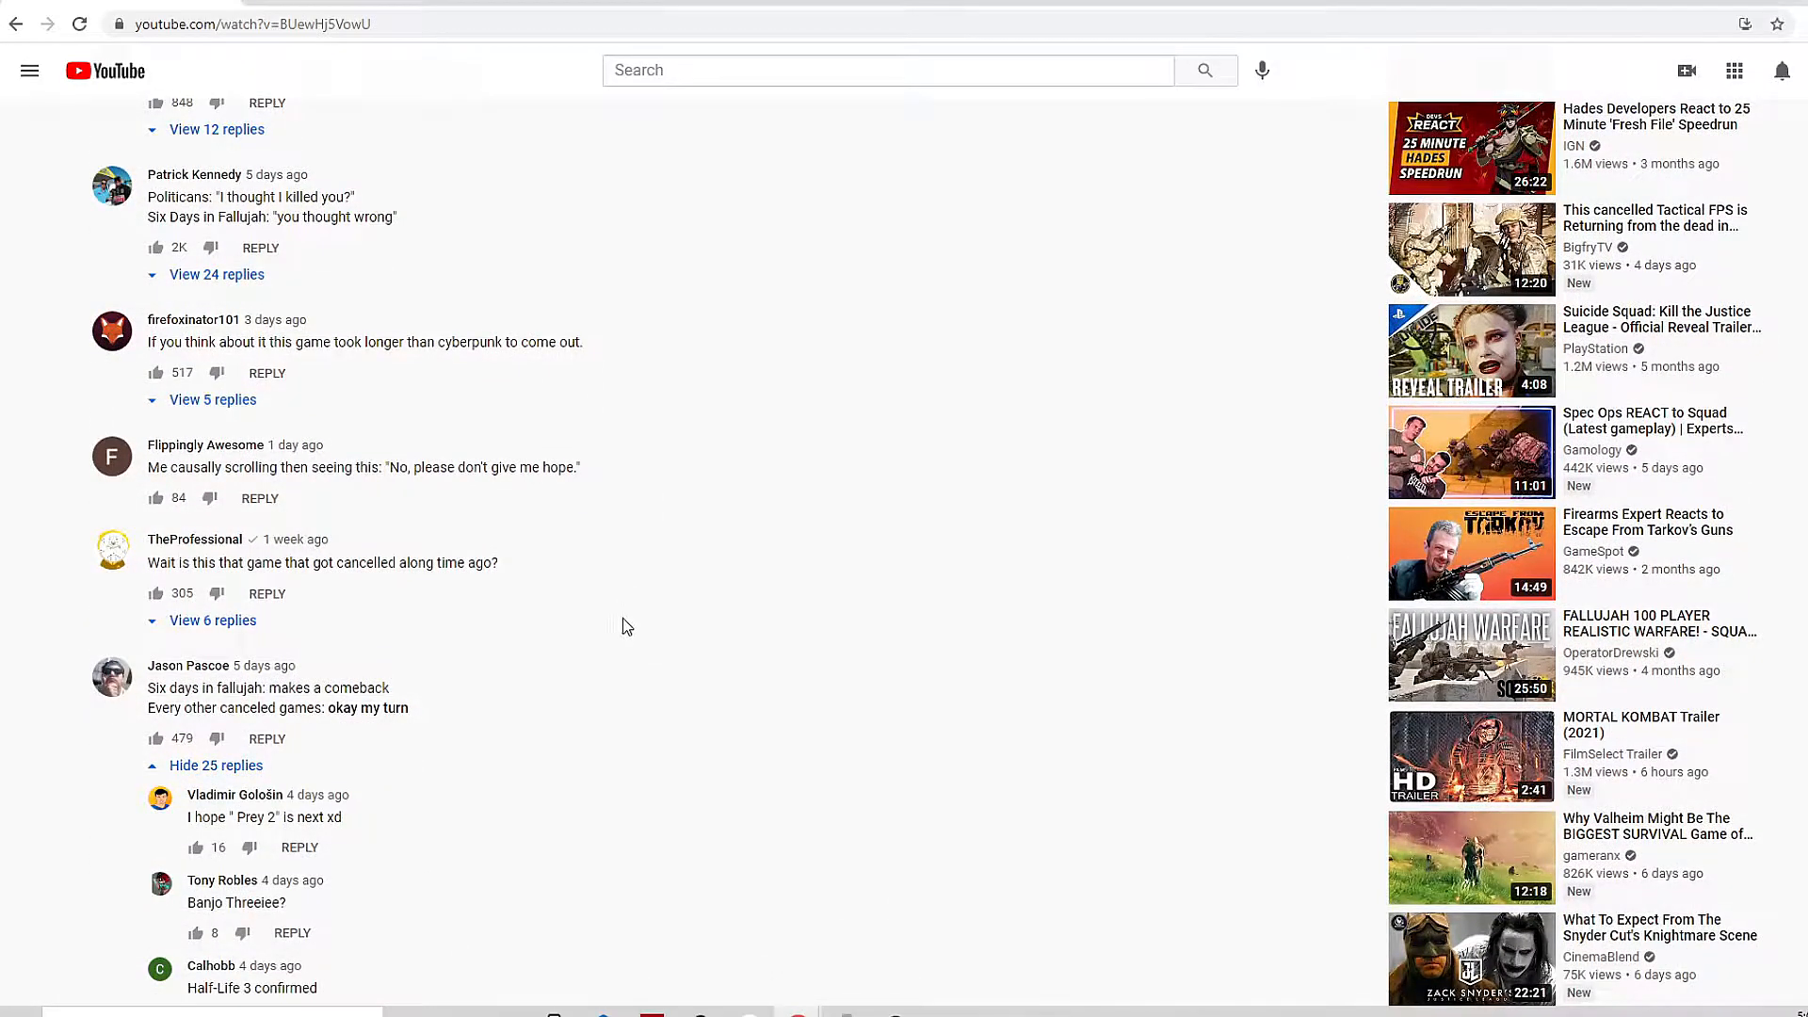
mouse_move(619, 660)
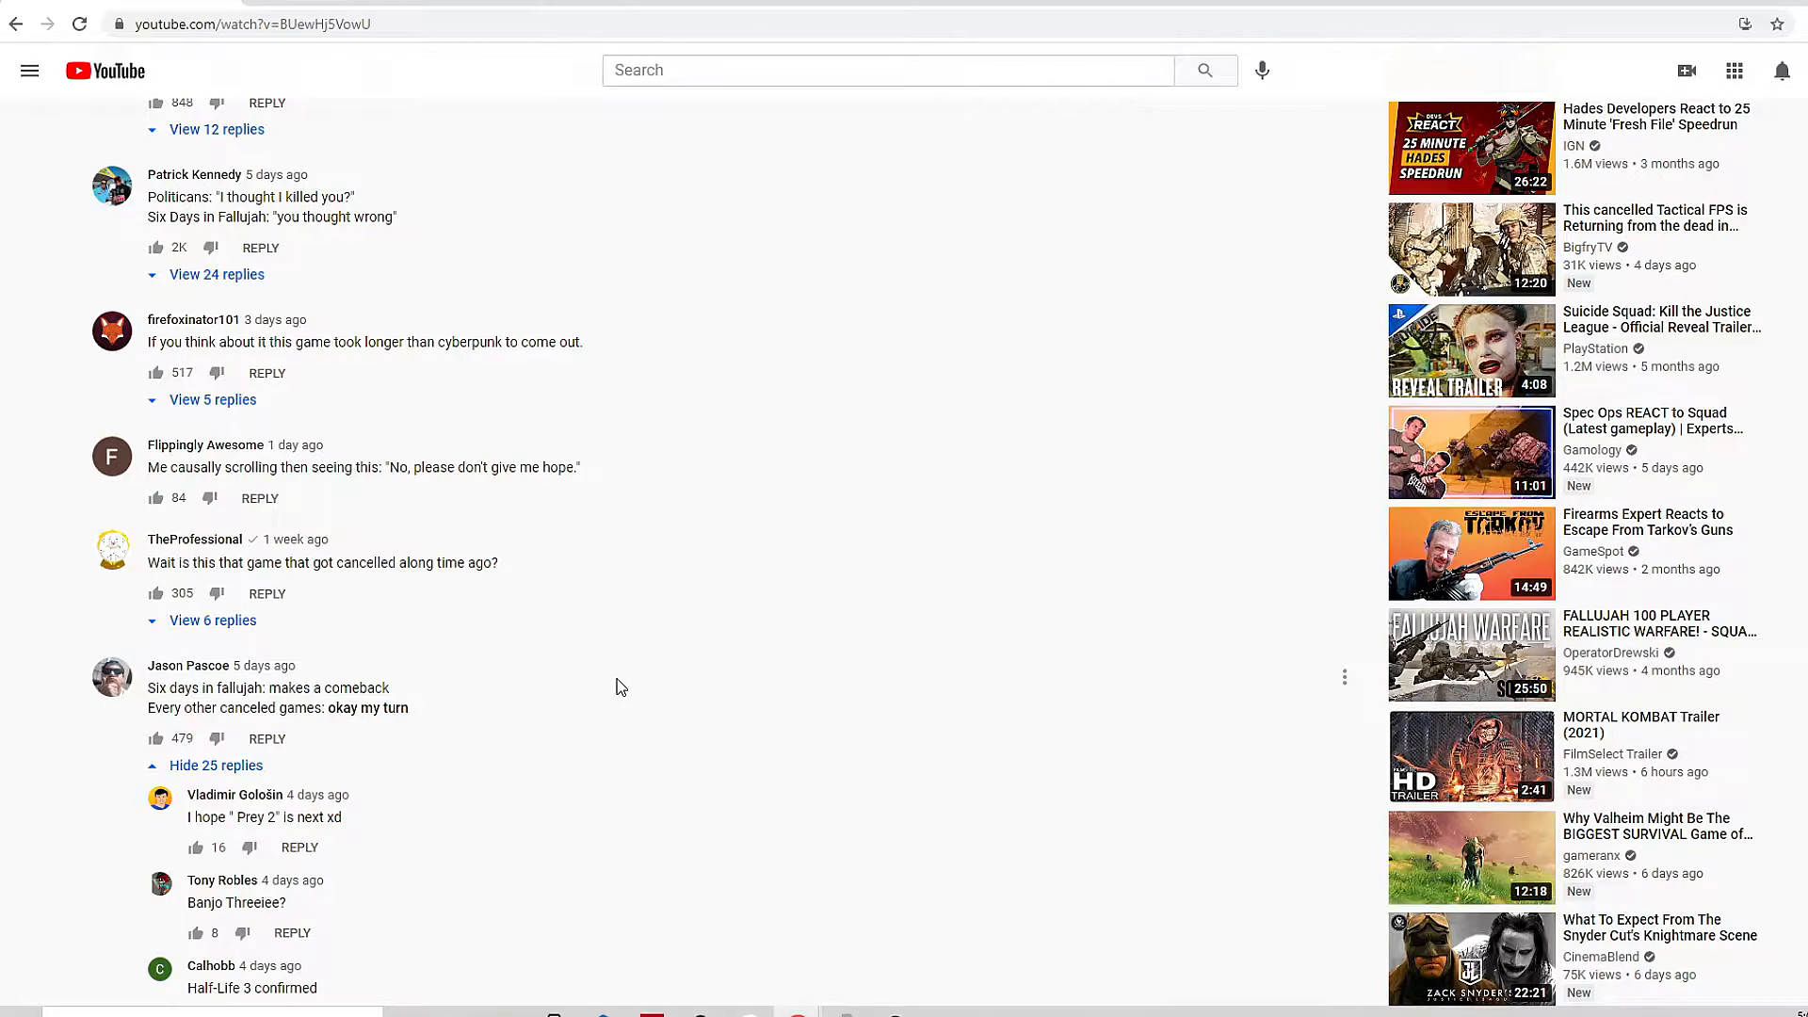
mouse_move(613, 665)
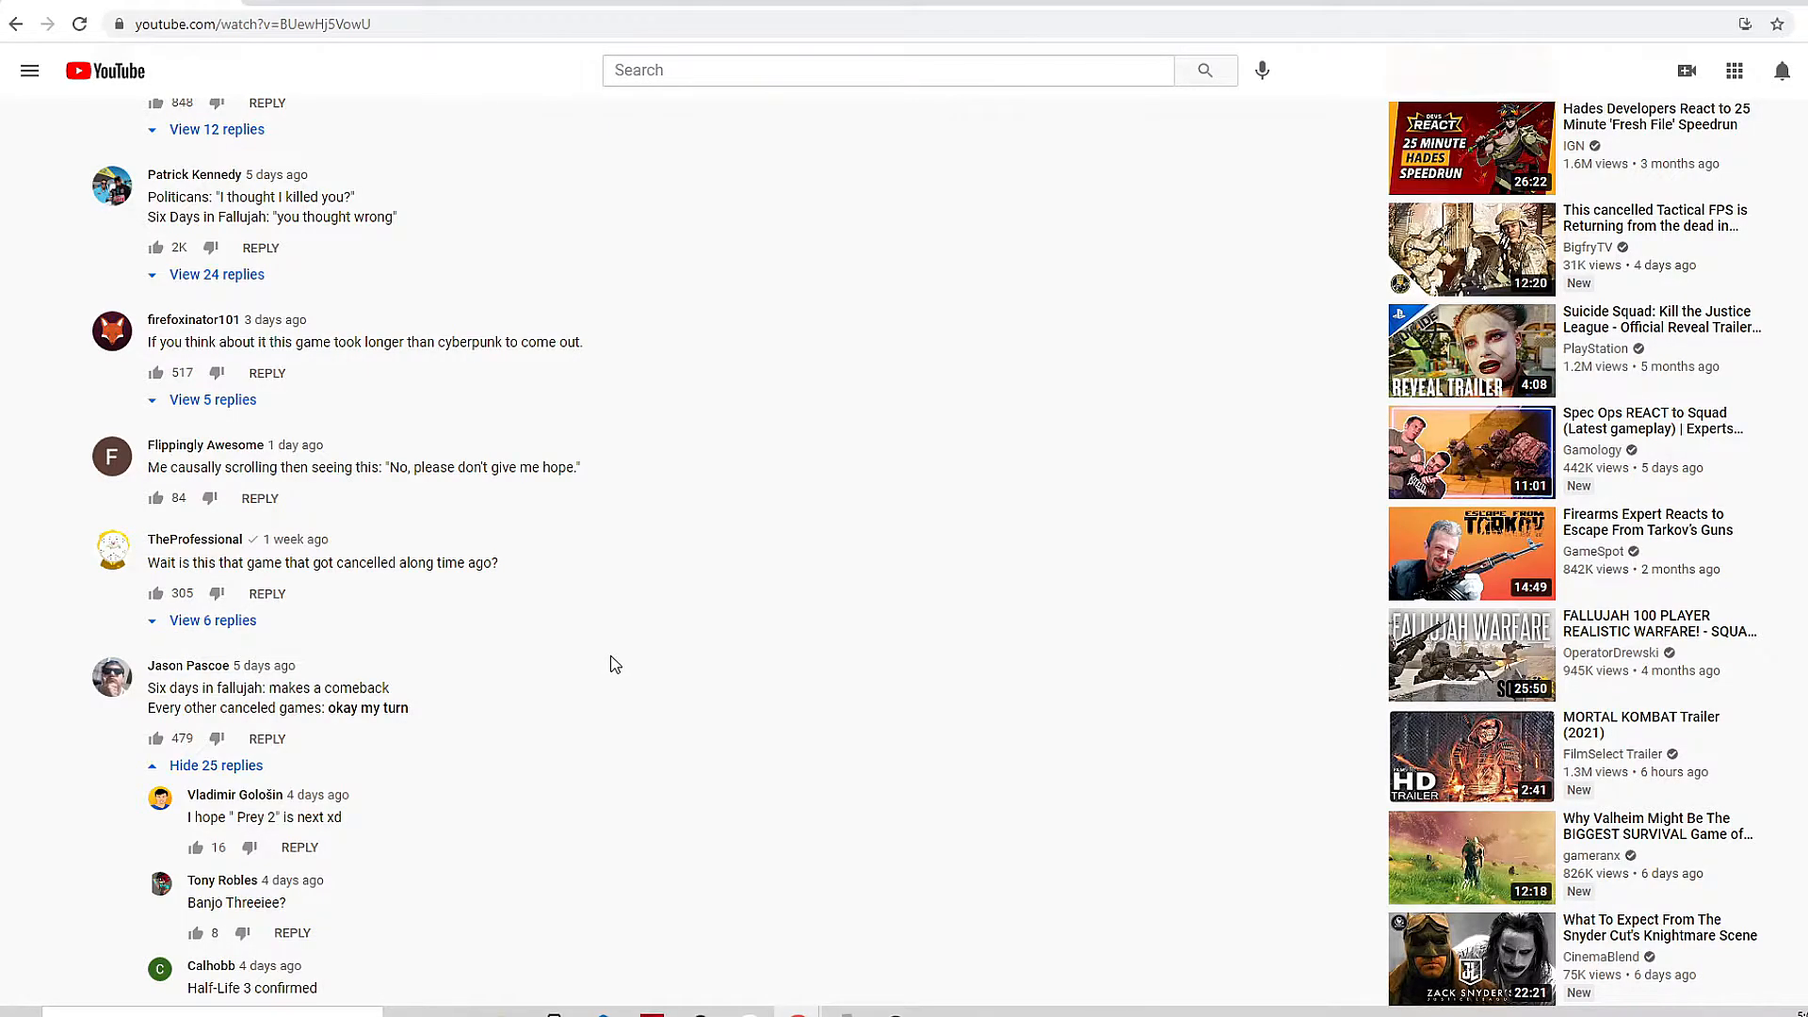
scroll(down, 3)
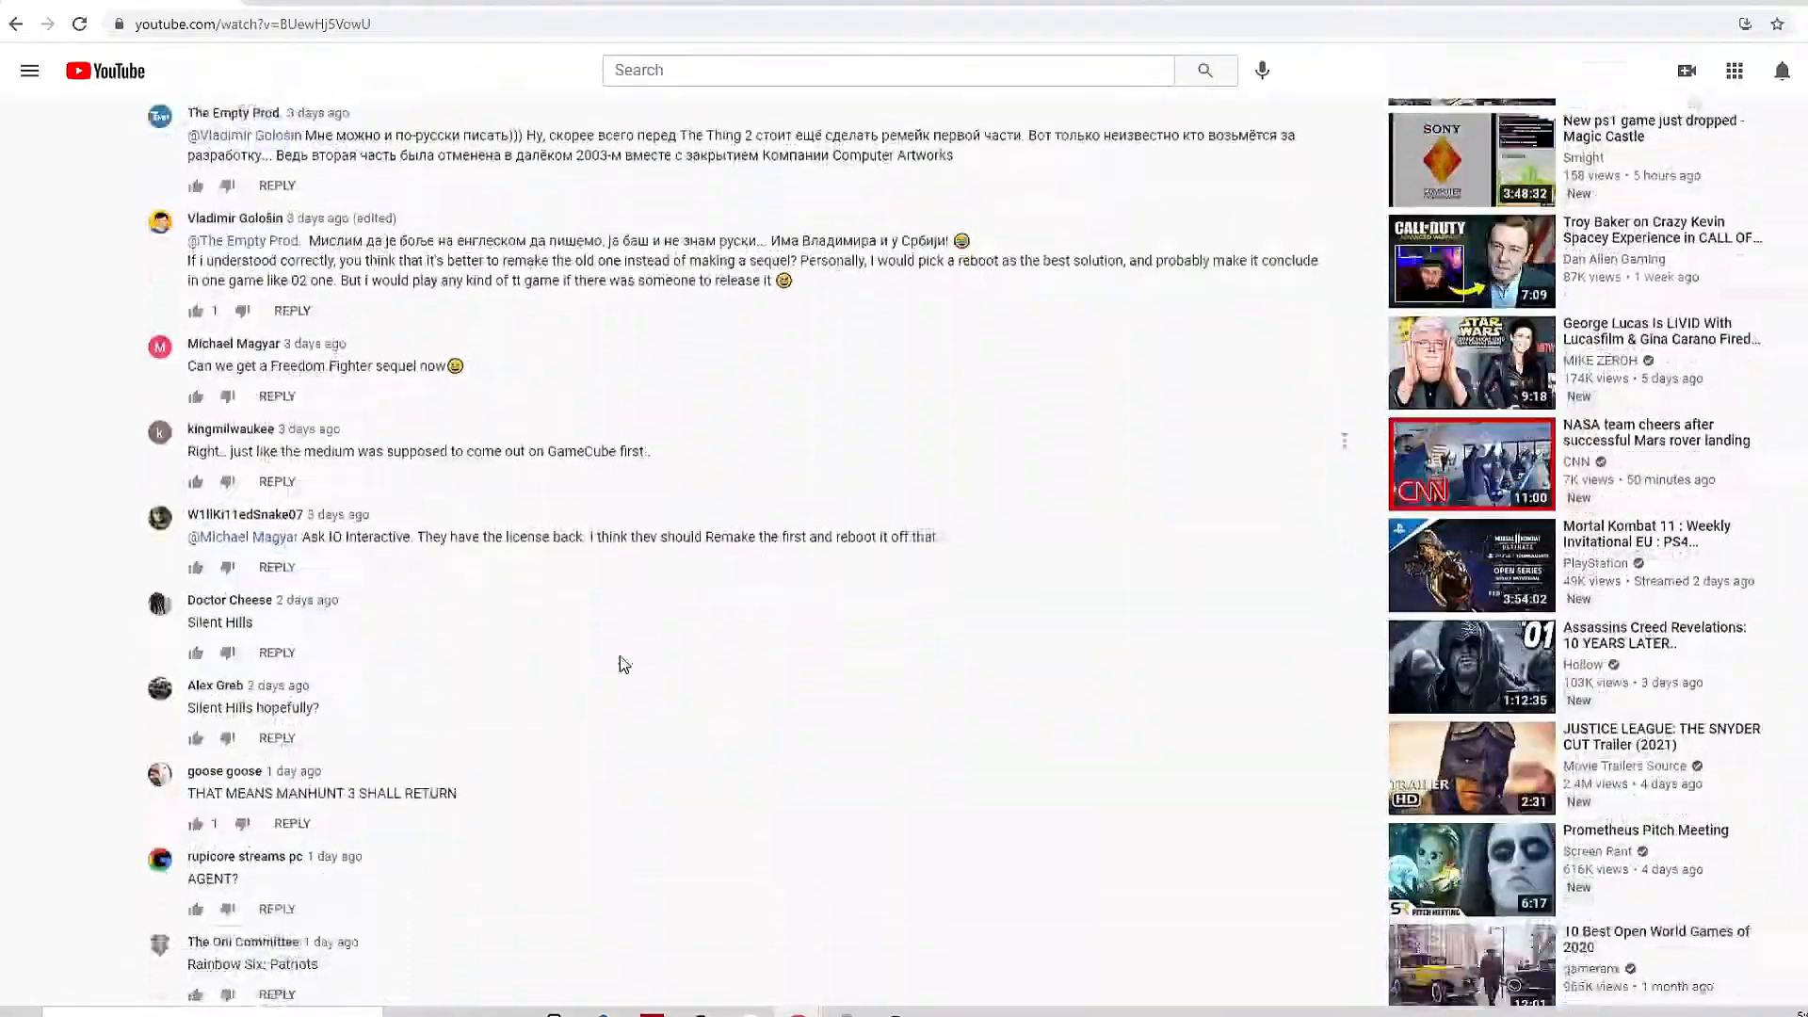
scroll(down, 3)
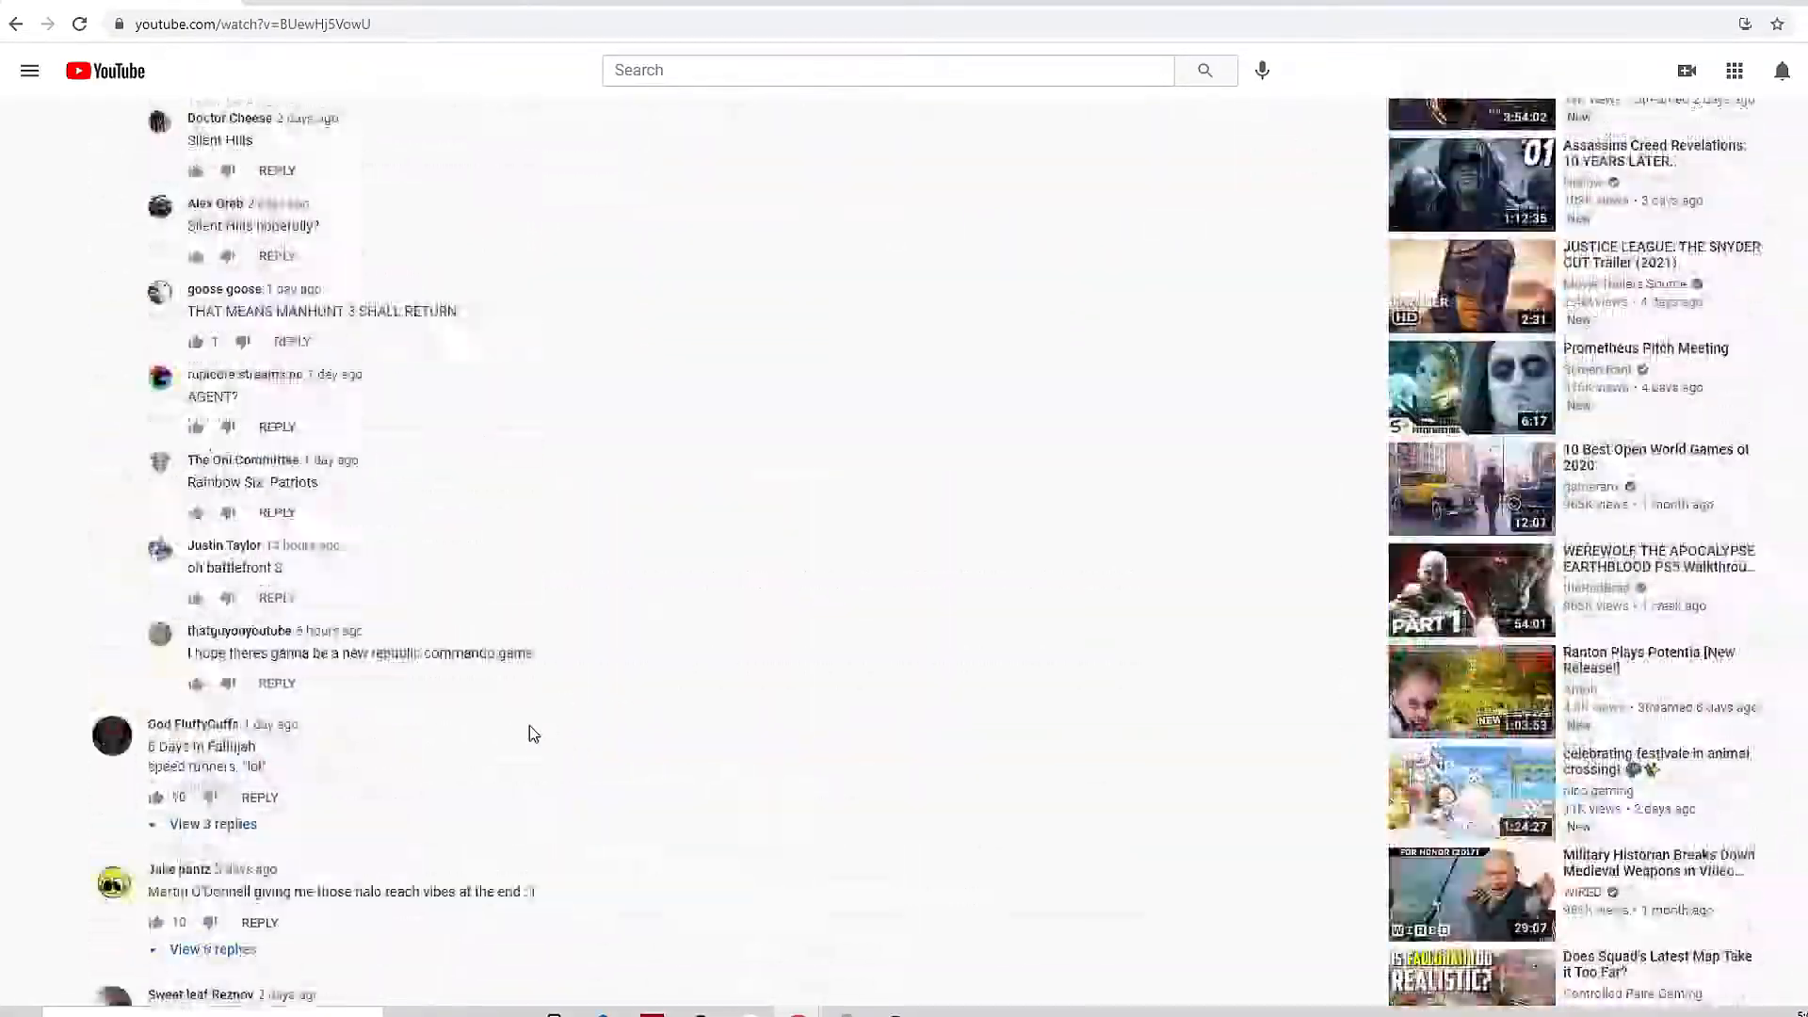
- Return to the video player with the title and expanded description in view
scroll(up, 3)
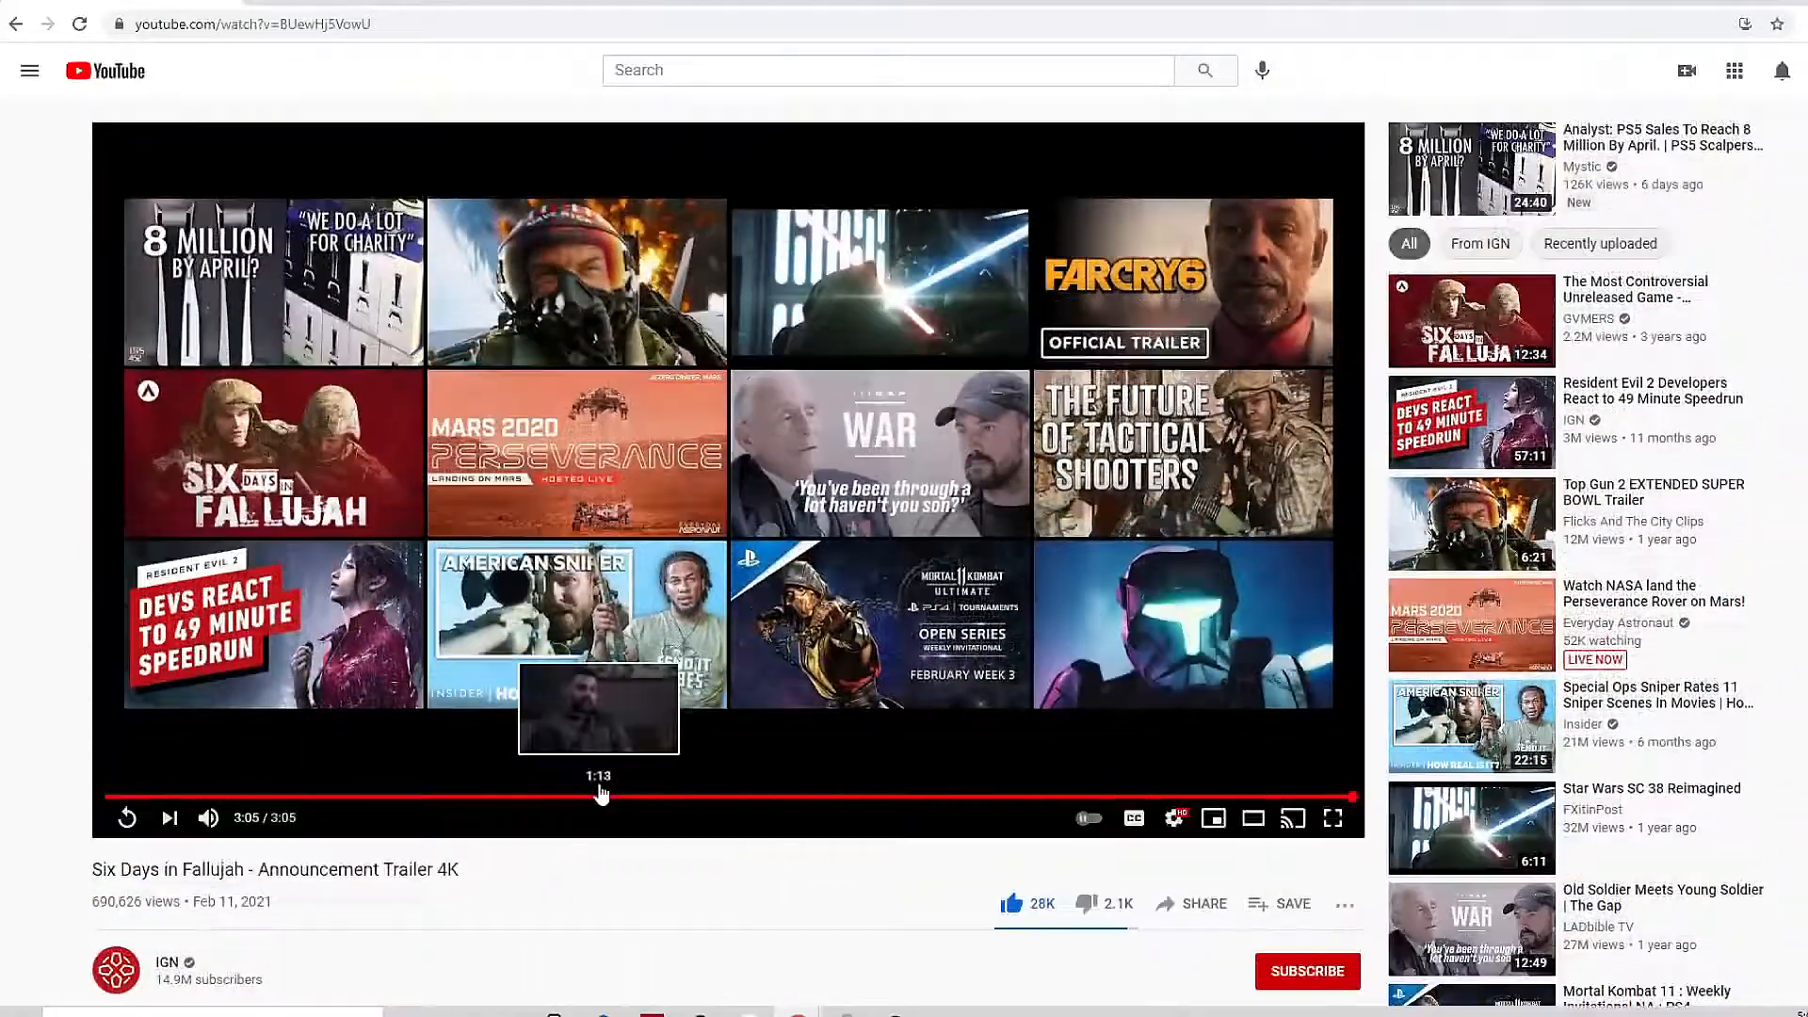
mouse_move(6, 805)
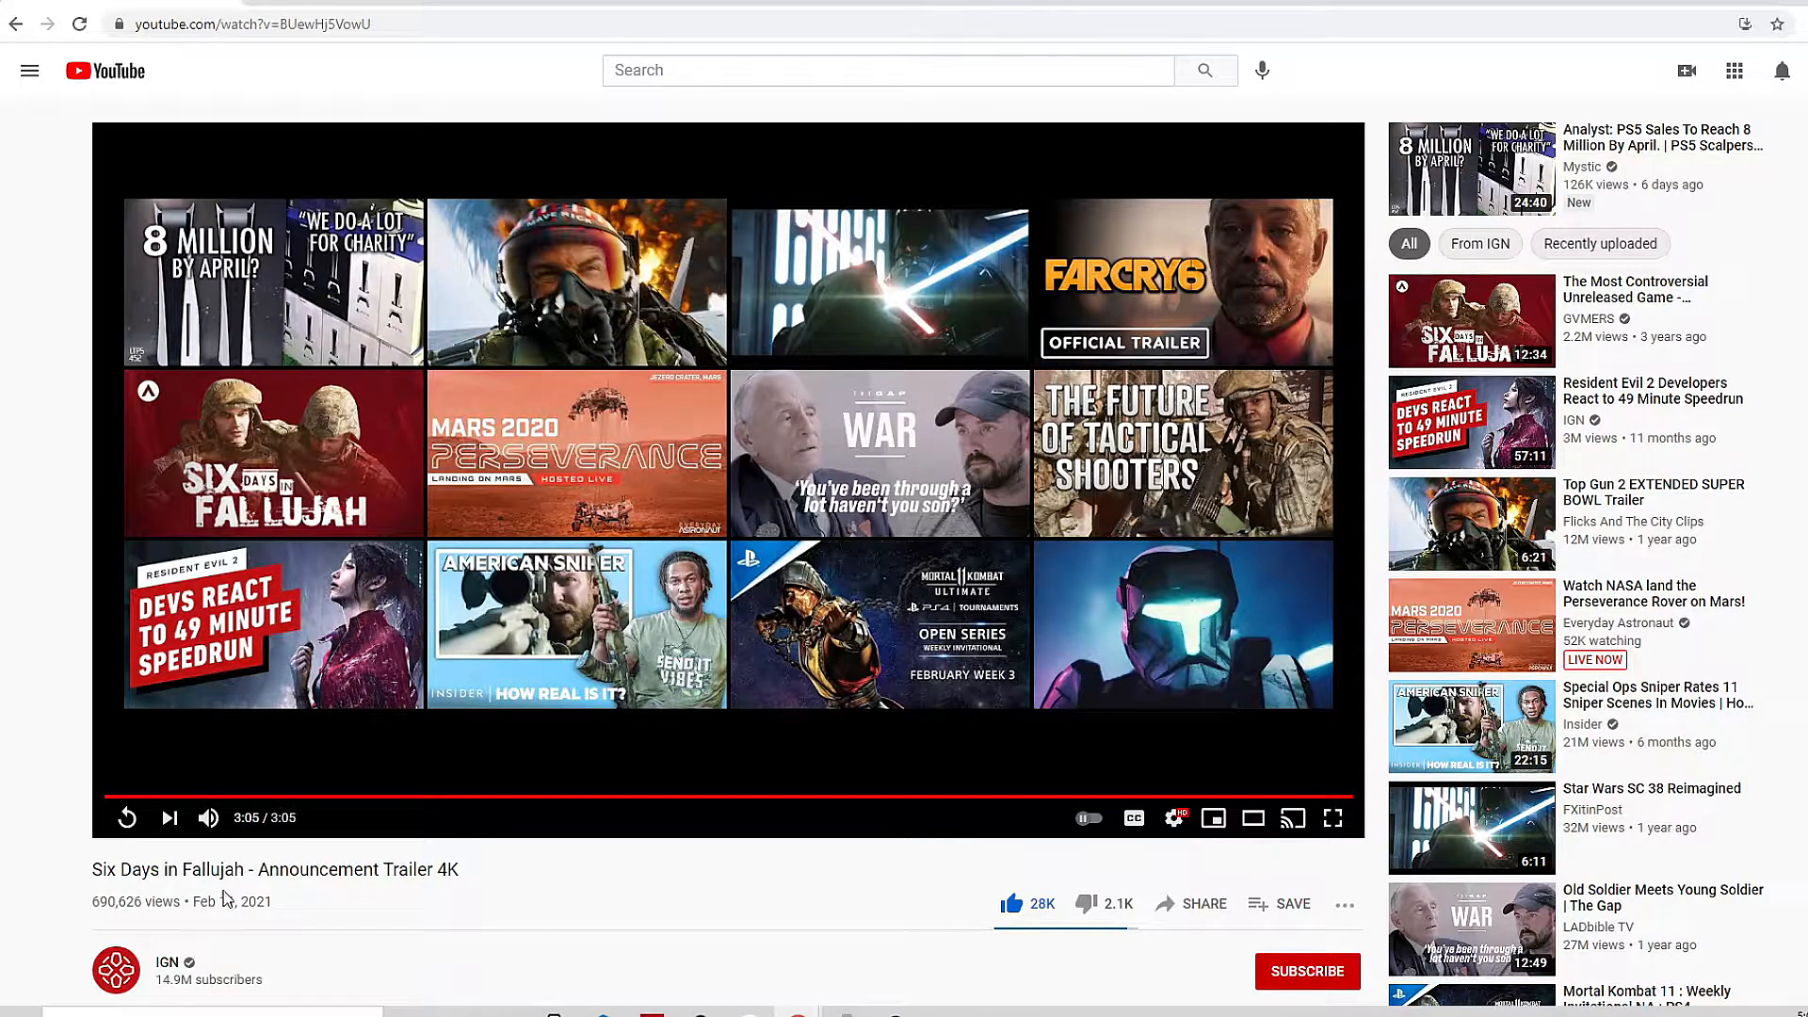
mouse_move(363, 912)
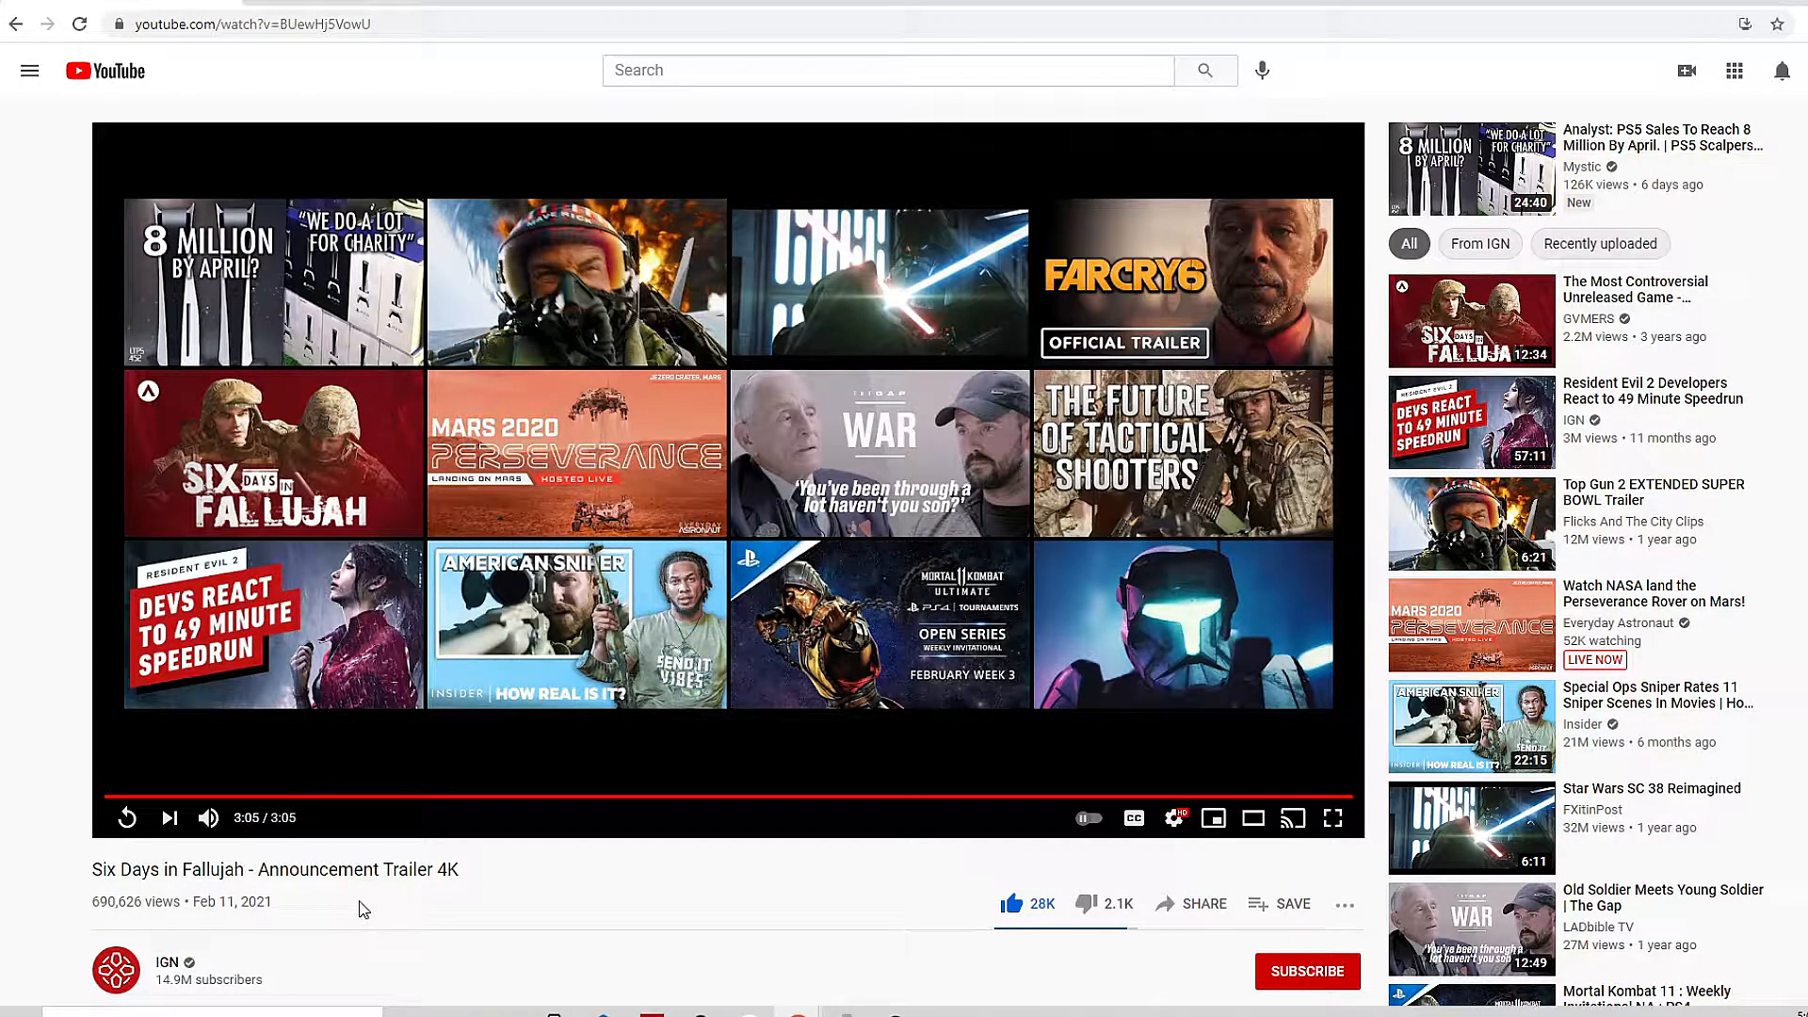
mouse_move(486, 893)
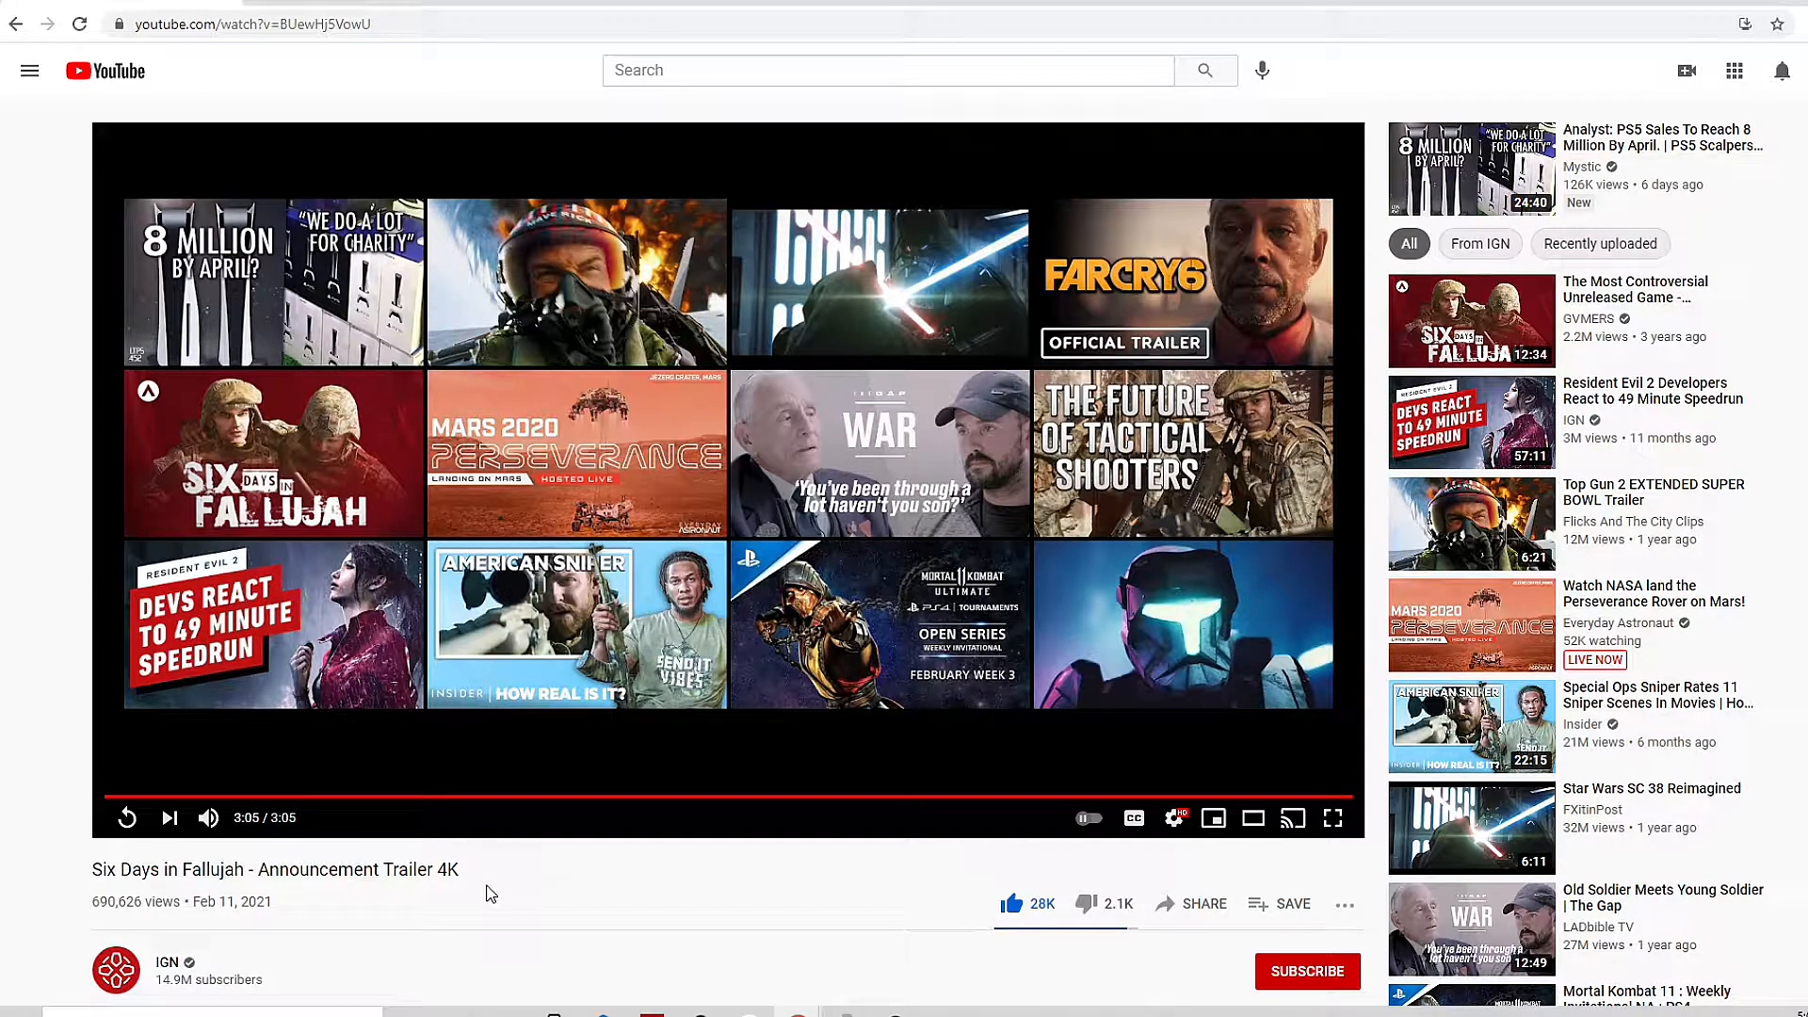
mouse_move(505, 882)
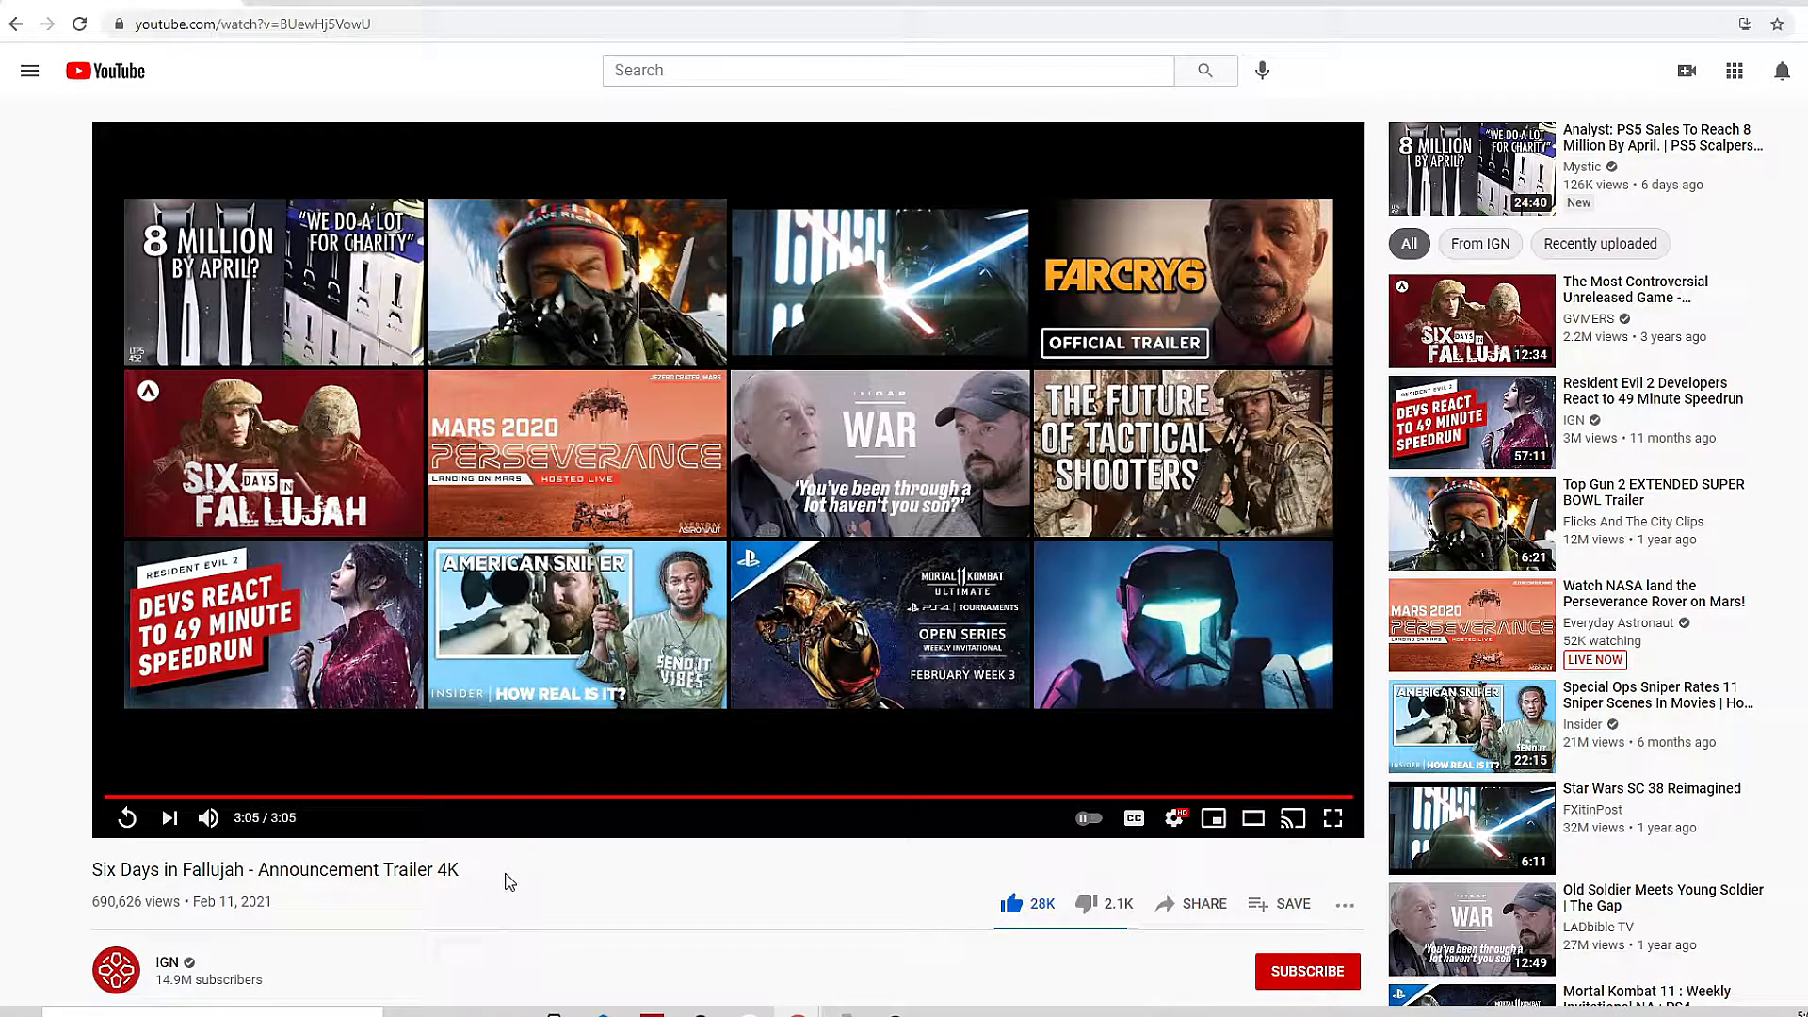
scroll(down, 3)
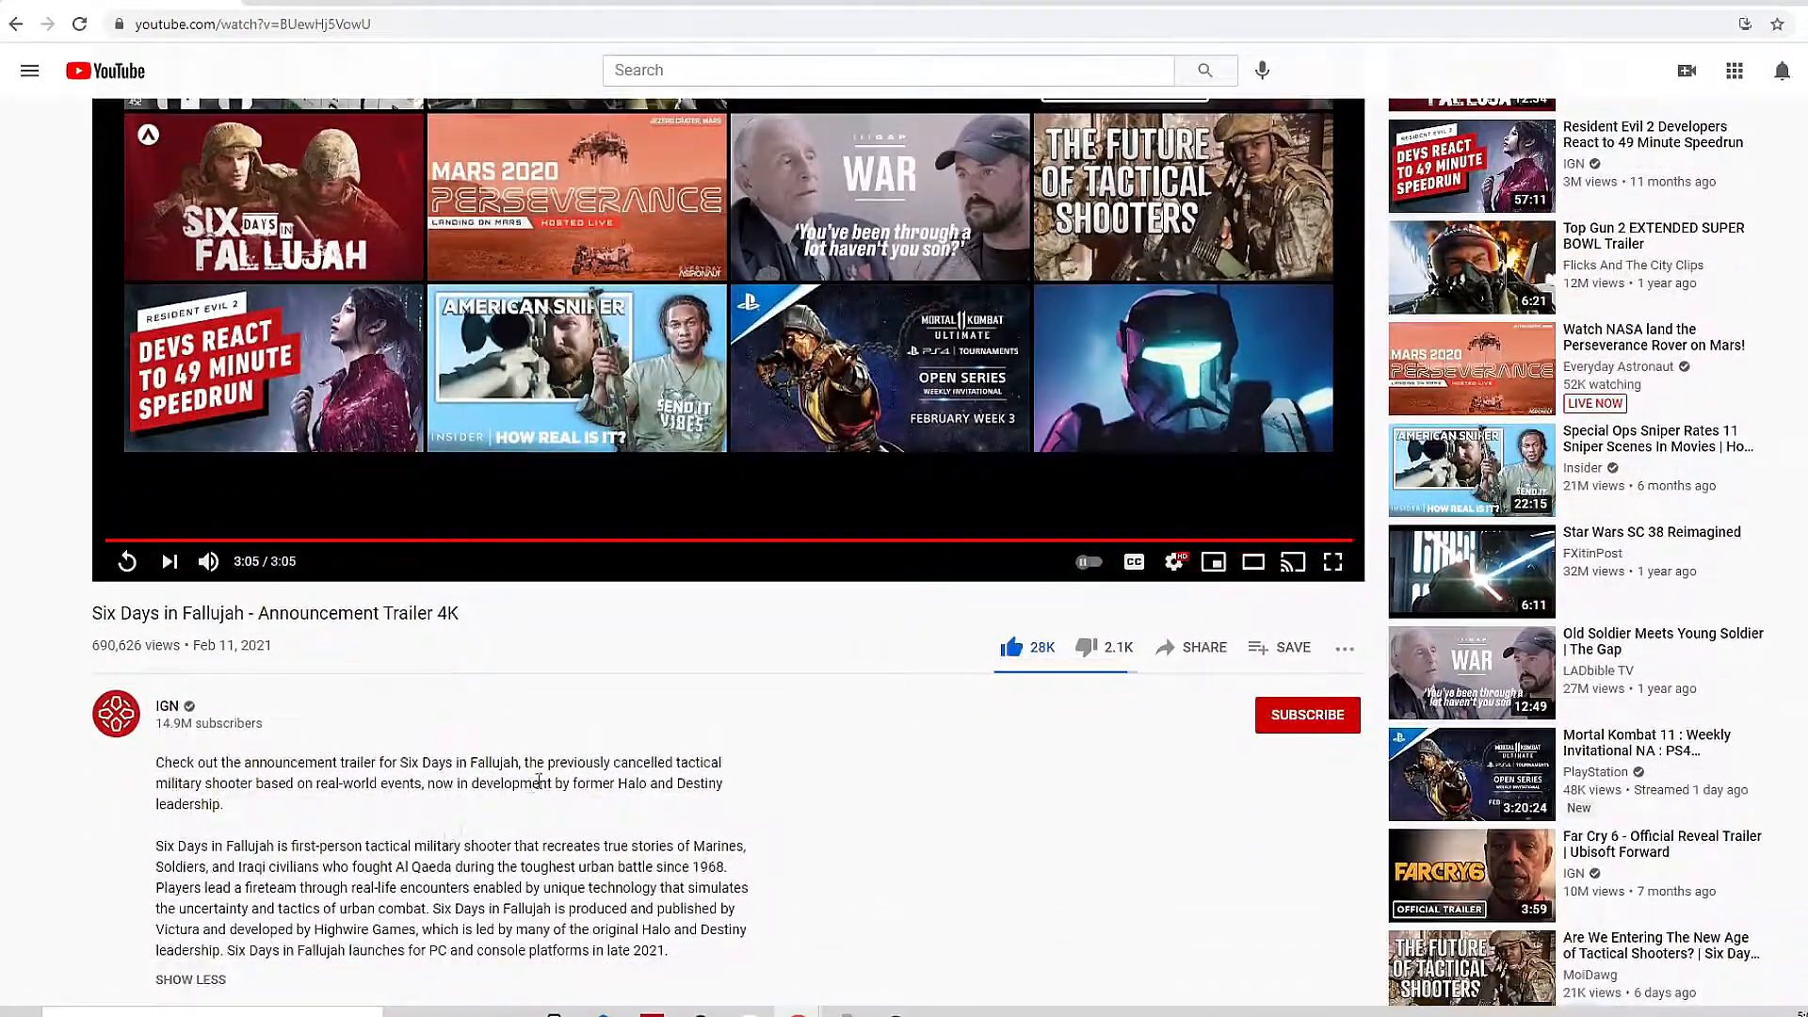
scroll(down, 3)
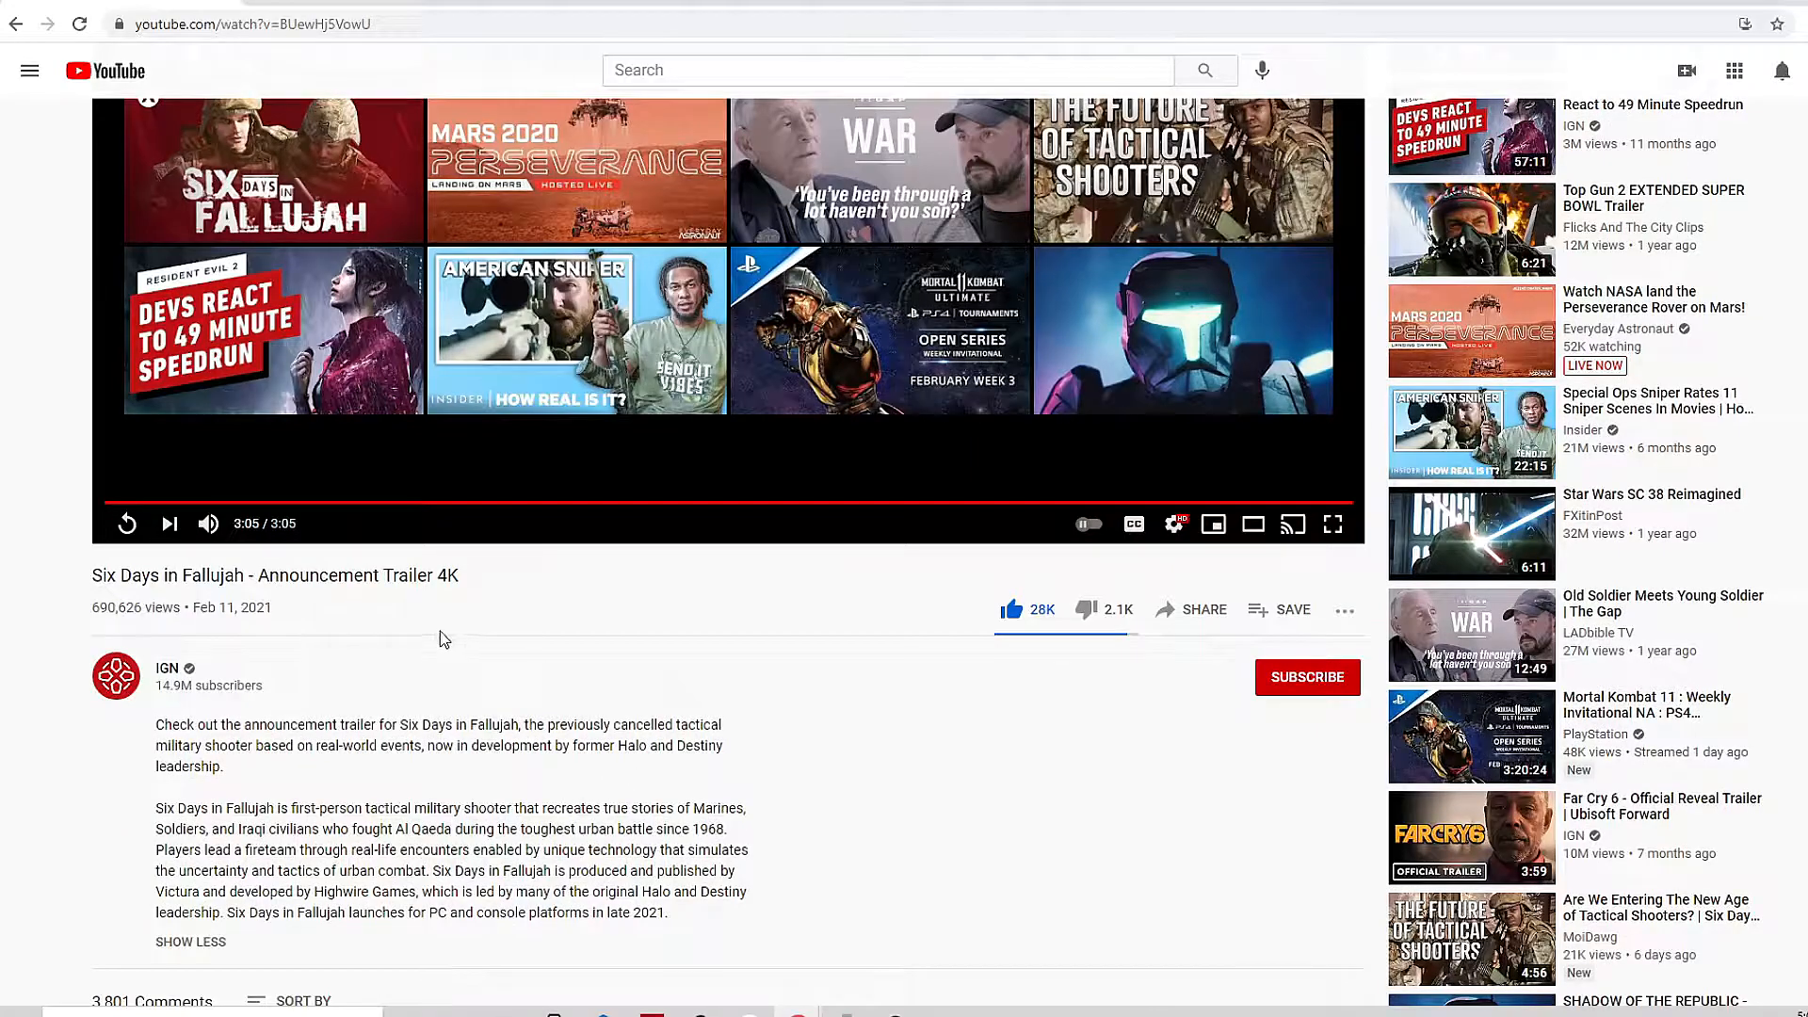
mouse_move(565, 938)
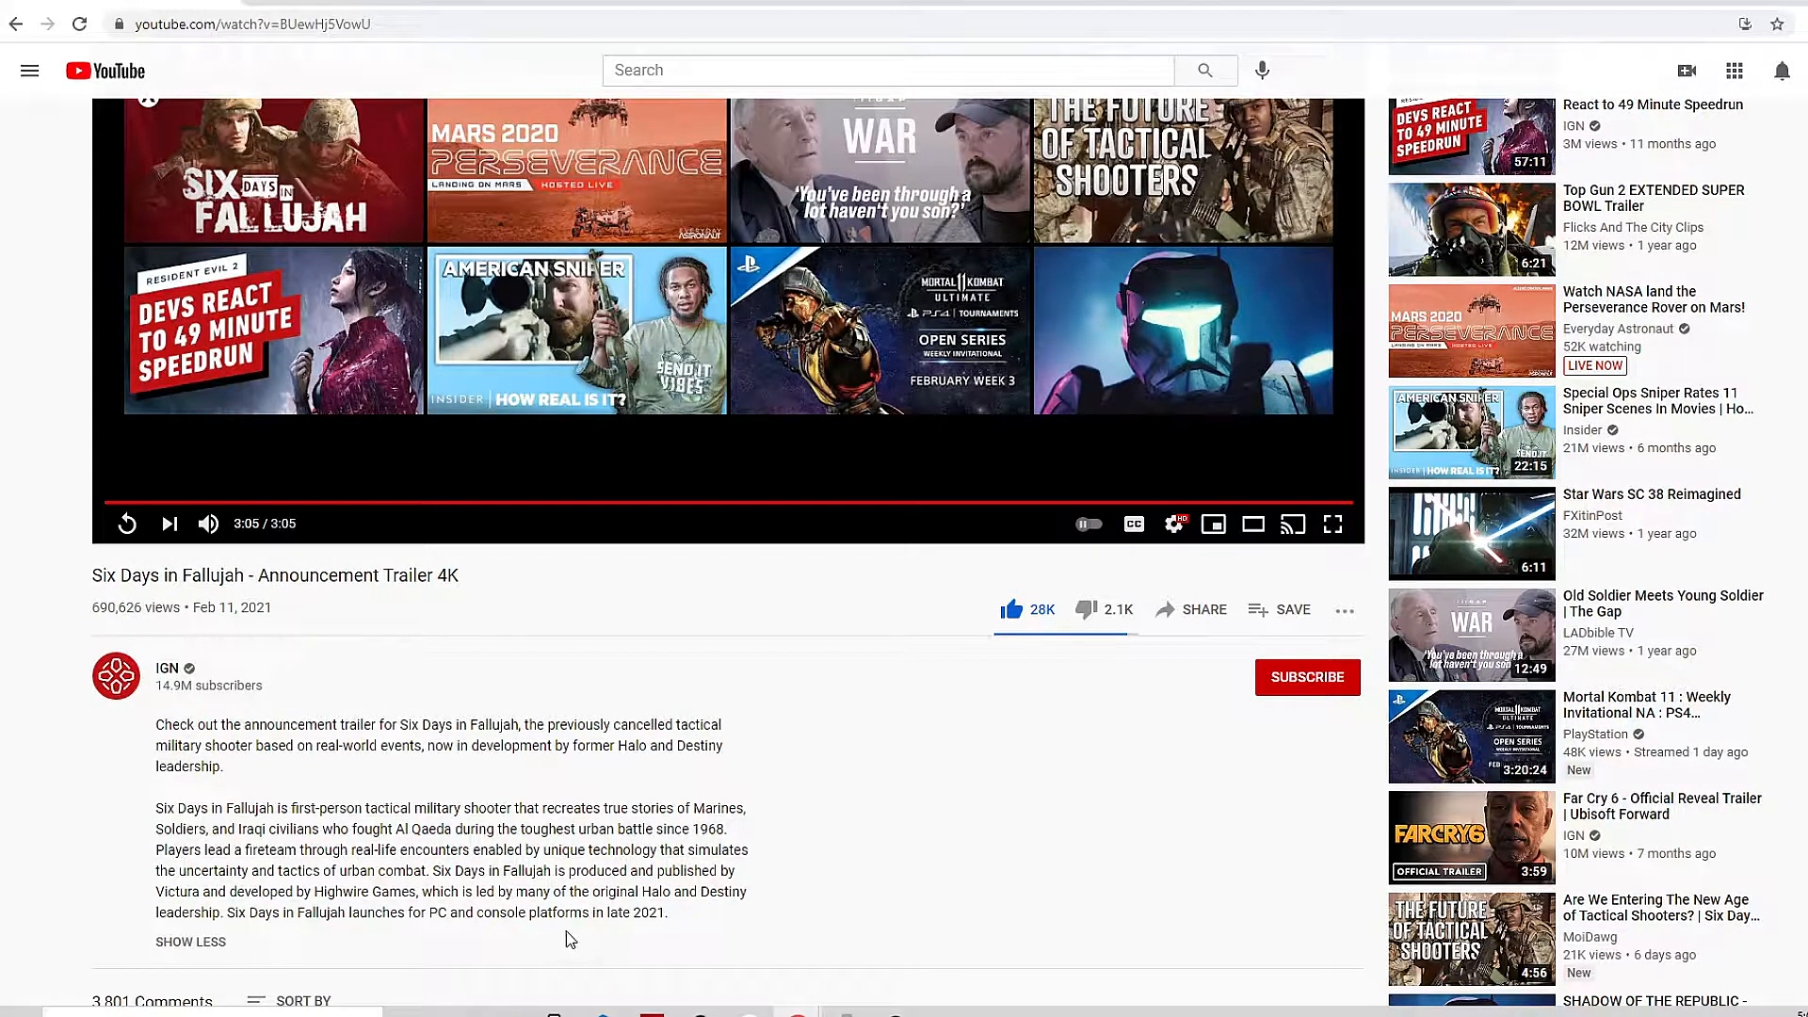
mouse_move(522, 597)
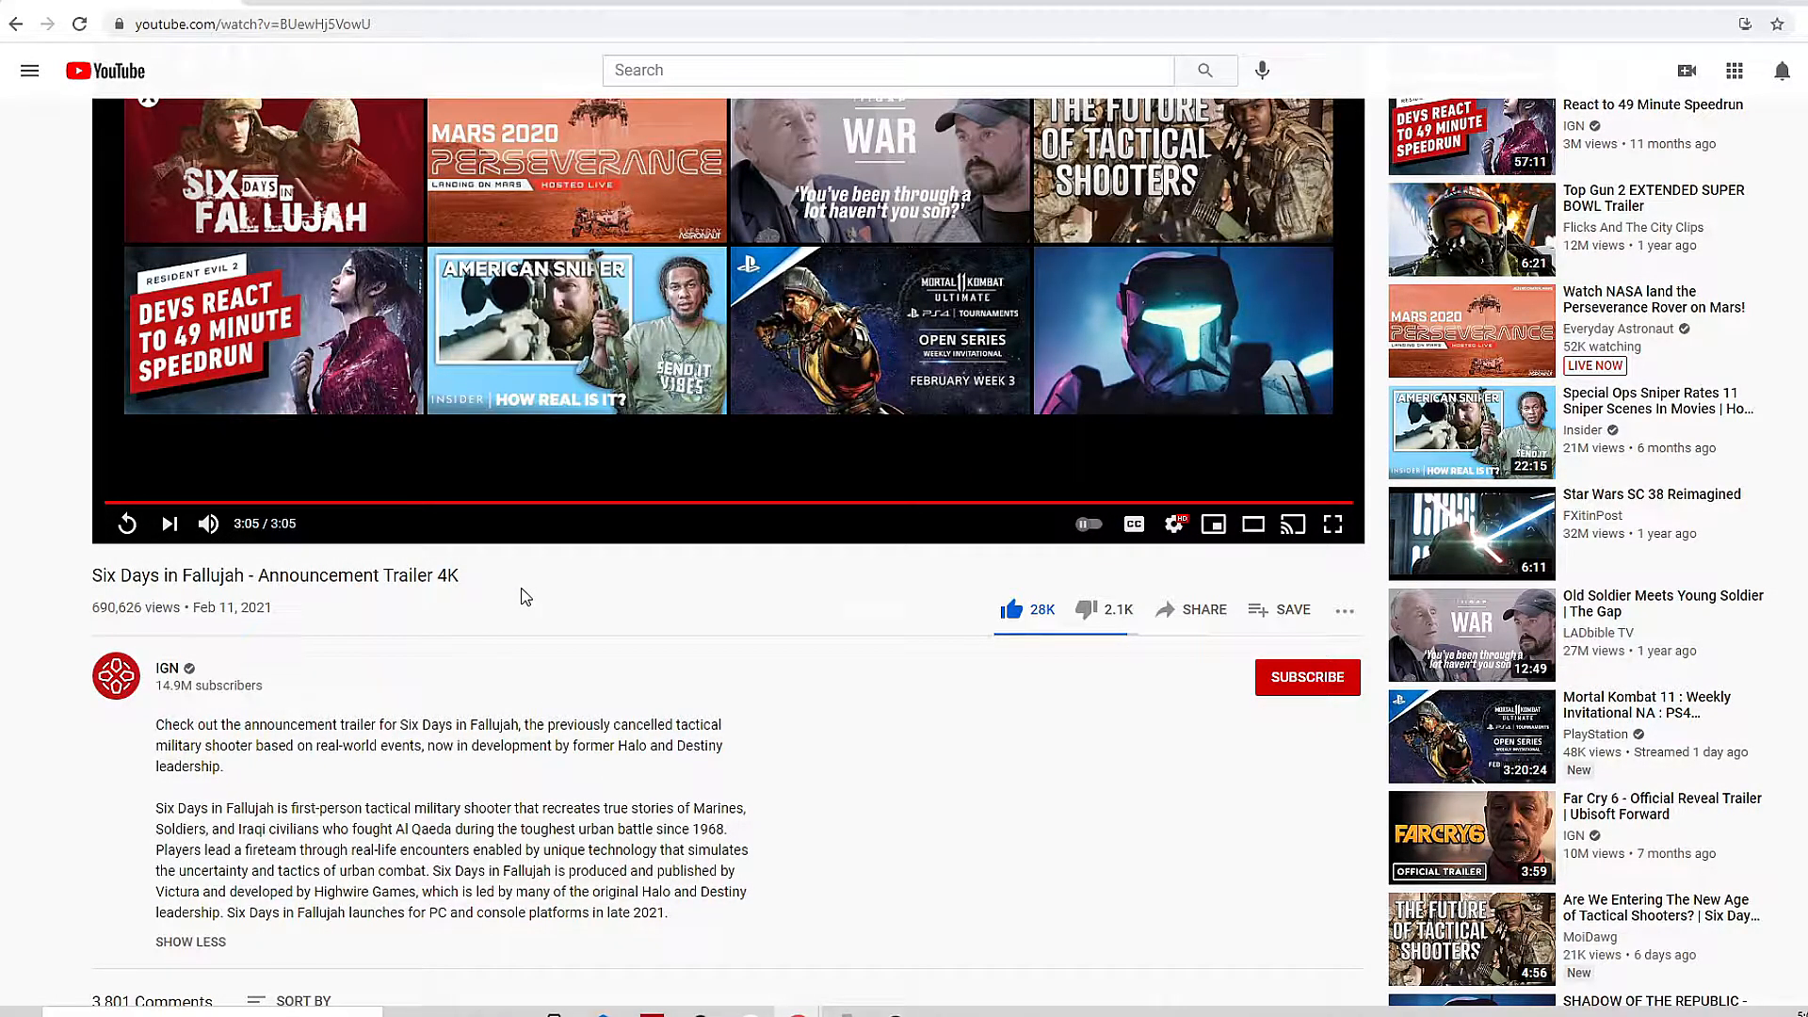